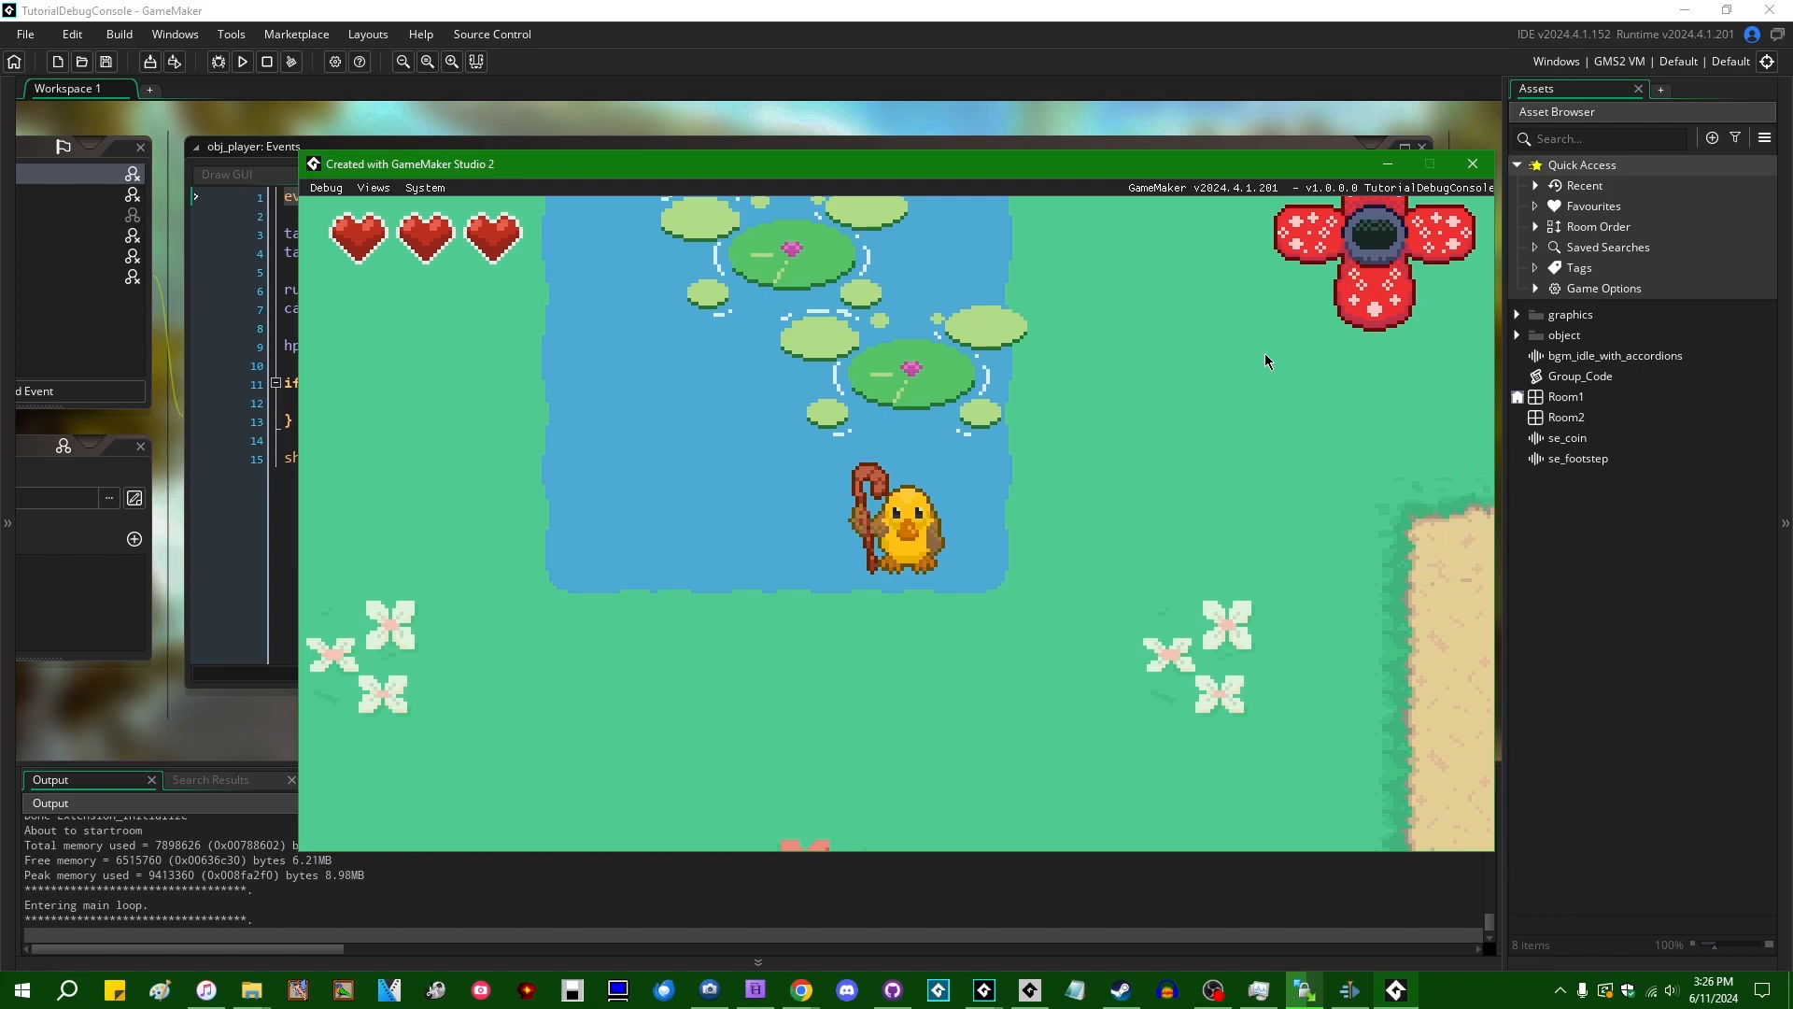
{"action": "mouse_move", "coordinate": [1126, 394]}
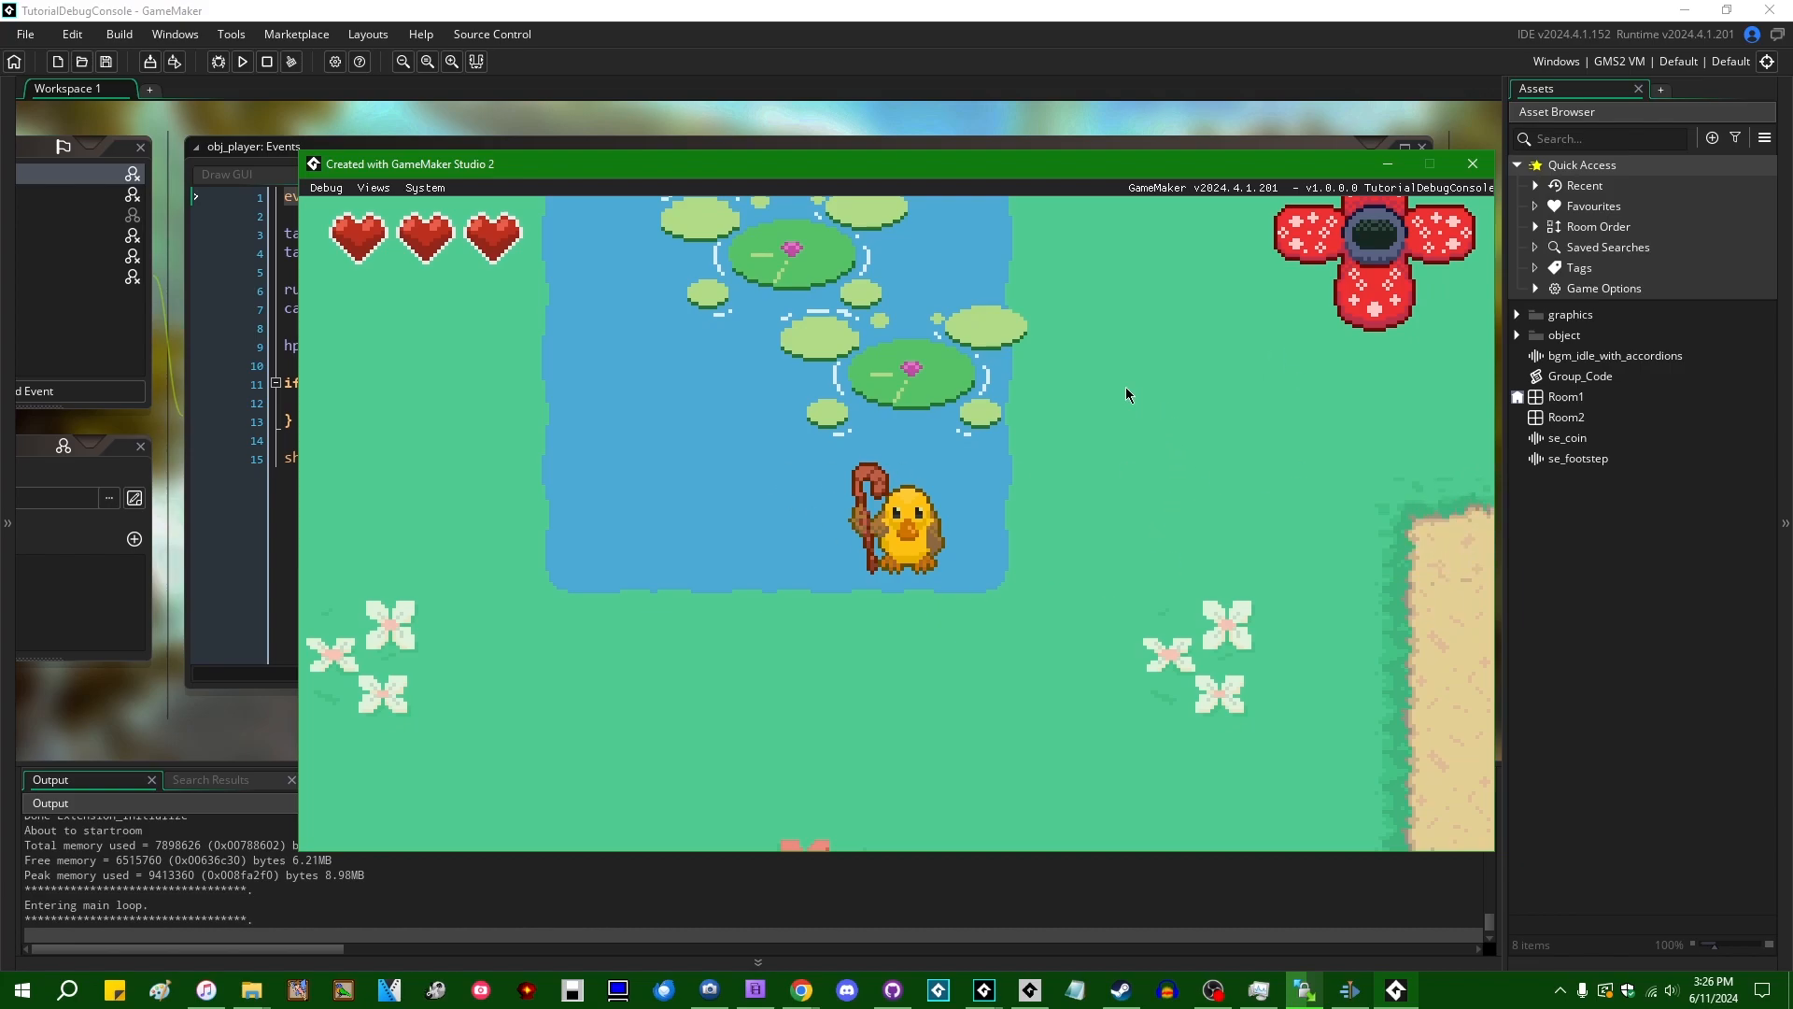
{"action": "mouse_move", "coordinate": [447, 431]}
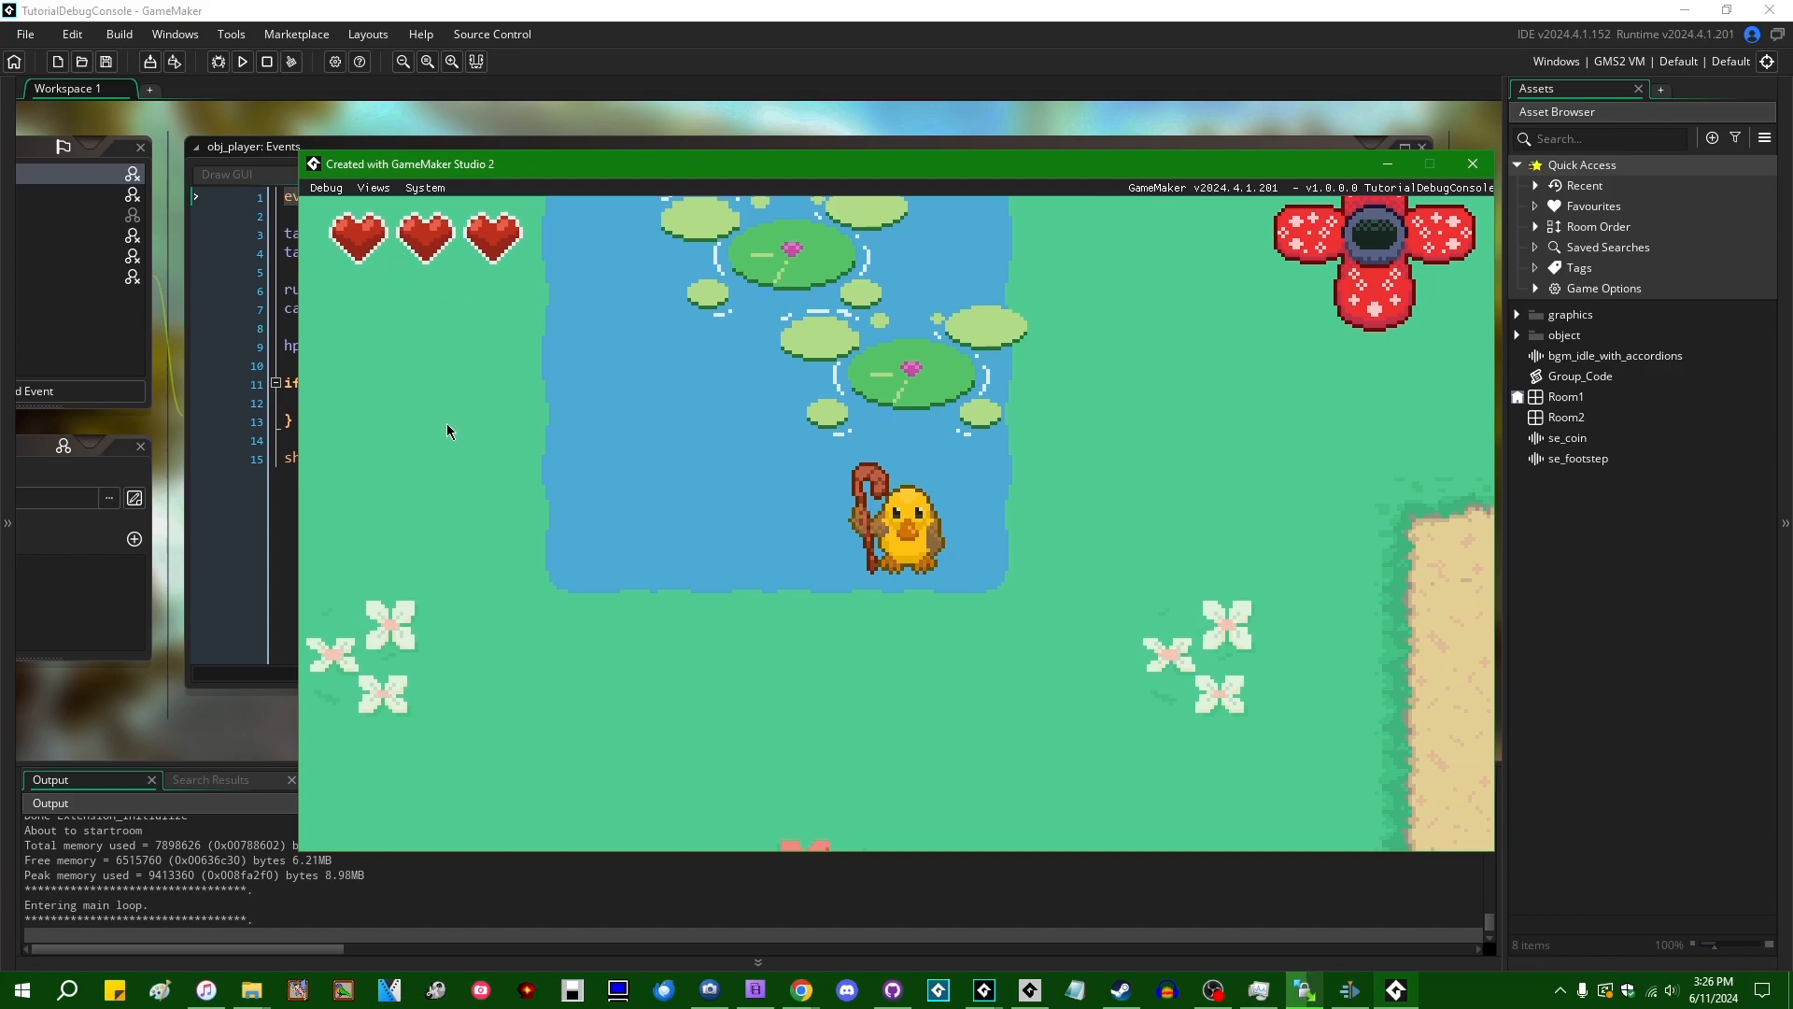
Show the FPS frame-time graph from the game's Debug menu
{"action": "left_click", "coordinate": [325, 186]}
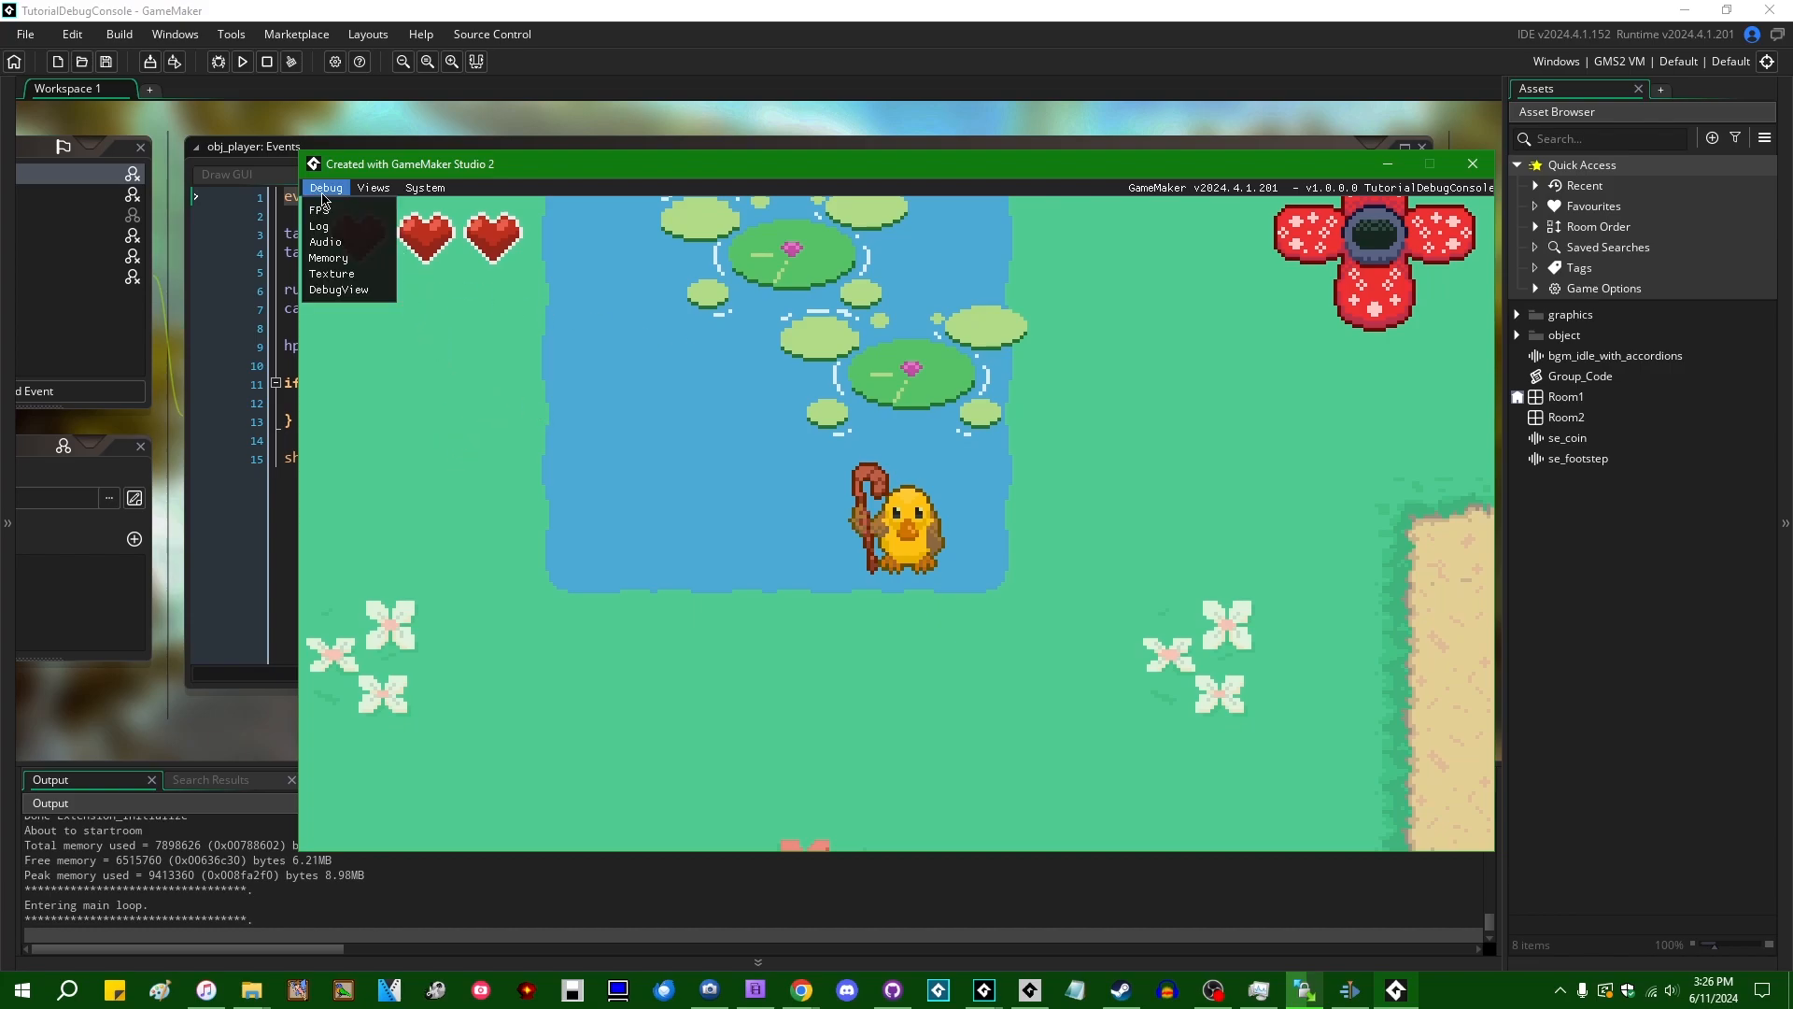
{"action": "left_click", "coordinate": [318, 207]}
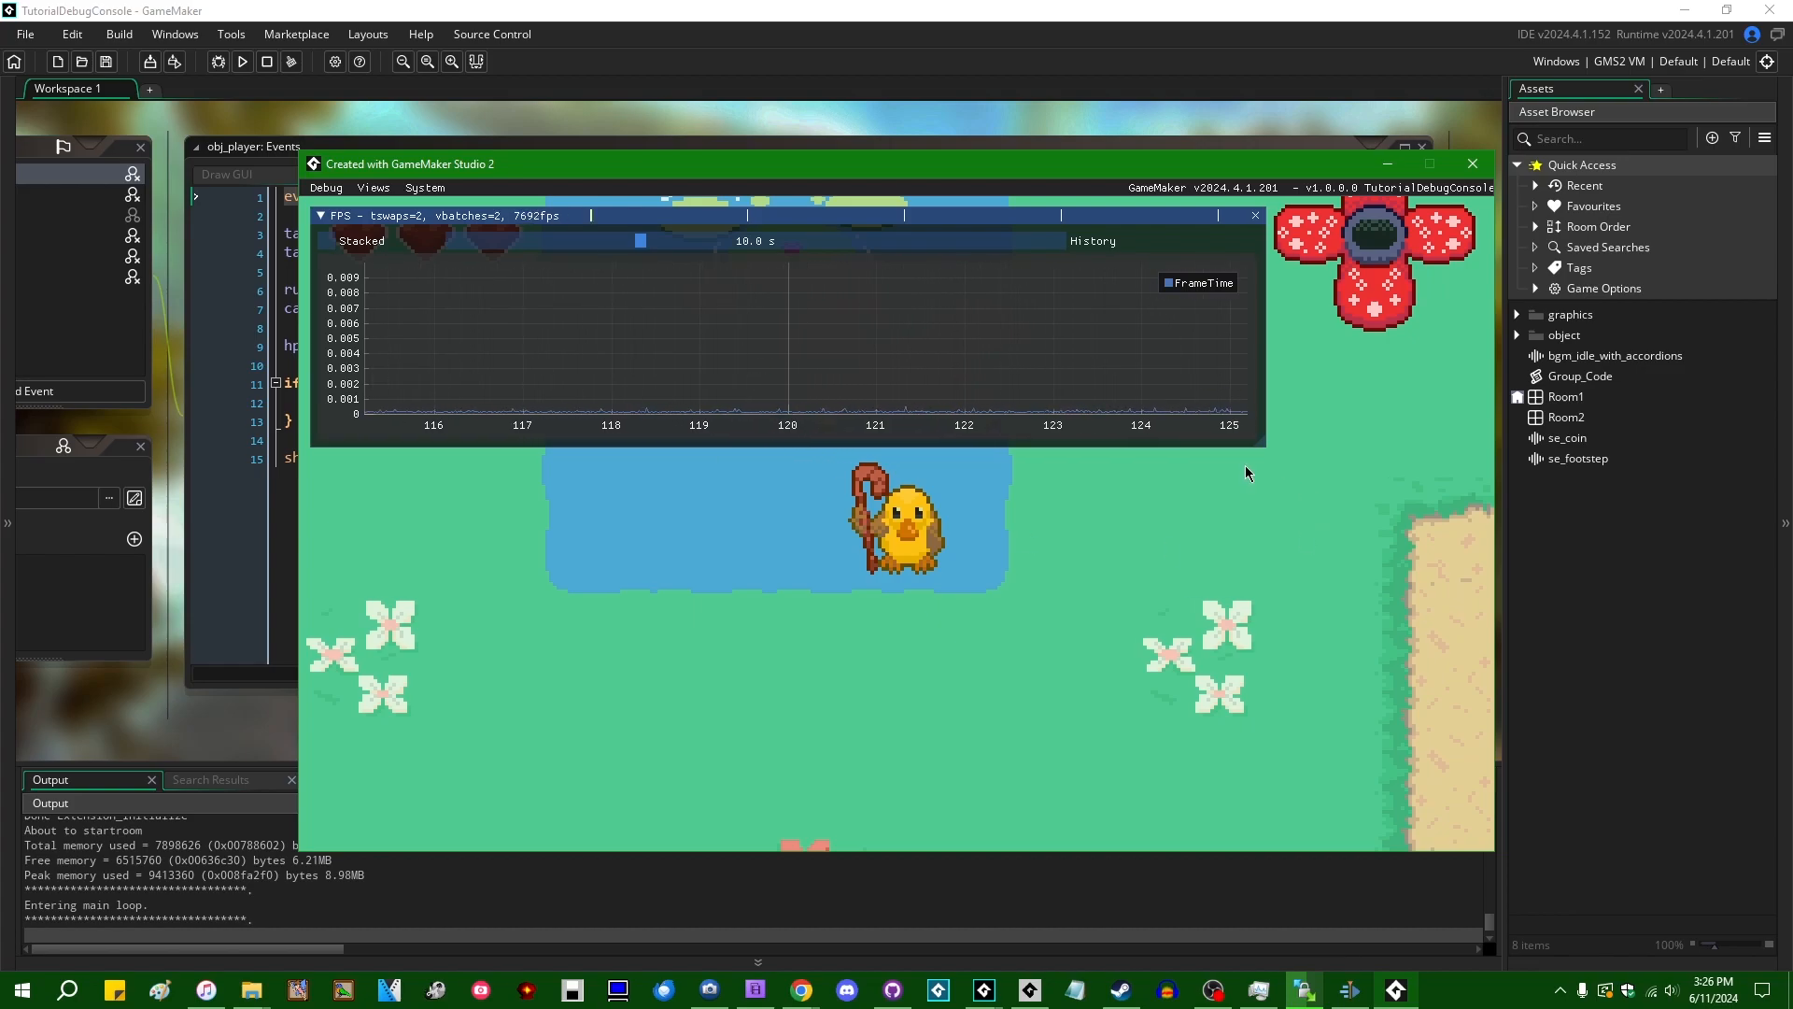
{"action": "mouse_move", "coordinate": [1193, 458]}
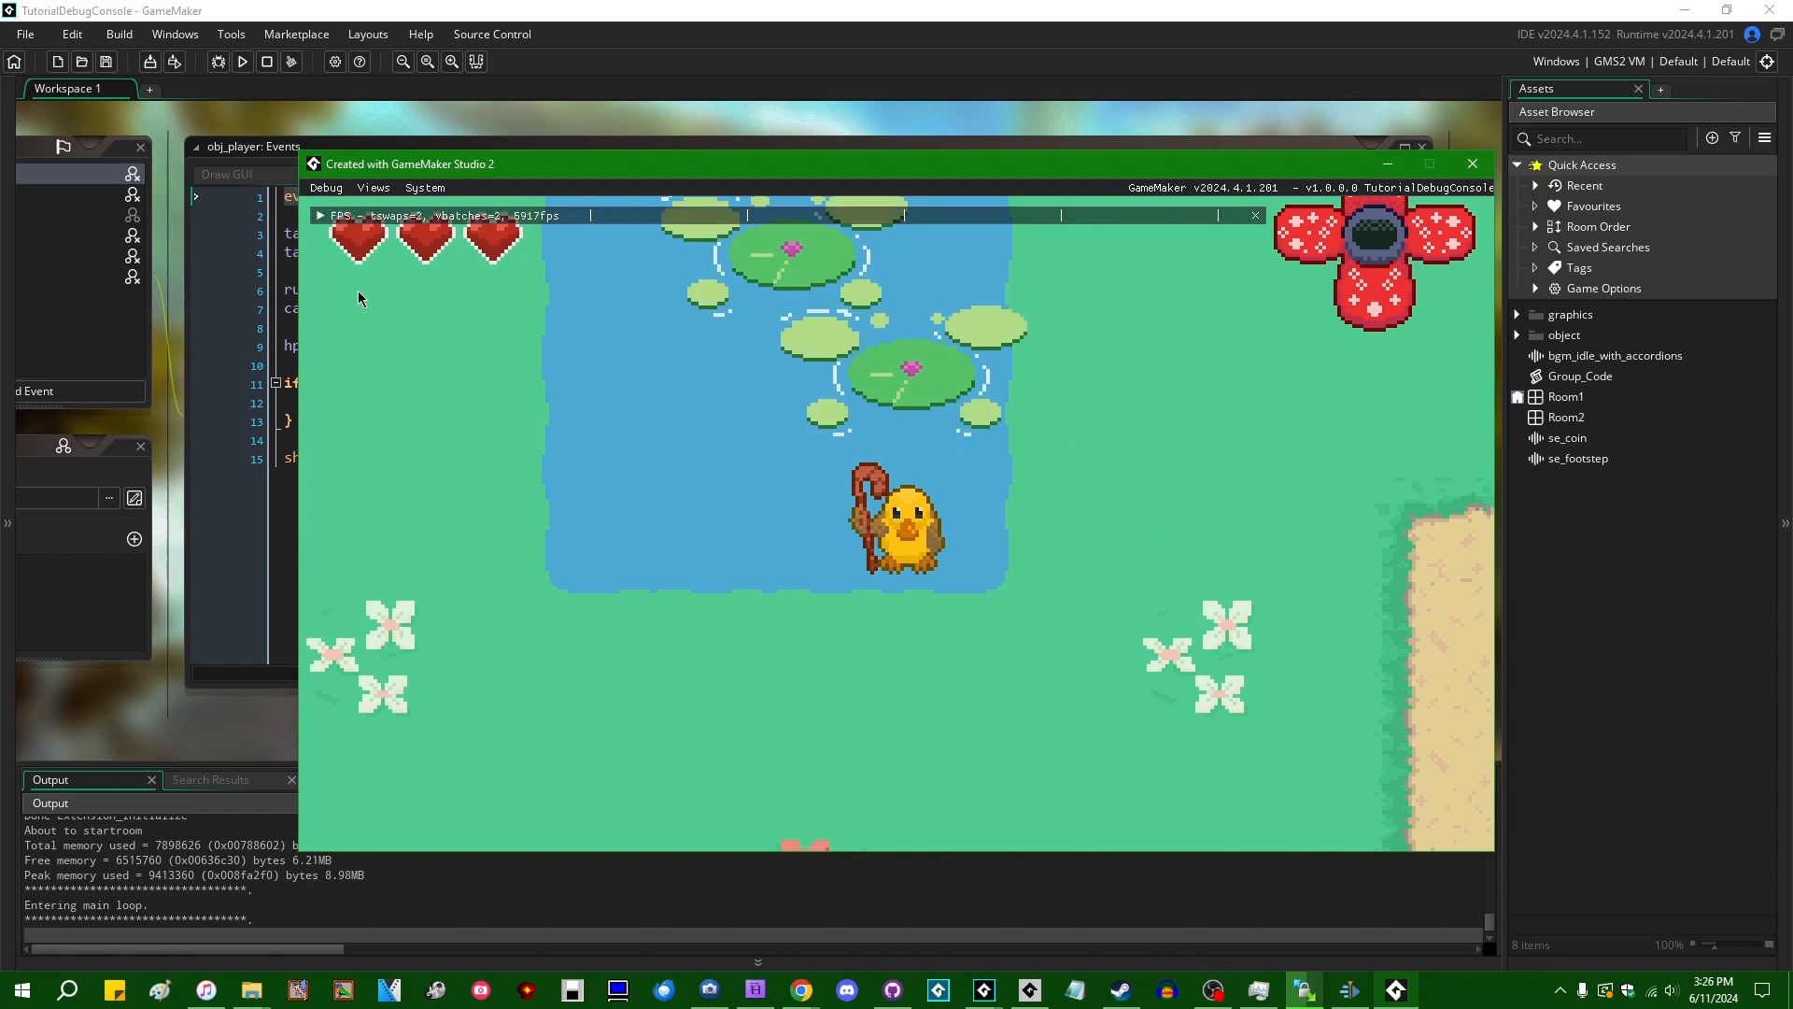
{"action": "mouse_move", "coordinate": [1115, 463]}
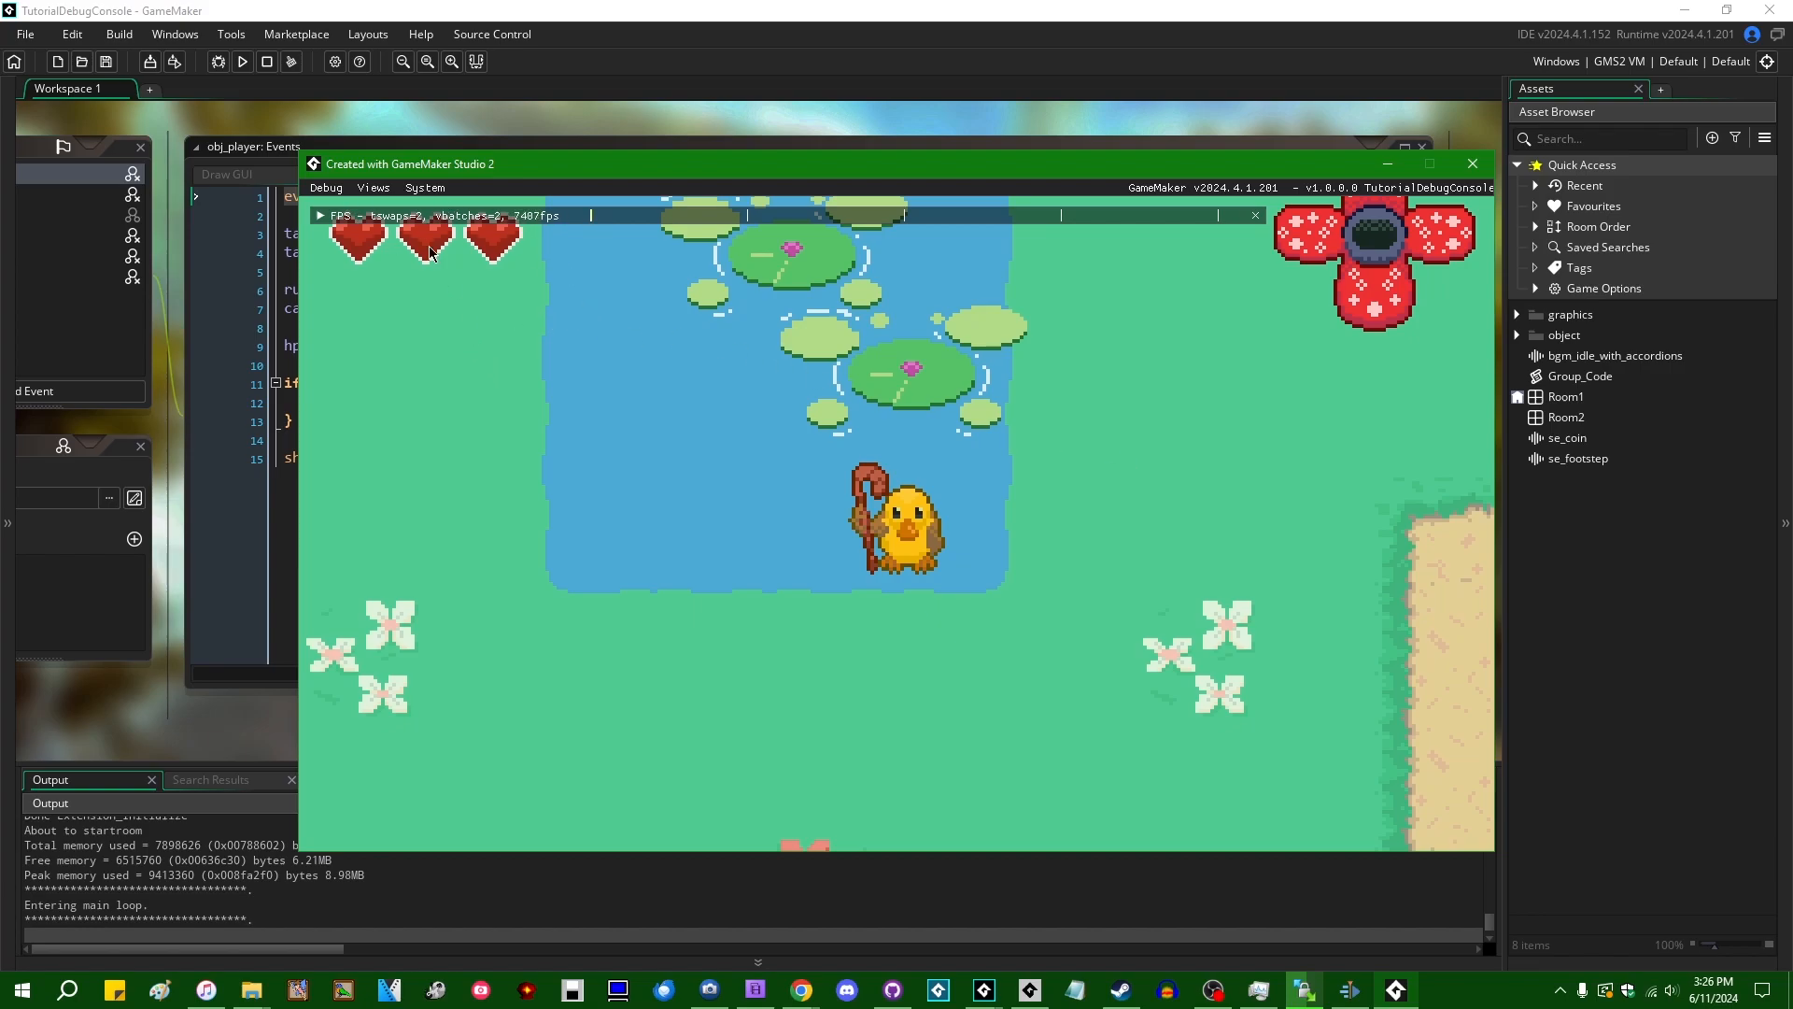
{"action": "mouse_move", "coordinate": [476, 323]}
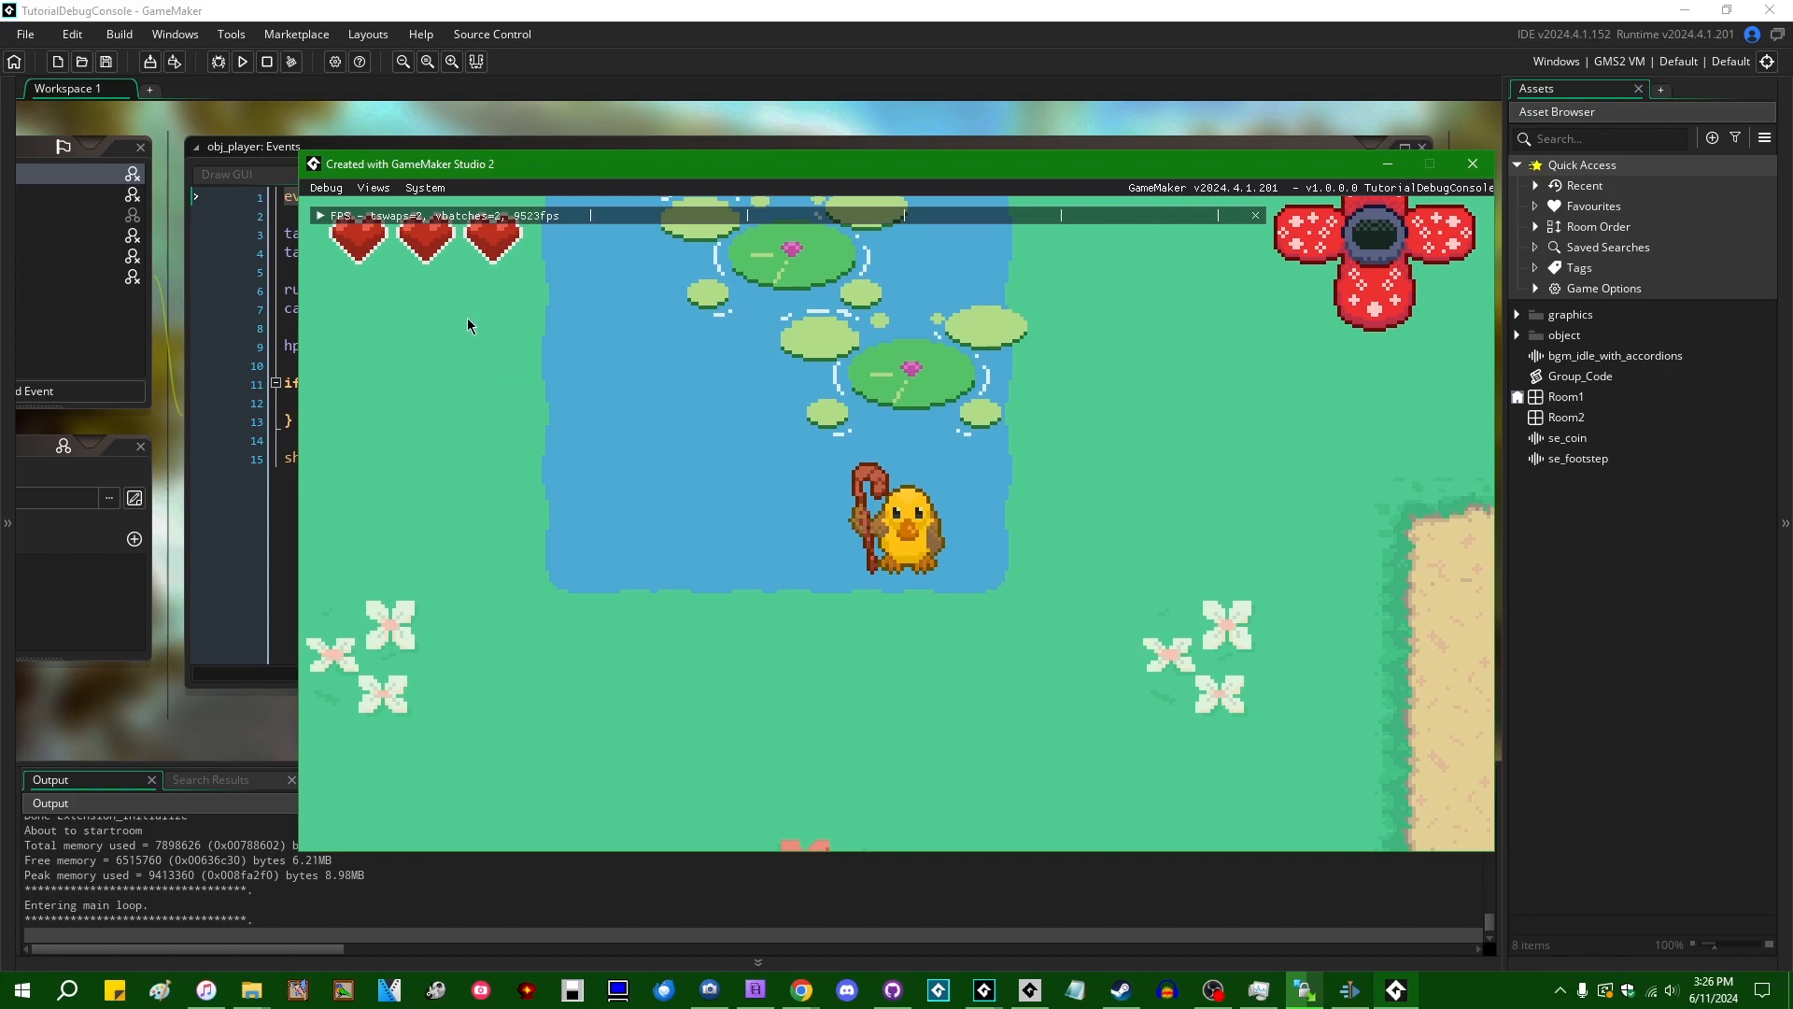
{"action": "left_click", "coordinate": [325, 187]}
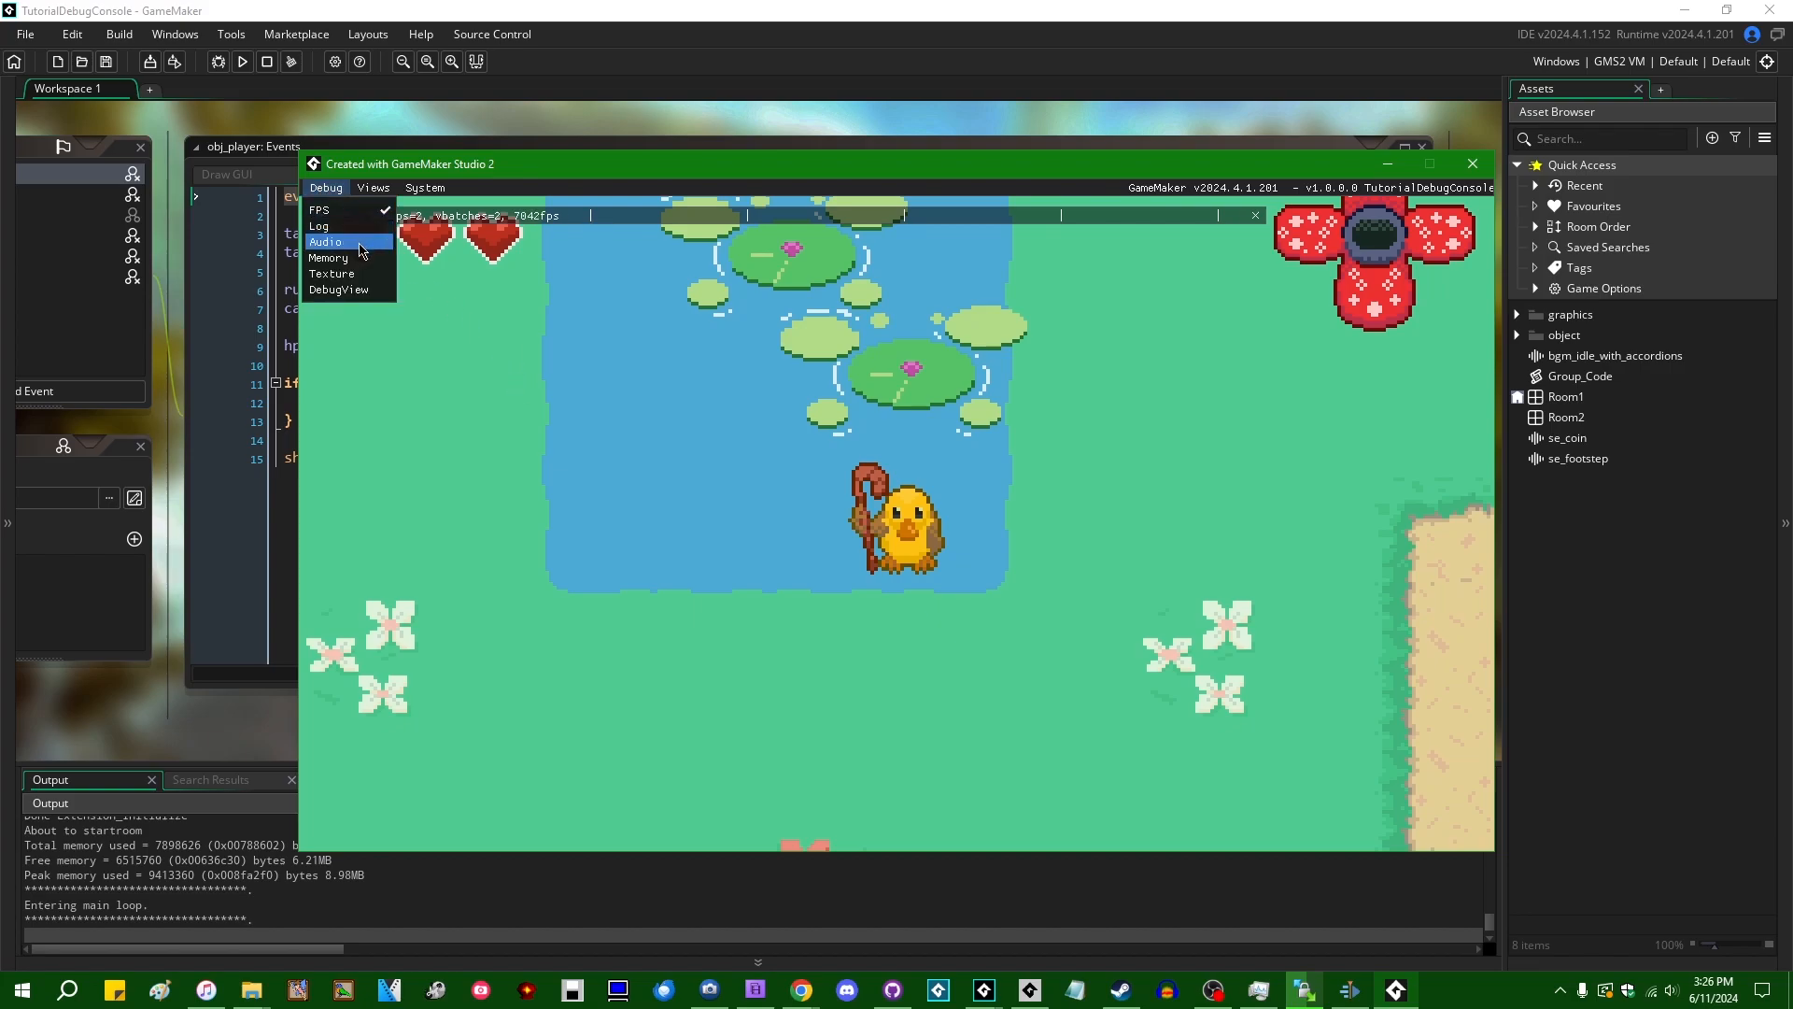
{"action": "left_click", "coordinate": [325, 241]}
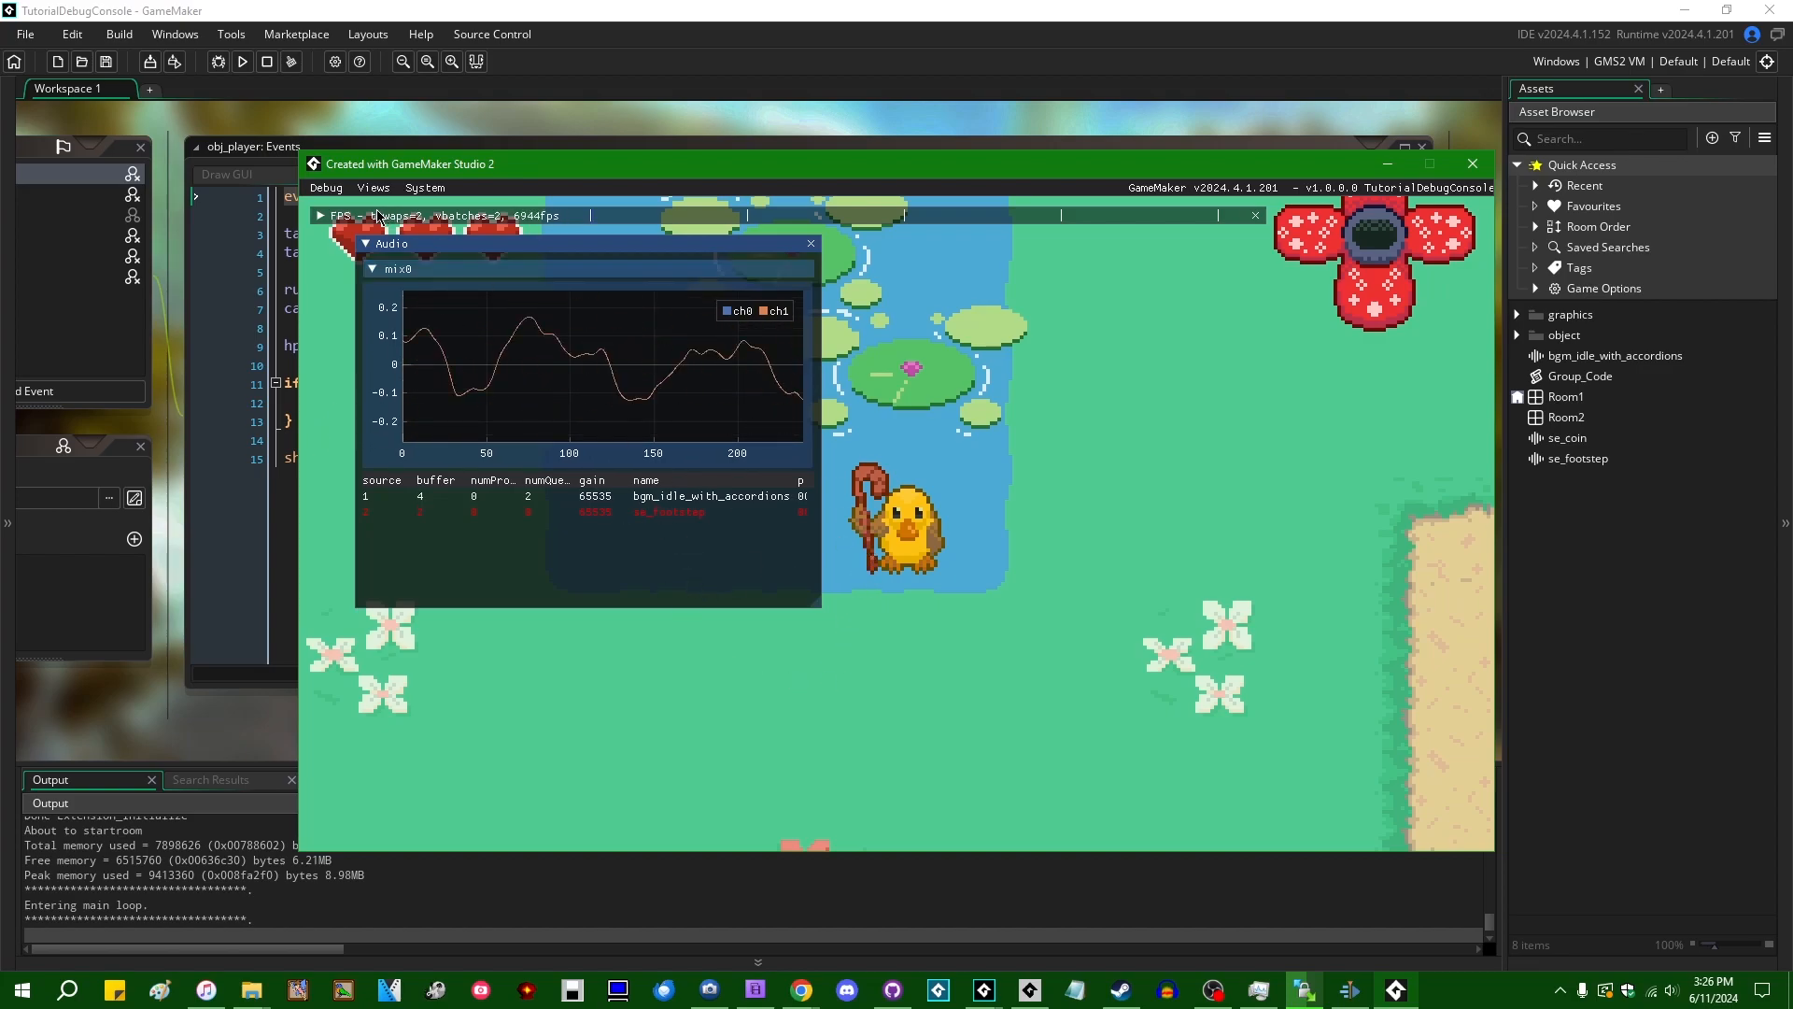
{"action": "left_click", "coordinate": [325, 187]}
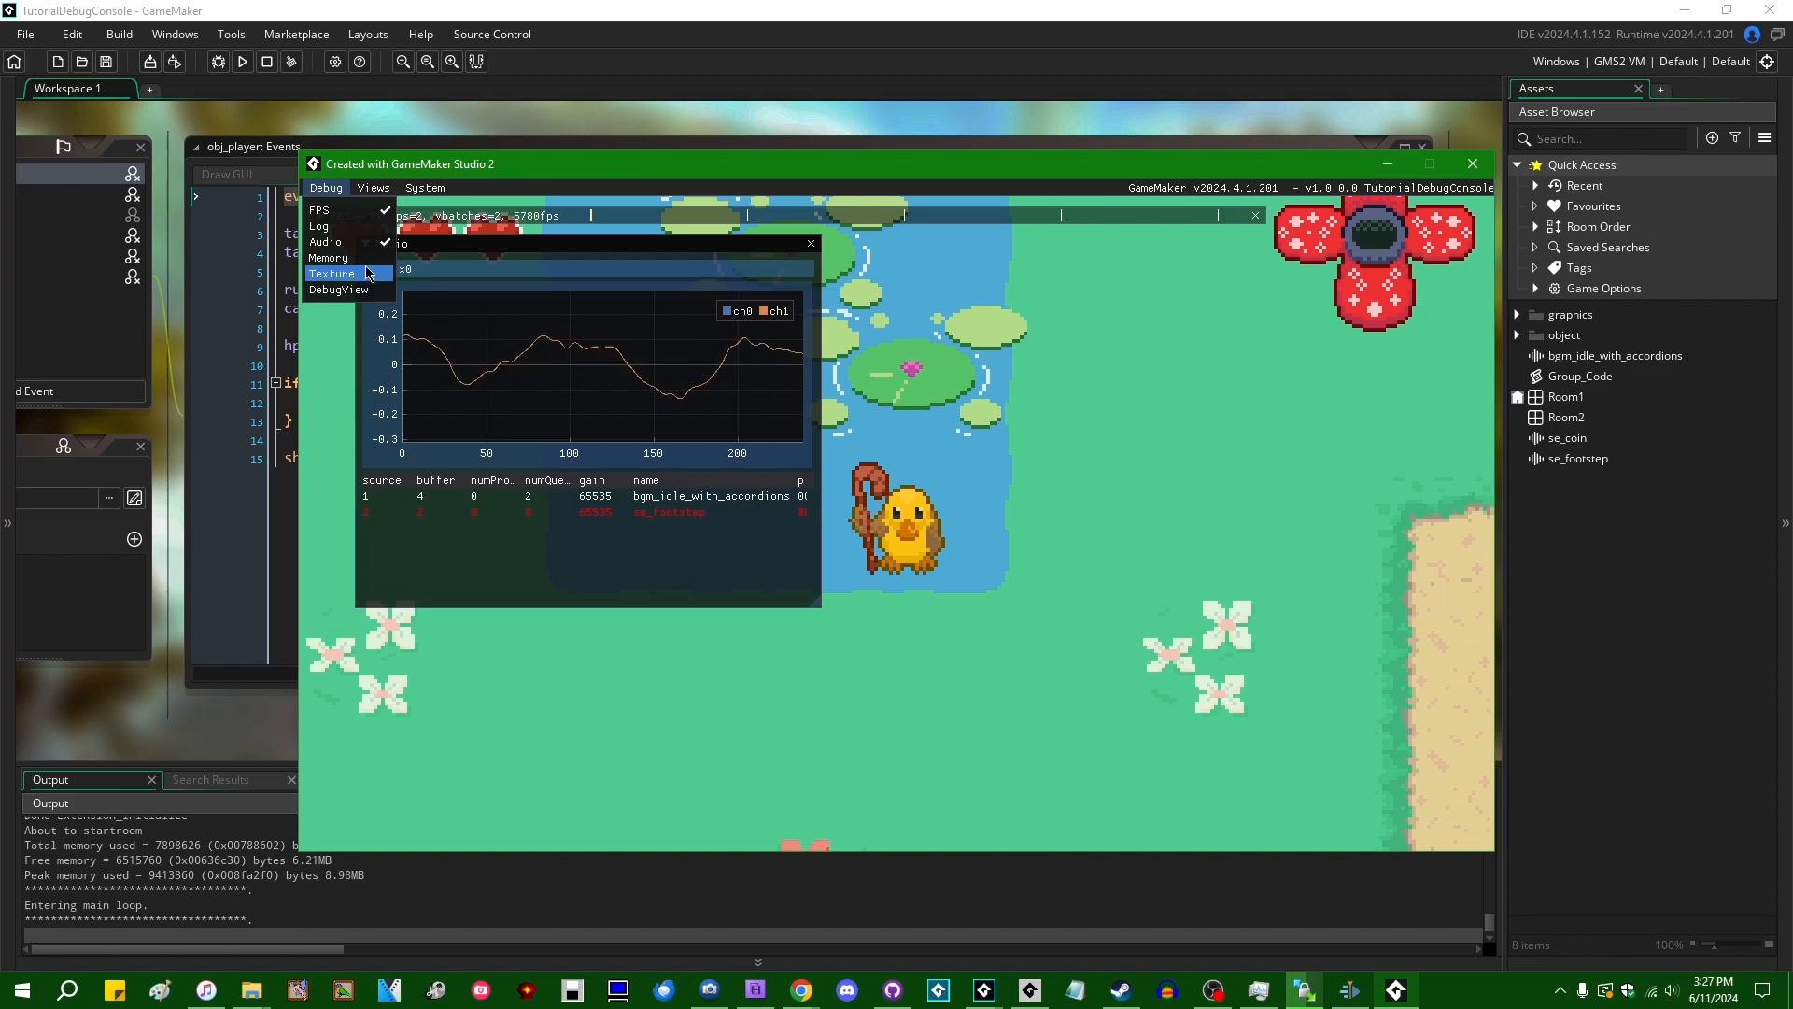
{"action": "left_click", "coordinate": [332, 273]}
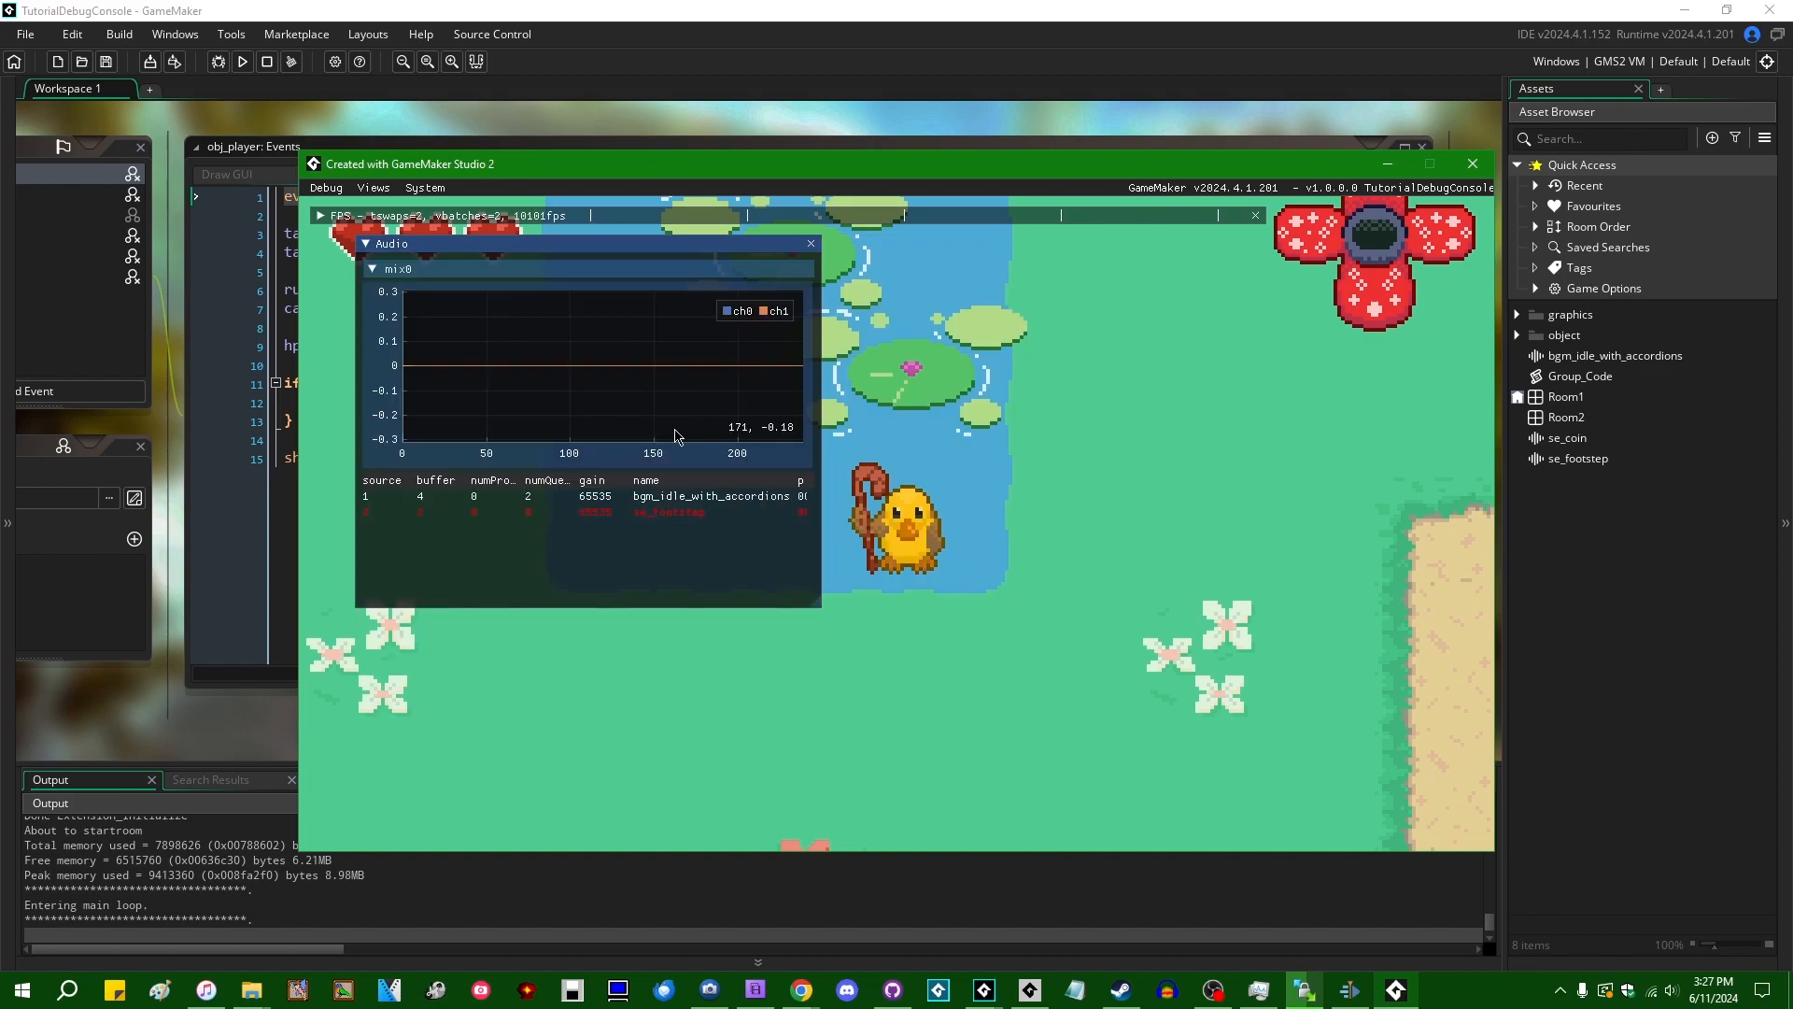
{"action": "left_click", "coordinate": [325, 187]}
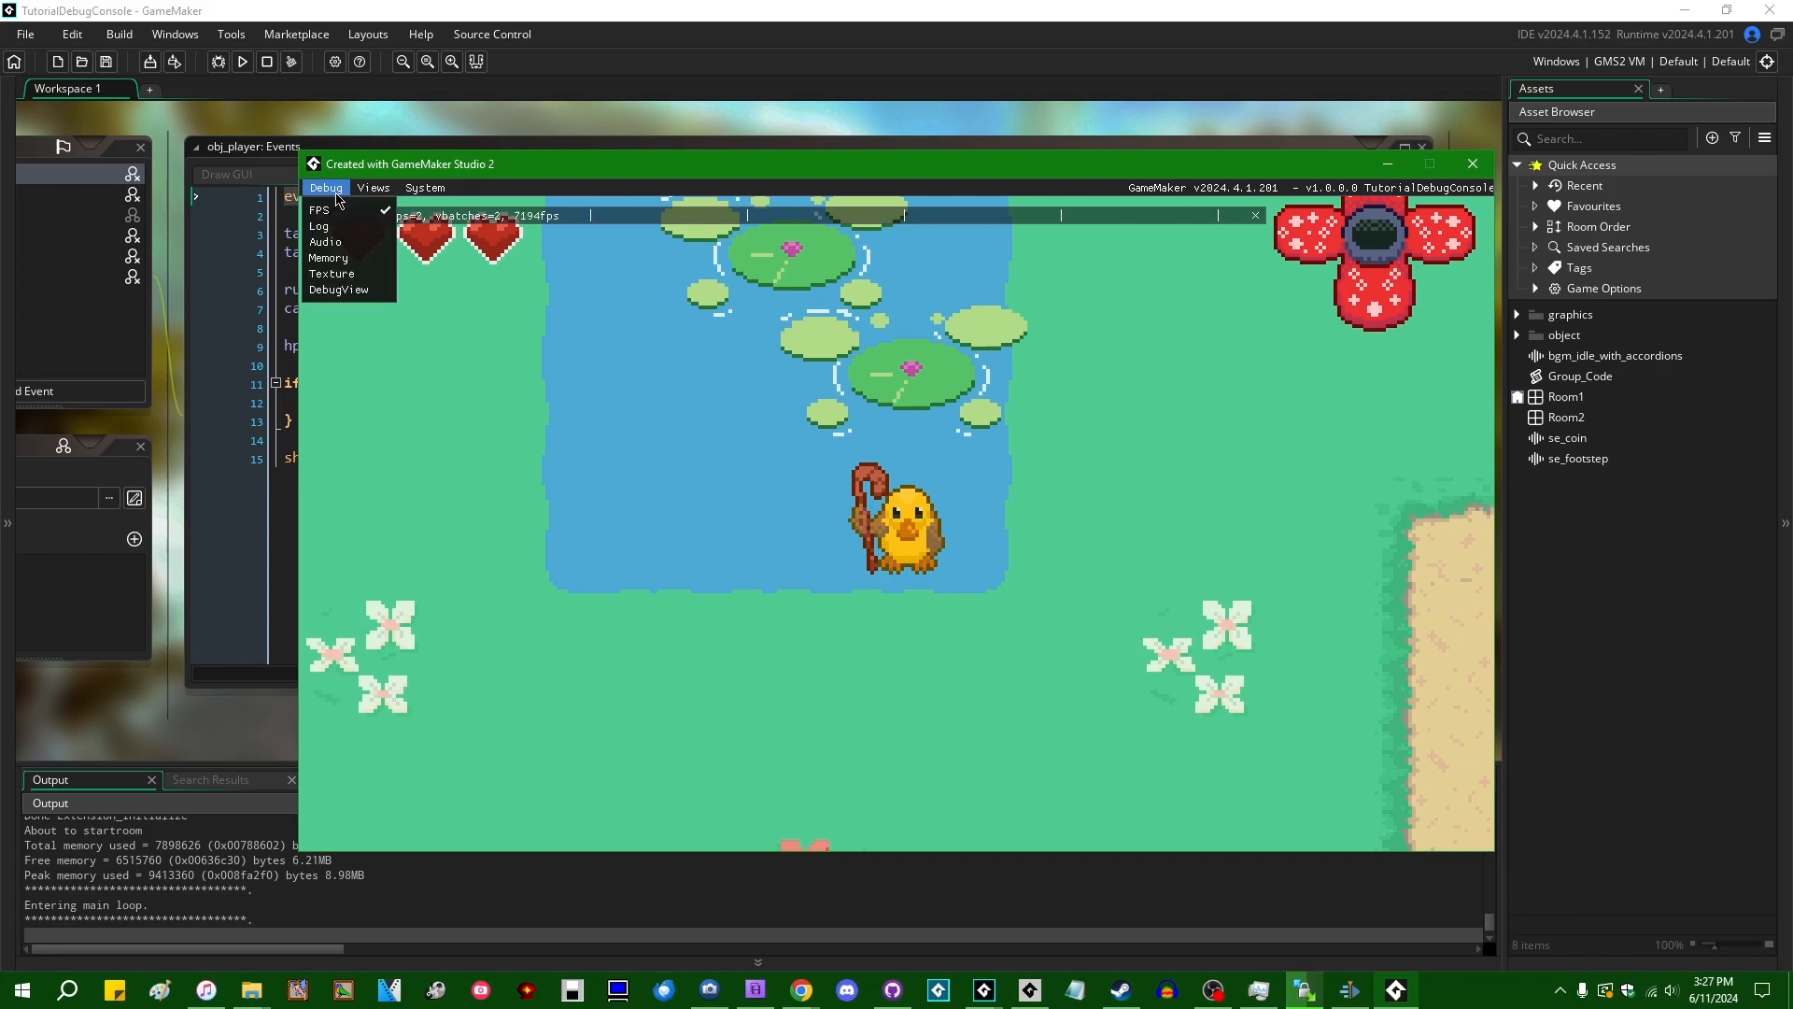
Show the debug console log window and bring the running game back to the front
{"action": "left_click", "coordinate": [319, 226]}
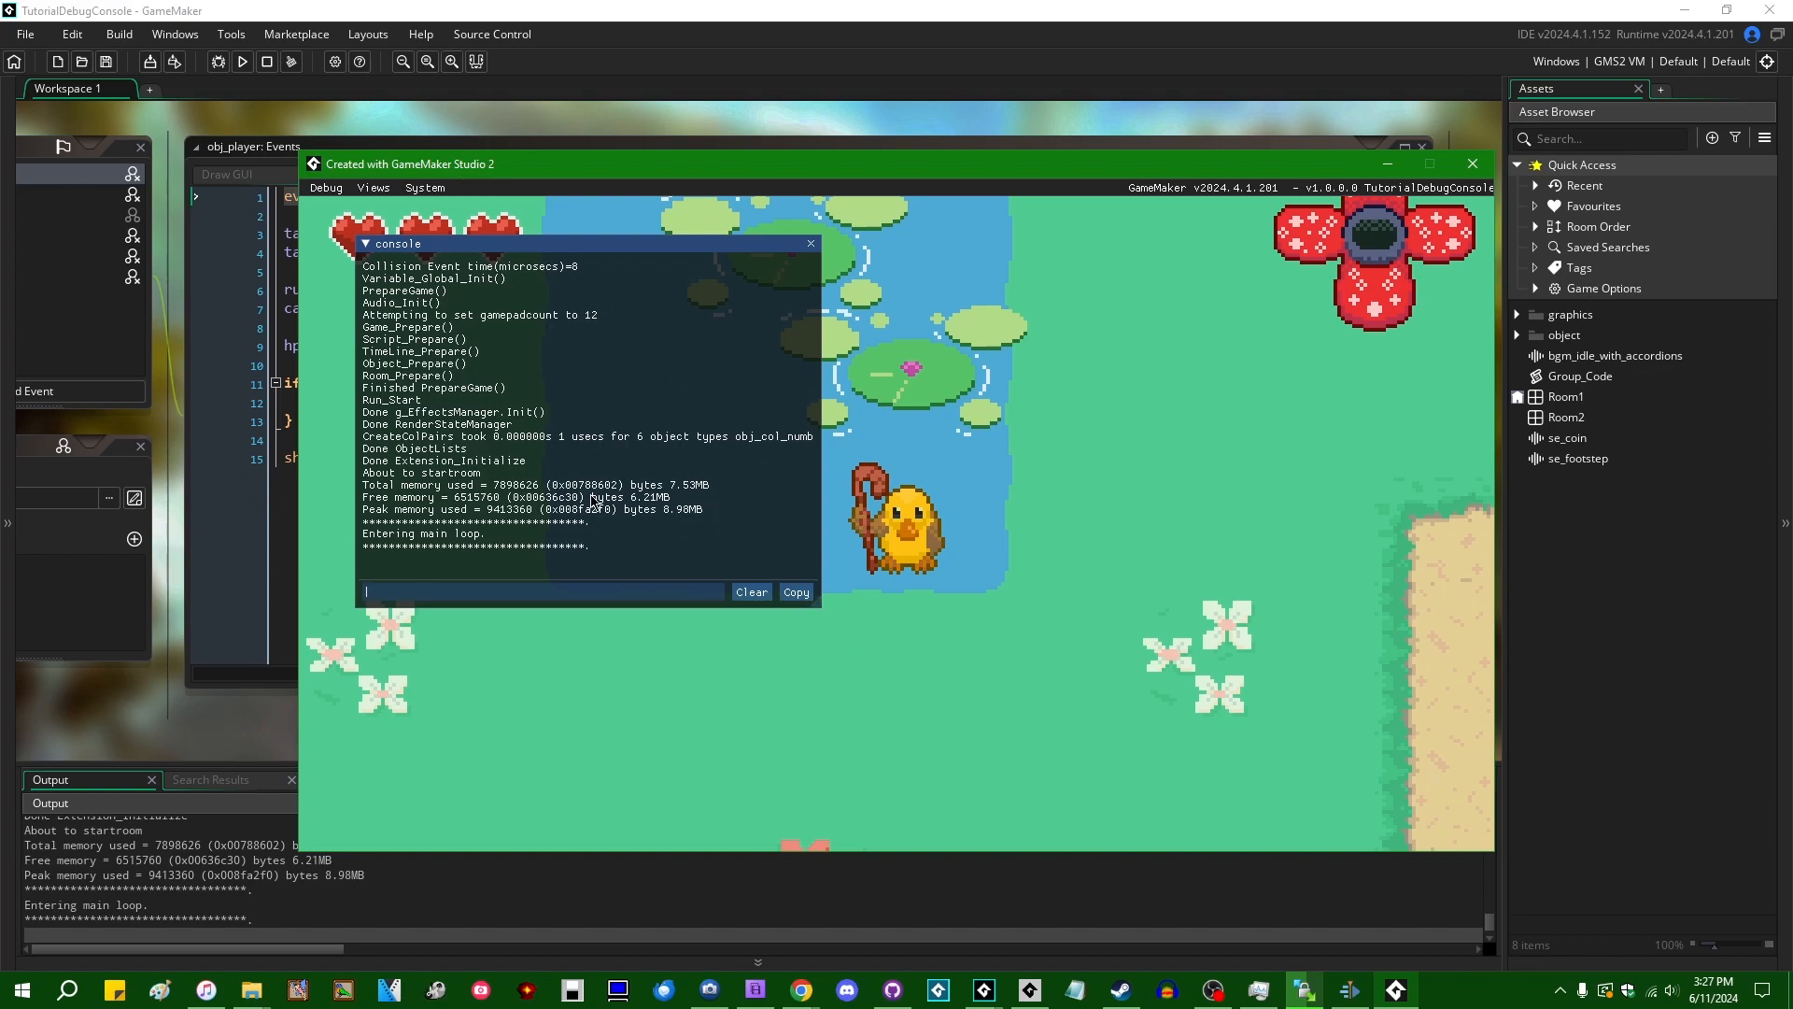
{"action": "mouse_move", "coordinate": [497, 672]}
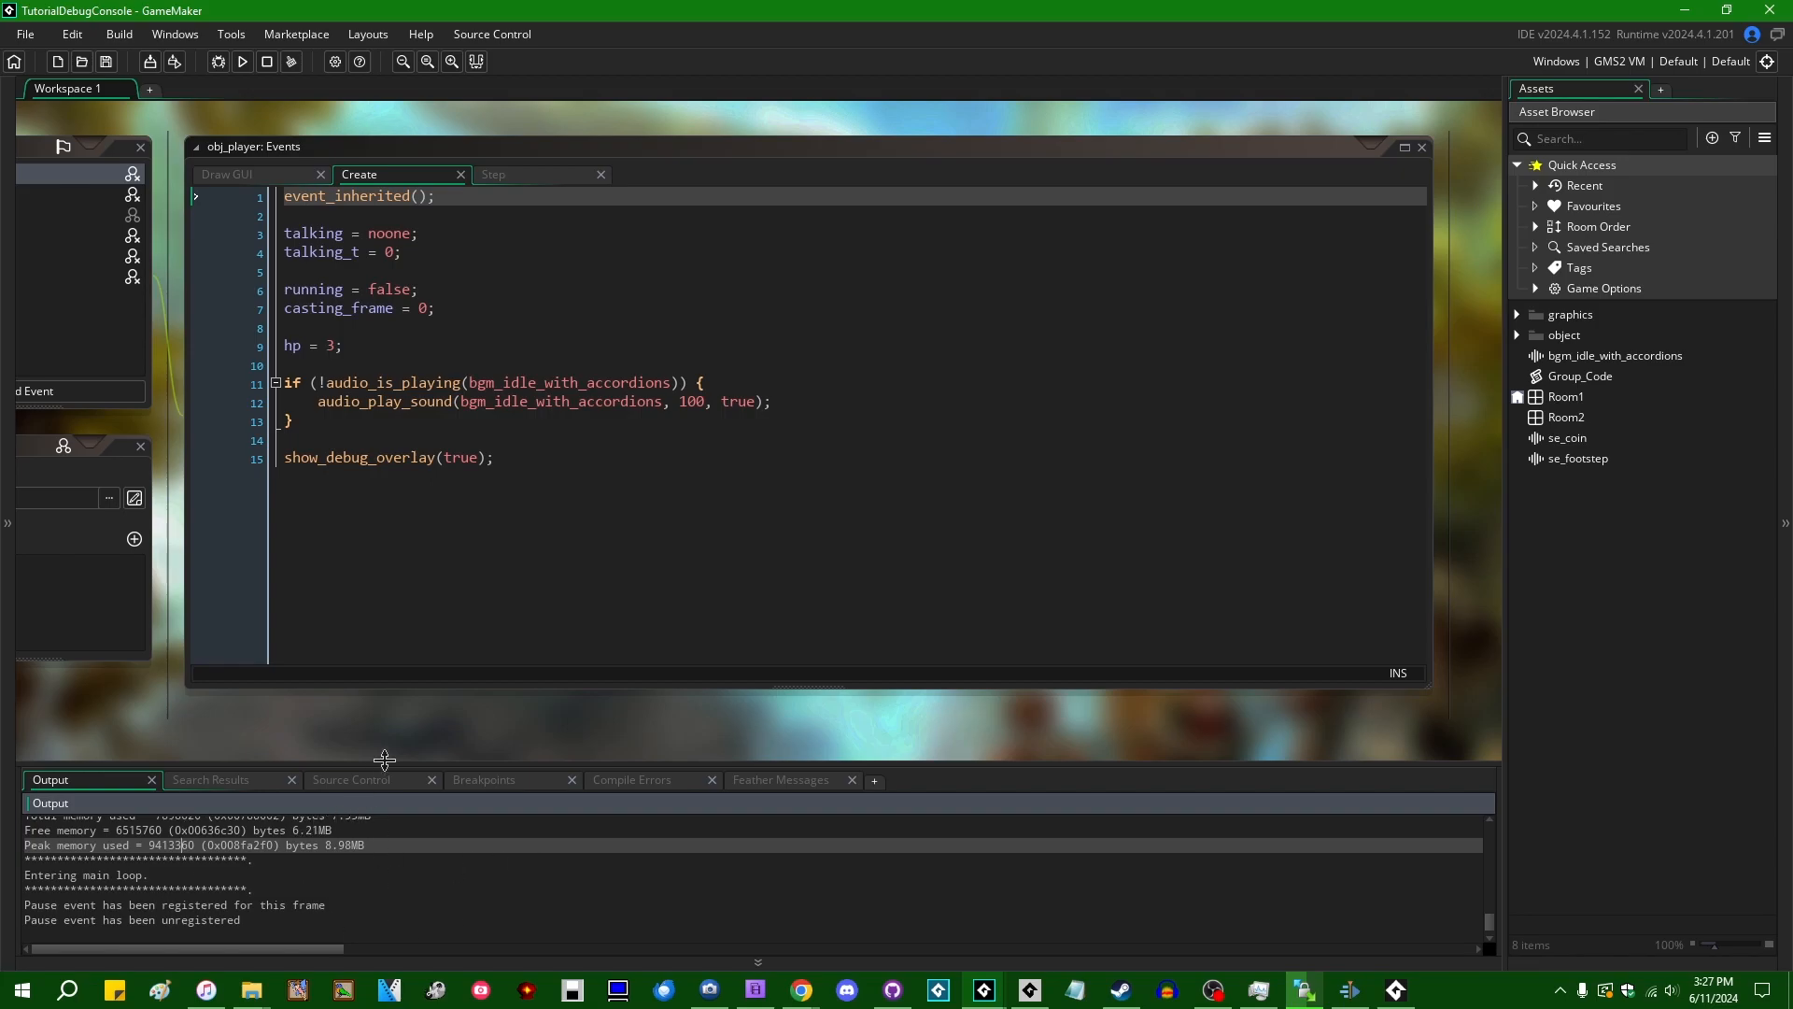
{"action": "left_click", "coordinate": [241, 62]}
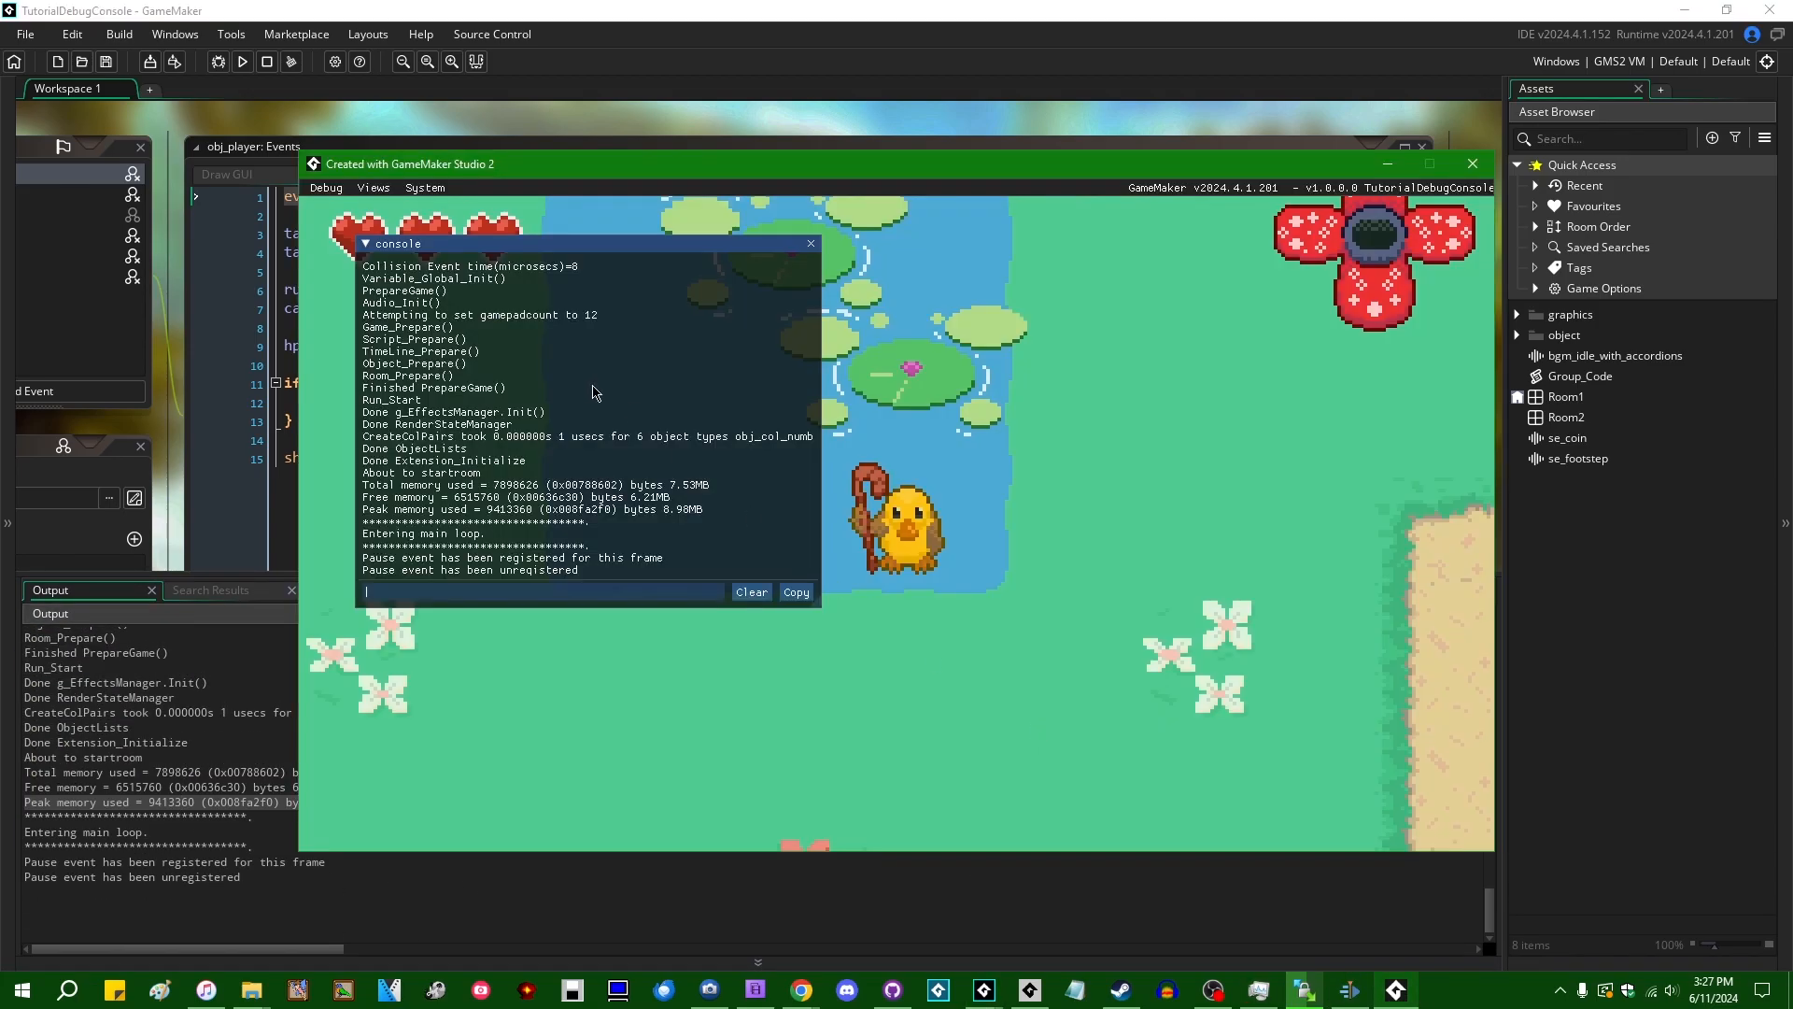
{"action": "mouse_move", "coordinate": [583, 570]}
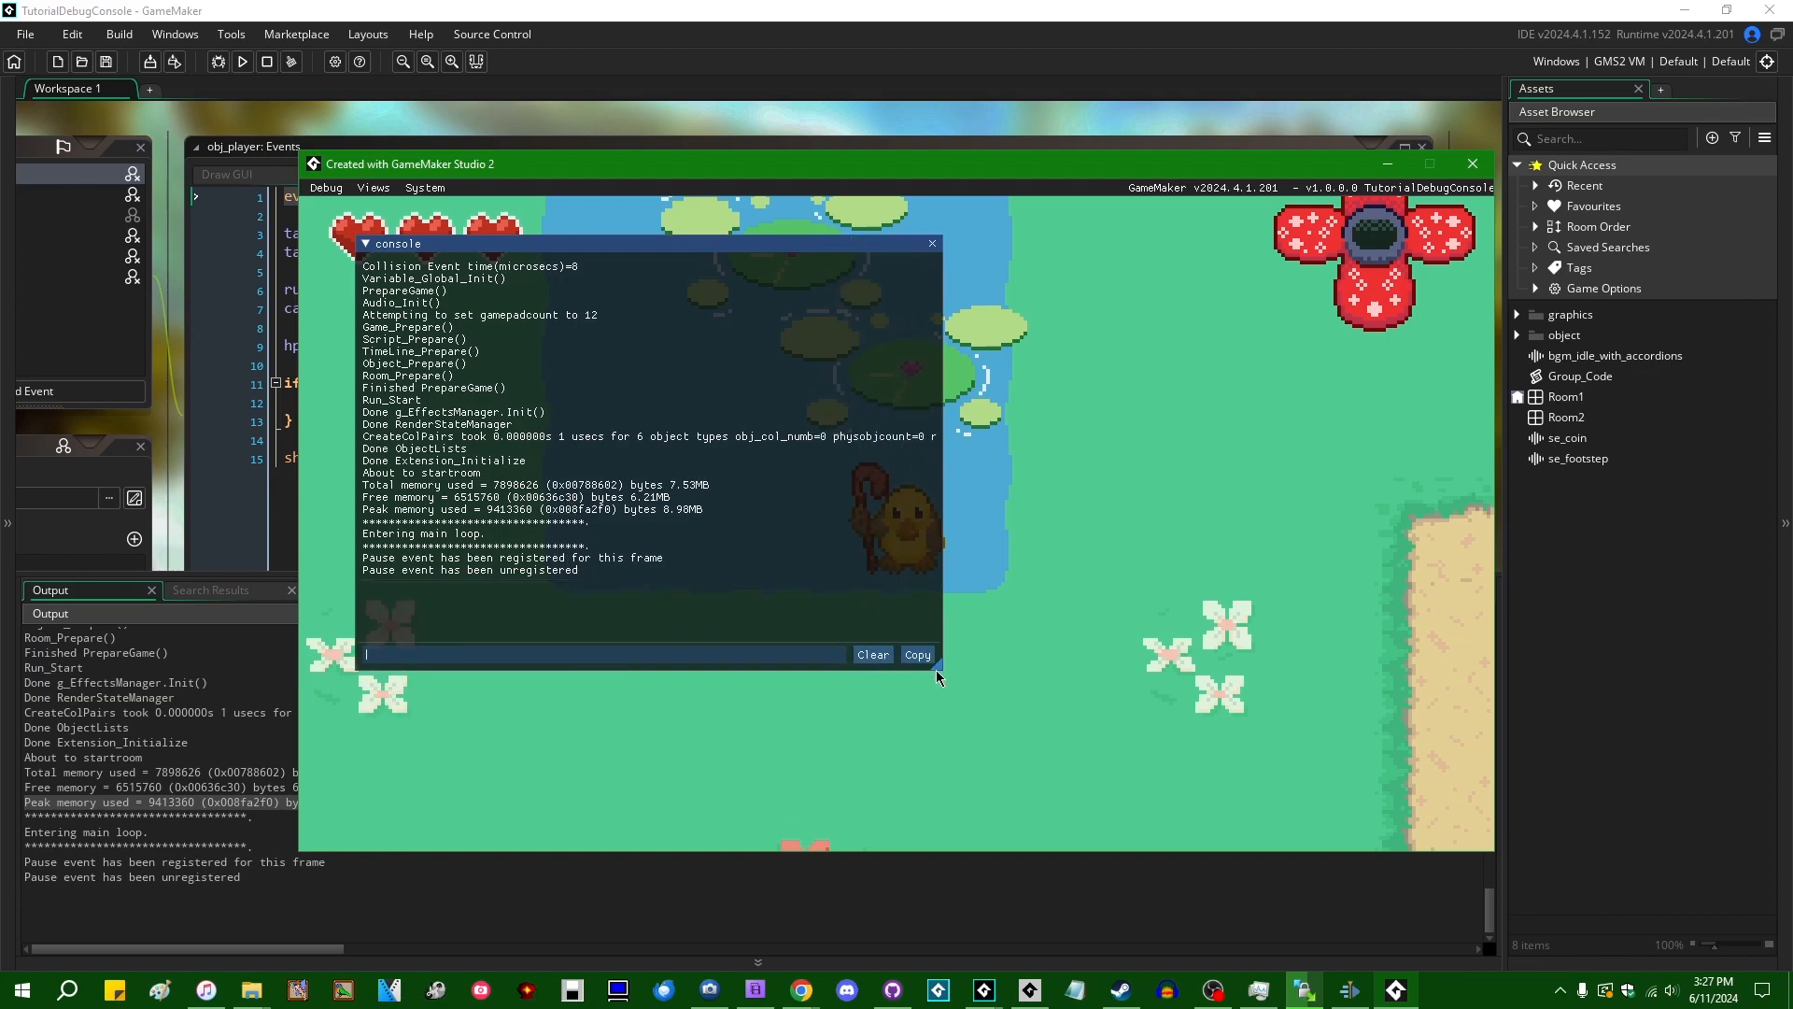
{"action": "mouse_move", "coordinate": [241, 857]}
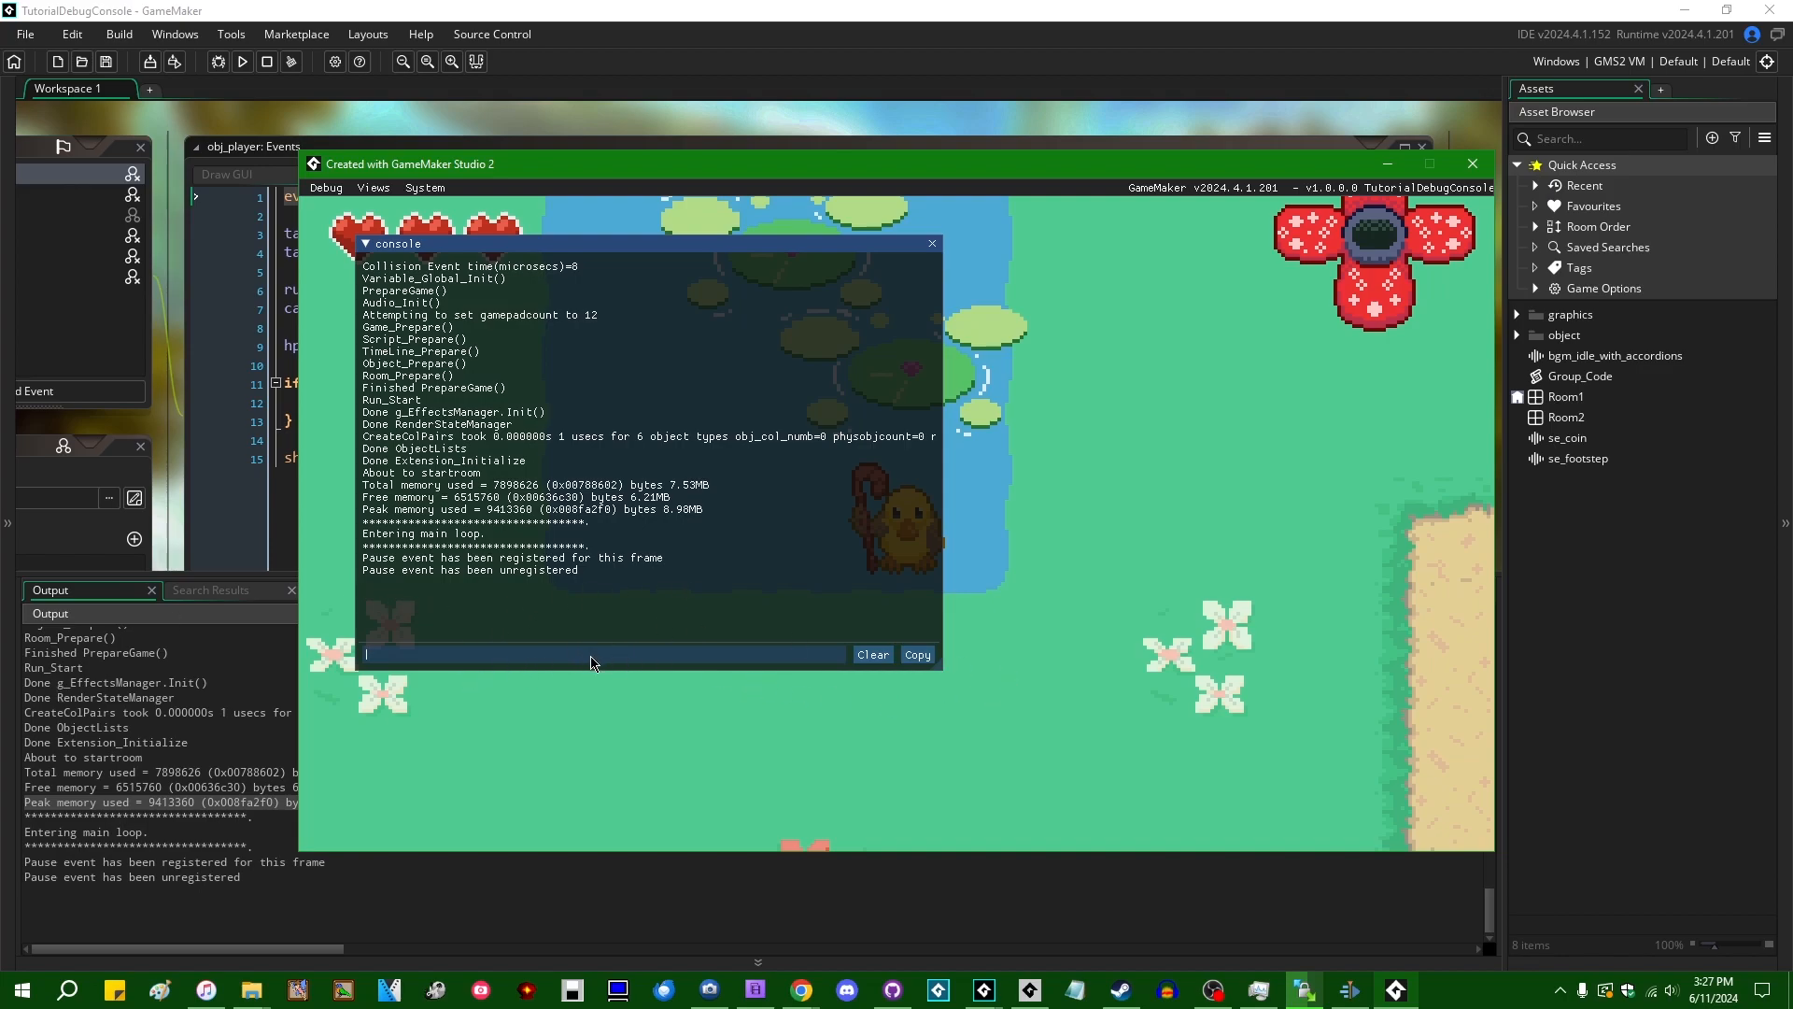
{"action": "mouse_move", "coordinate": [859, 726]}
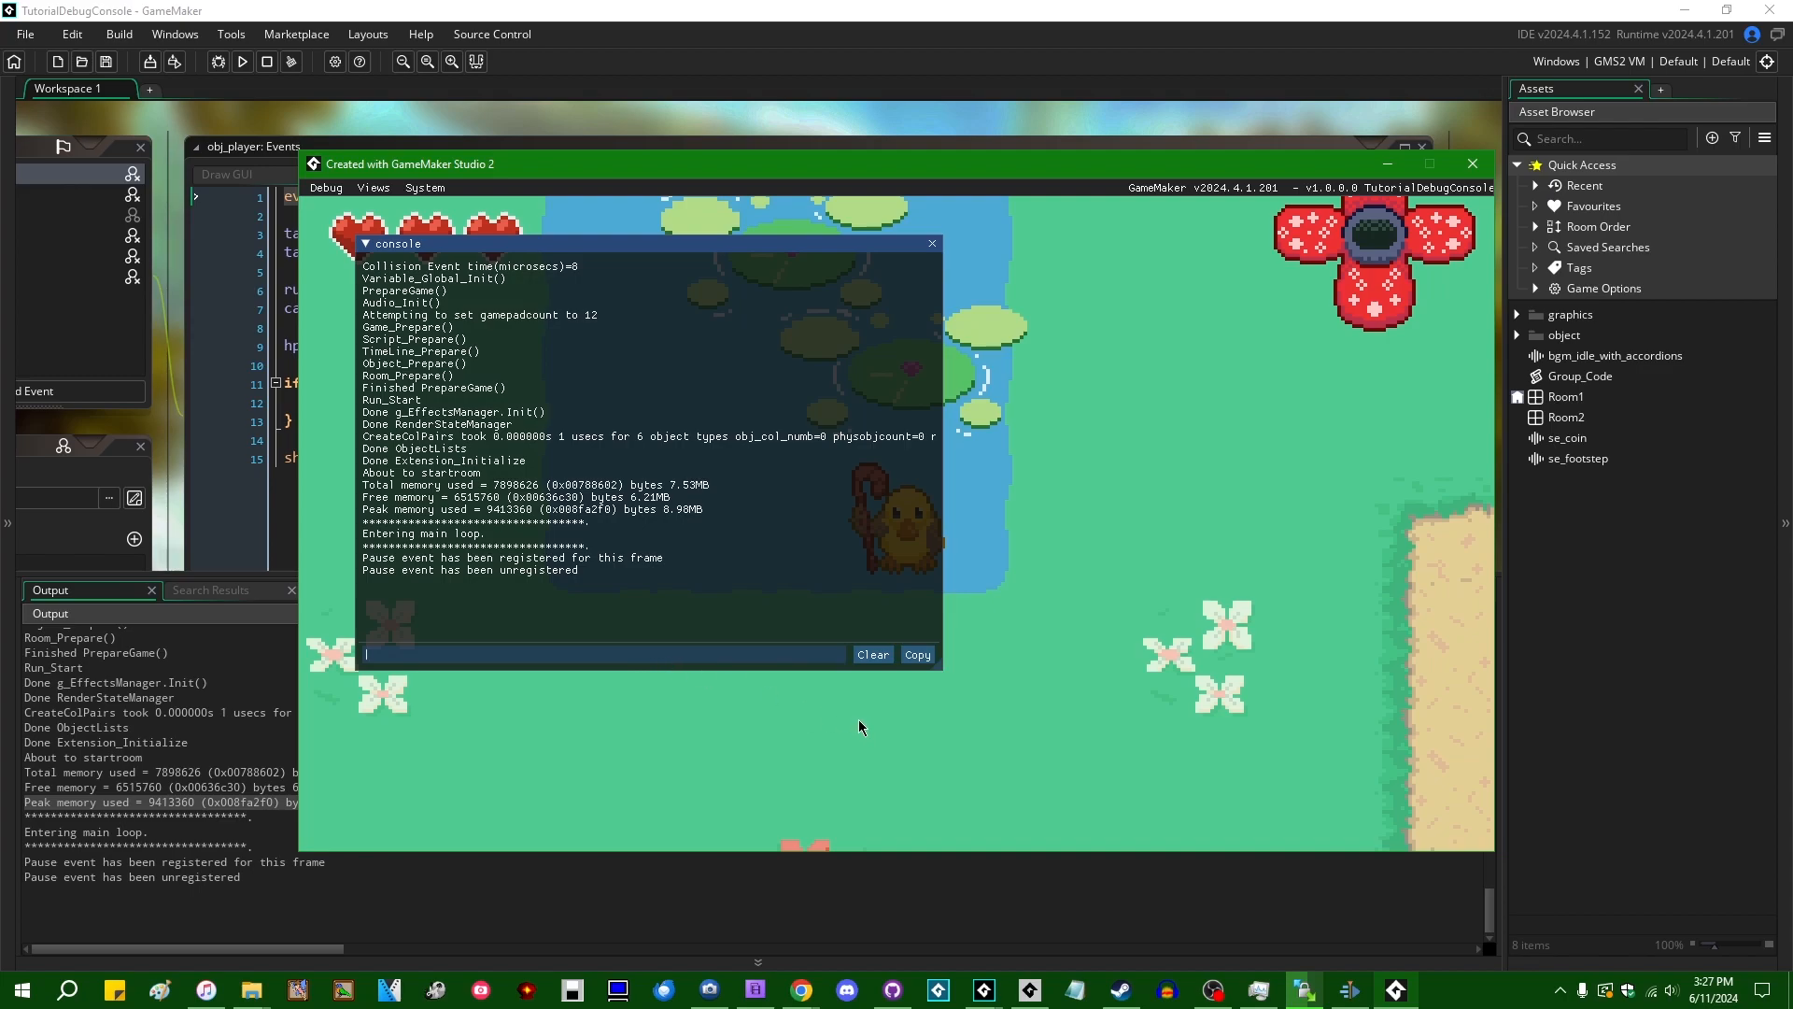
Submit "You can type words into here" in the console, producing an unknown command "You" error
{"action": "type", "text": "You can type"}
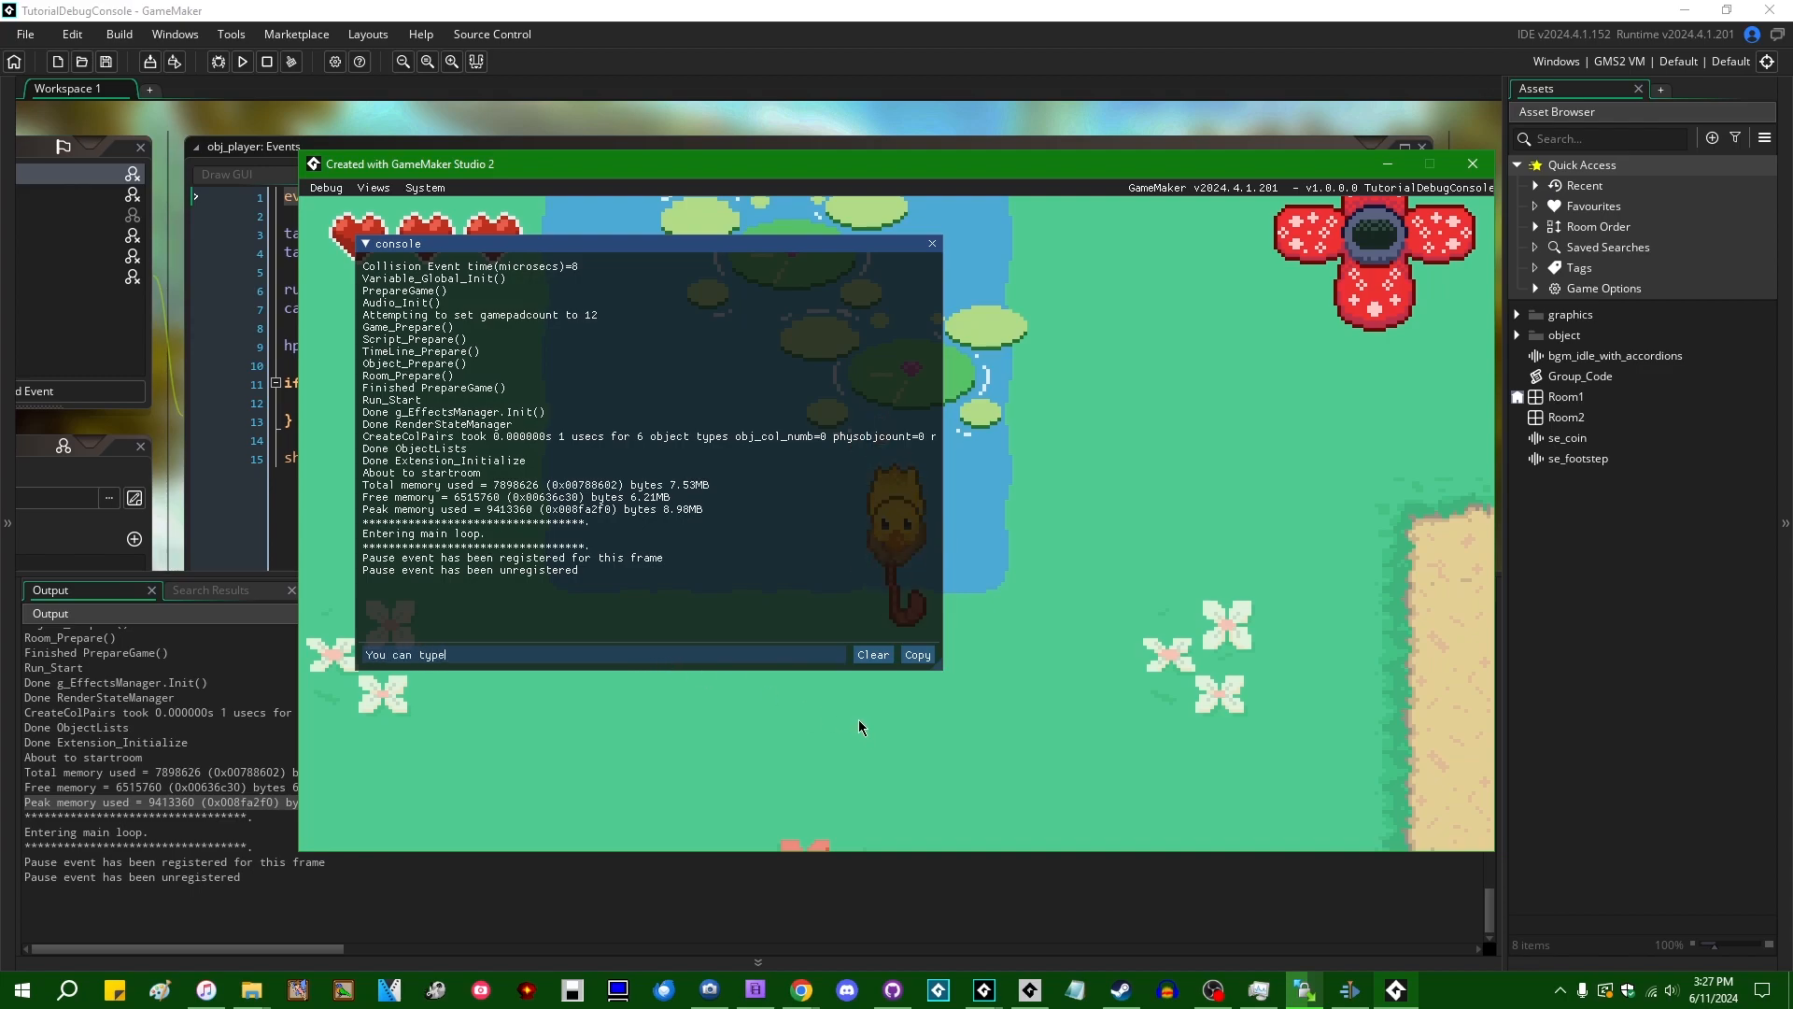
{"action": "type", "text": "words into here"}
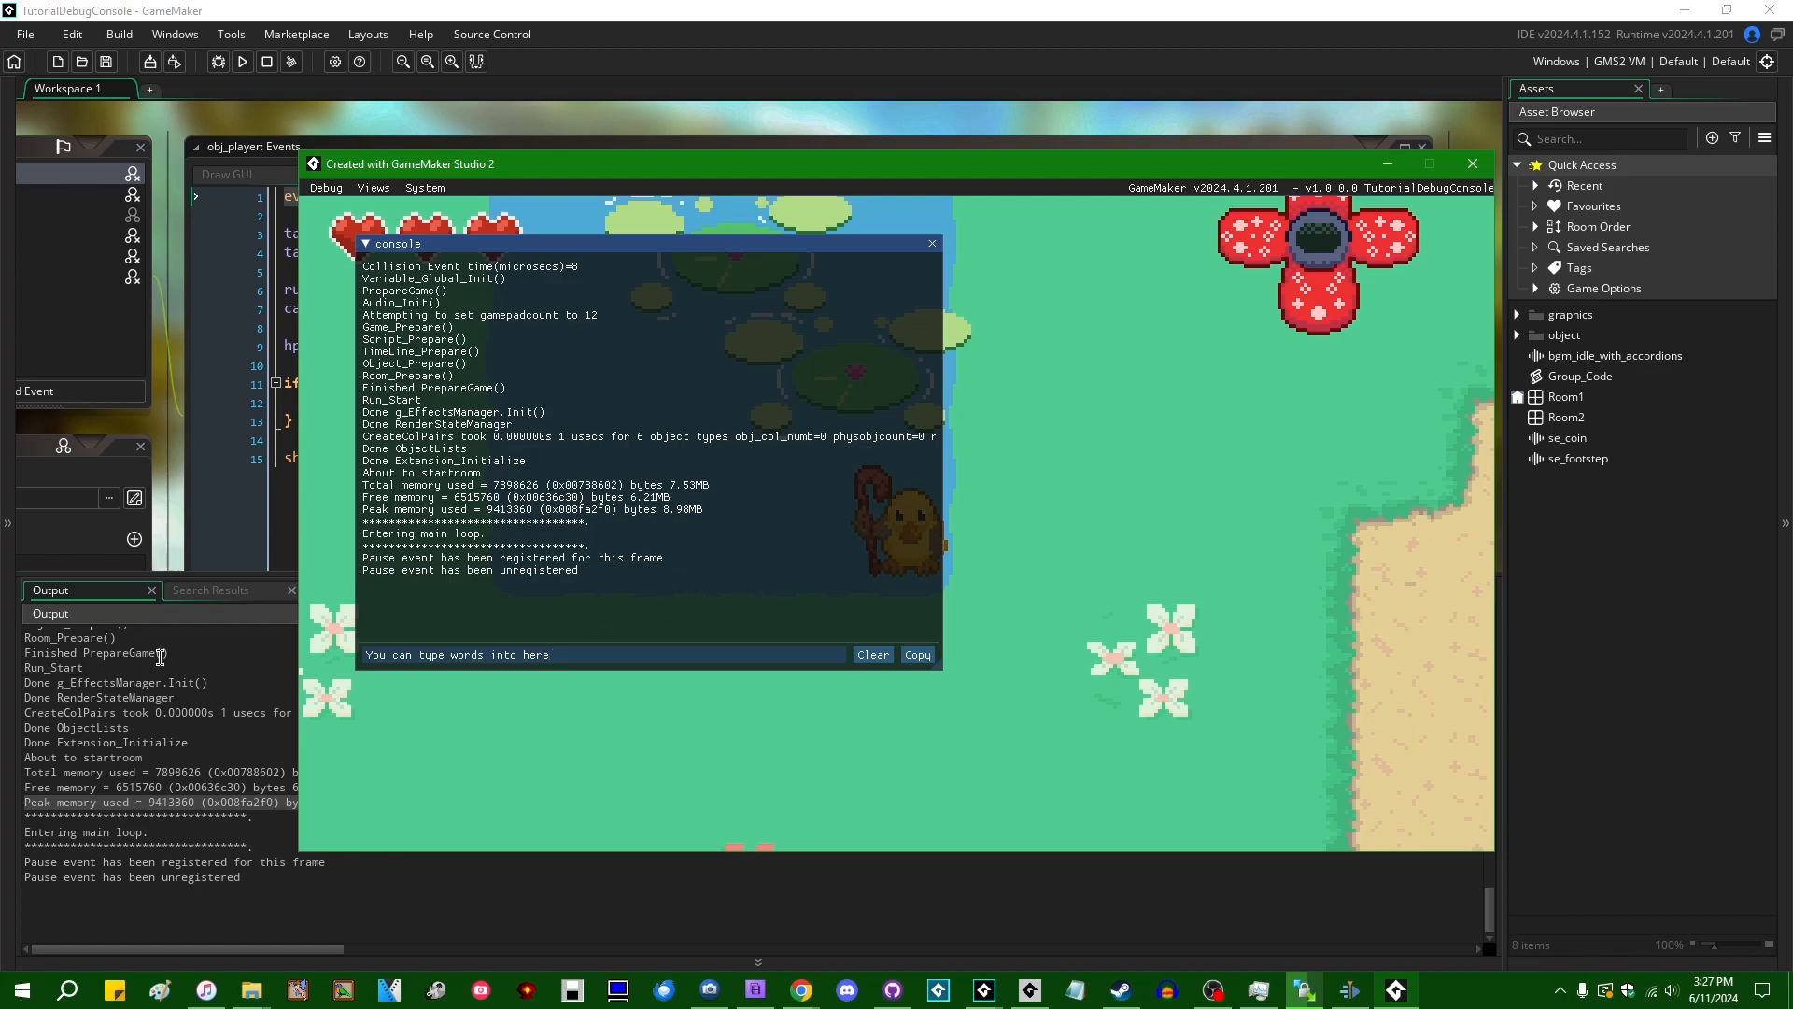
{"action": "key", "text": "enter"}
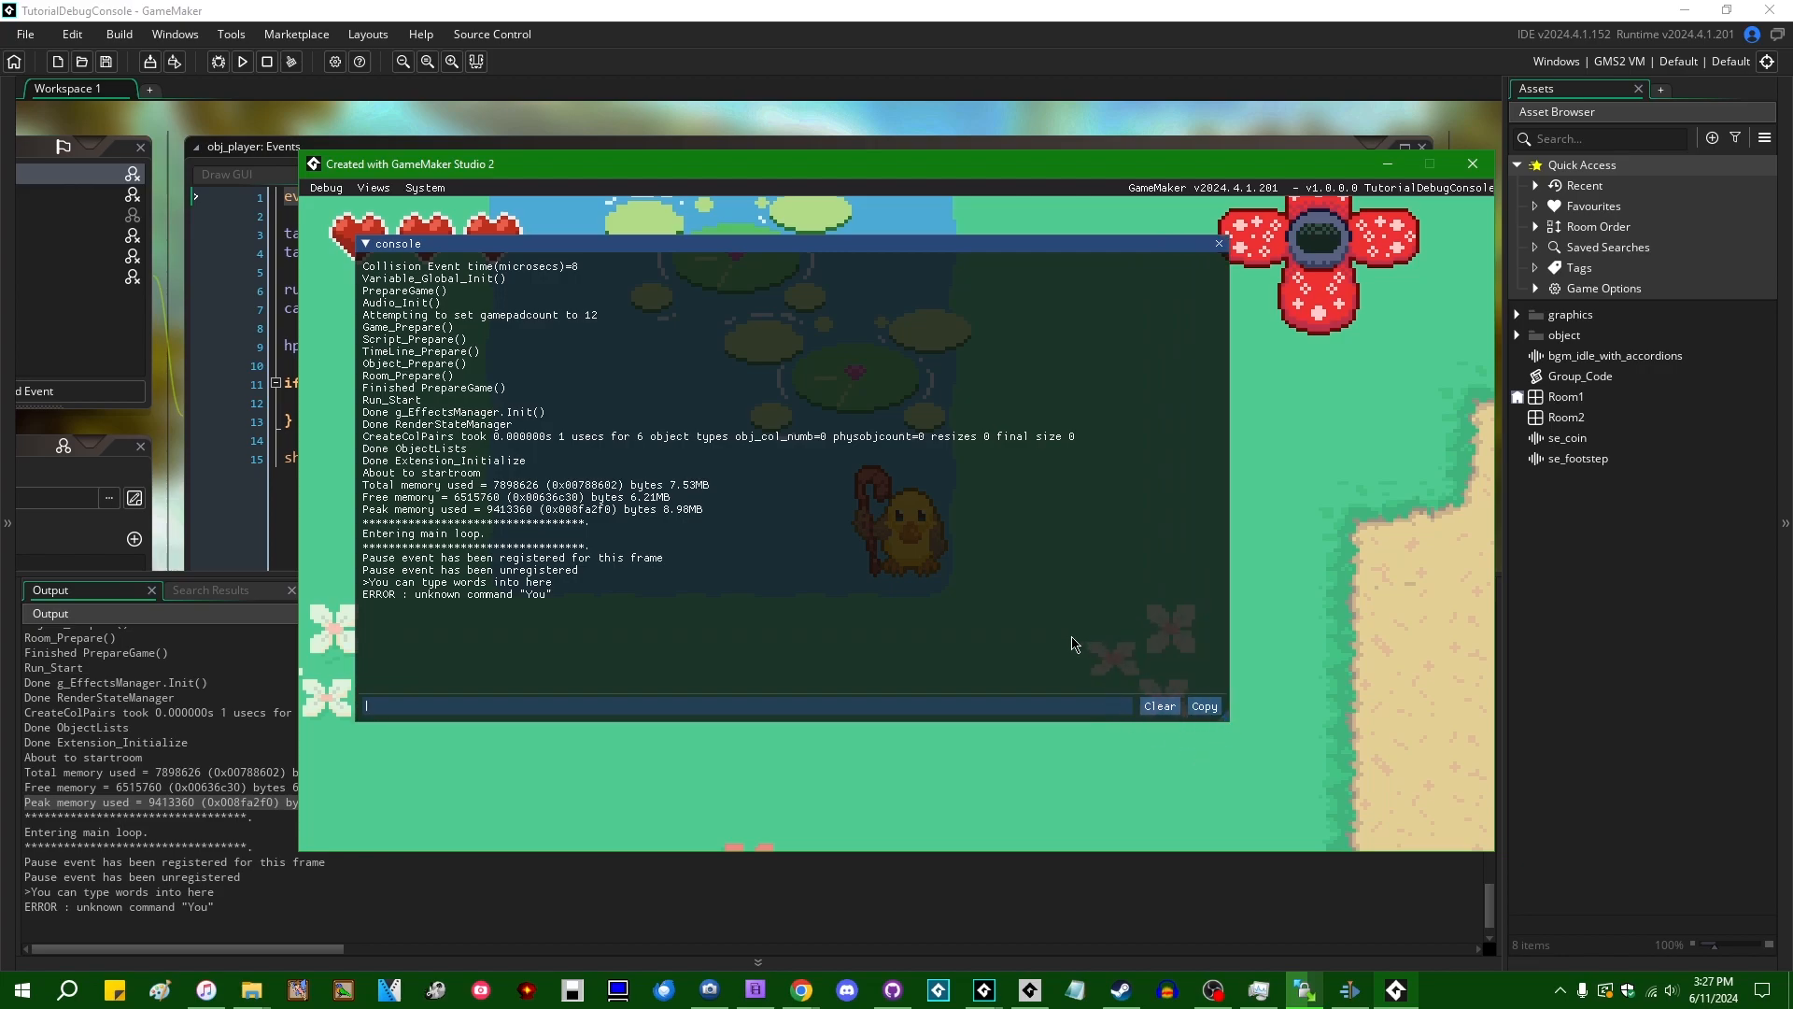
{"action": "mouse_move", "coordinate": [1313, 769]}
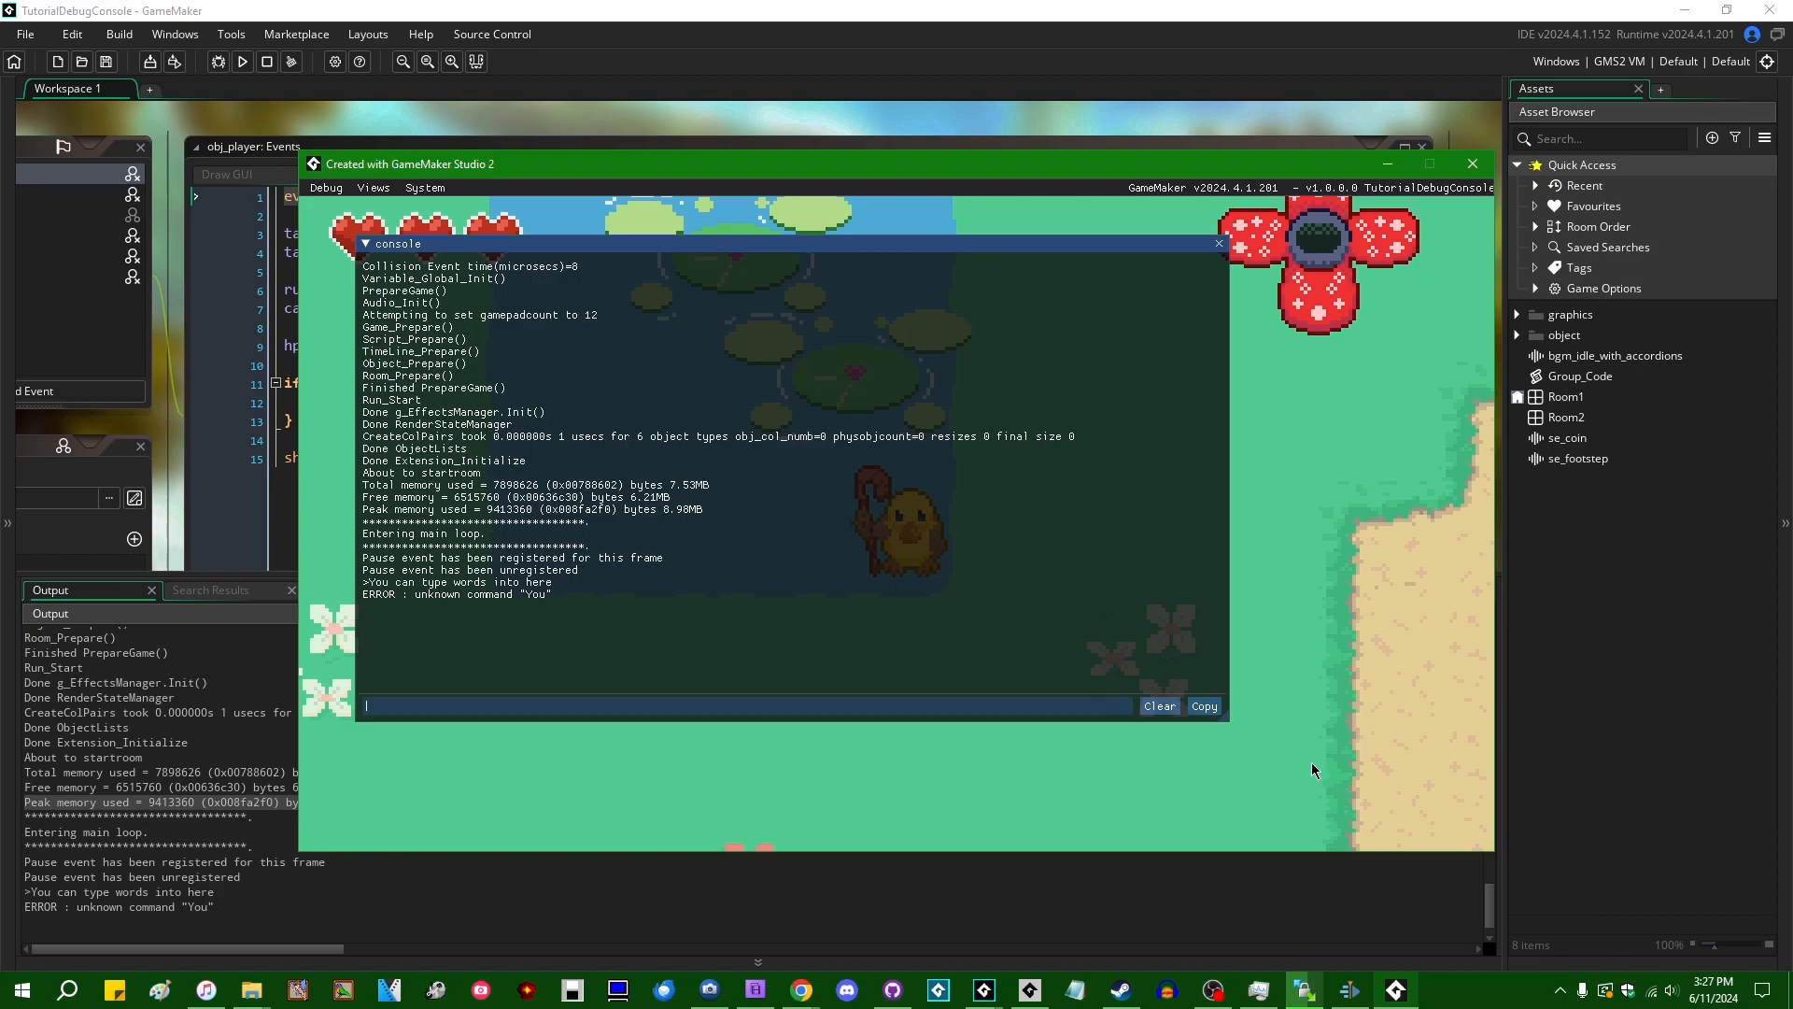
{"action": "mouse_move", "coordinate": [1345, 796]}
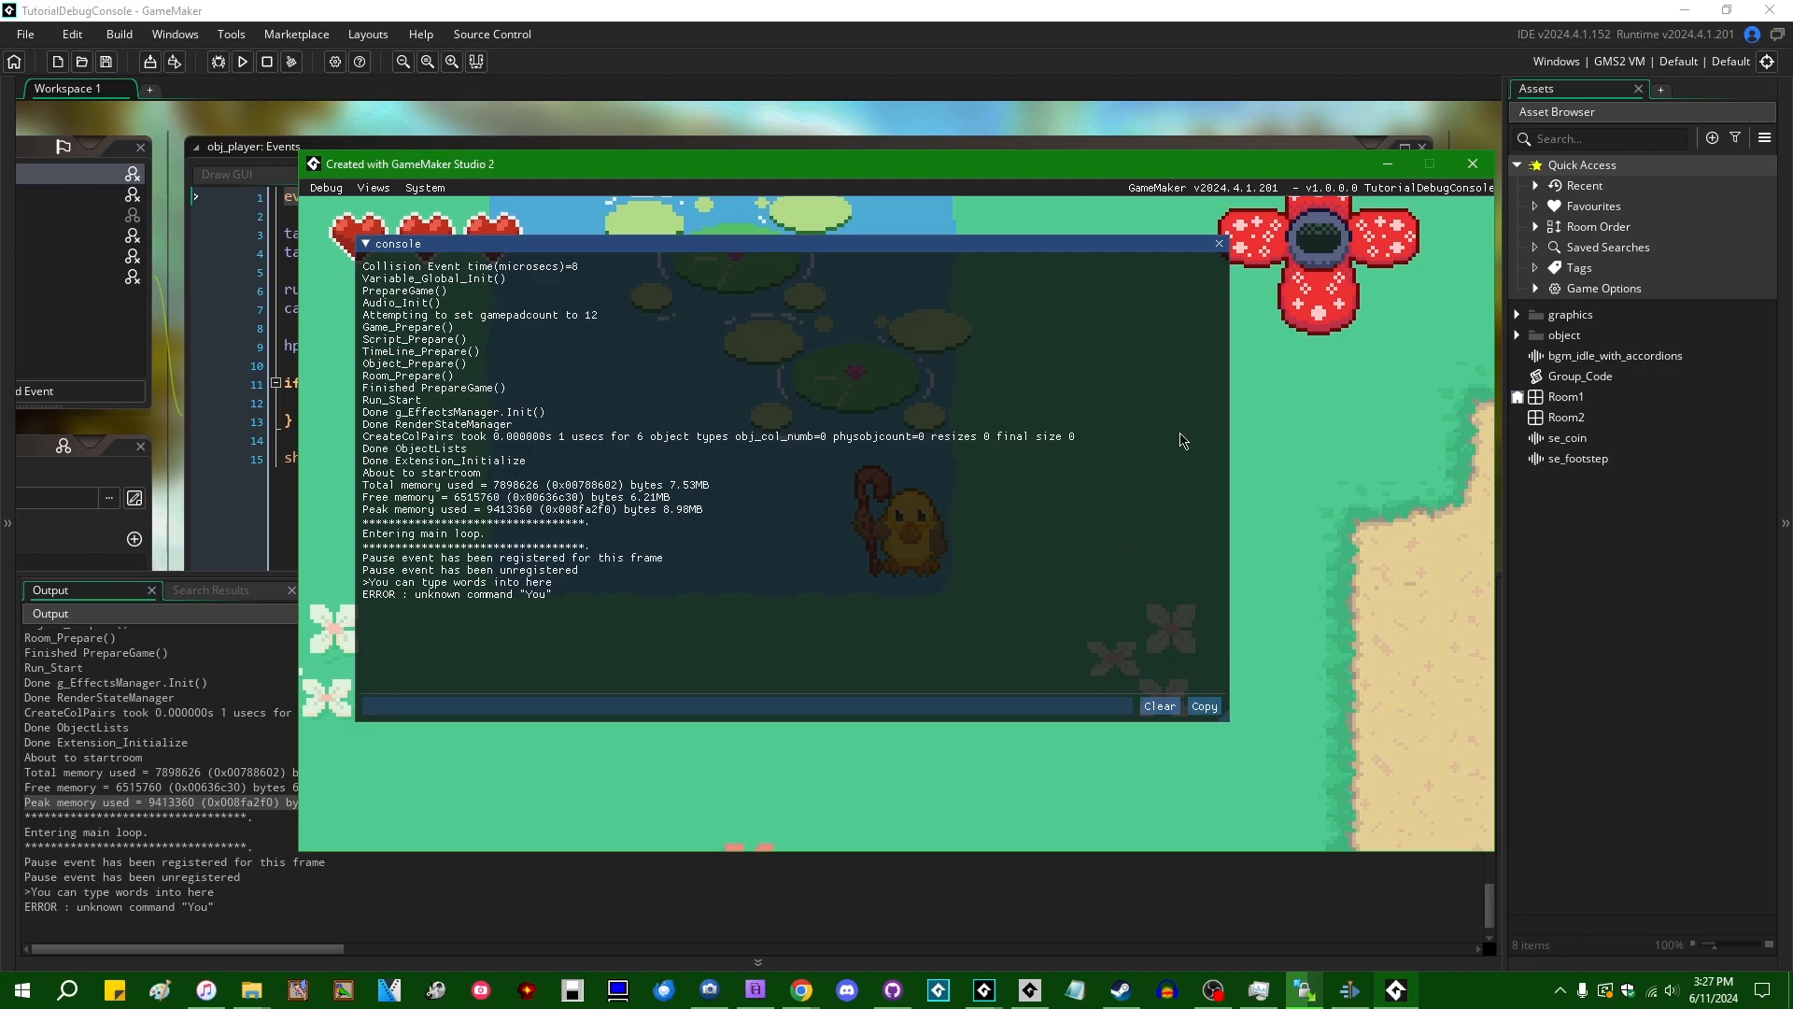
{"action": "left_click", "coordinate": [744, 706]}
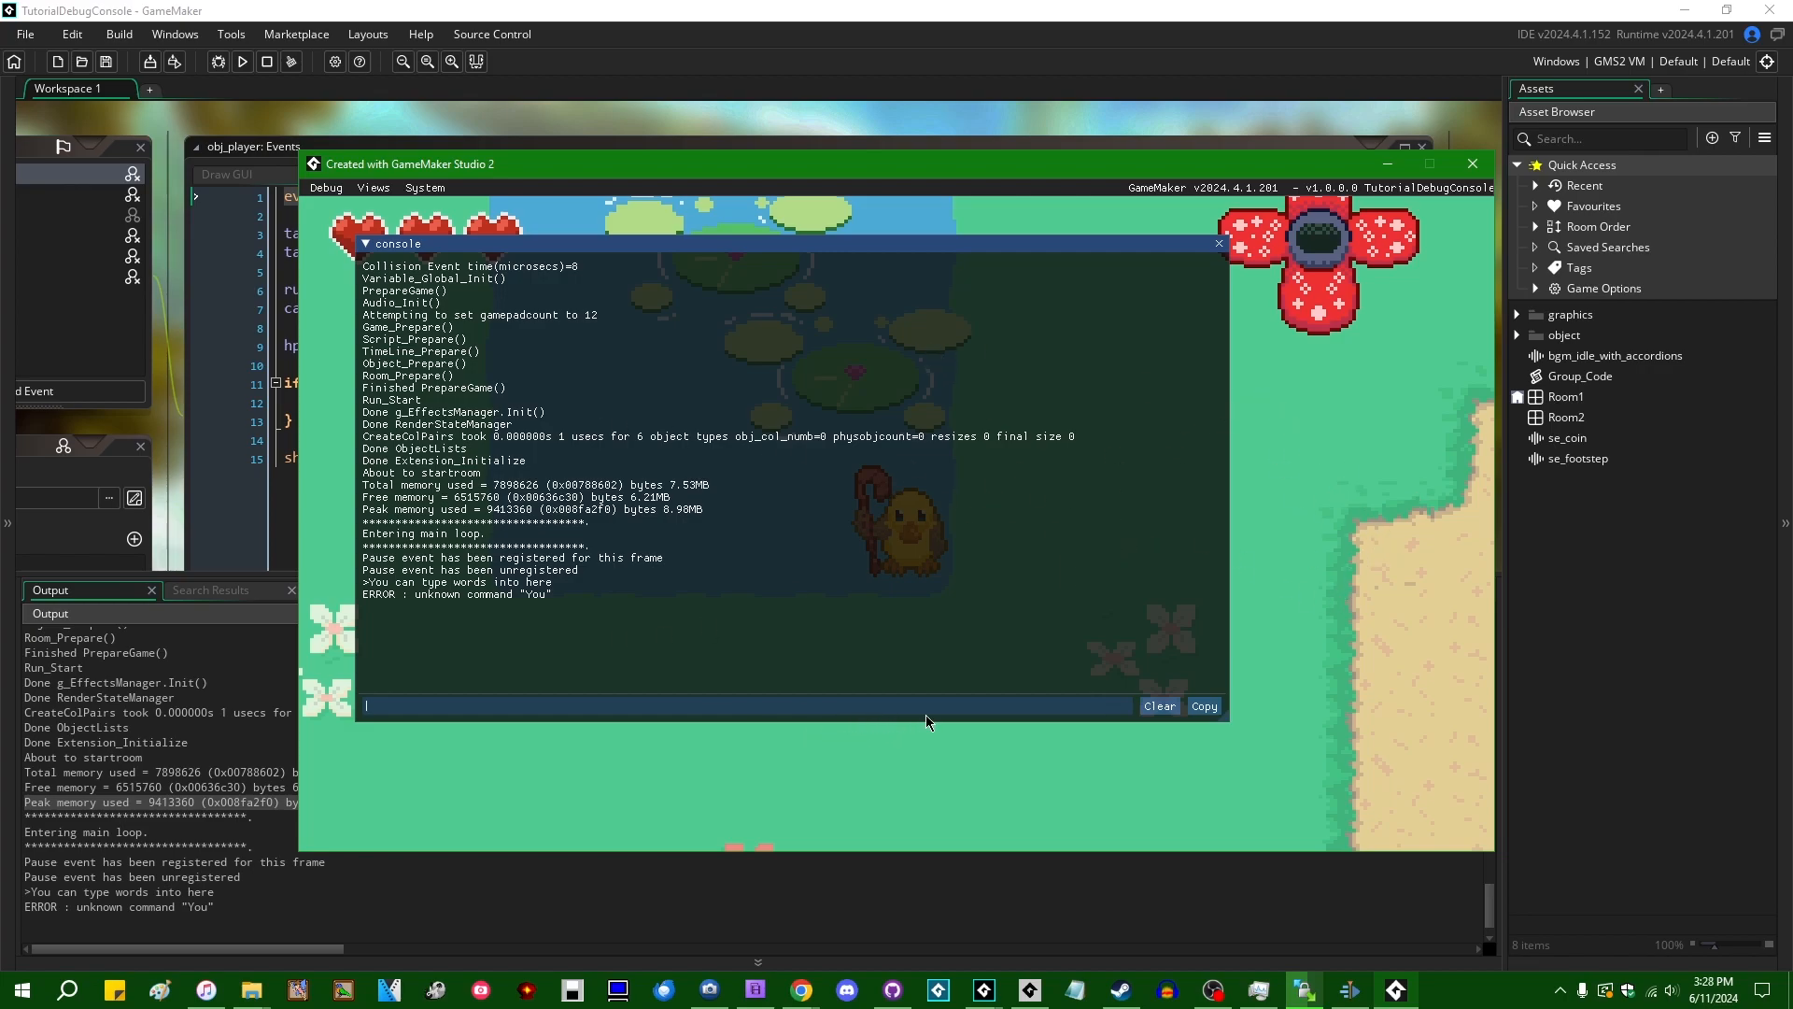
{"action": "mouse_move", "coordinate": [1078, 726]}
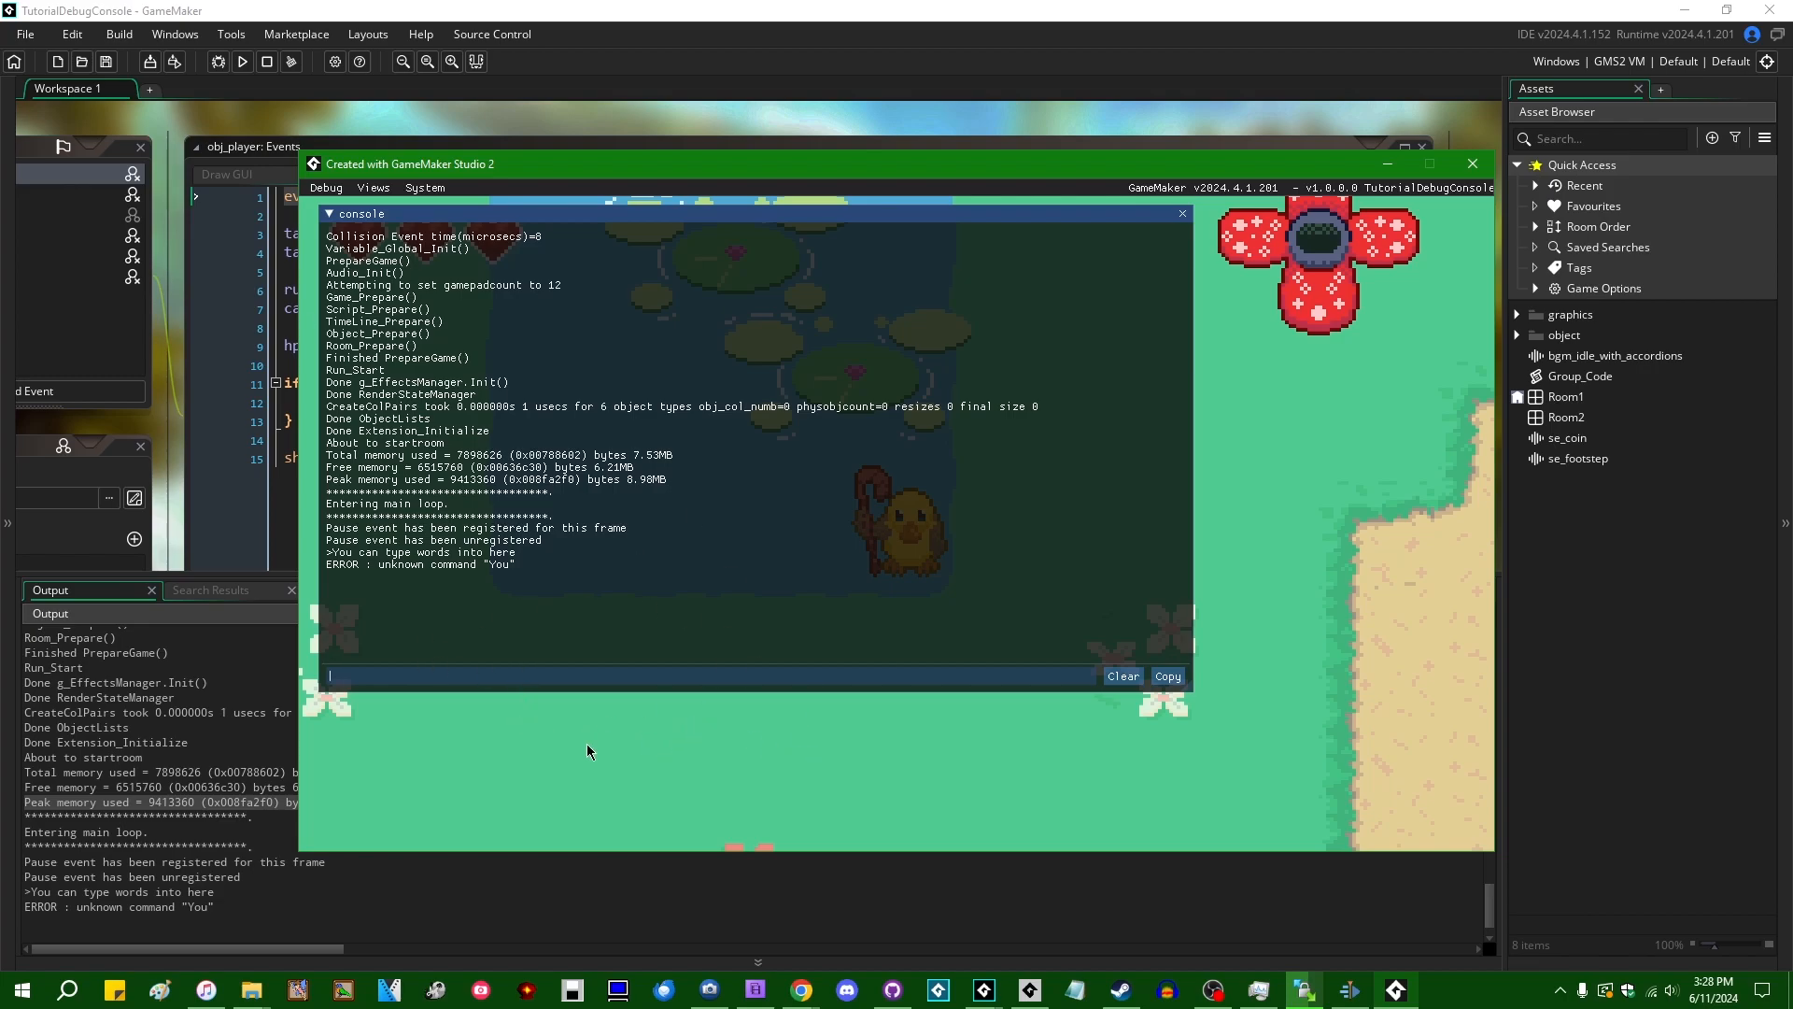
{"action": "mouse_move", "coordinate": [699, 698]}
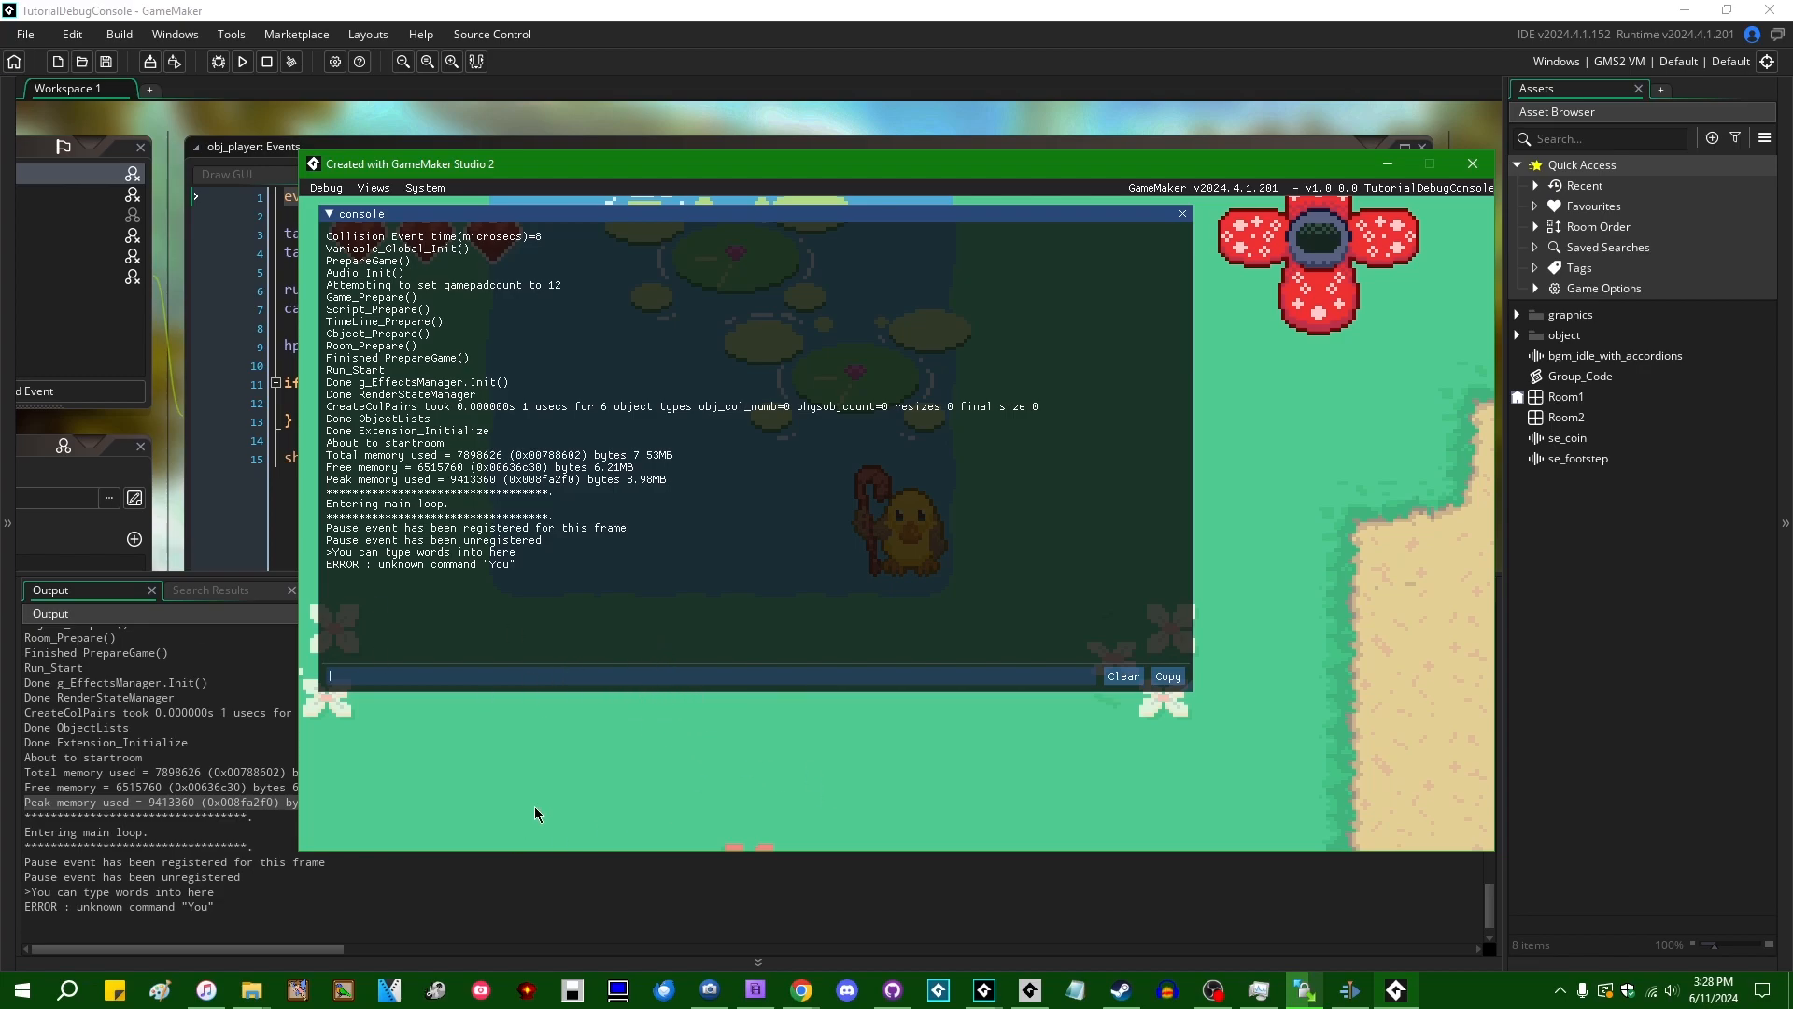
{"action": "mouse_move", "coordinate": [628, 773]}
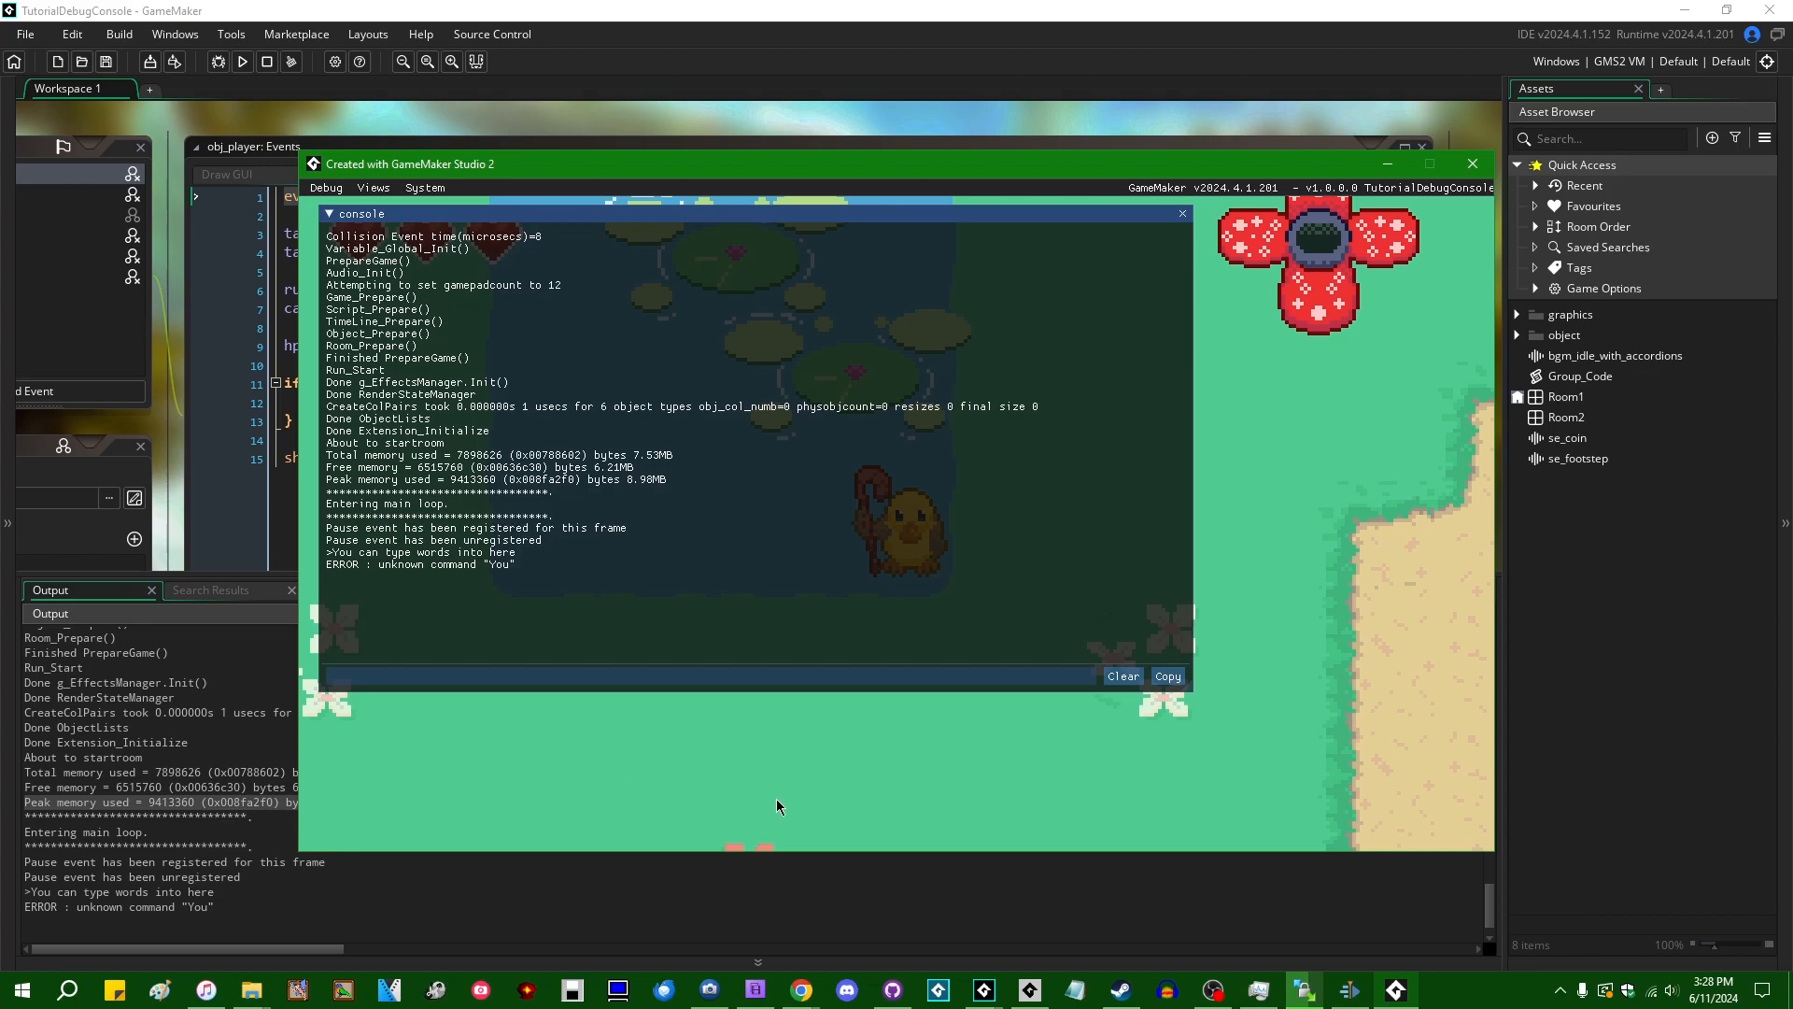
Check the player's Create event code for audio_st, then return to the running game
{"action": "left_click", "coordinate": [710, 676]}
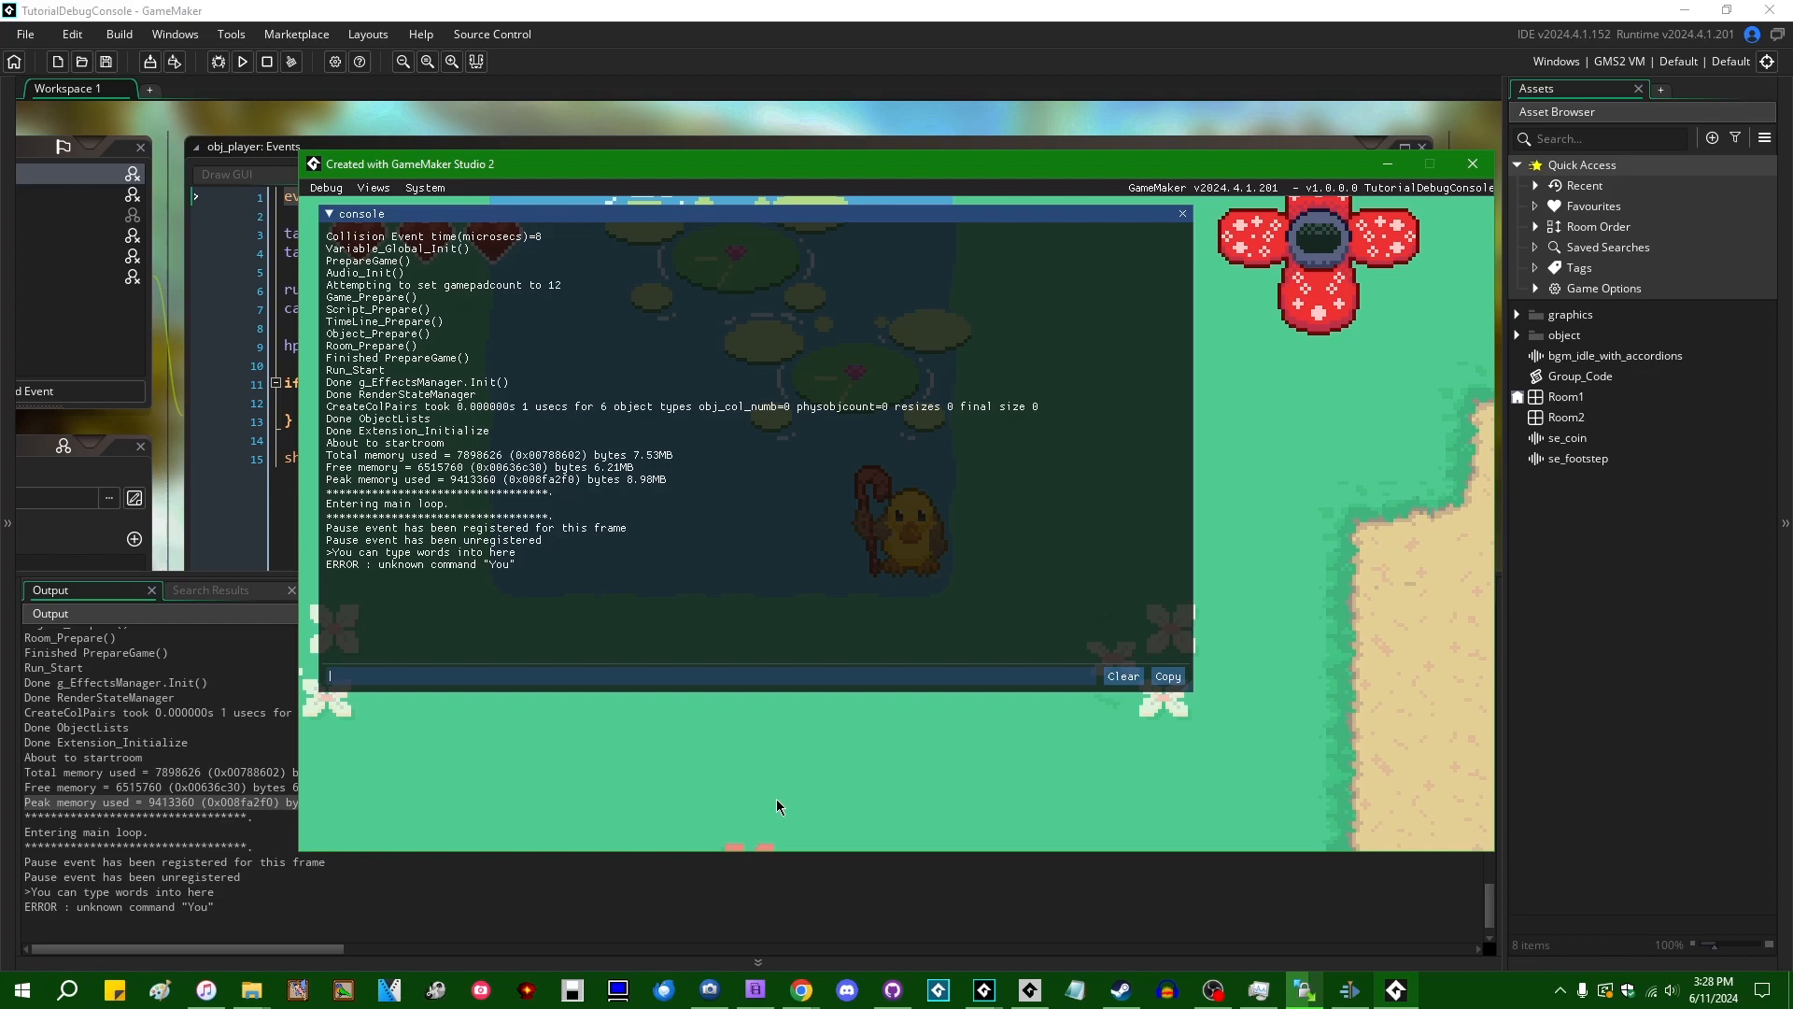
{"action": "left_click", "coordinate": [1472, 163]}
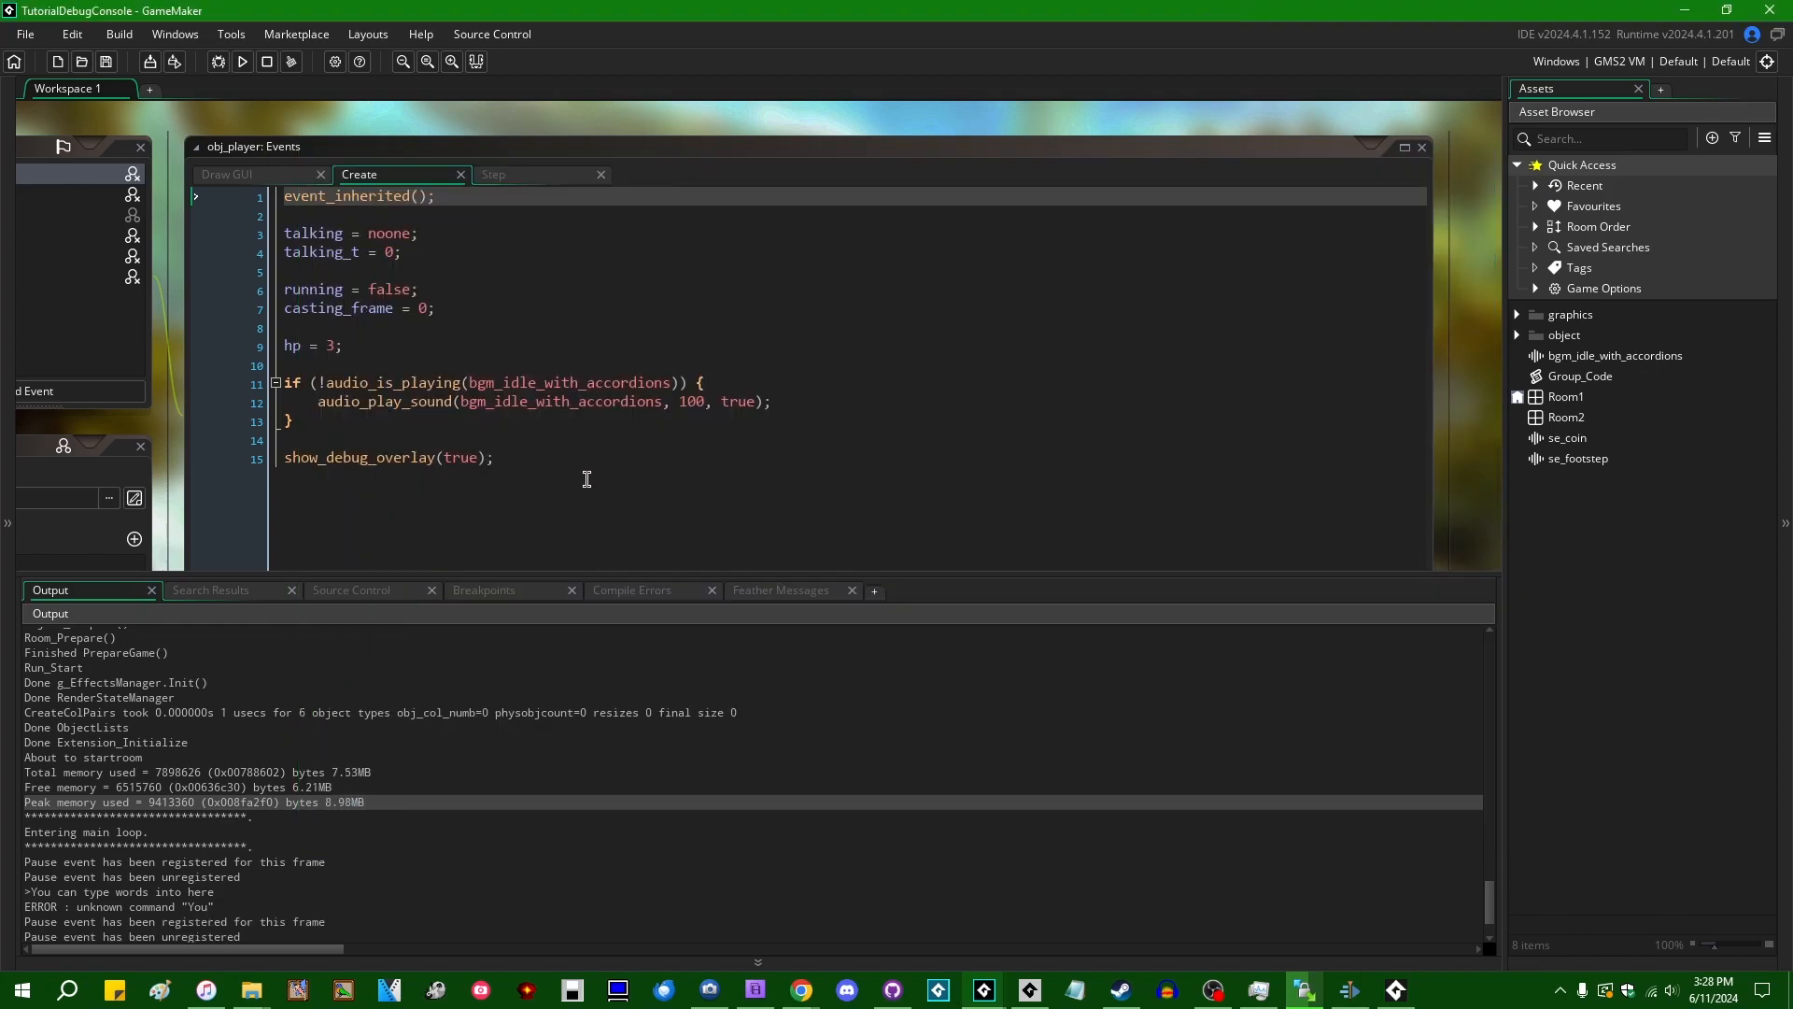
{"action": "type", "text": "audio_st"}
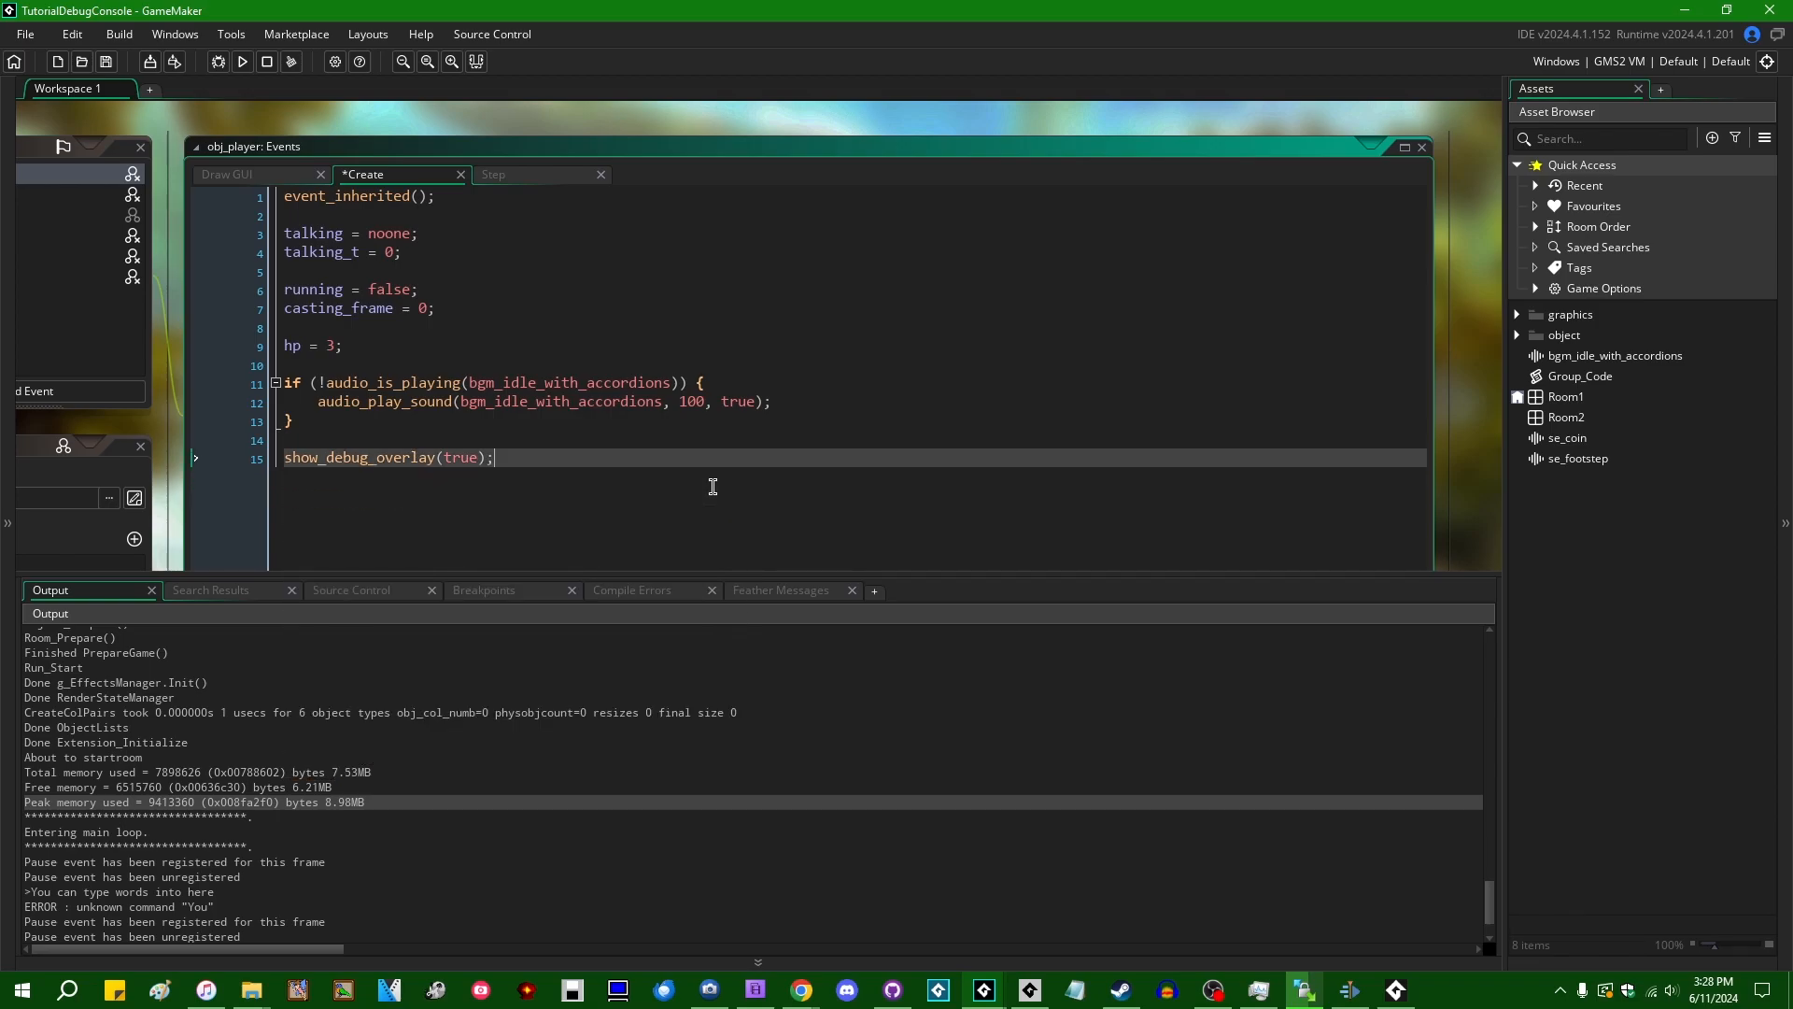
{"action": "left_click", "coordinate": [241, 61]}
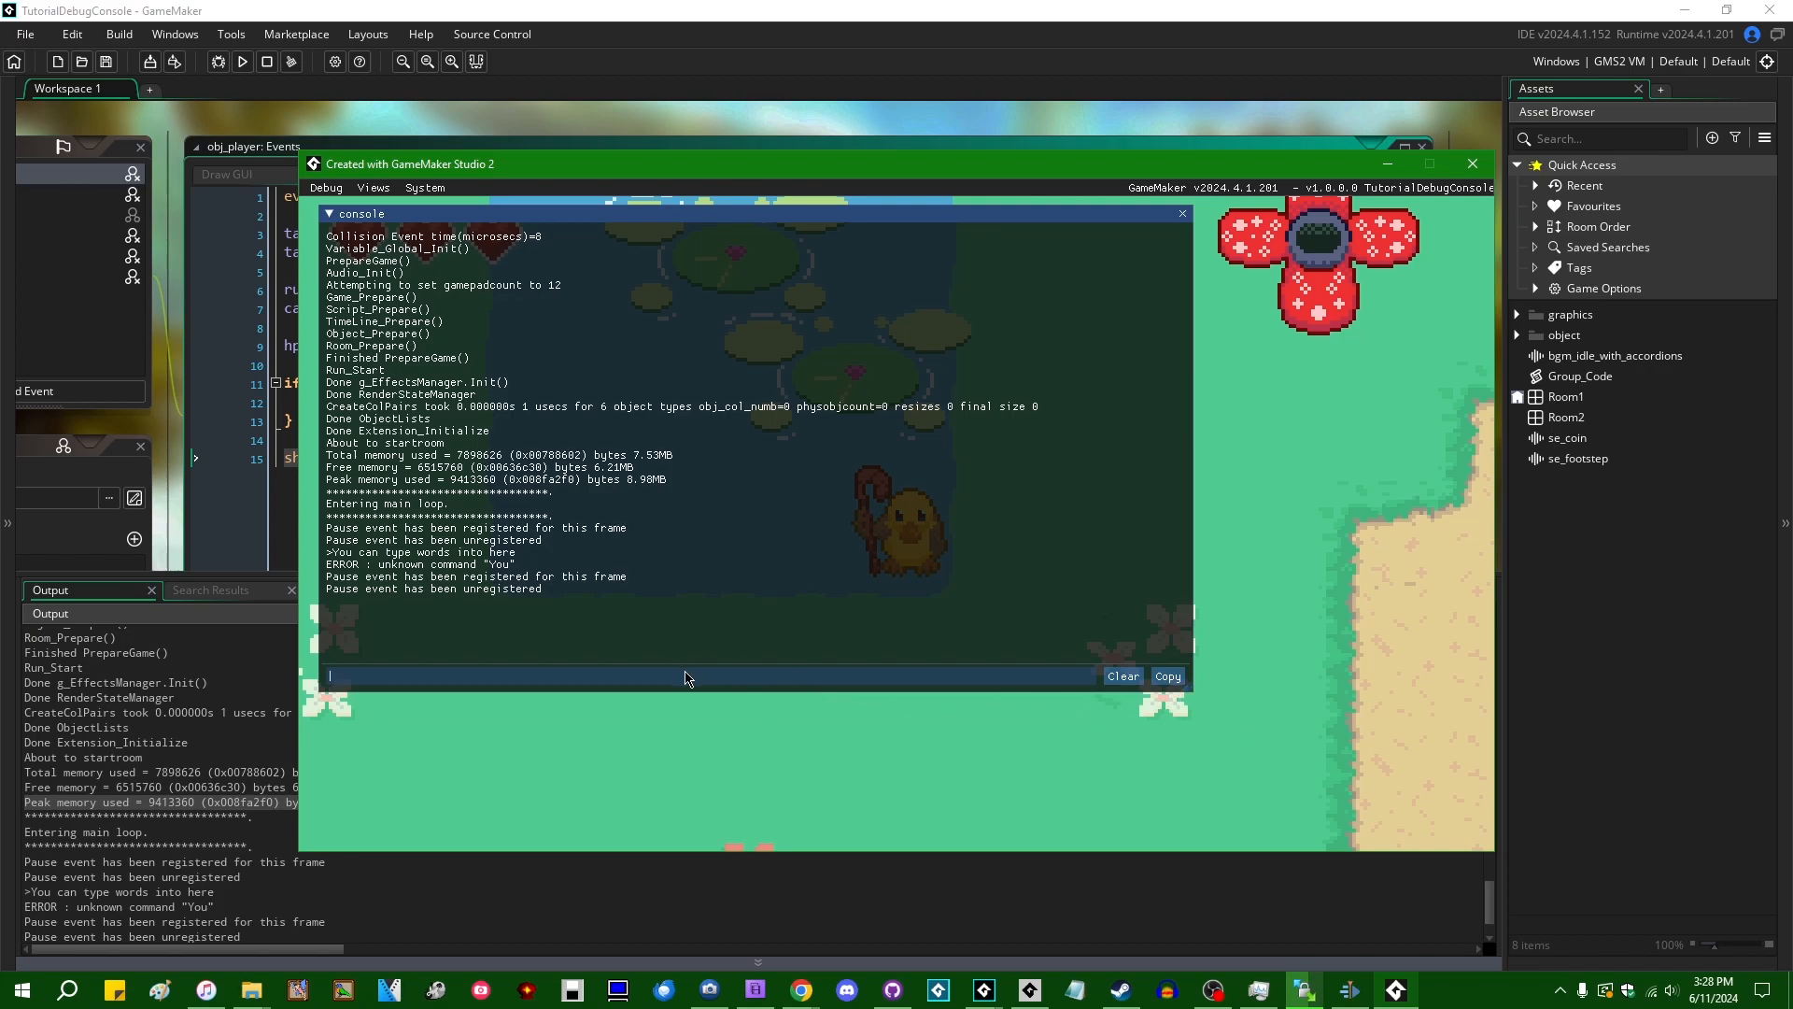
Run audio_stop_all in the console (returns undefined) and begin a room_ command
{"action": "type", "text": "audio_stop_all("}
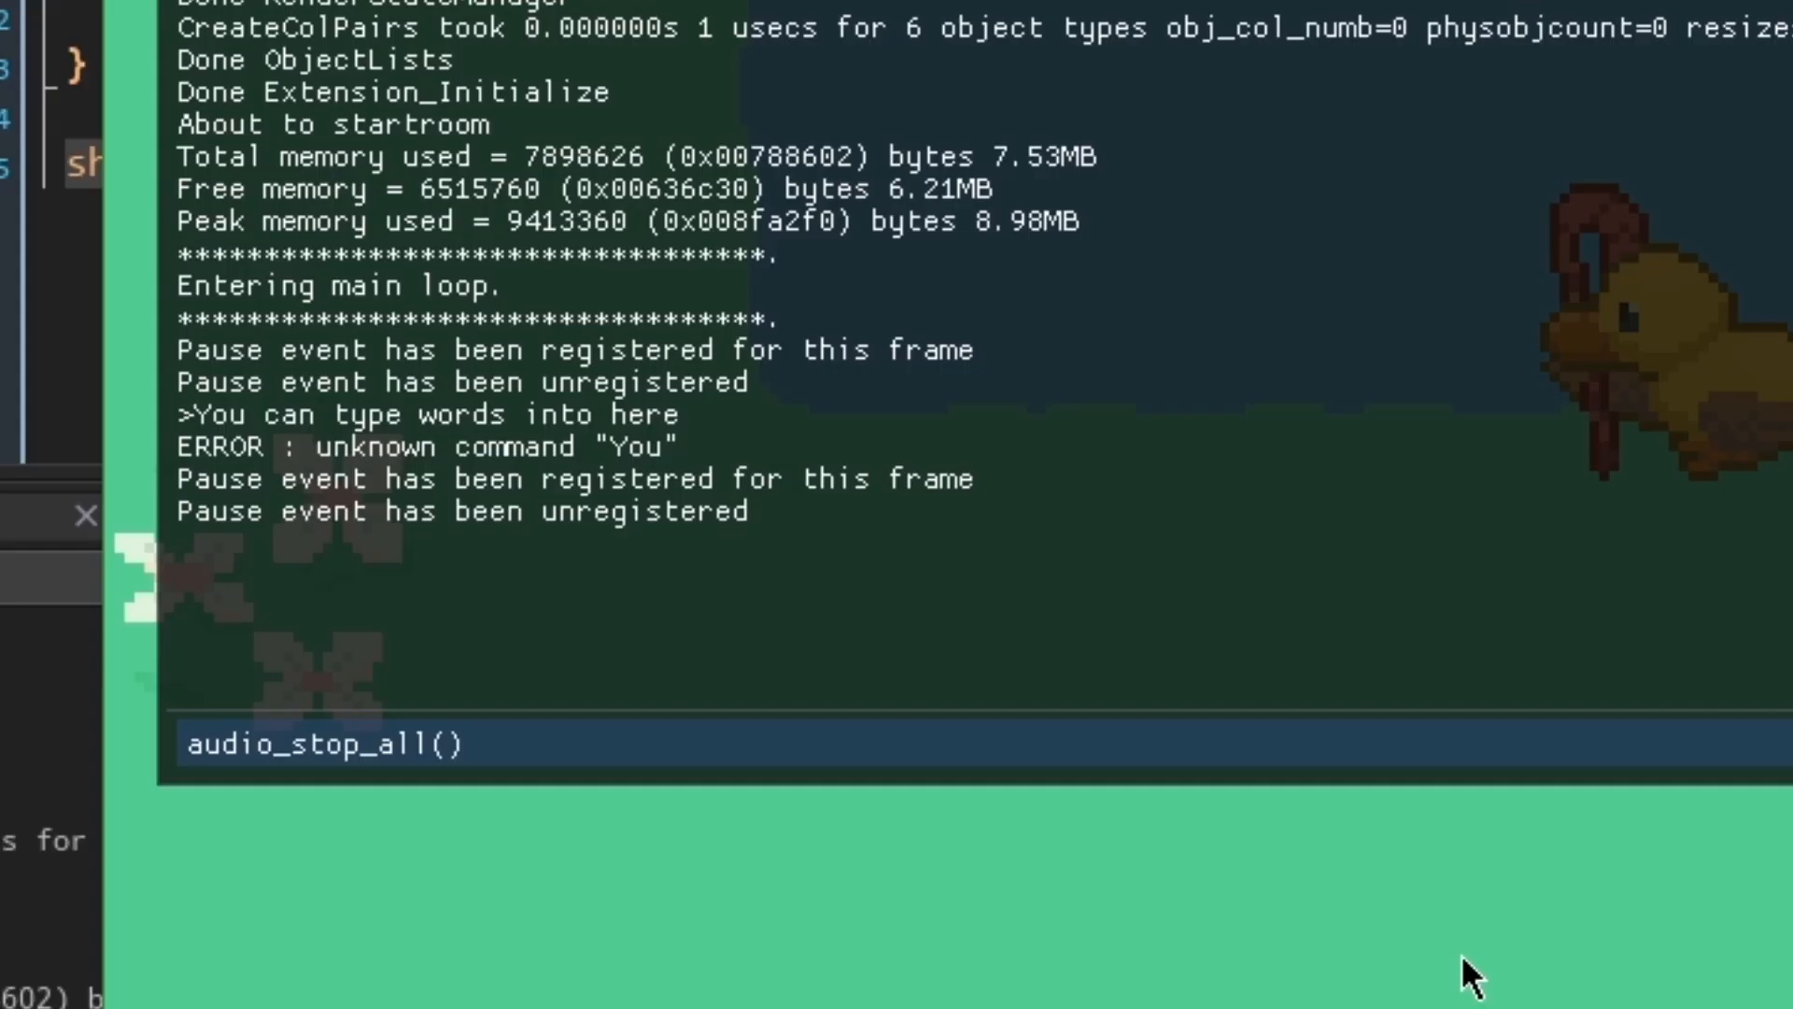
{"action": "key", "text": "Backspace"}
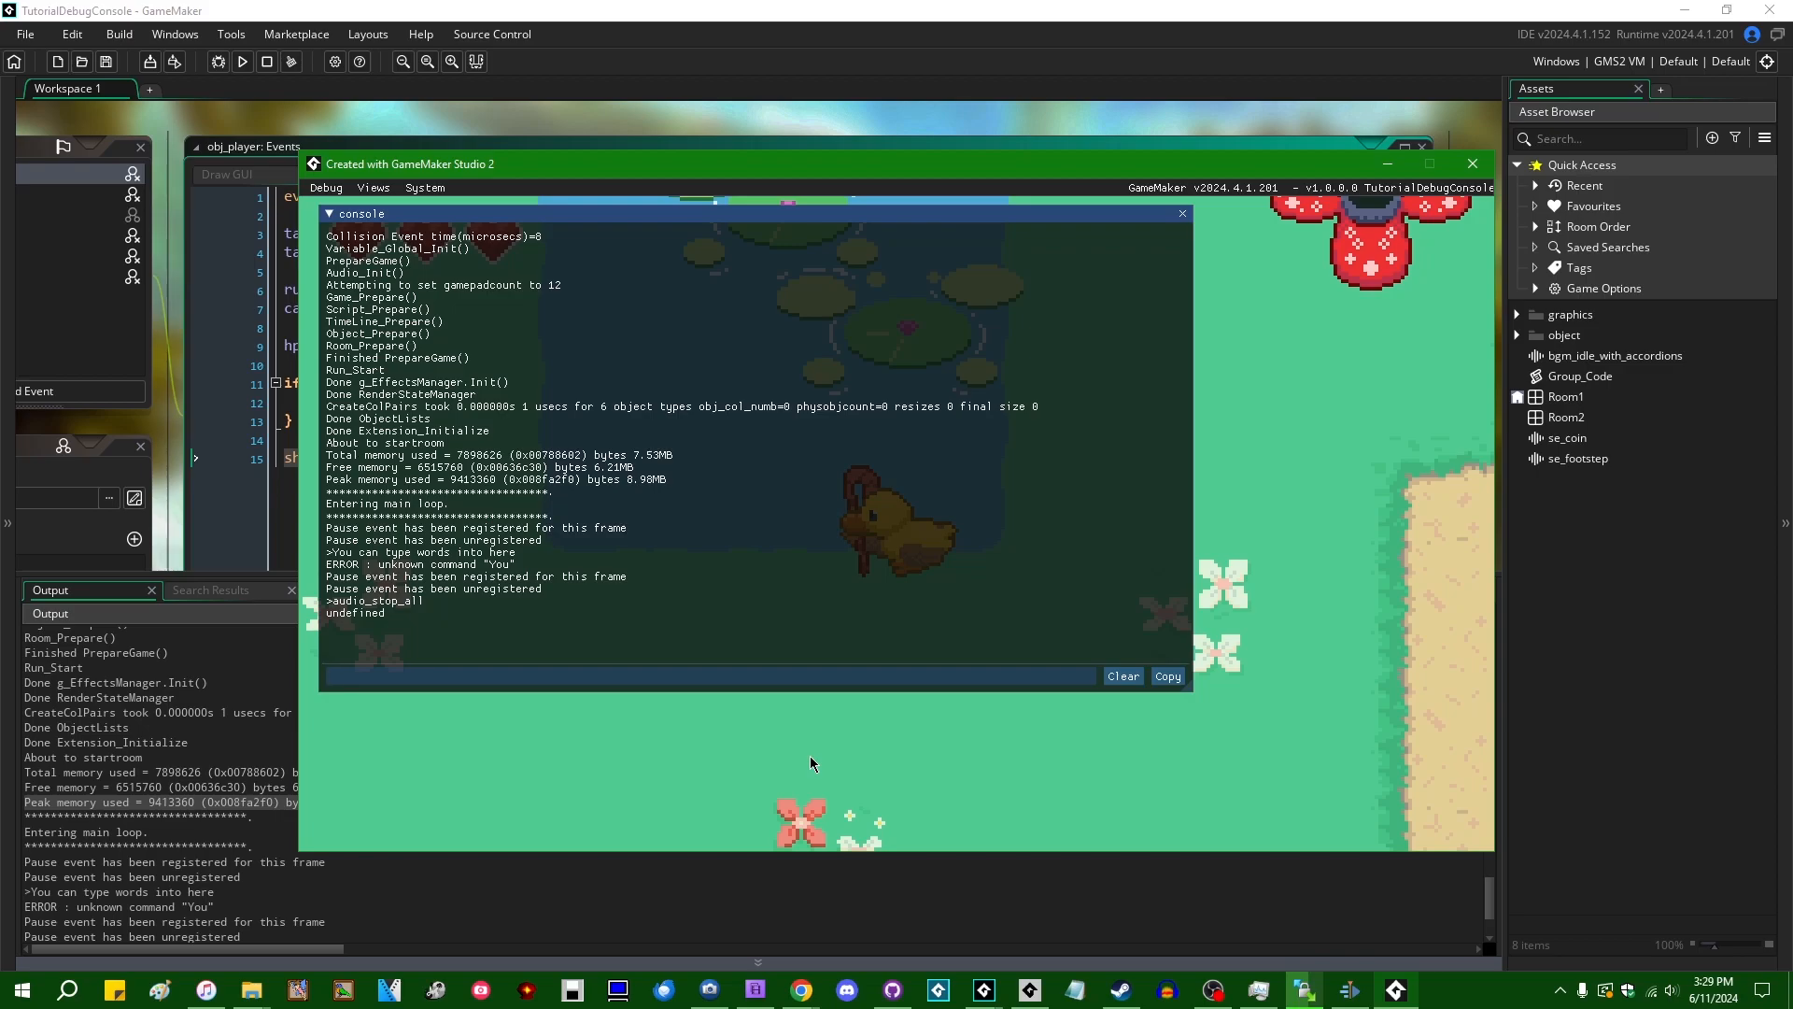
{"action": "type", "text": "room_"}
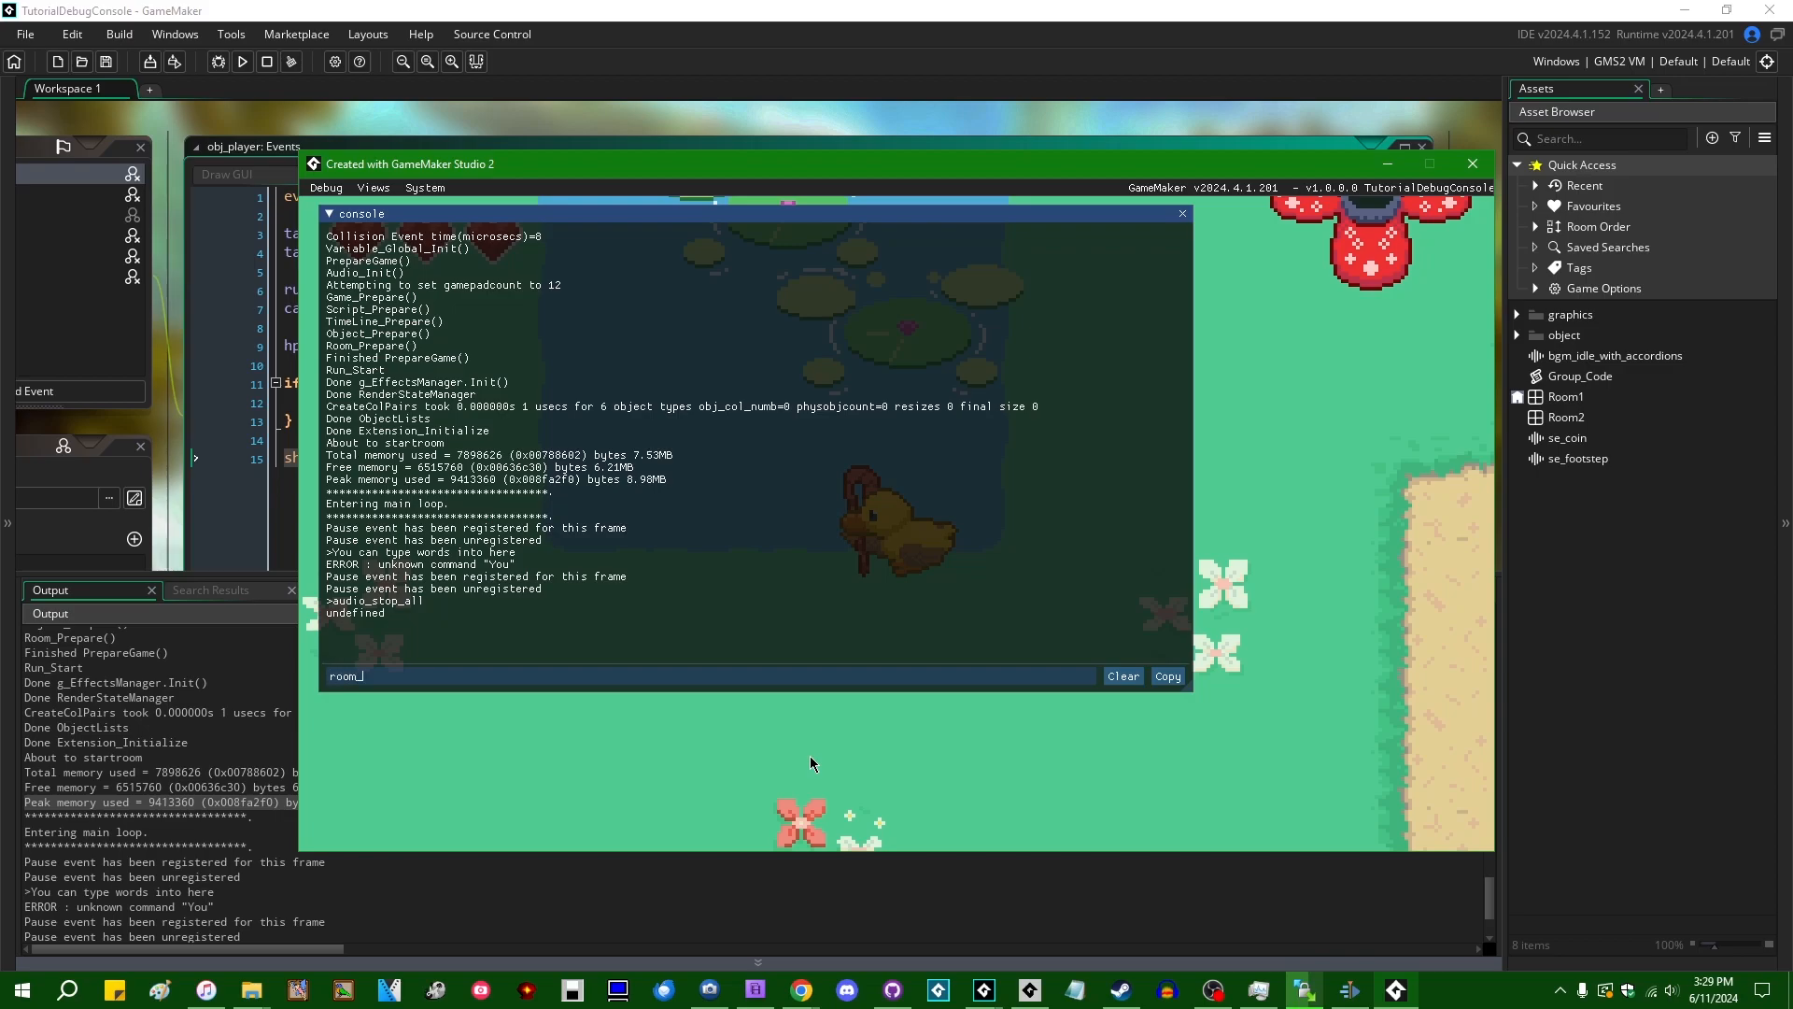
Check Room2's name in the IDE's Asset Browser, then return to the game's console
{"action": "left_click", "coordinate": [1472, 165]}
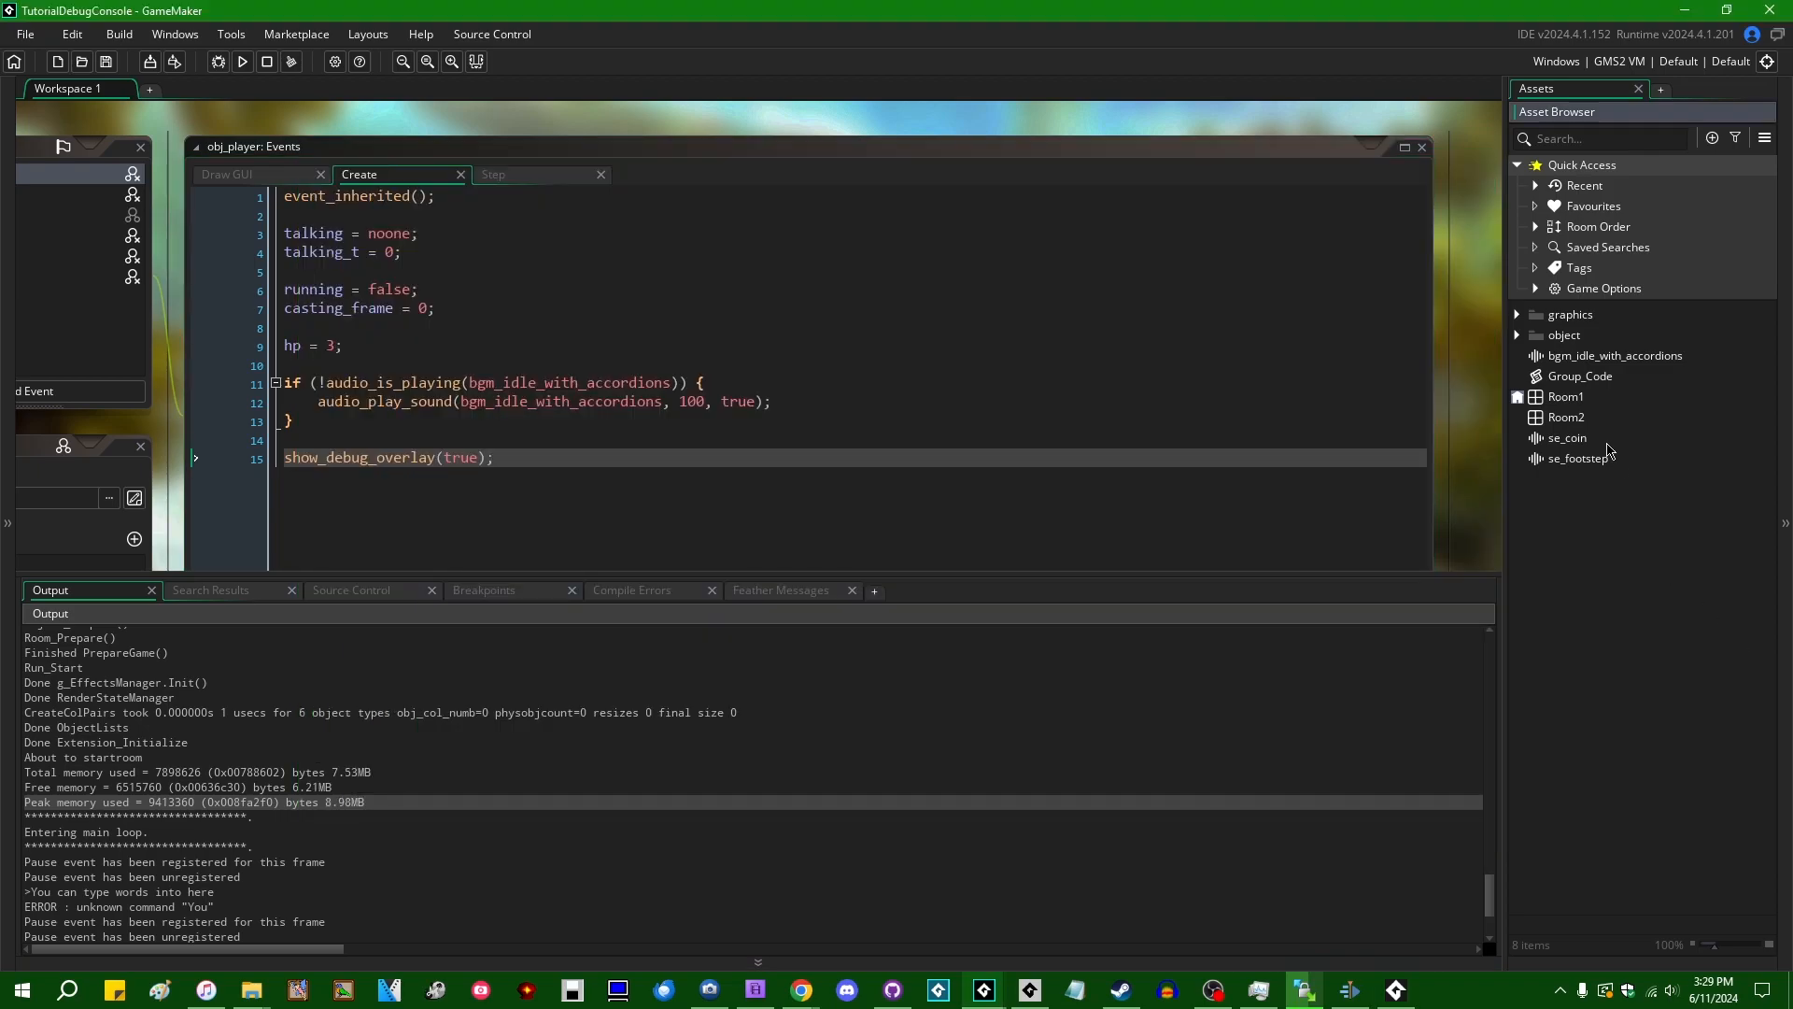
{"action": "double_click", "coordinate": [1565, 396]}
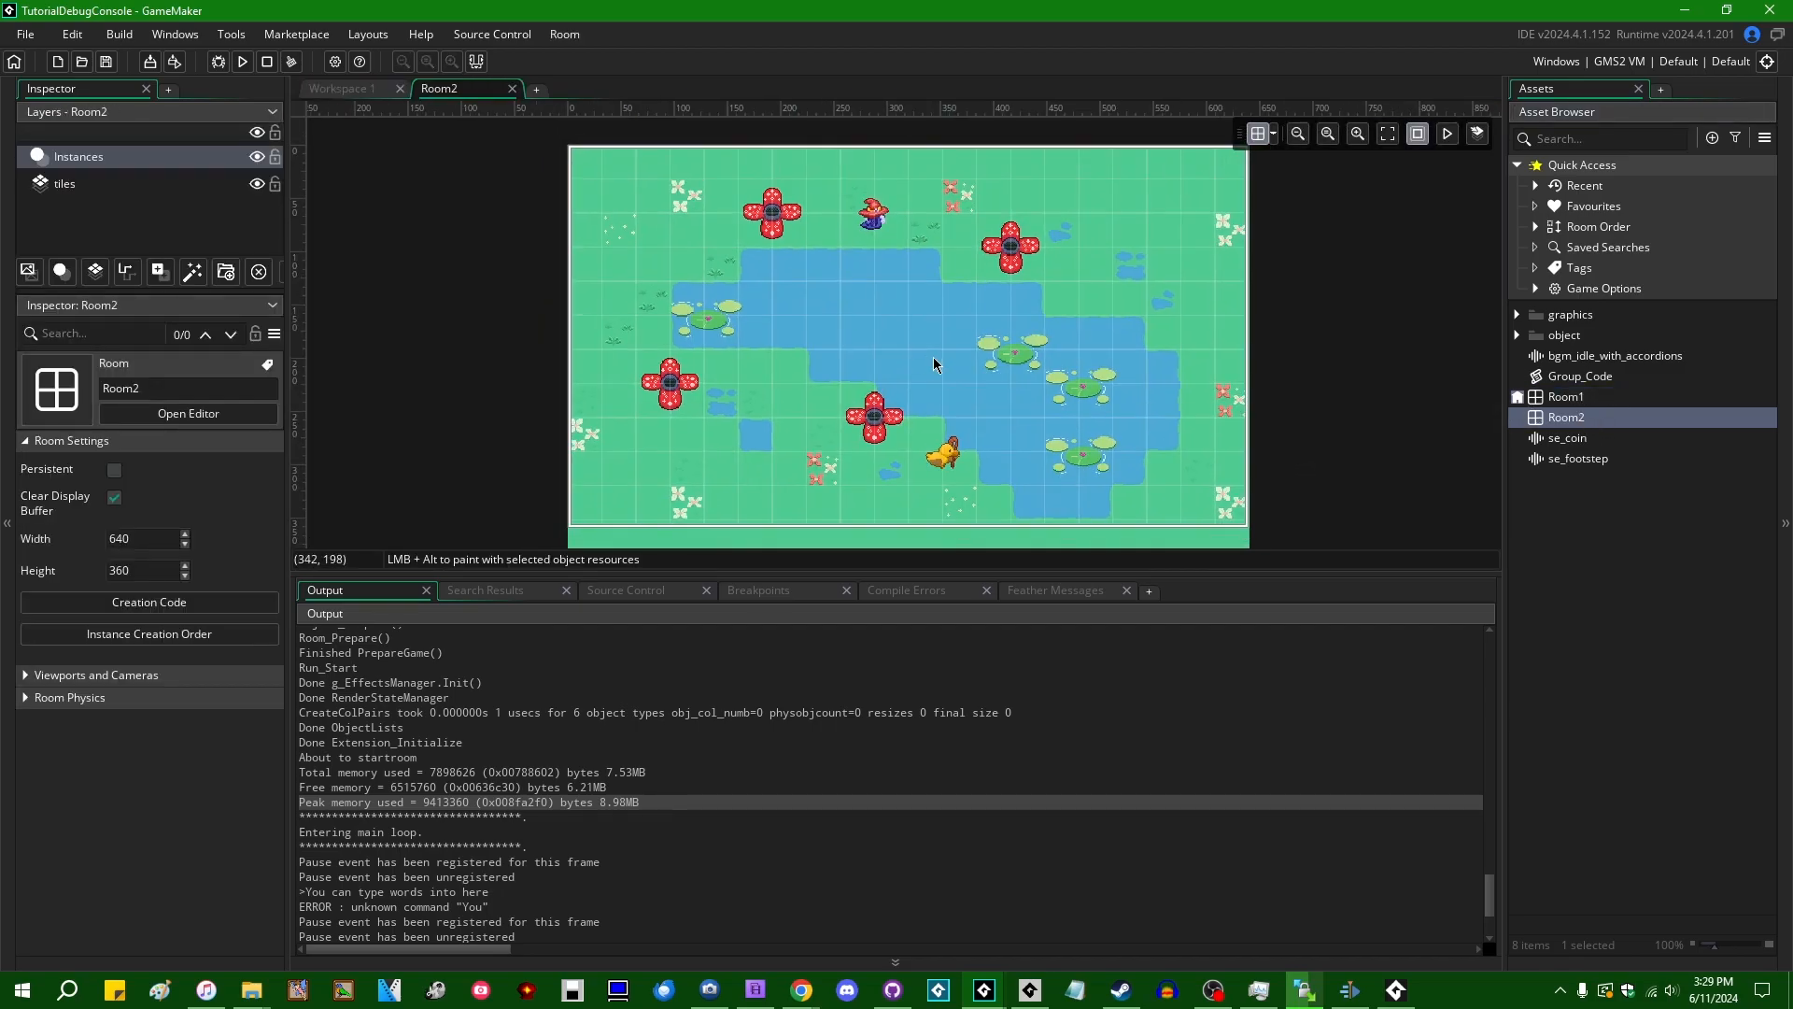
{"action": "left_click", "coordinate": [343, 88]}
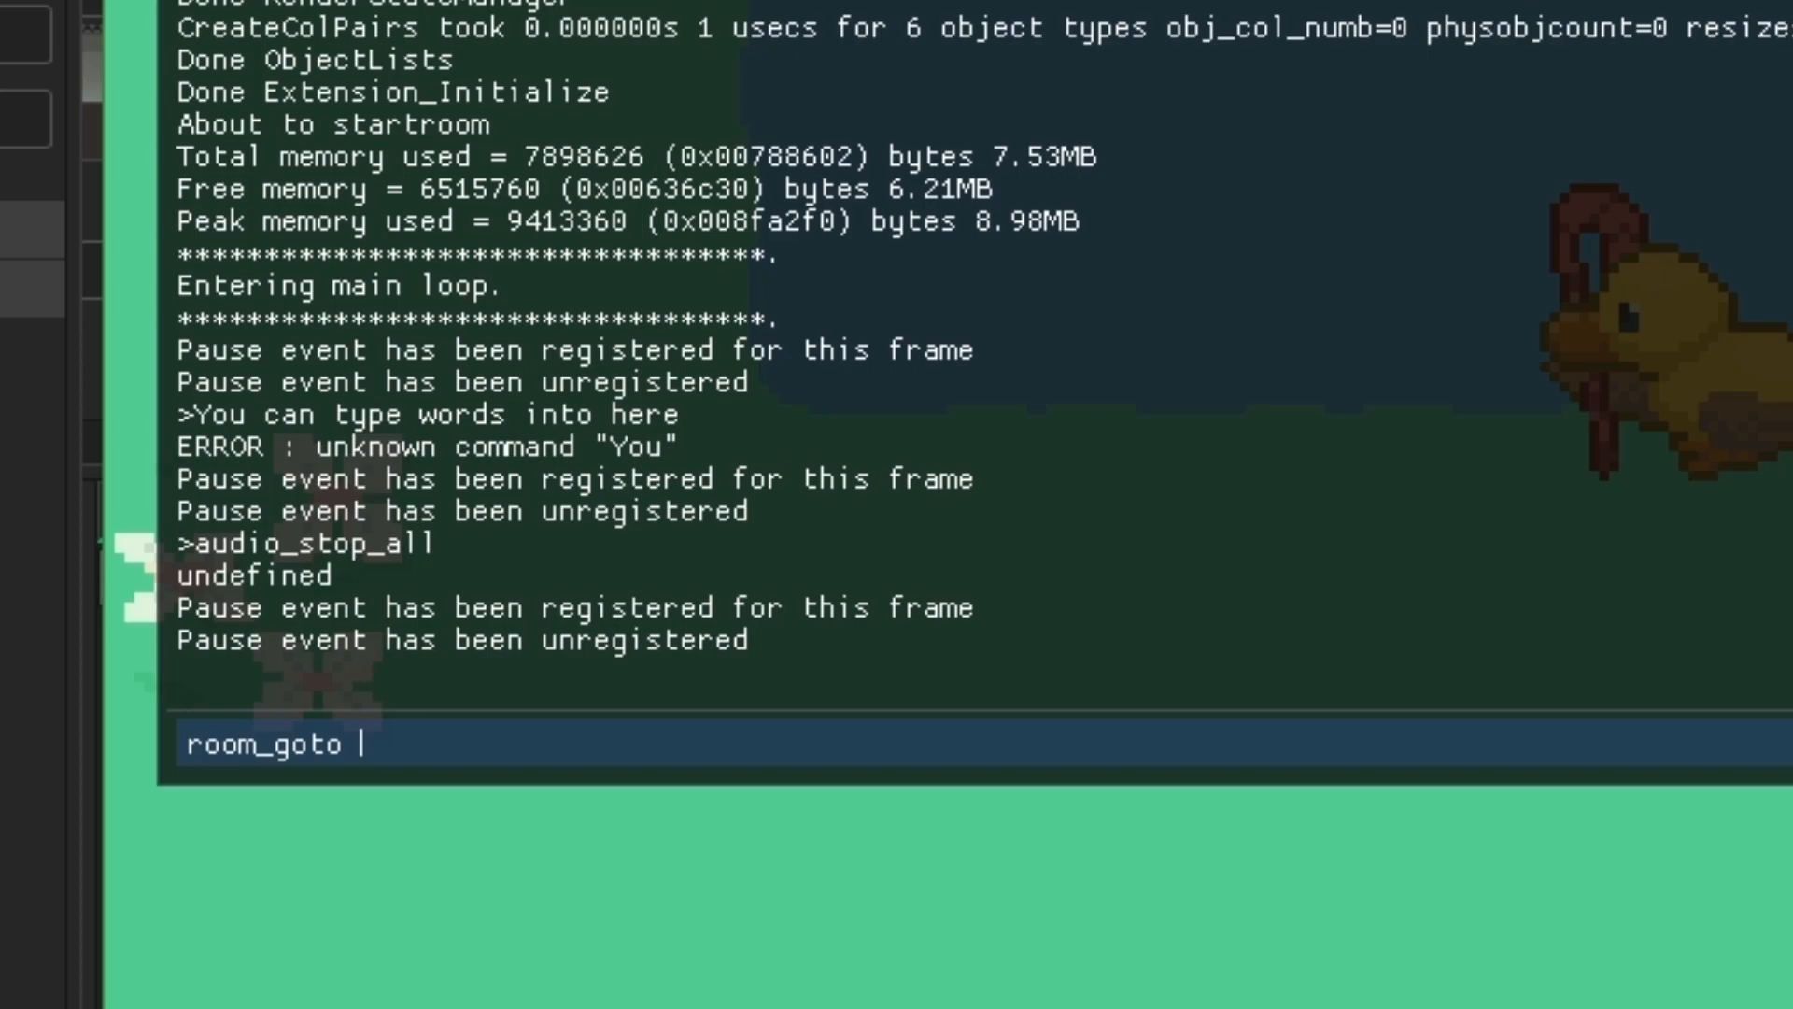
Run room_goto Room2 in the console after trying and erasing a numeric argument
{"action": "type", "text": "Room2"}
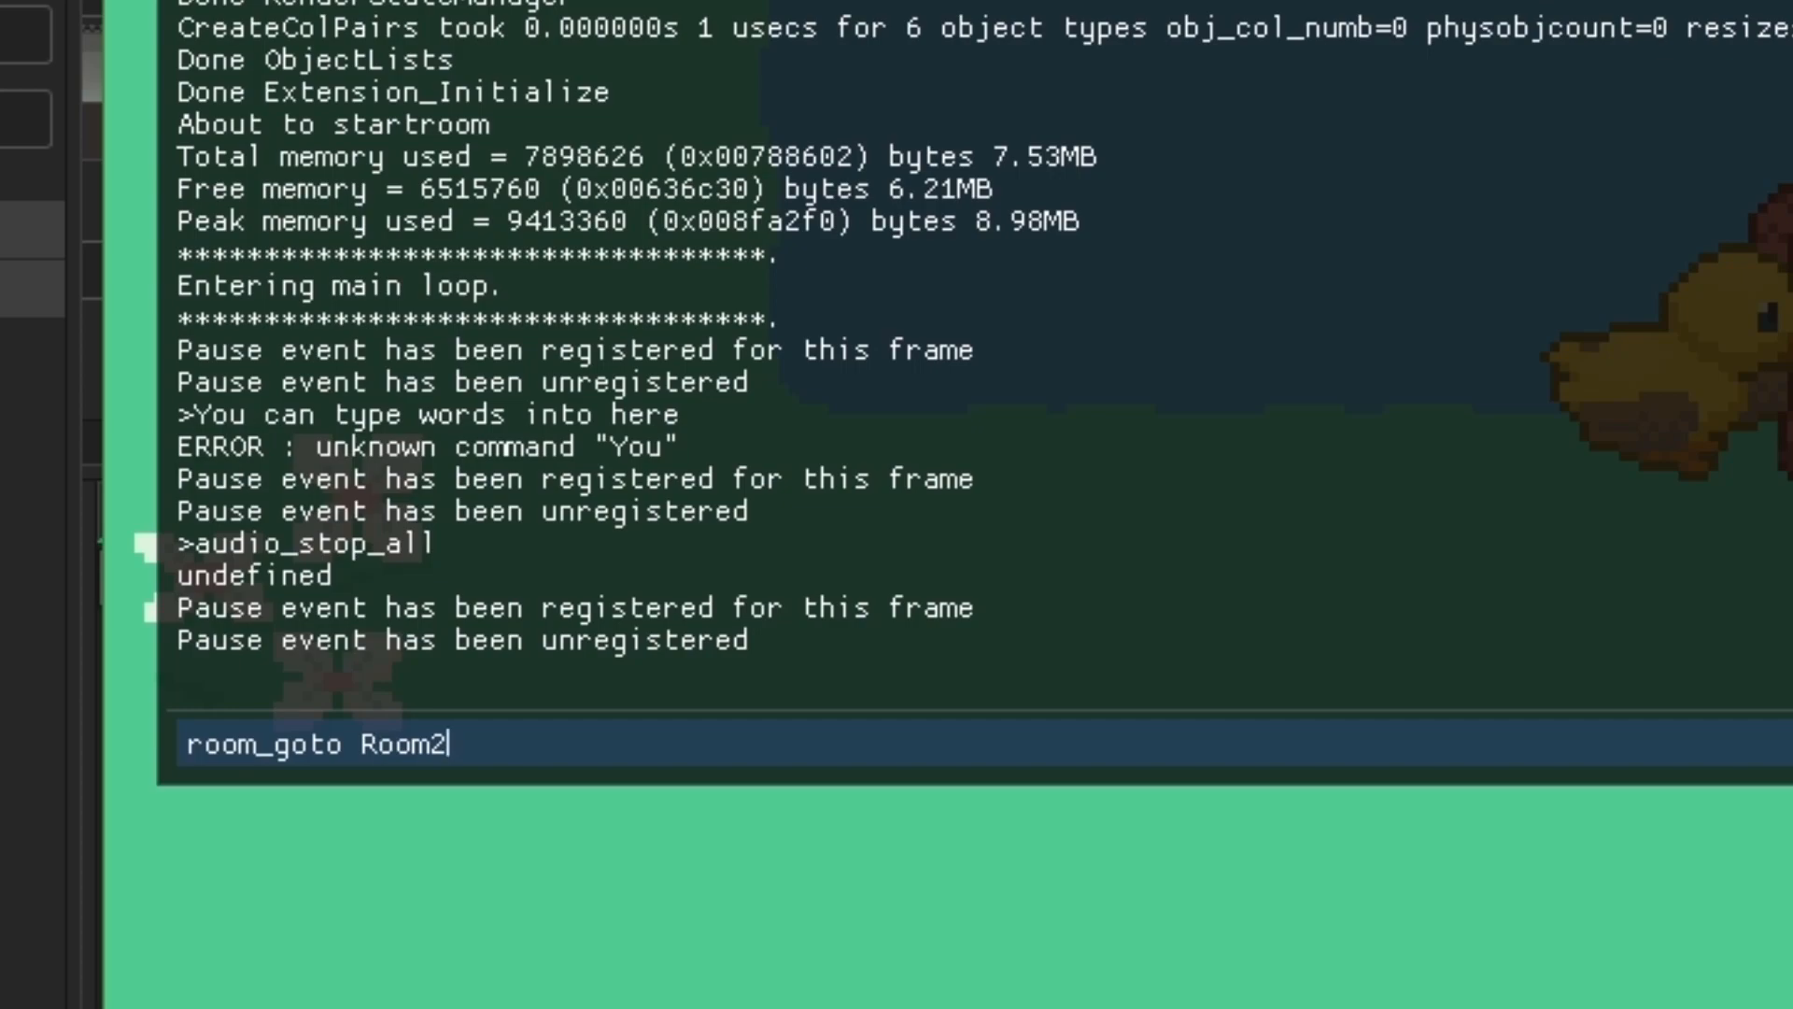
{"action": "key", "text": "backspace"}
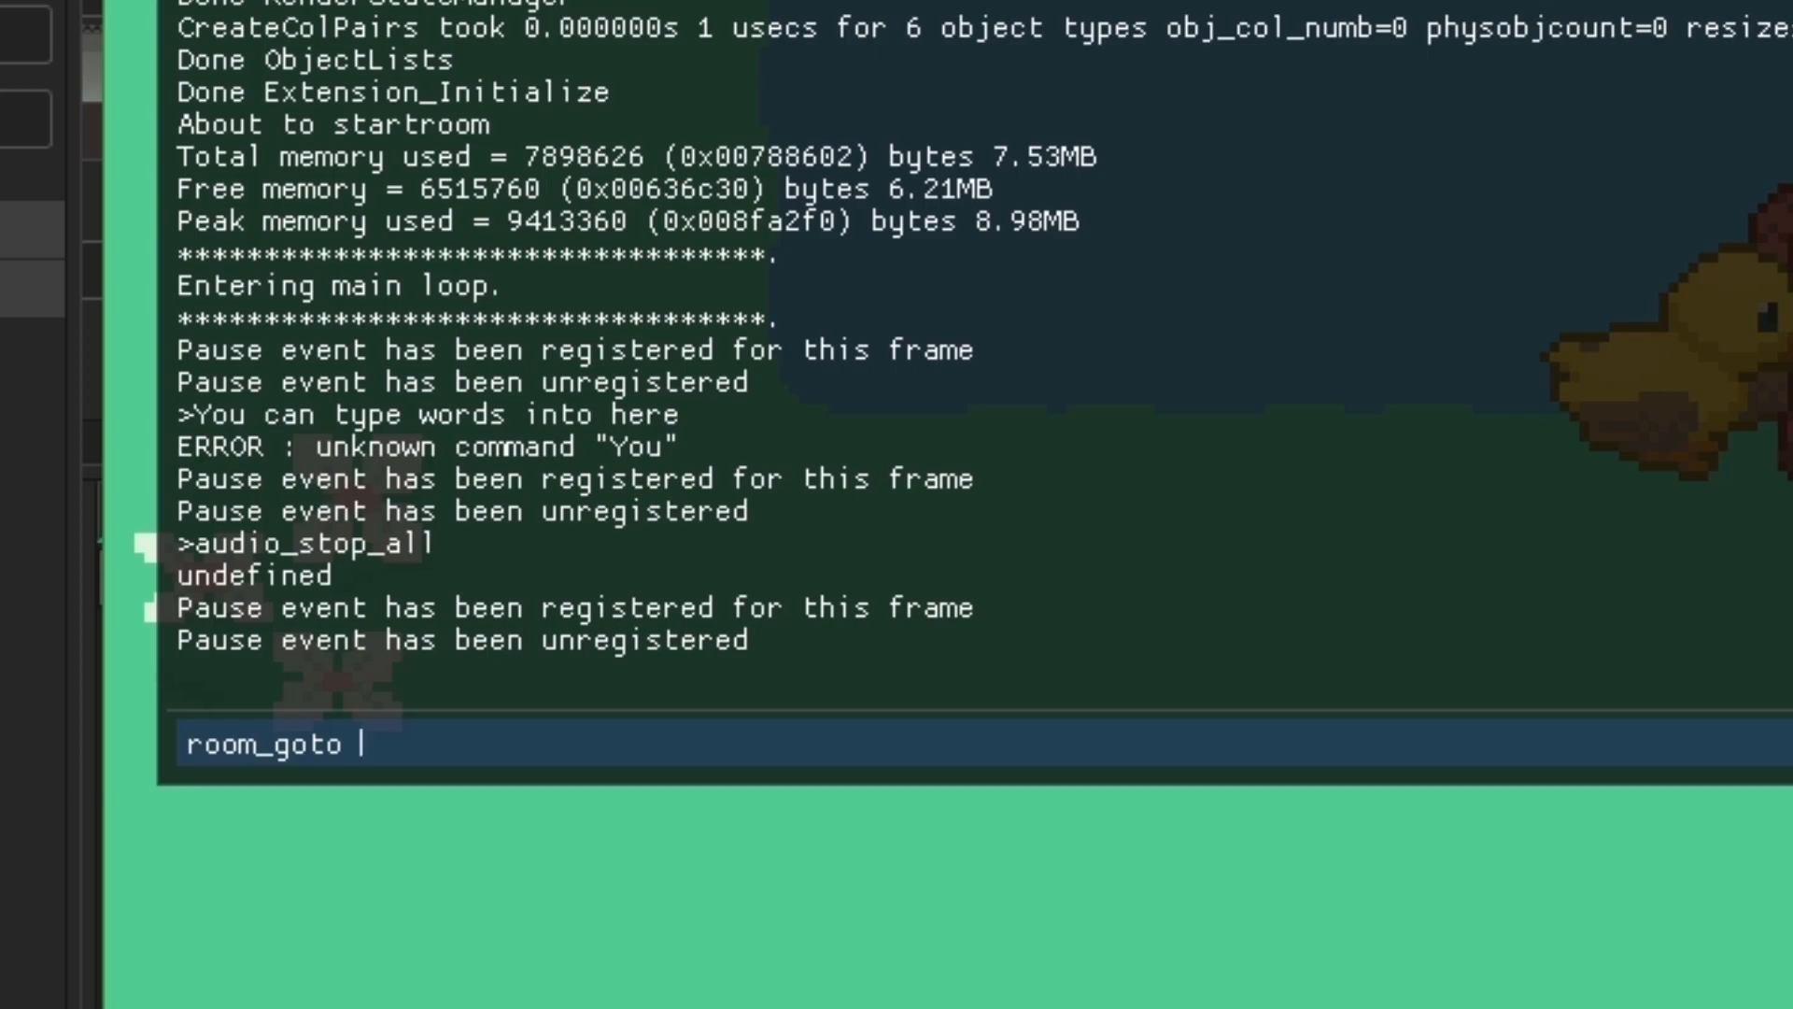
{"action": "type", "text": "5"}
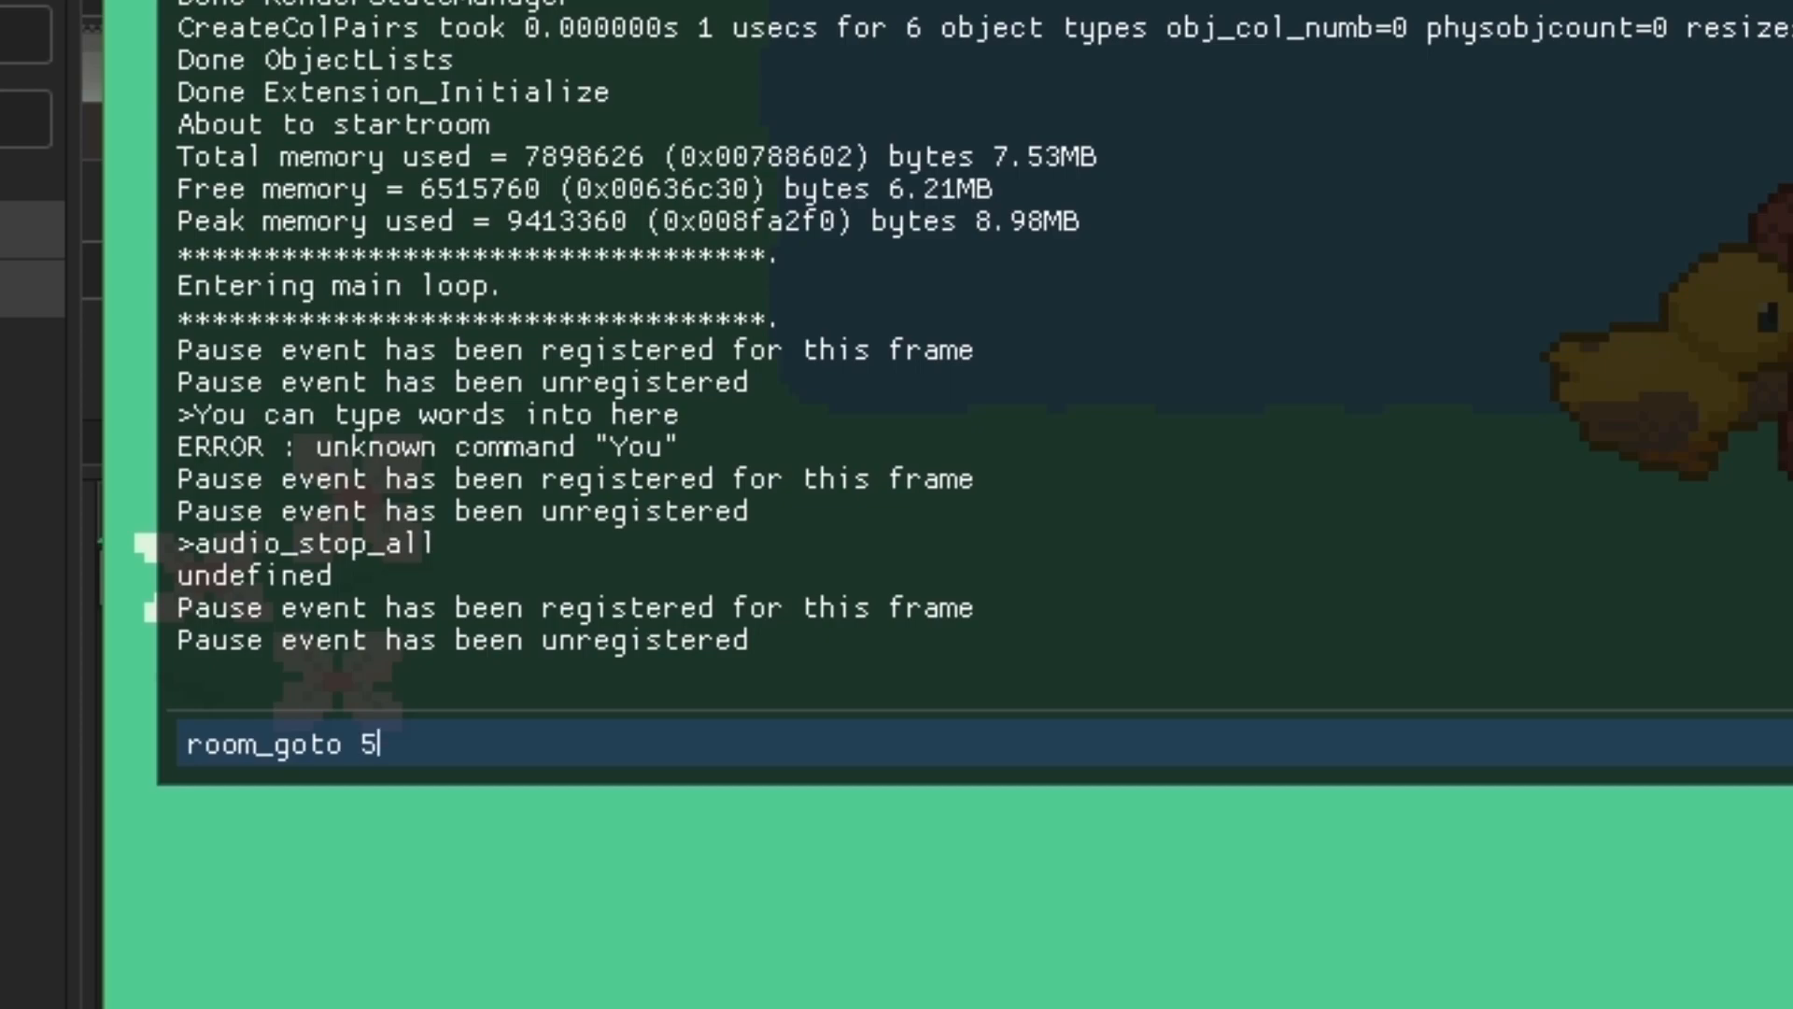
{"action": "key", "text": "Backspace"}
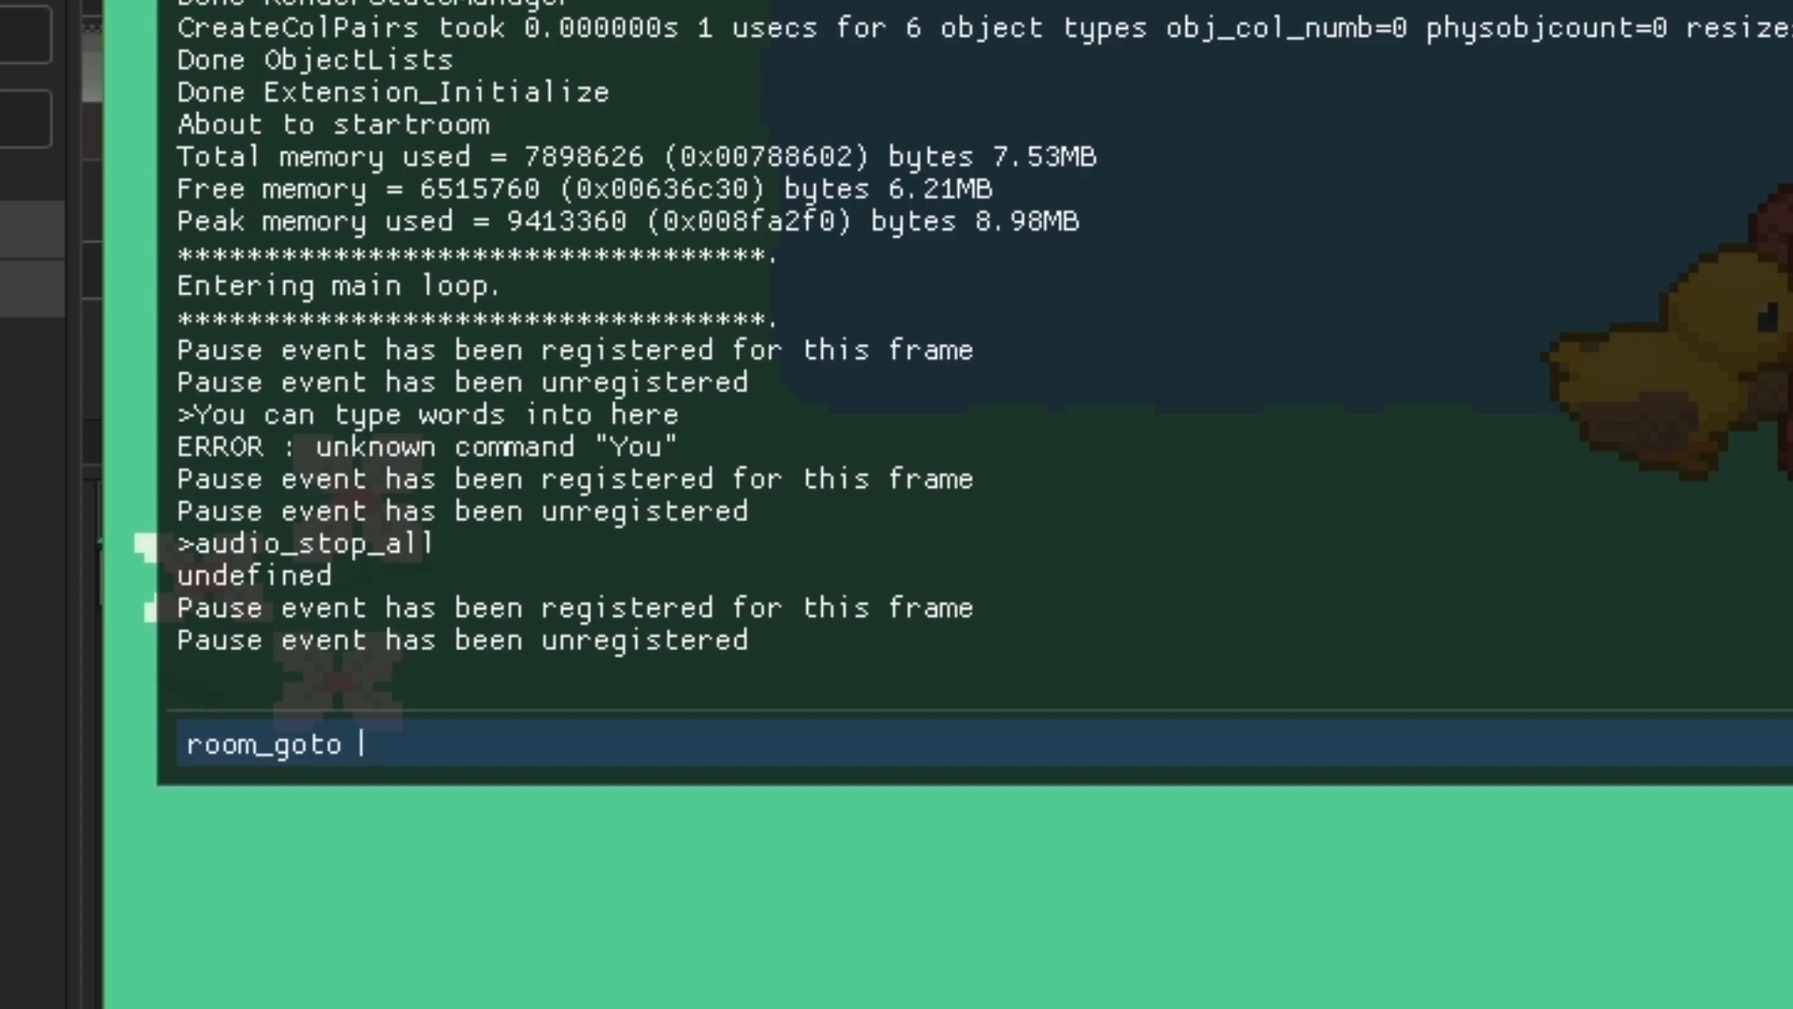
{"action": "type", "text": "R"}
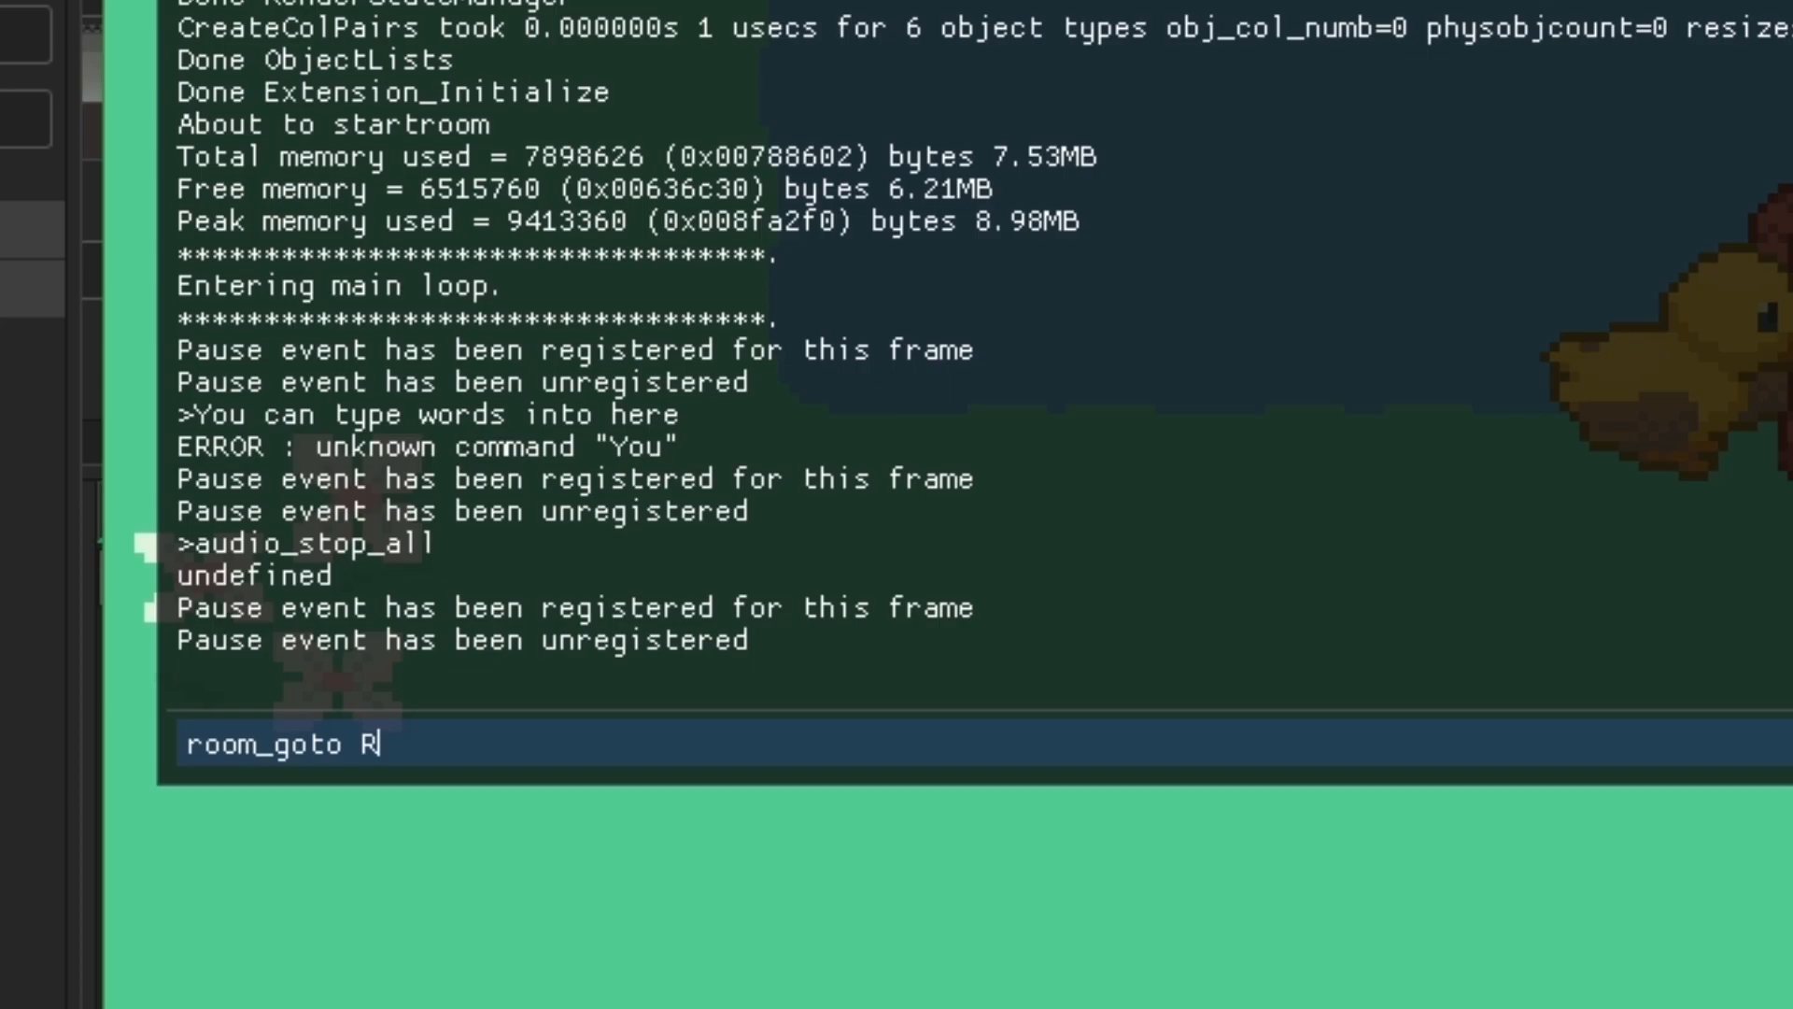
{"action": "type", "text": "oom2"}
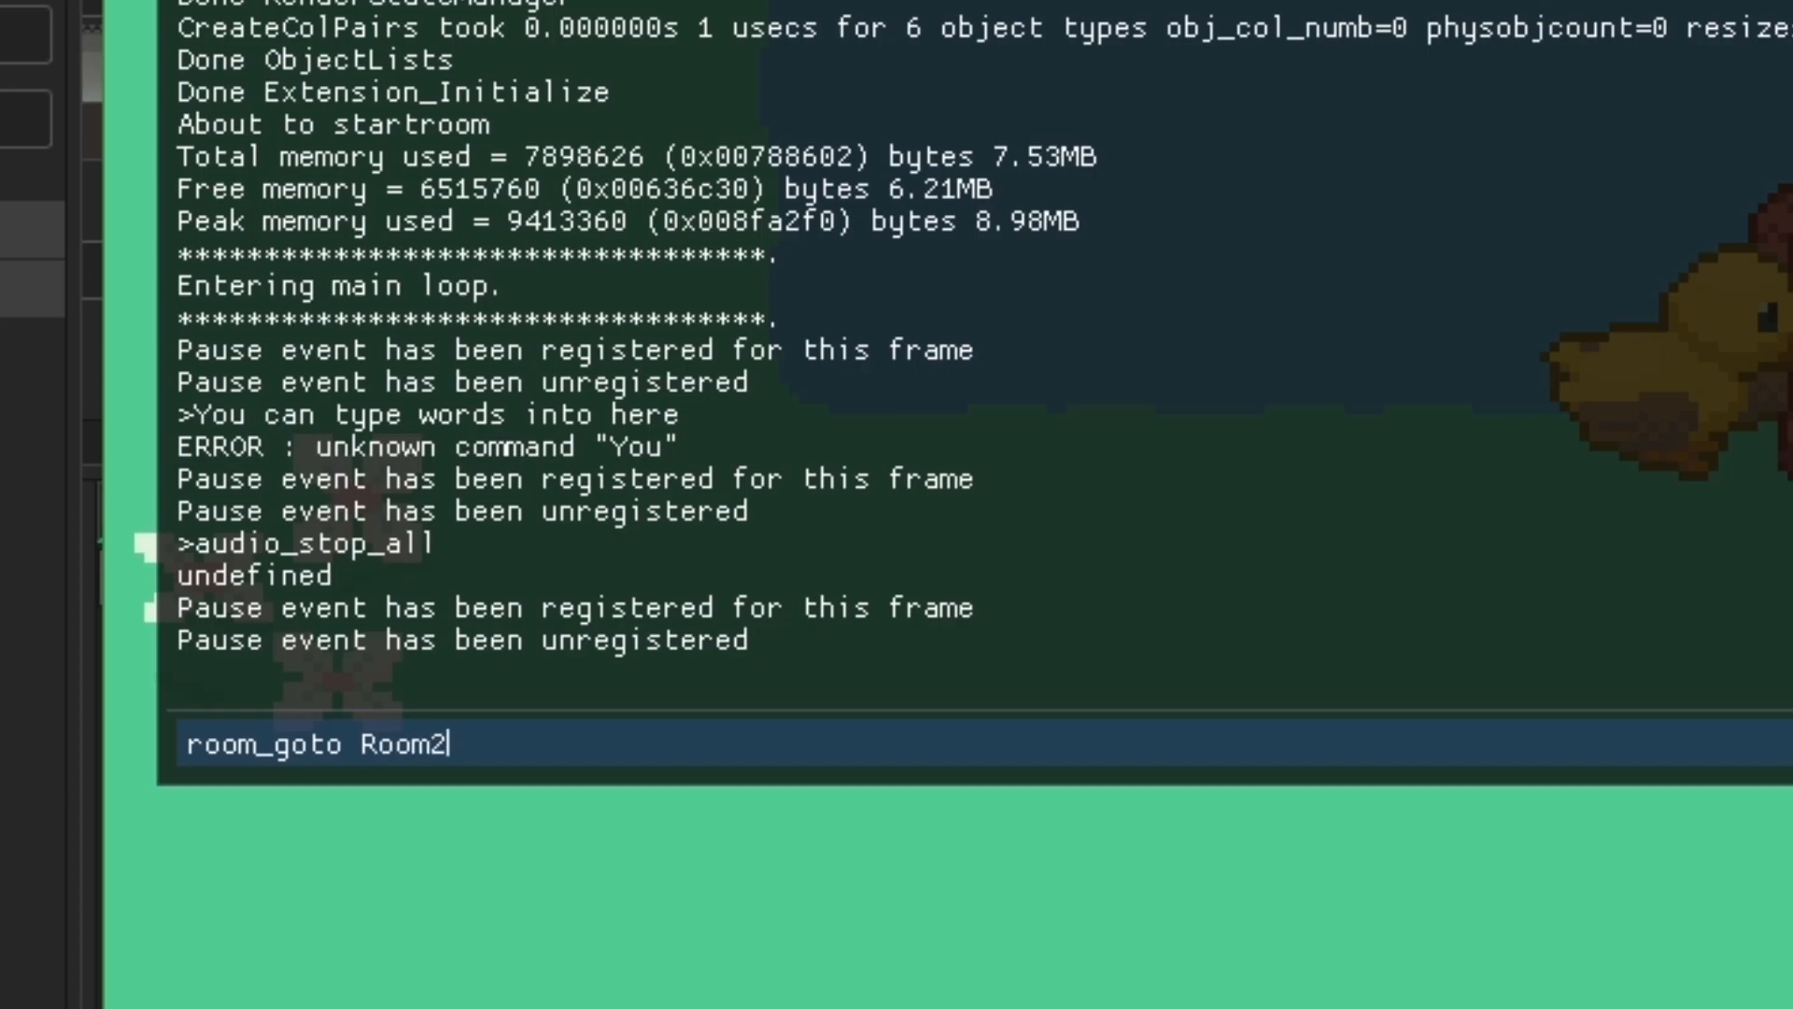
{"action": "key", "text": "enter"}
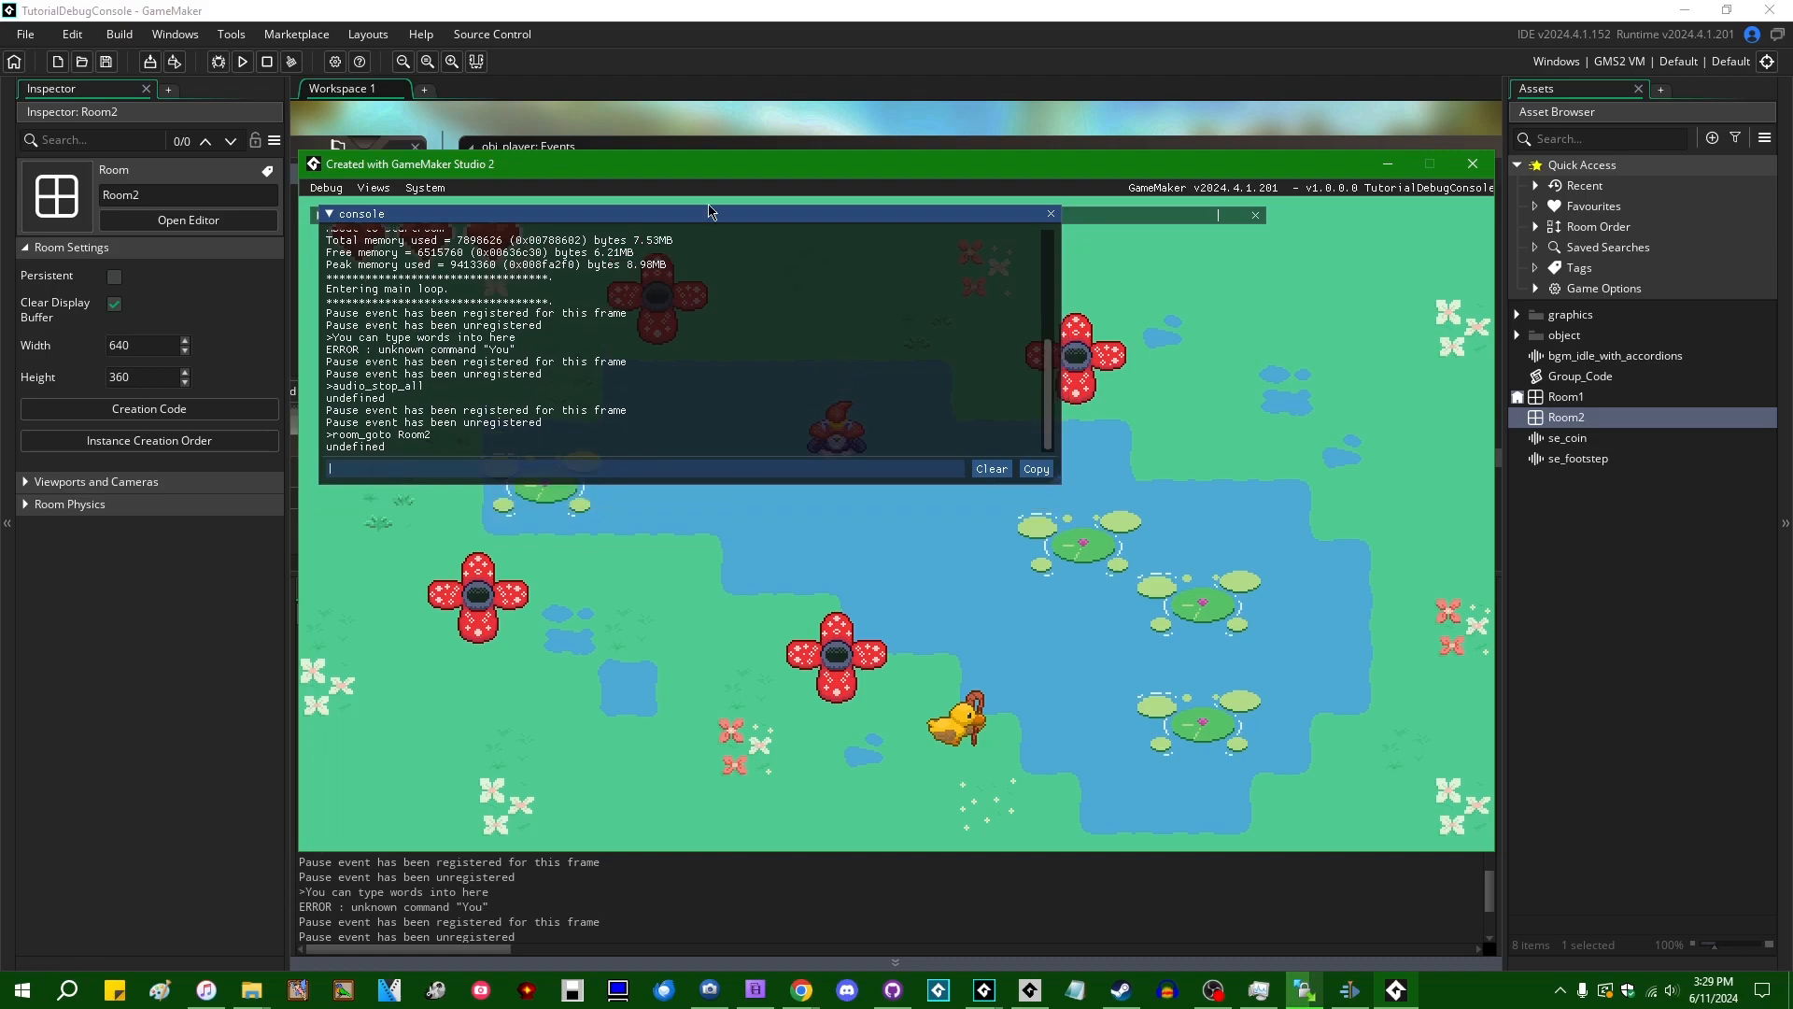
Re-enter room_goto Room2 and audio_stop_all, both returning undefined
{"action": "type", "text": "room_goto Room2"}
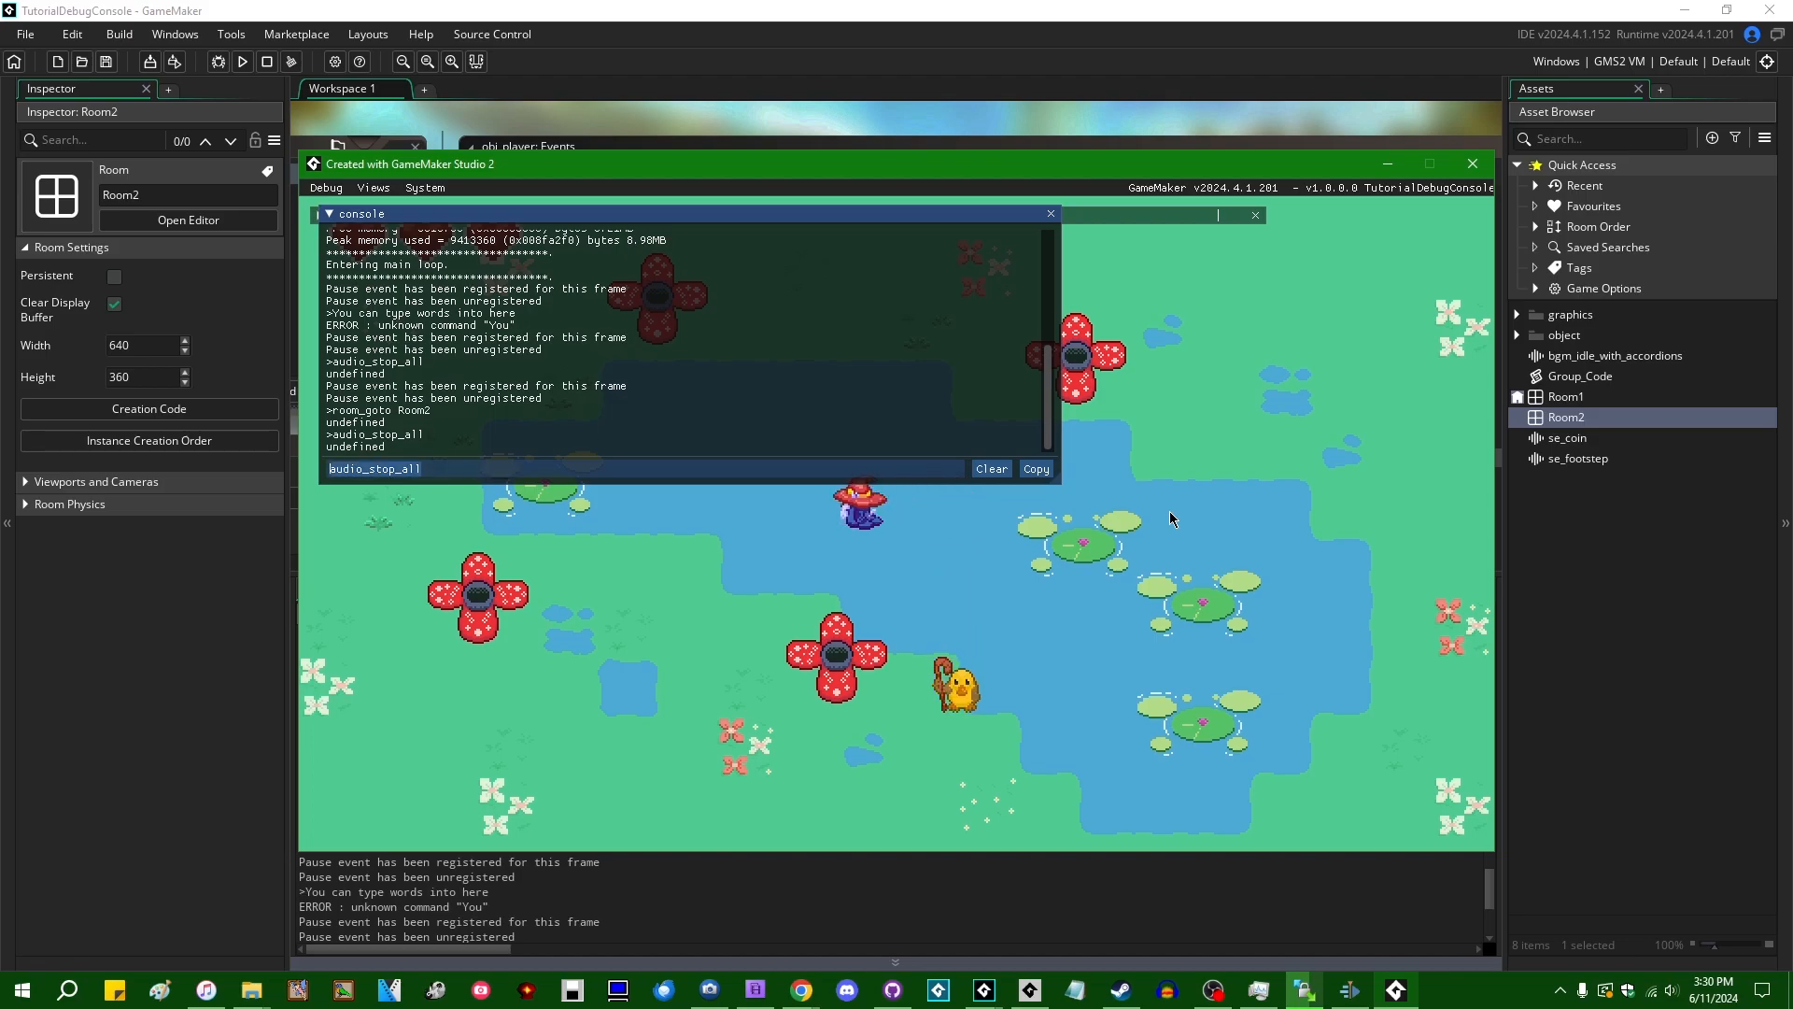
{"action": "type", "text": "room_goto Room2"}
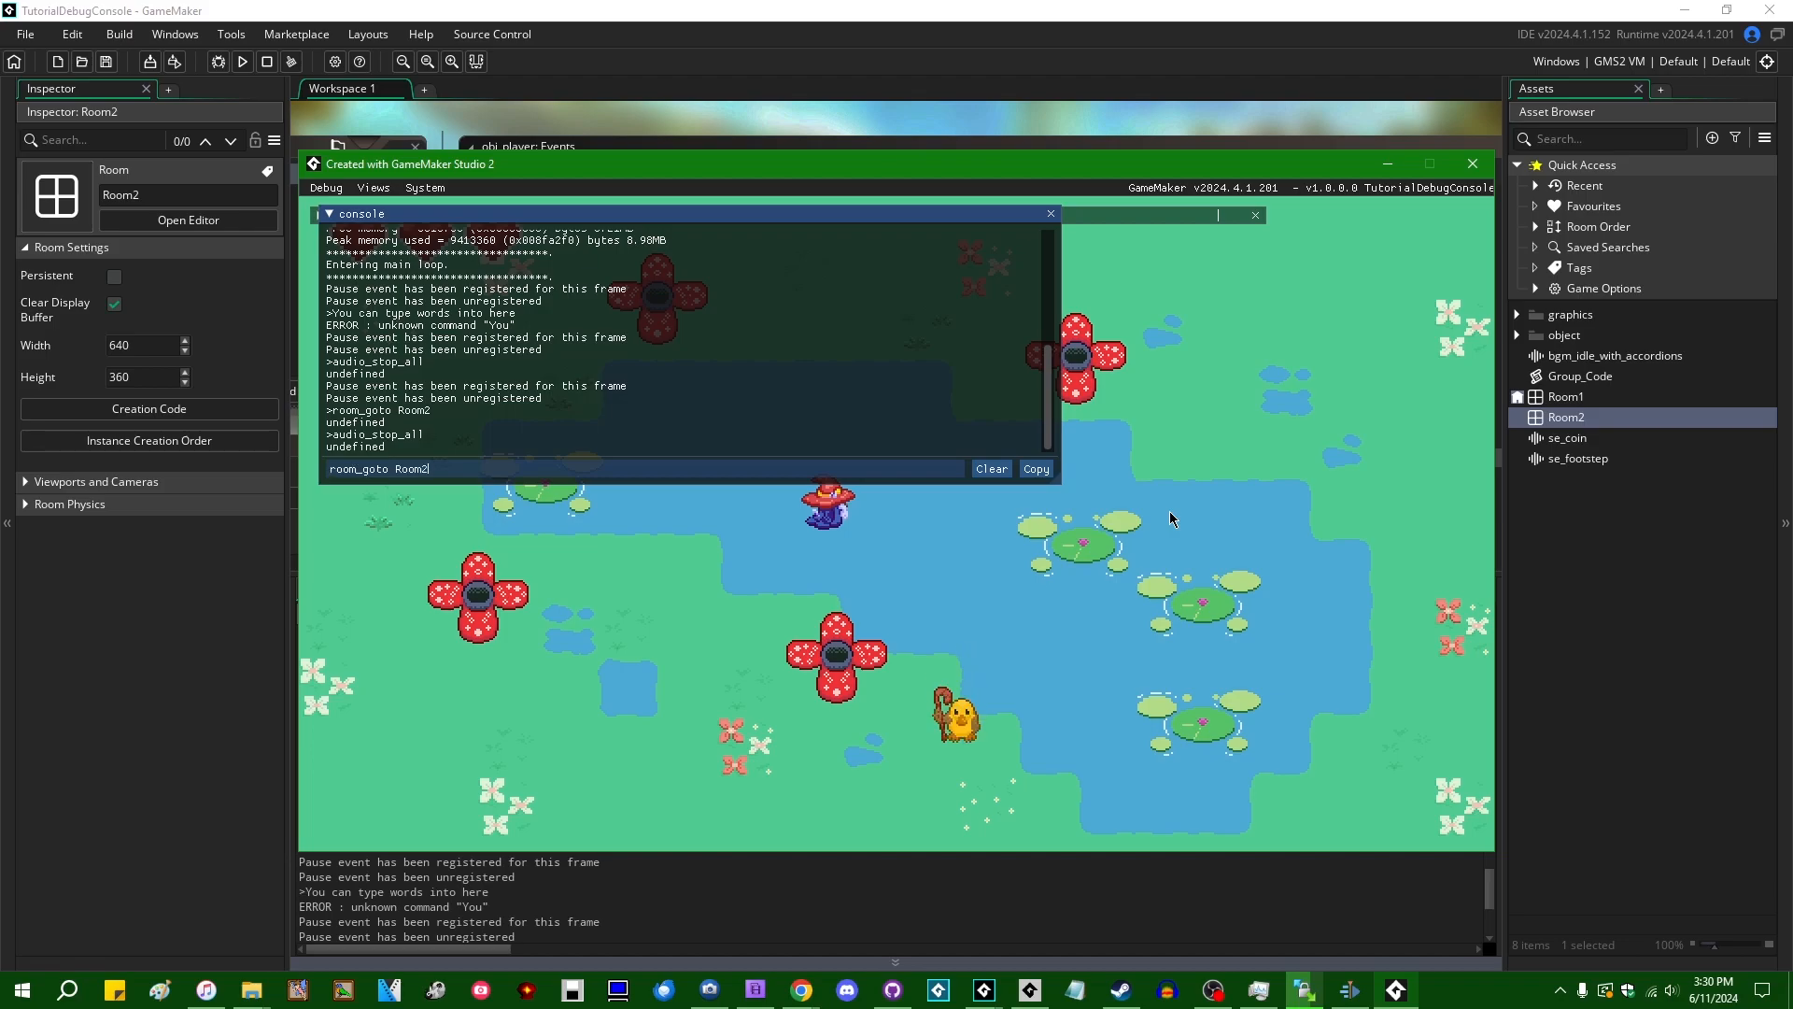
Submit room_goto Room, which fails with a string-where-Number-expected error
{"action": "key", "text": "Backspace"}
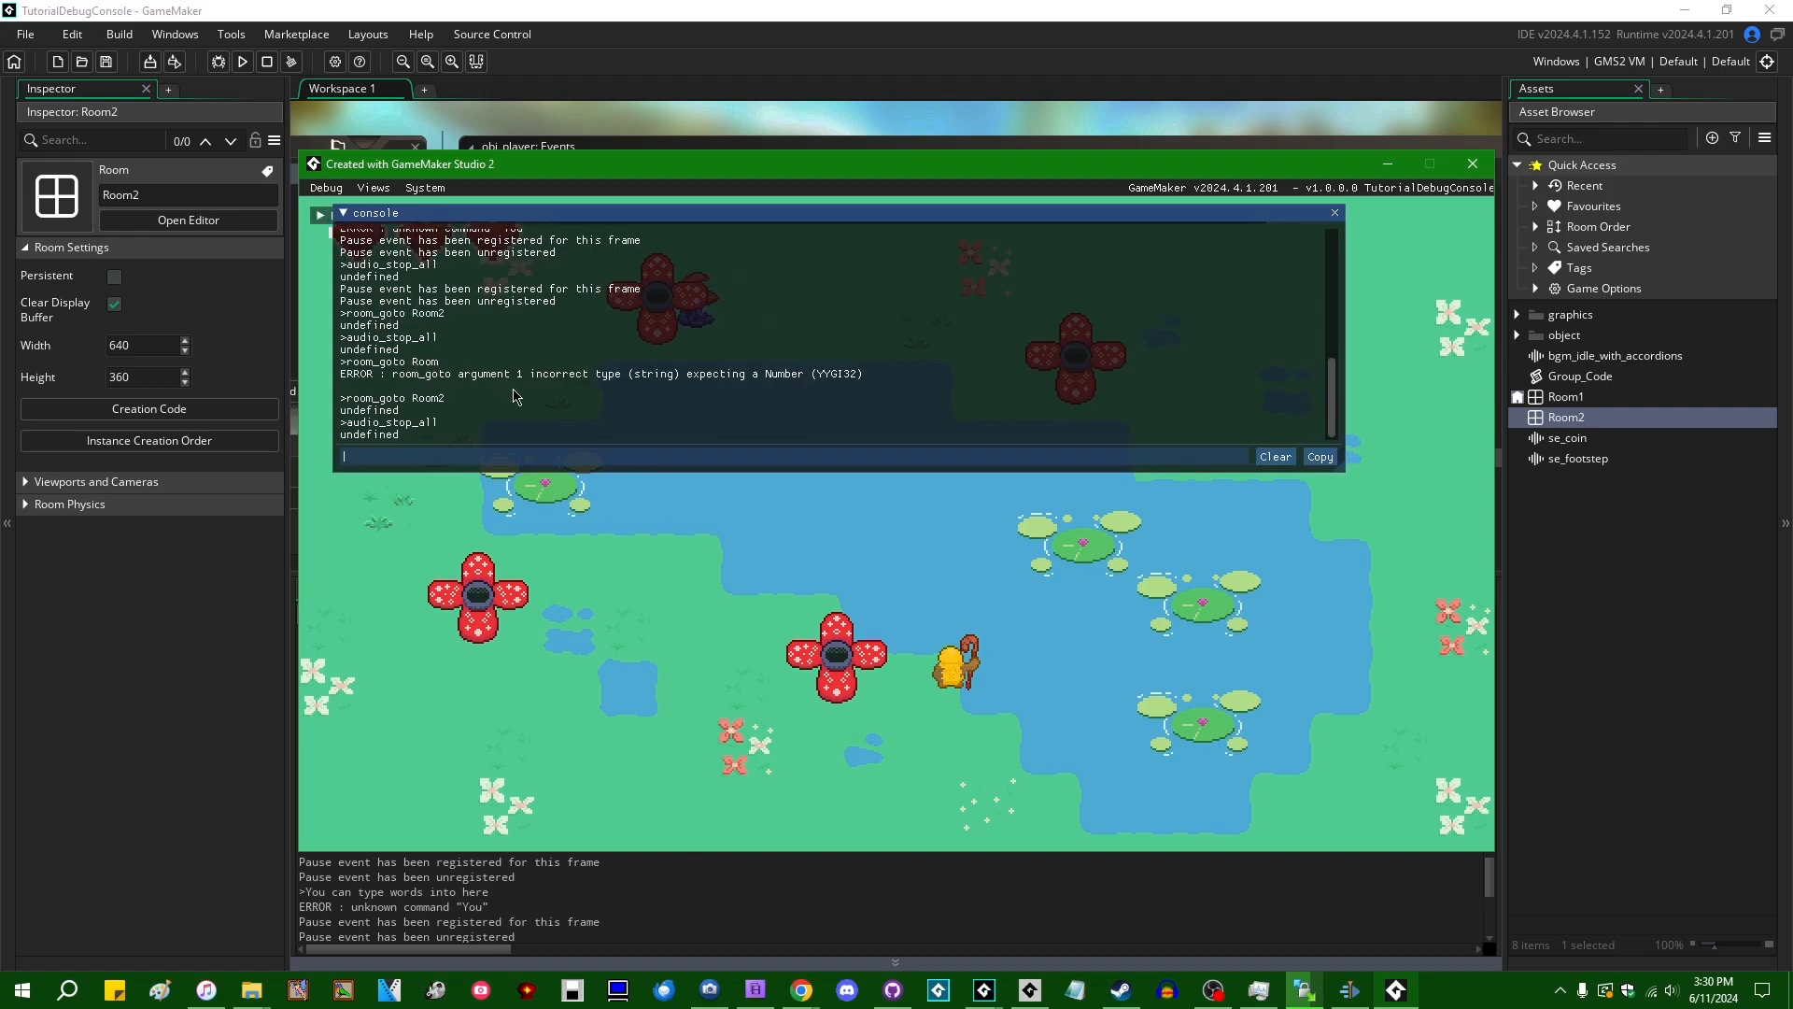
{"action": "mouse_move", "coordinate": [727, 489]}
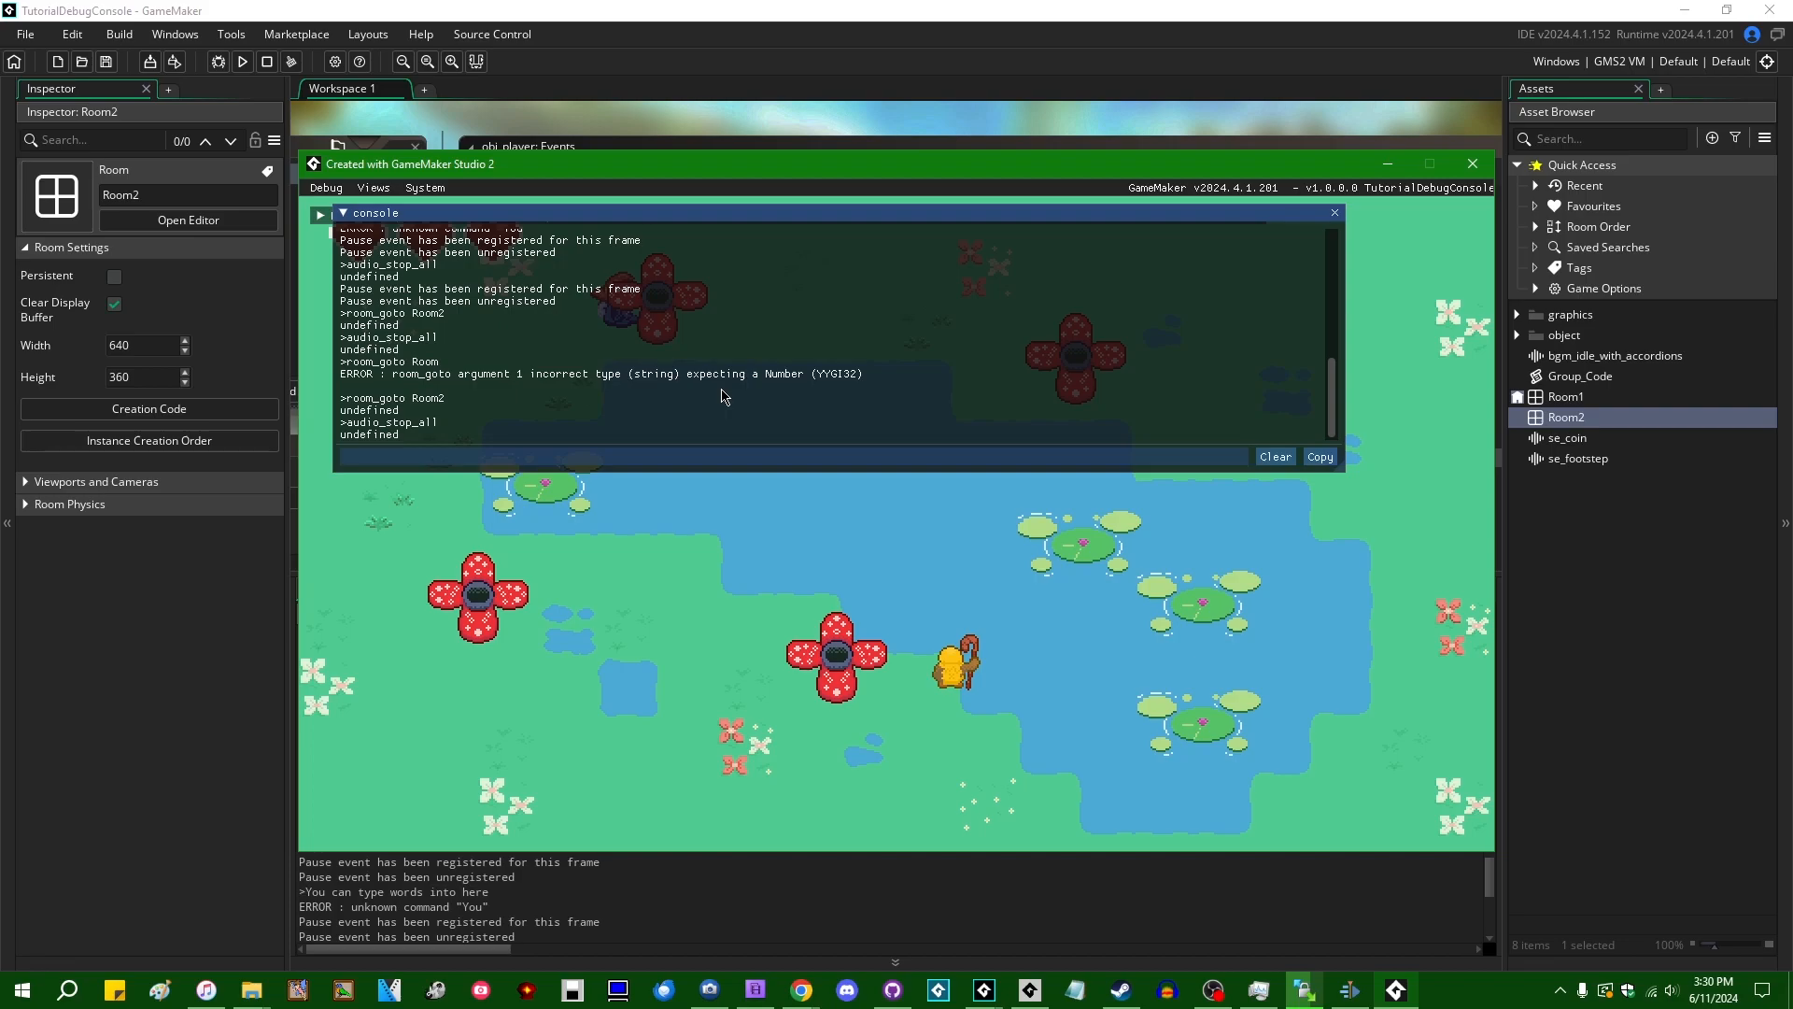
Evaluate typeof Room2 and typeof "Room2" in the console, both returning ref
{"action": "type", "text": "typeof \""}
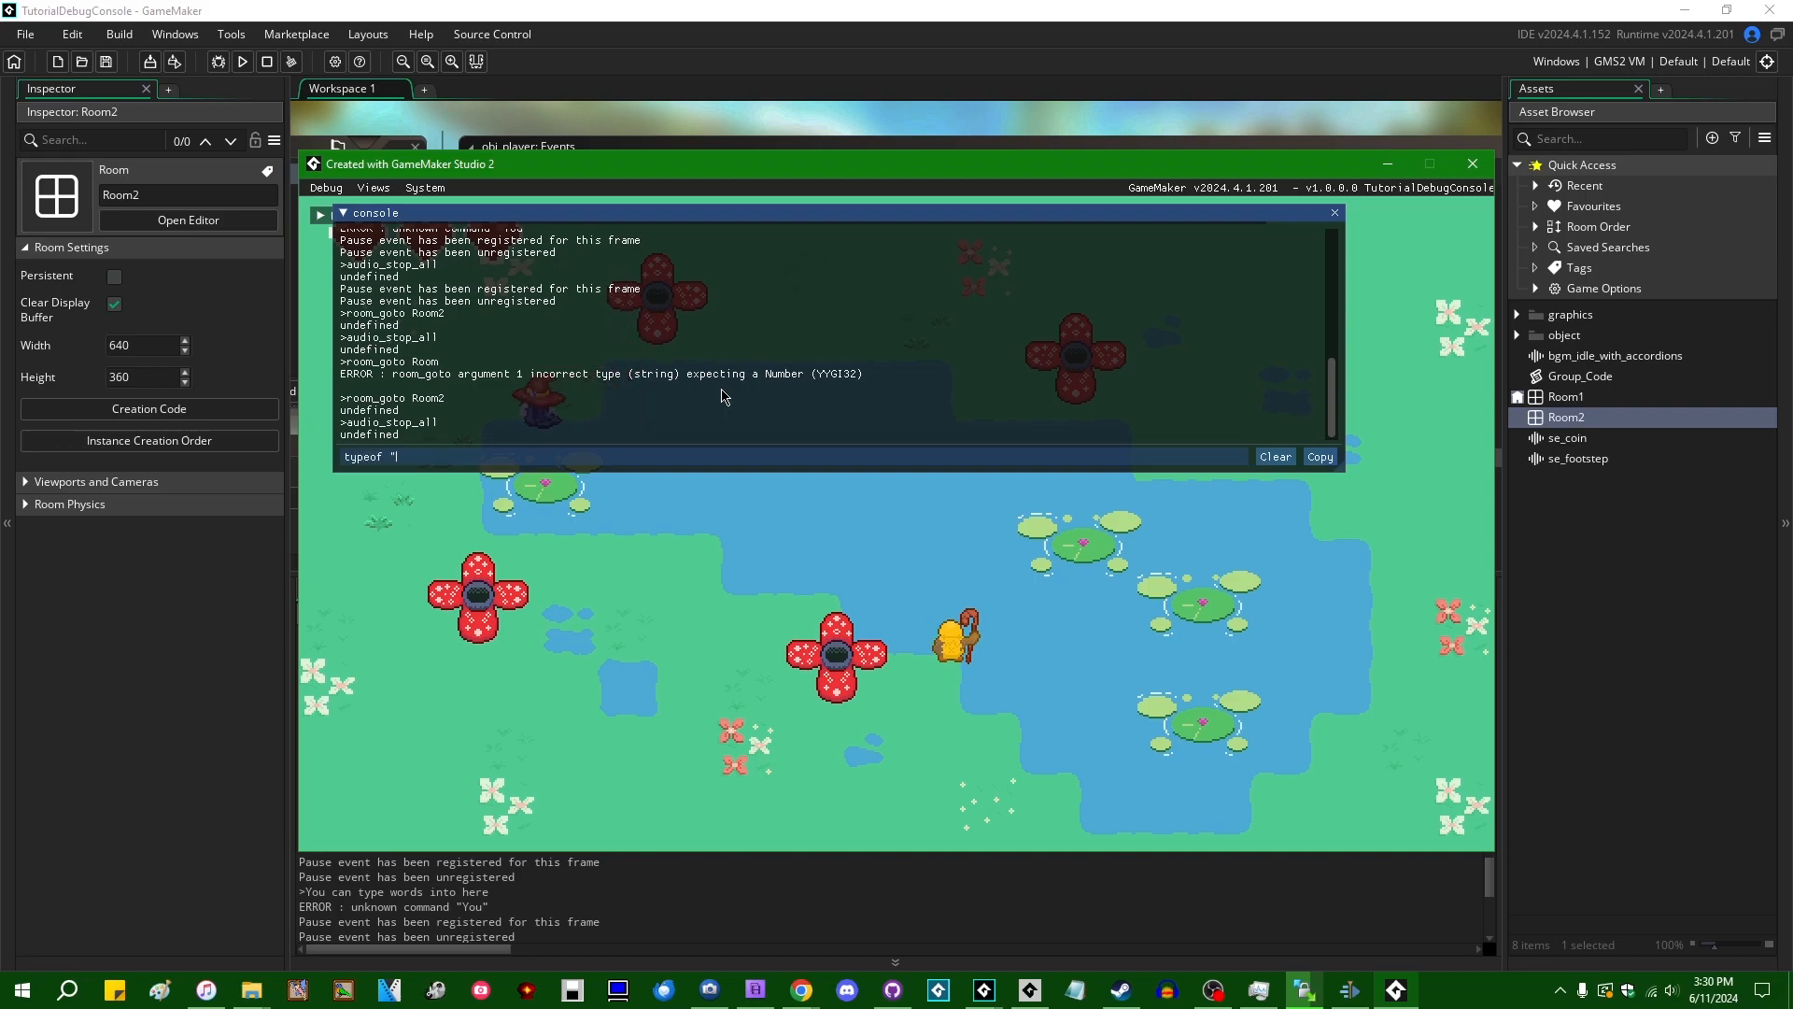
{"action": "type", "text": "Ro"}
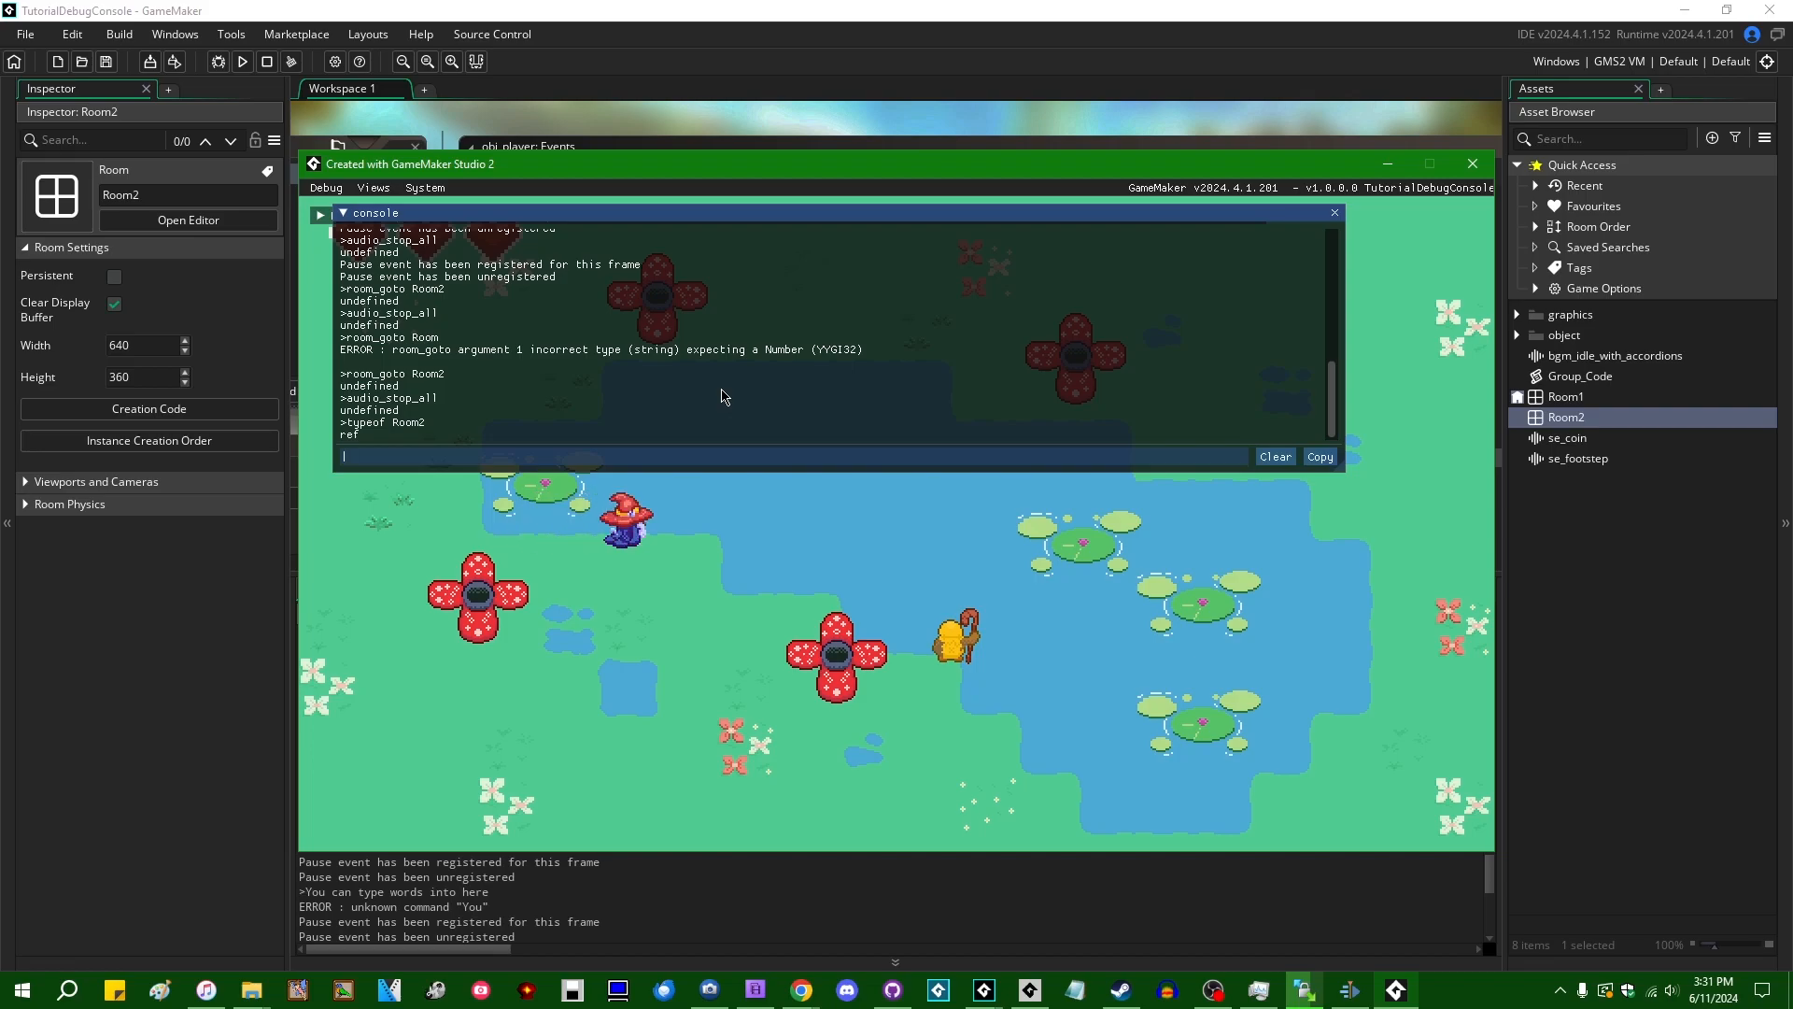
{"action": "type", "text": "typeof Room2"}
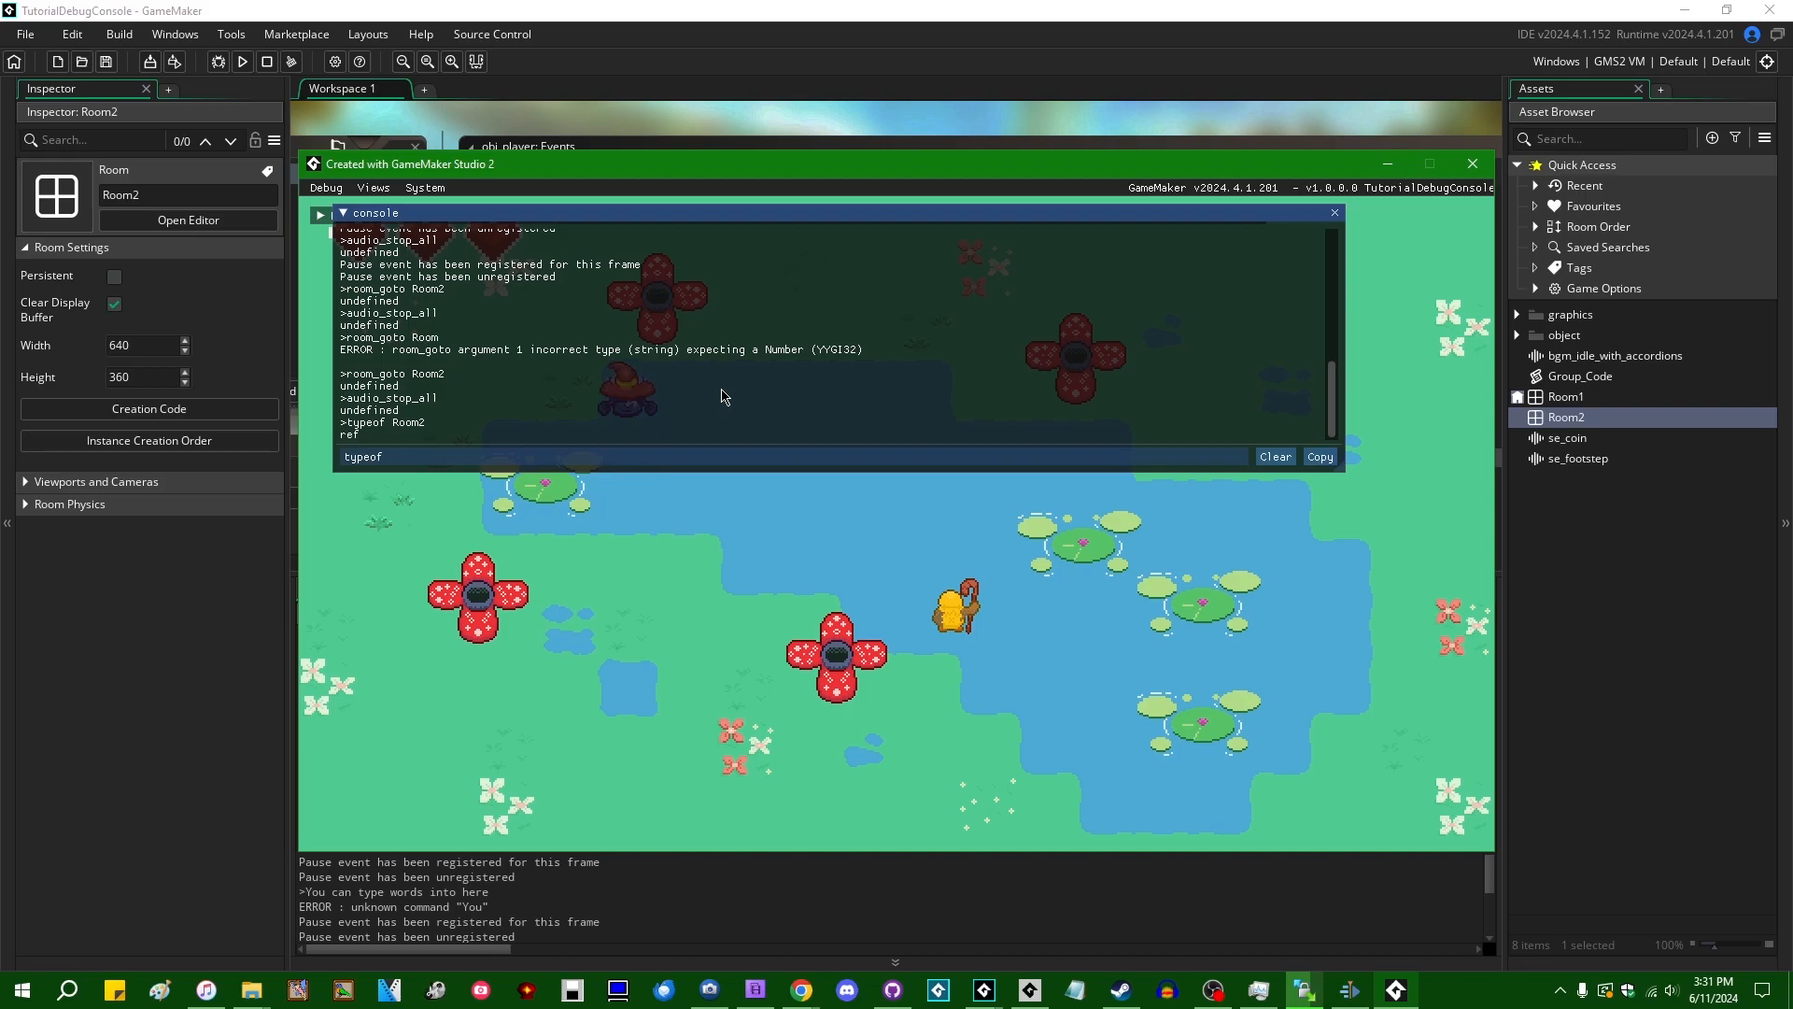
{"action": "type", "text": "\""}
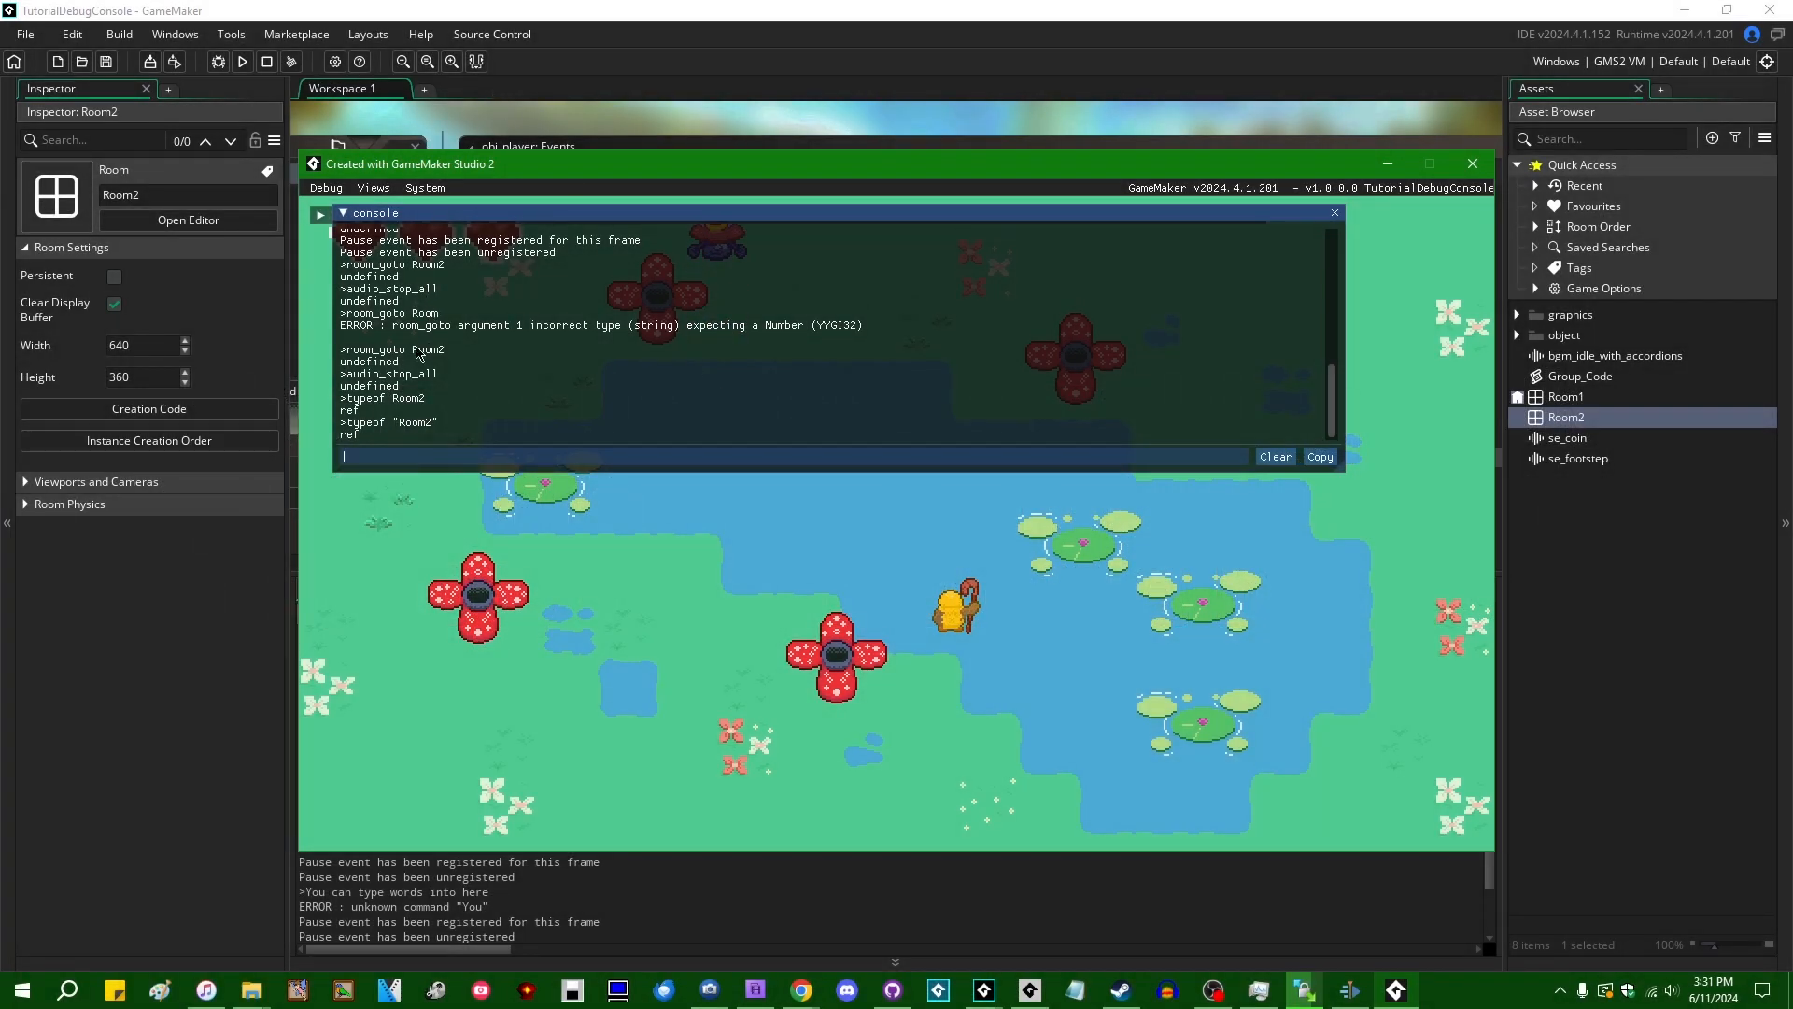
{"action": "mouse_move", "coordinate": [391, 517]}
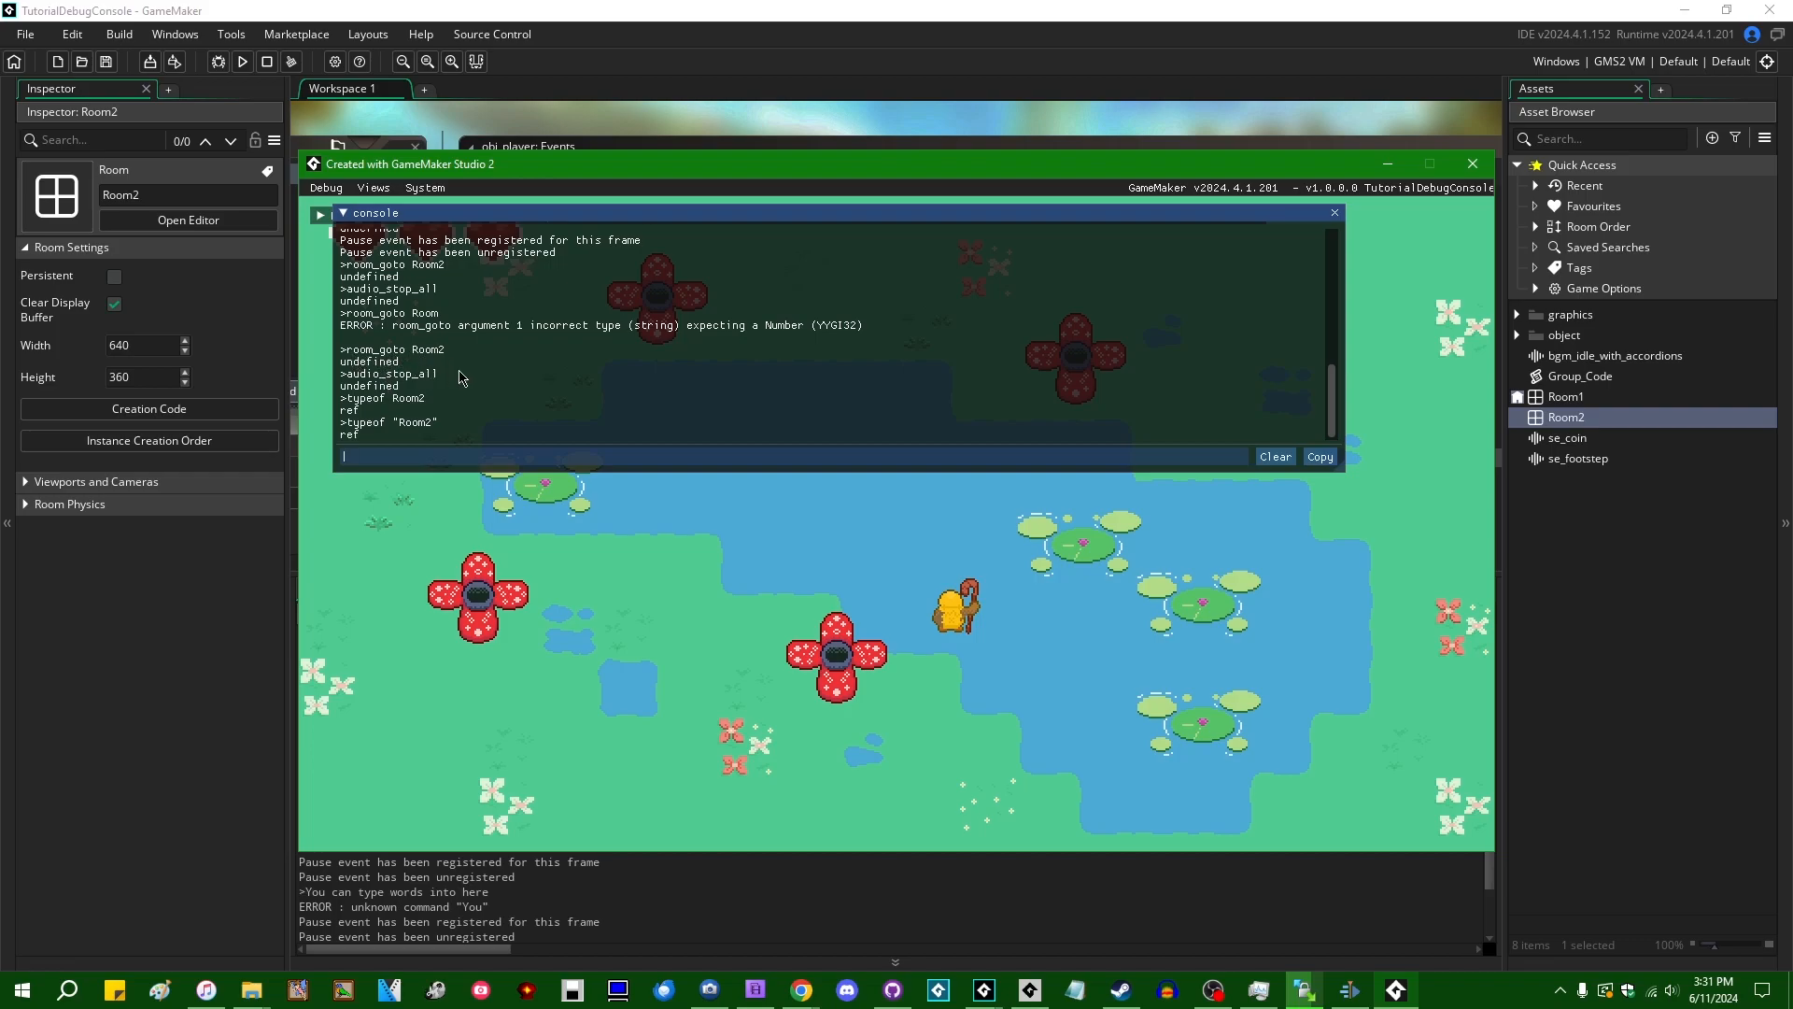
{"action": "mouse_move", "coordinate": [472, 540]}
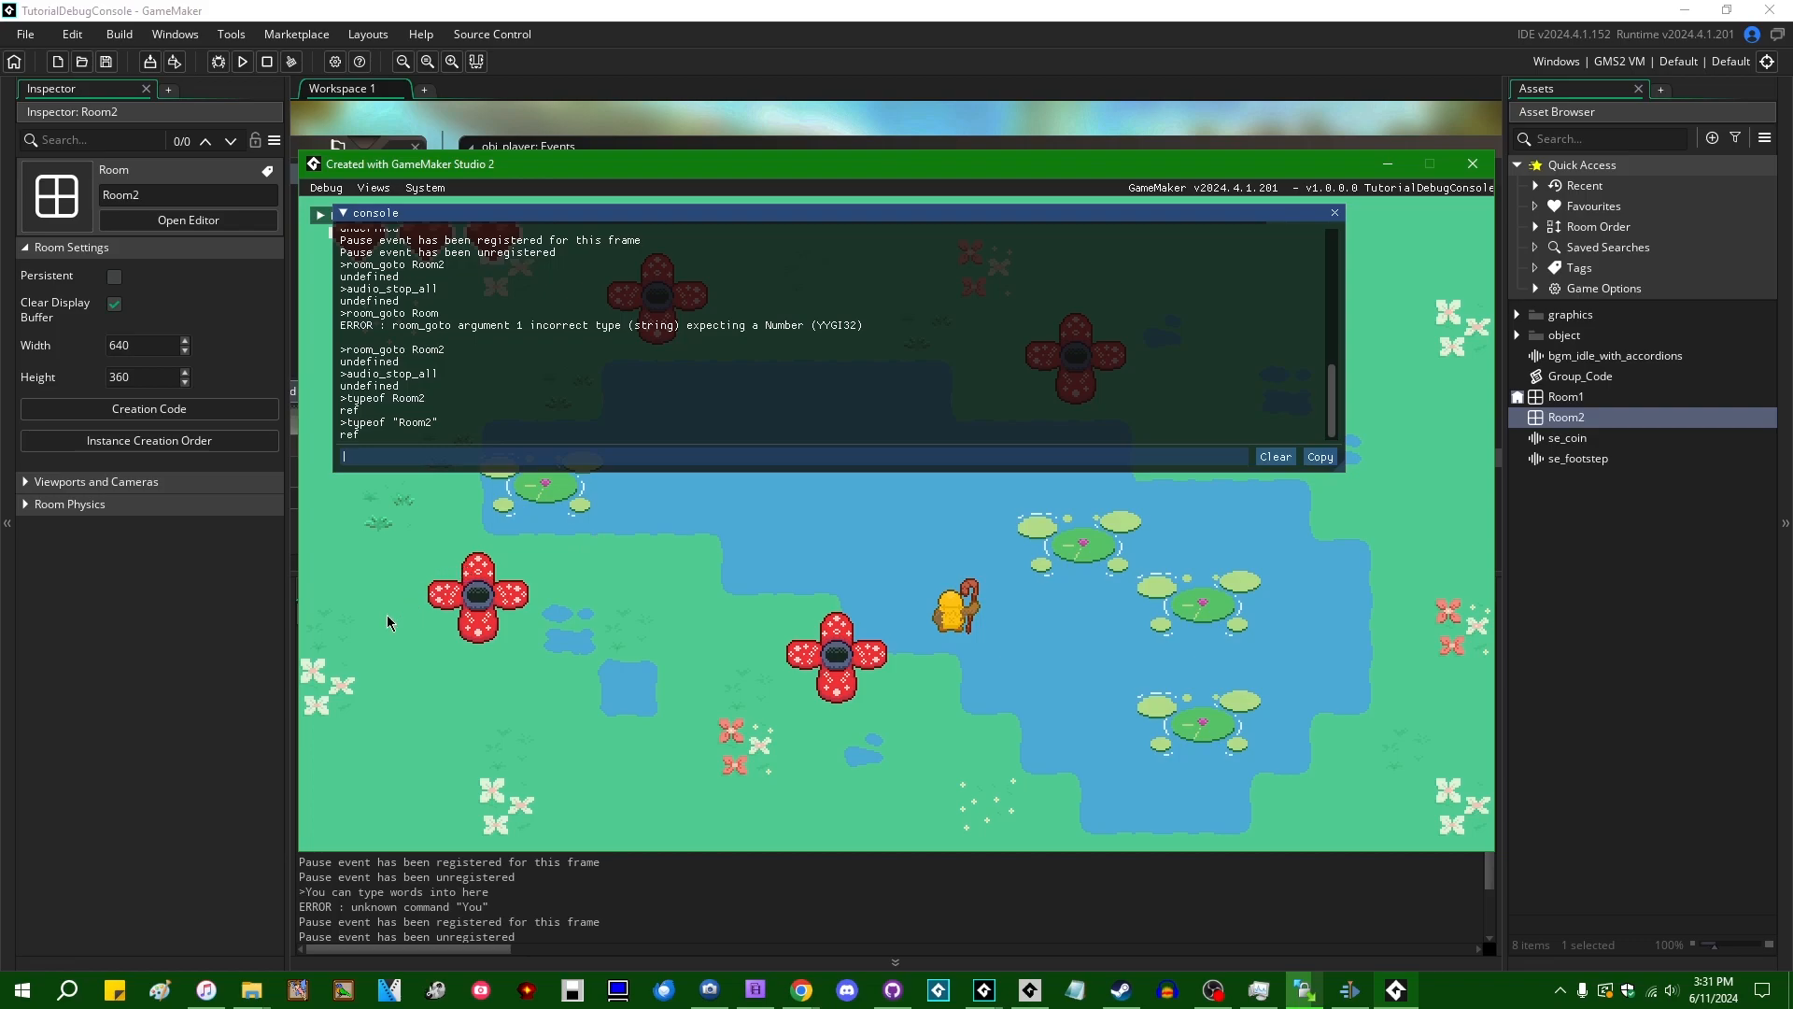
{"action": "mouse_move", "coordinate": [416, 523]}
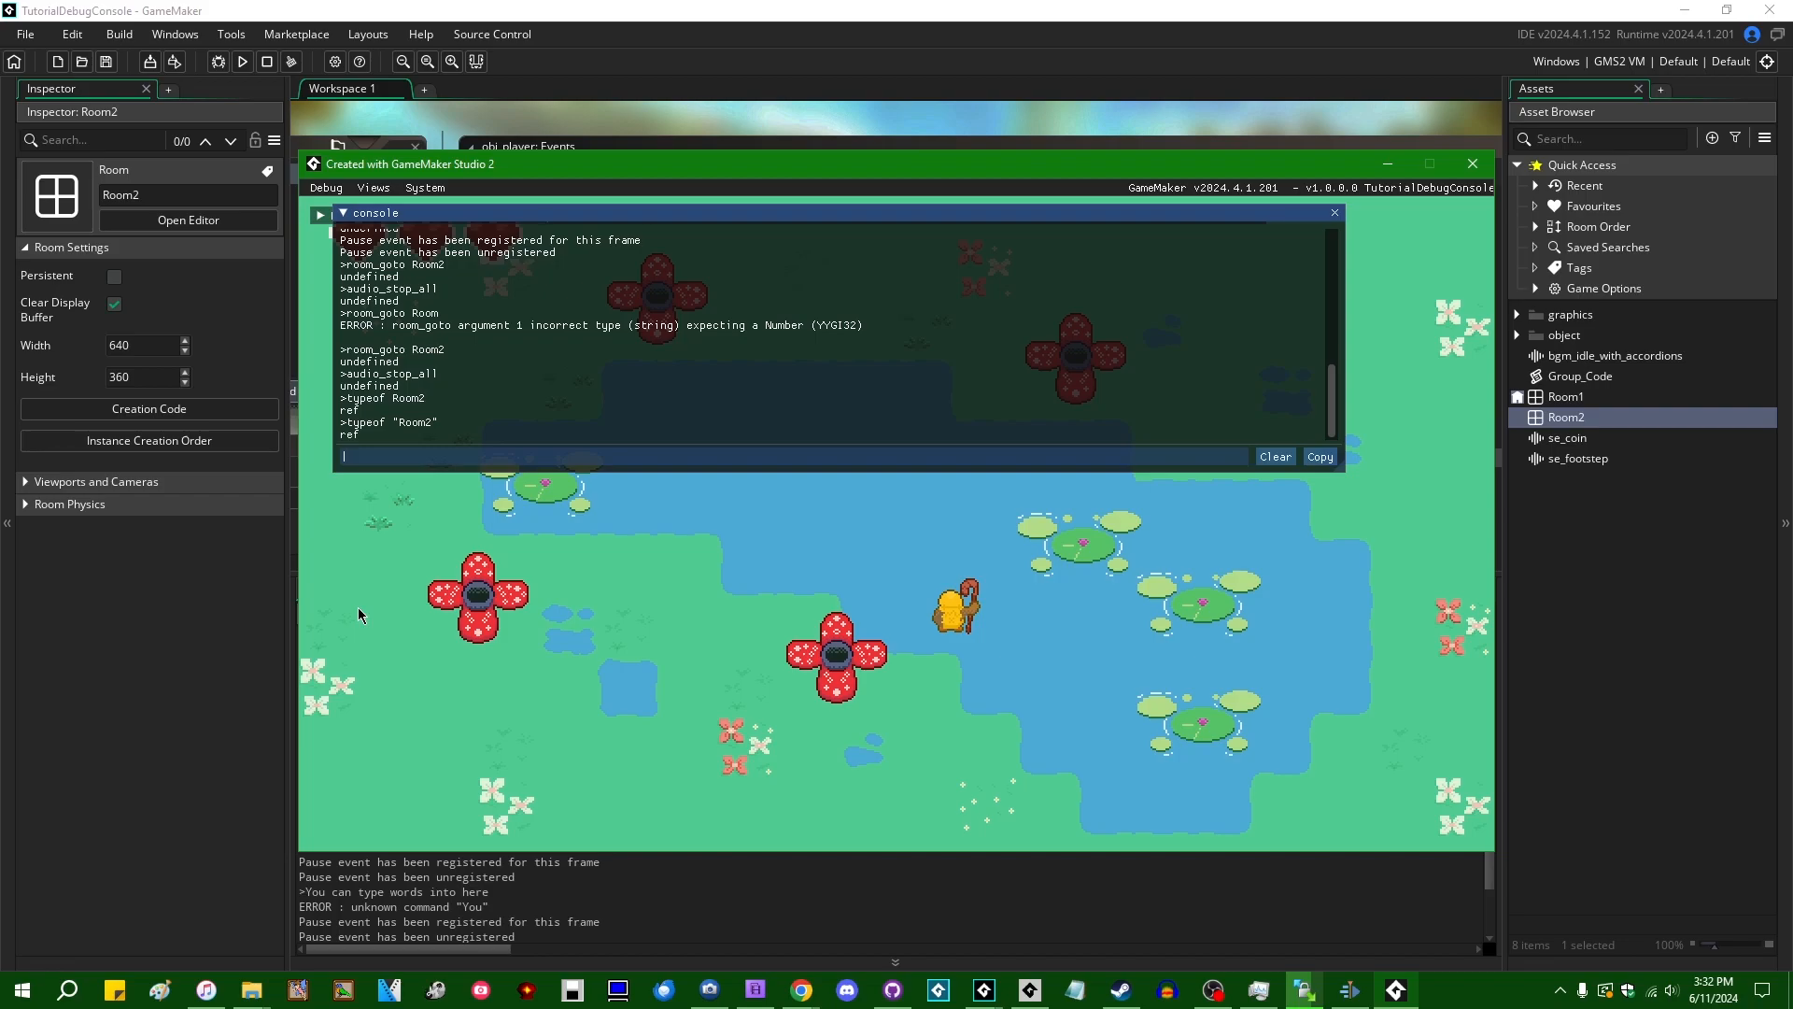
Evaluate sqrt 10 in the console, returning 3.16
{"action": "type", "text": "sq"}
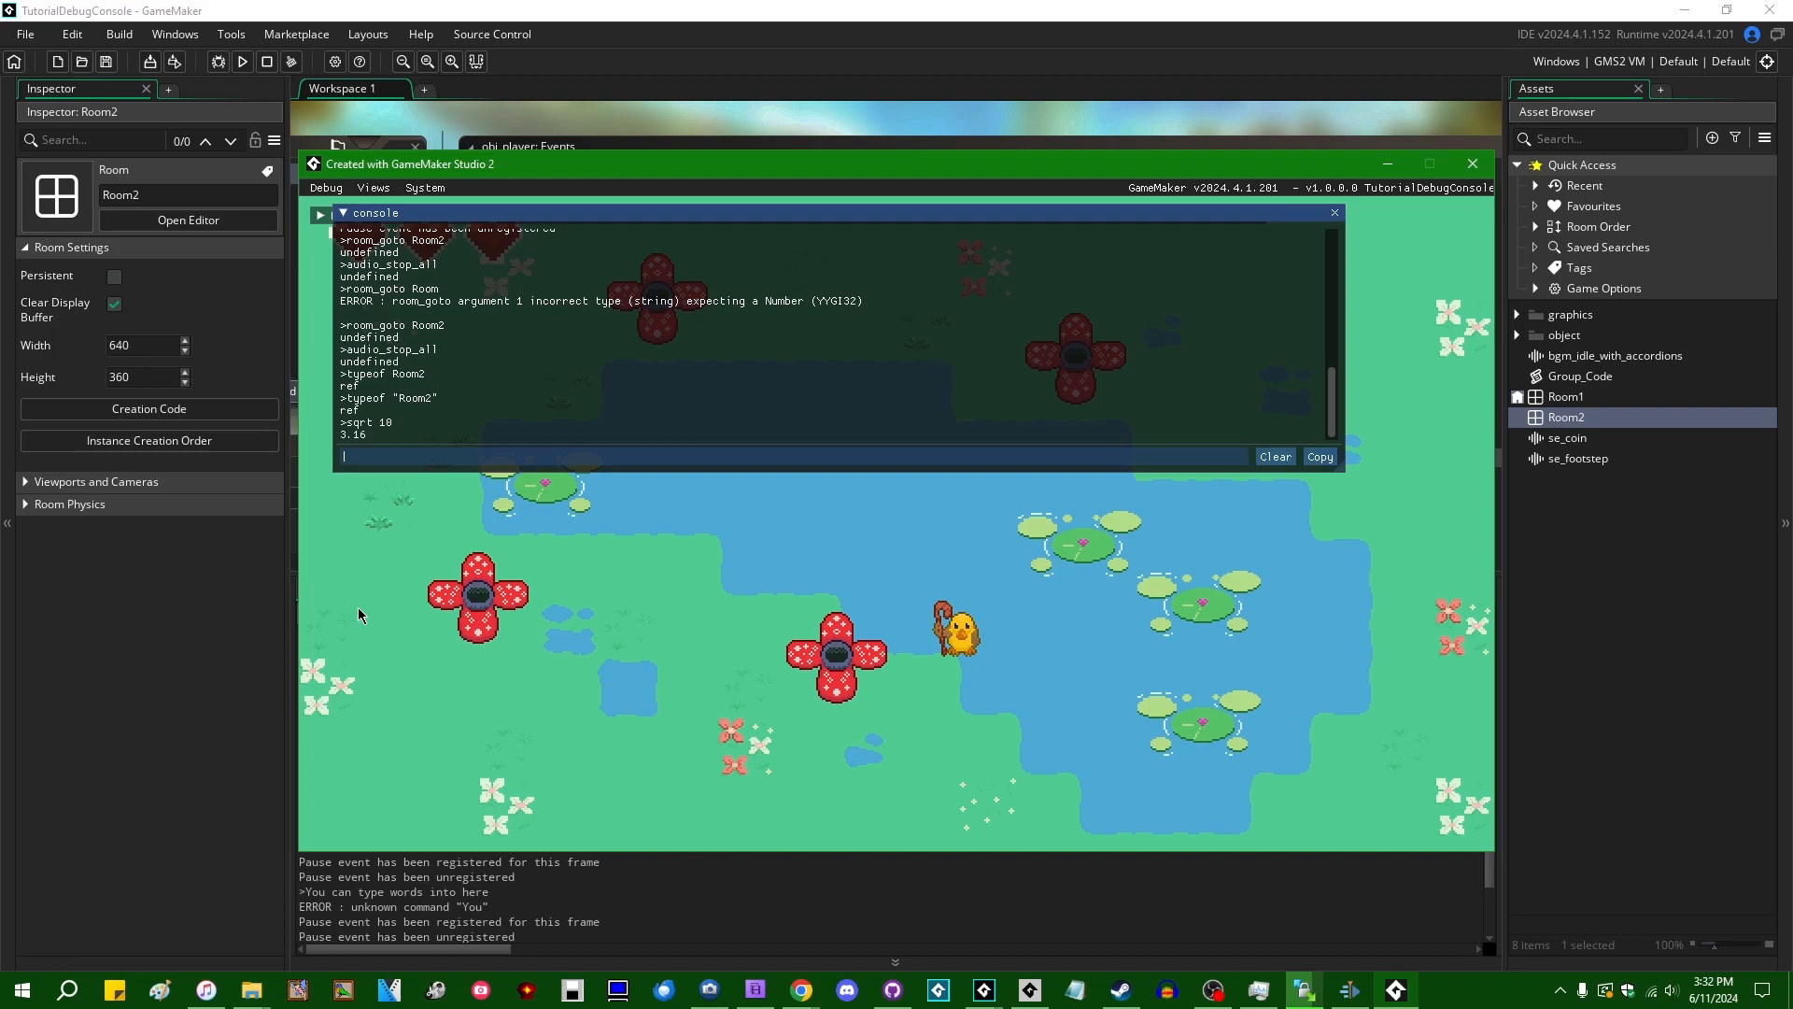
{"action": "type", "text": "sqrt 10"}
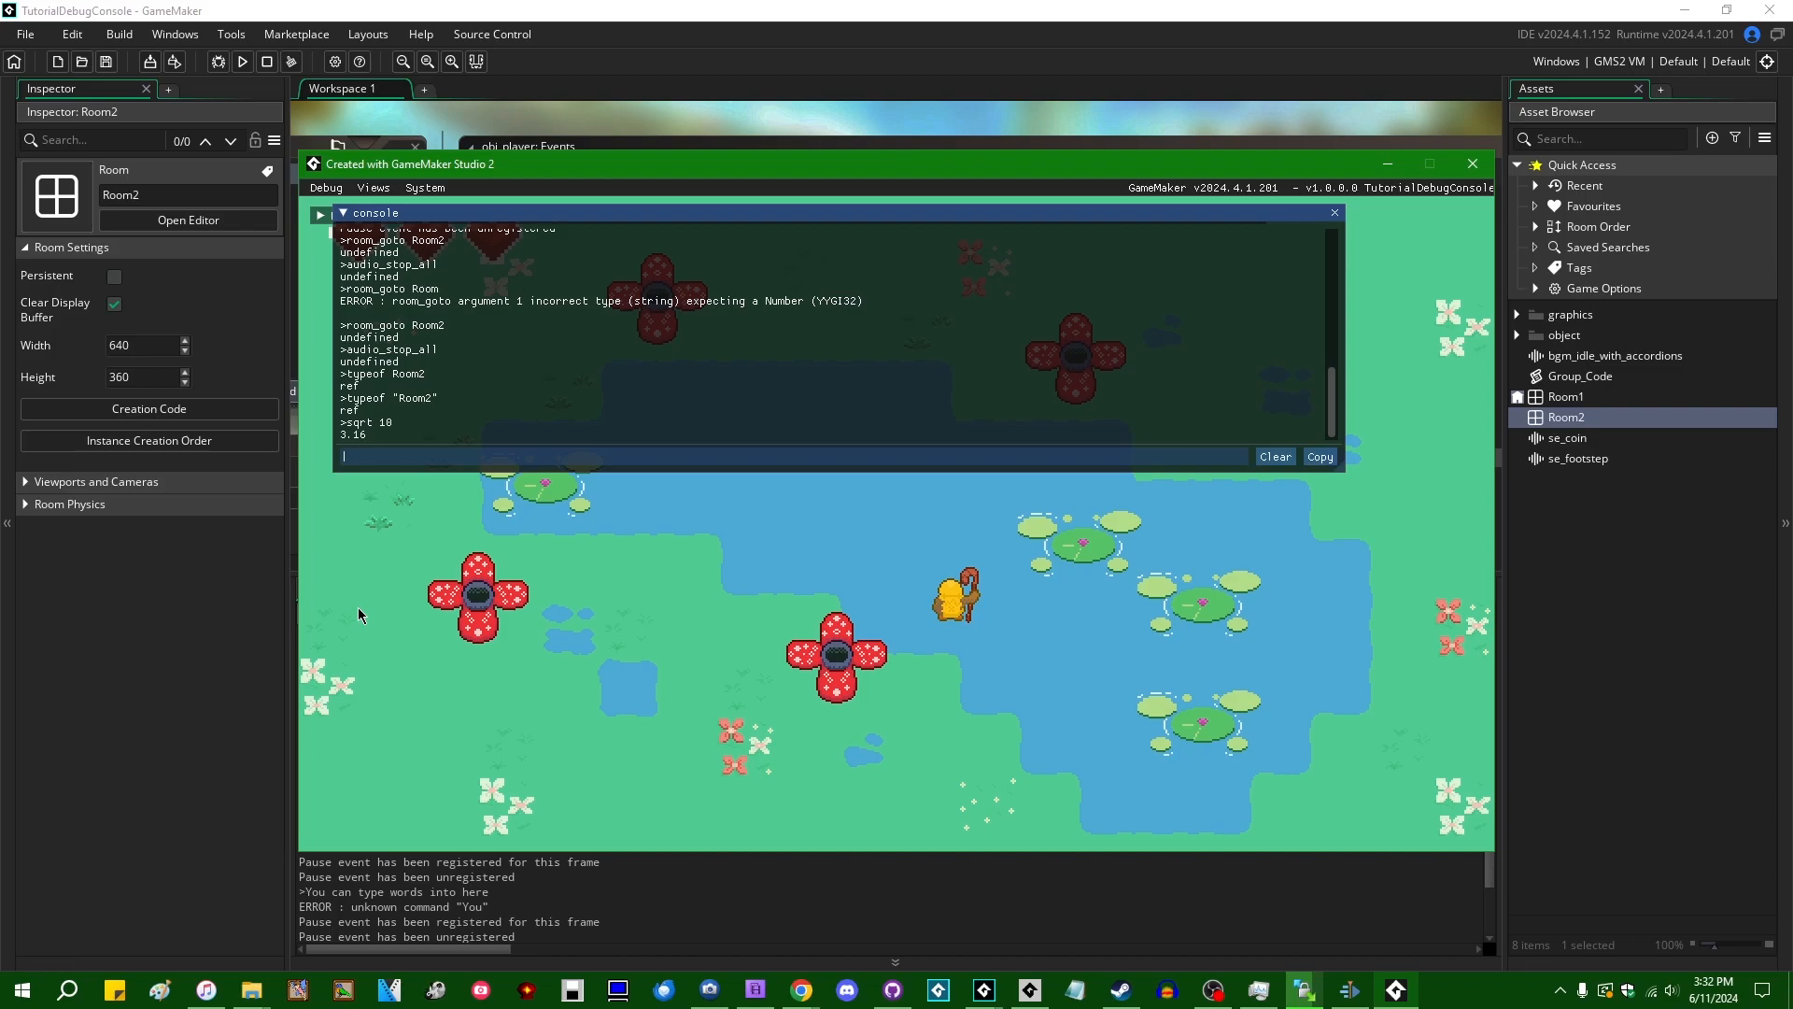
Move the game window higher on screen by its title bar
{"action": "left_click_drag", "start_coordinate": [409, 164], "coordinate": [782, 144]}
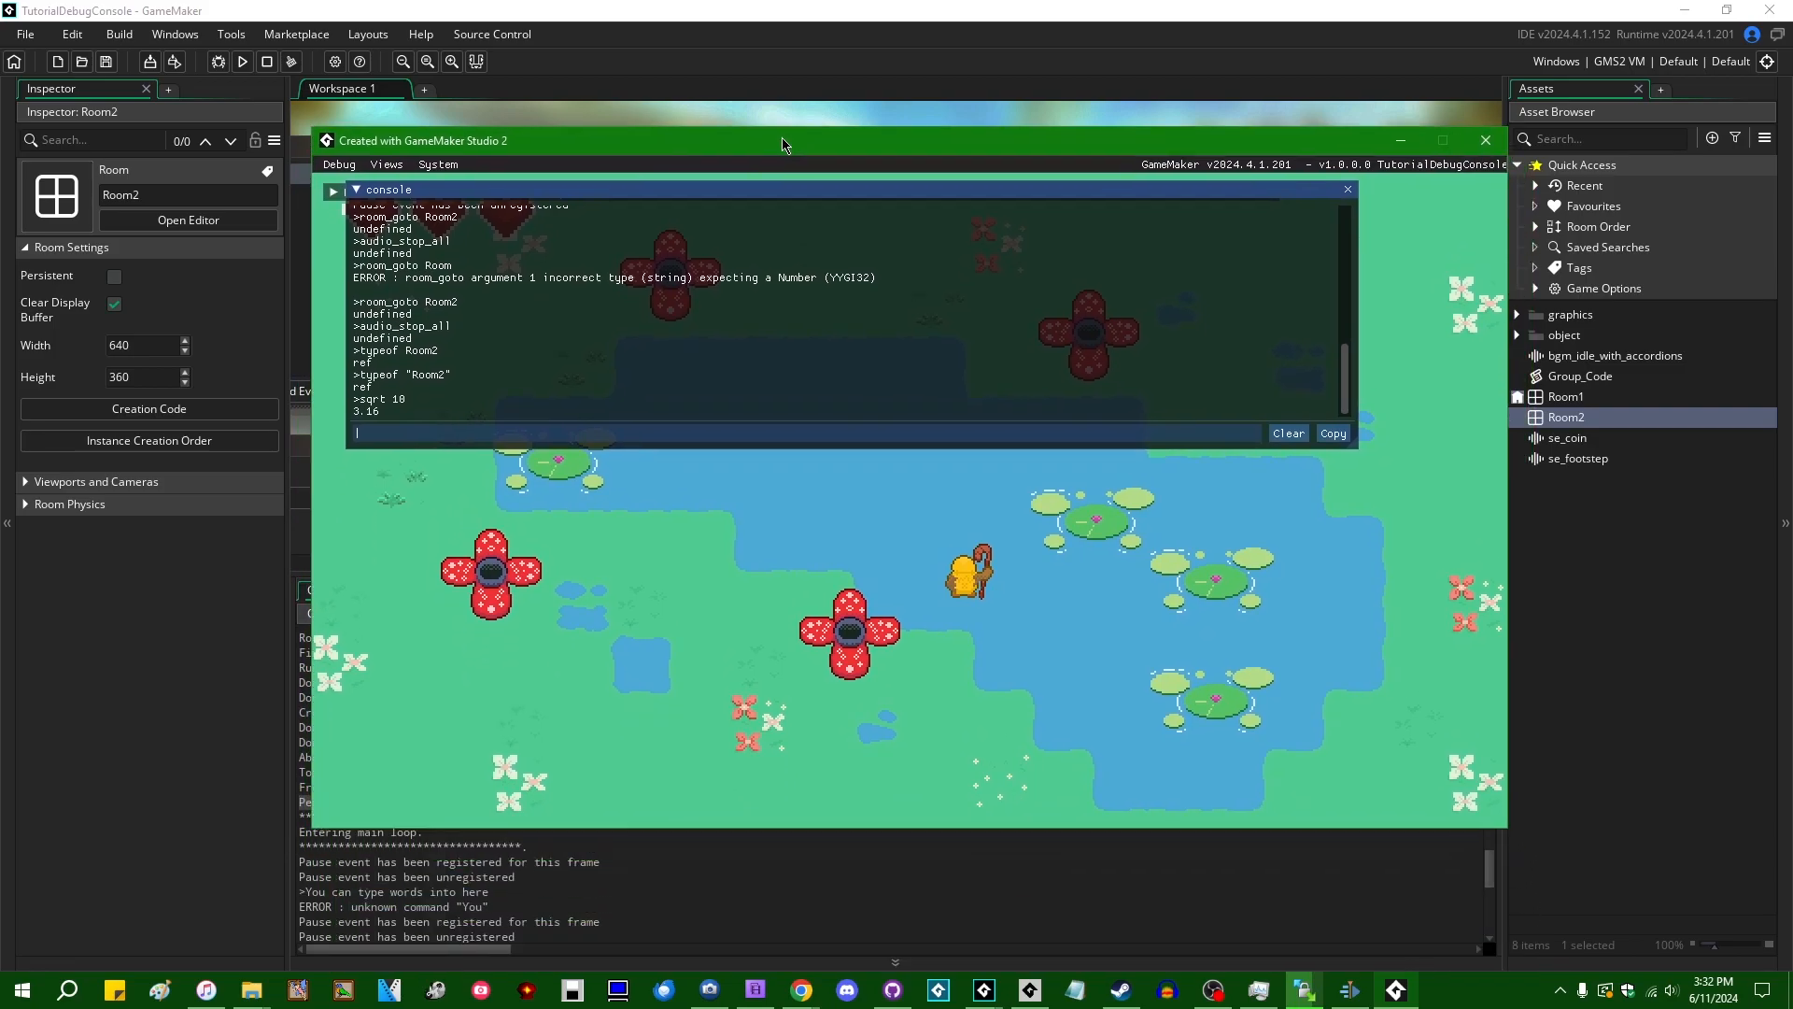
{"action": "left_click_drag", "start_coordinate": [785, 140], "coordinate": [753, 125]}
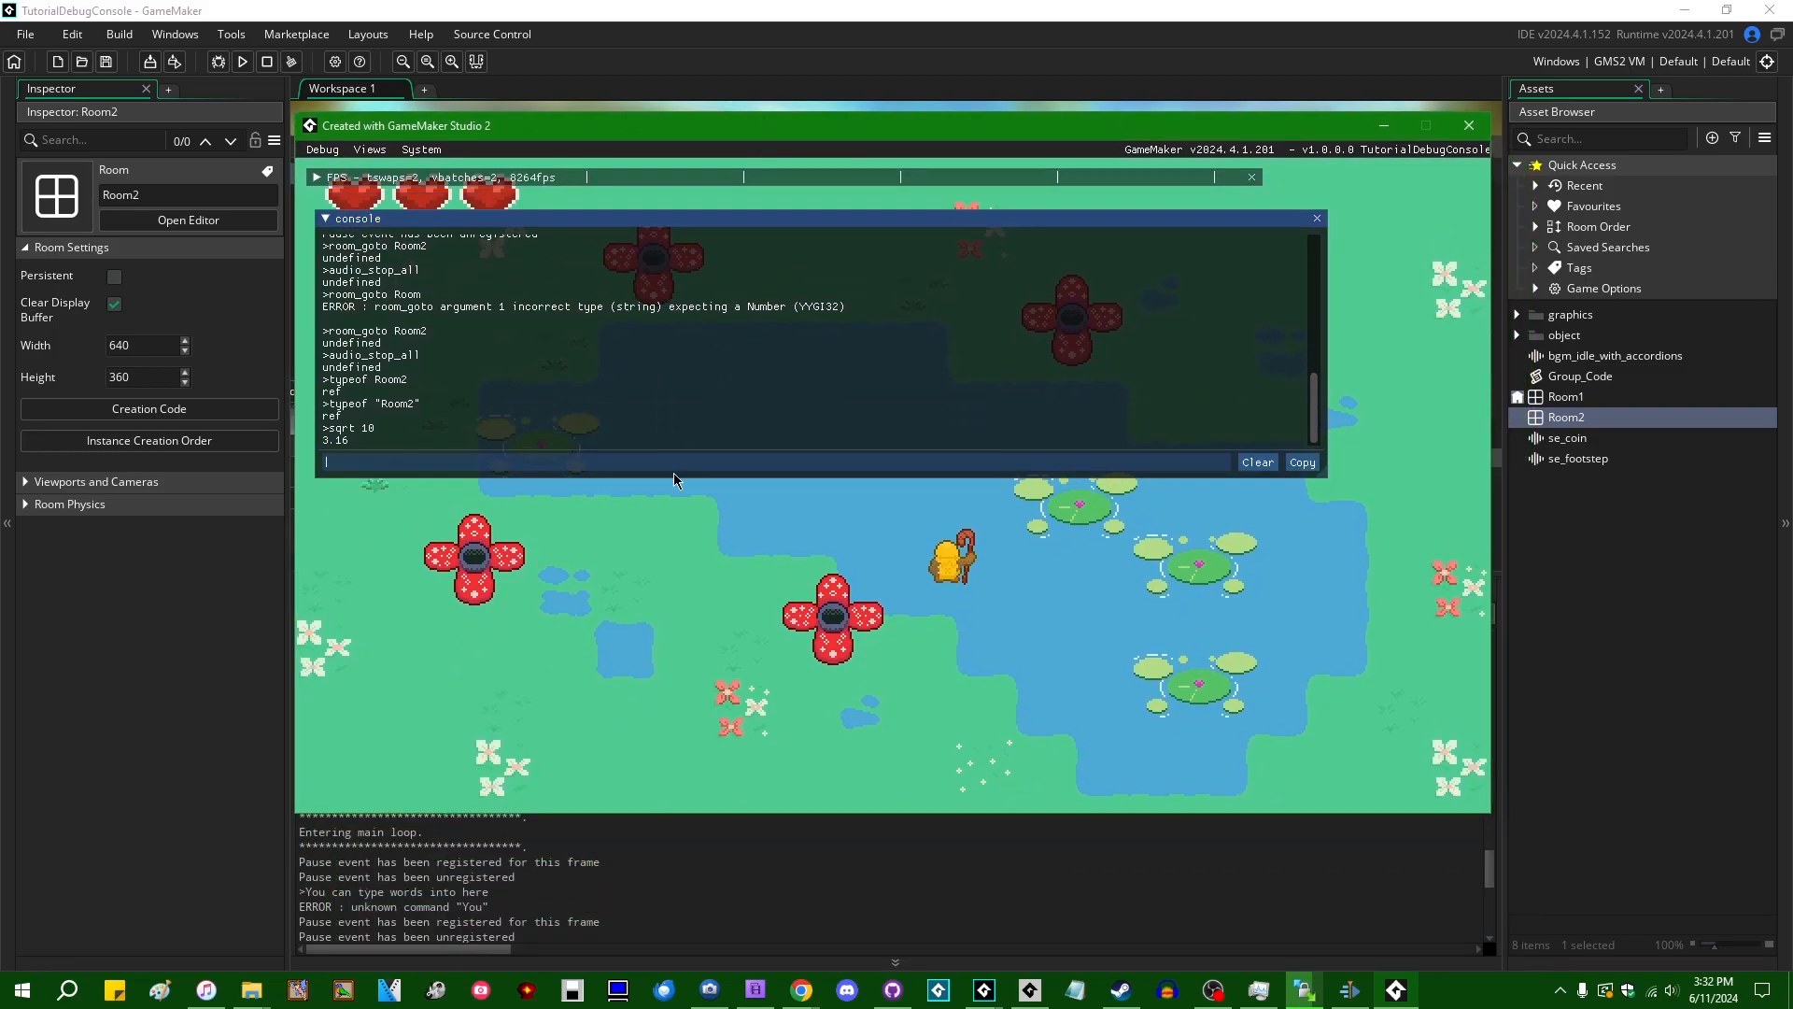
Query score, health and lives in the console (0, 100, -1), then type stray characters
{"action": "type", "text": "score"}
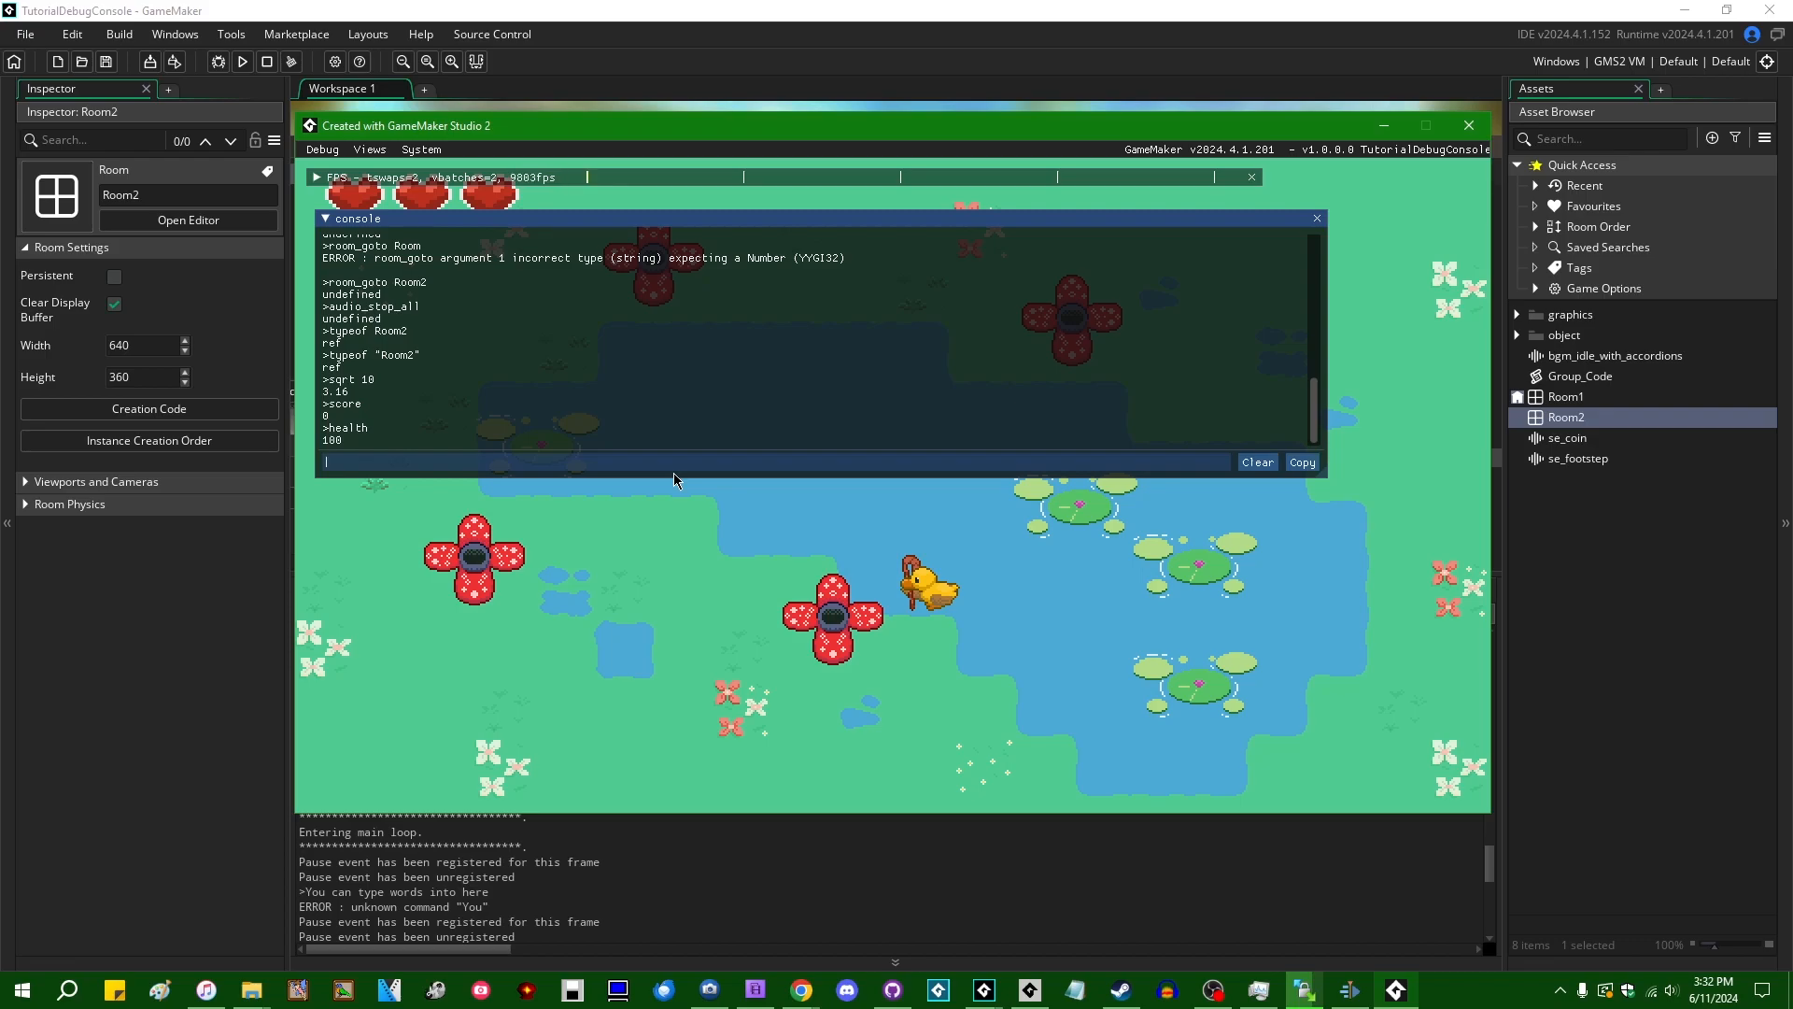
{"action": "type", "text": "lives"}
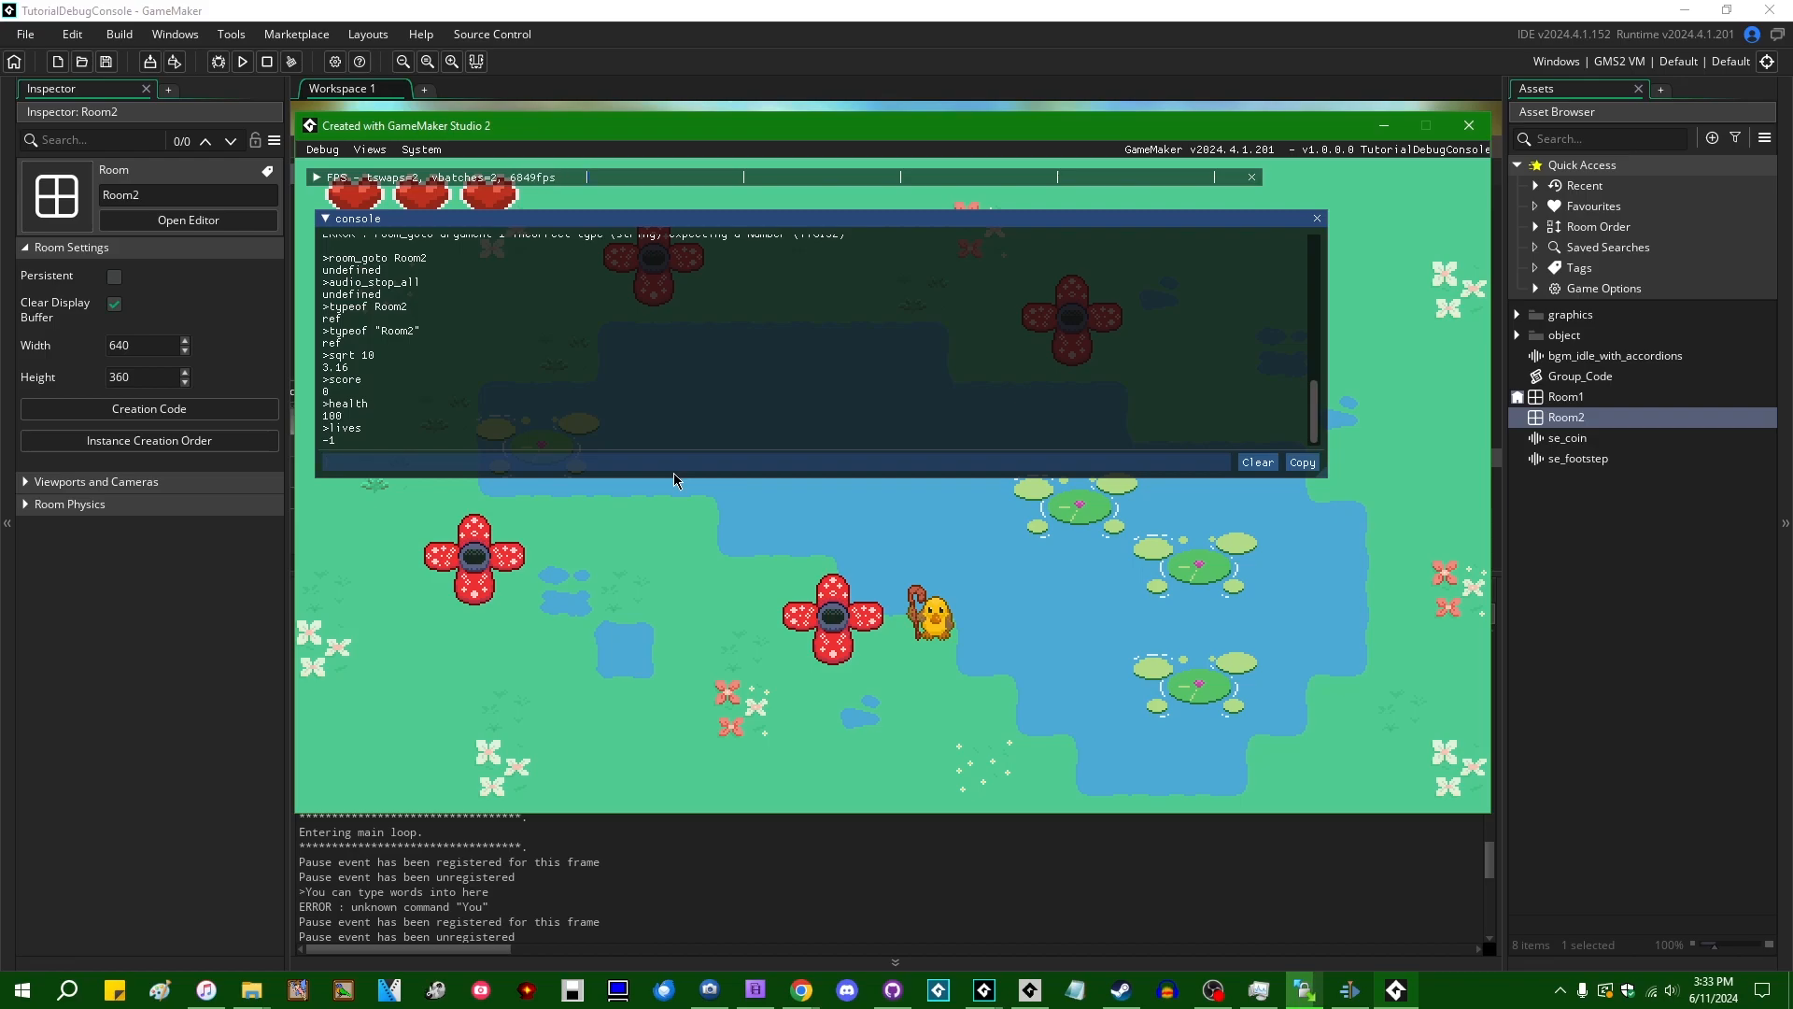
{"action": "type", "text": "awdsl"}
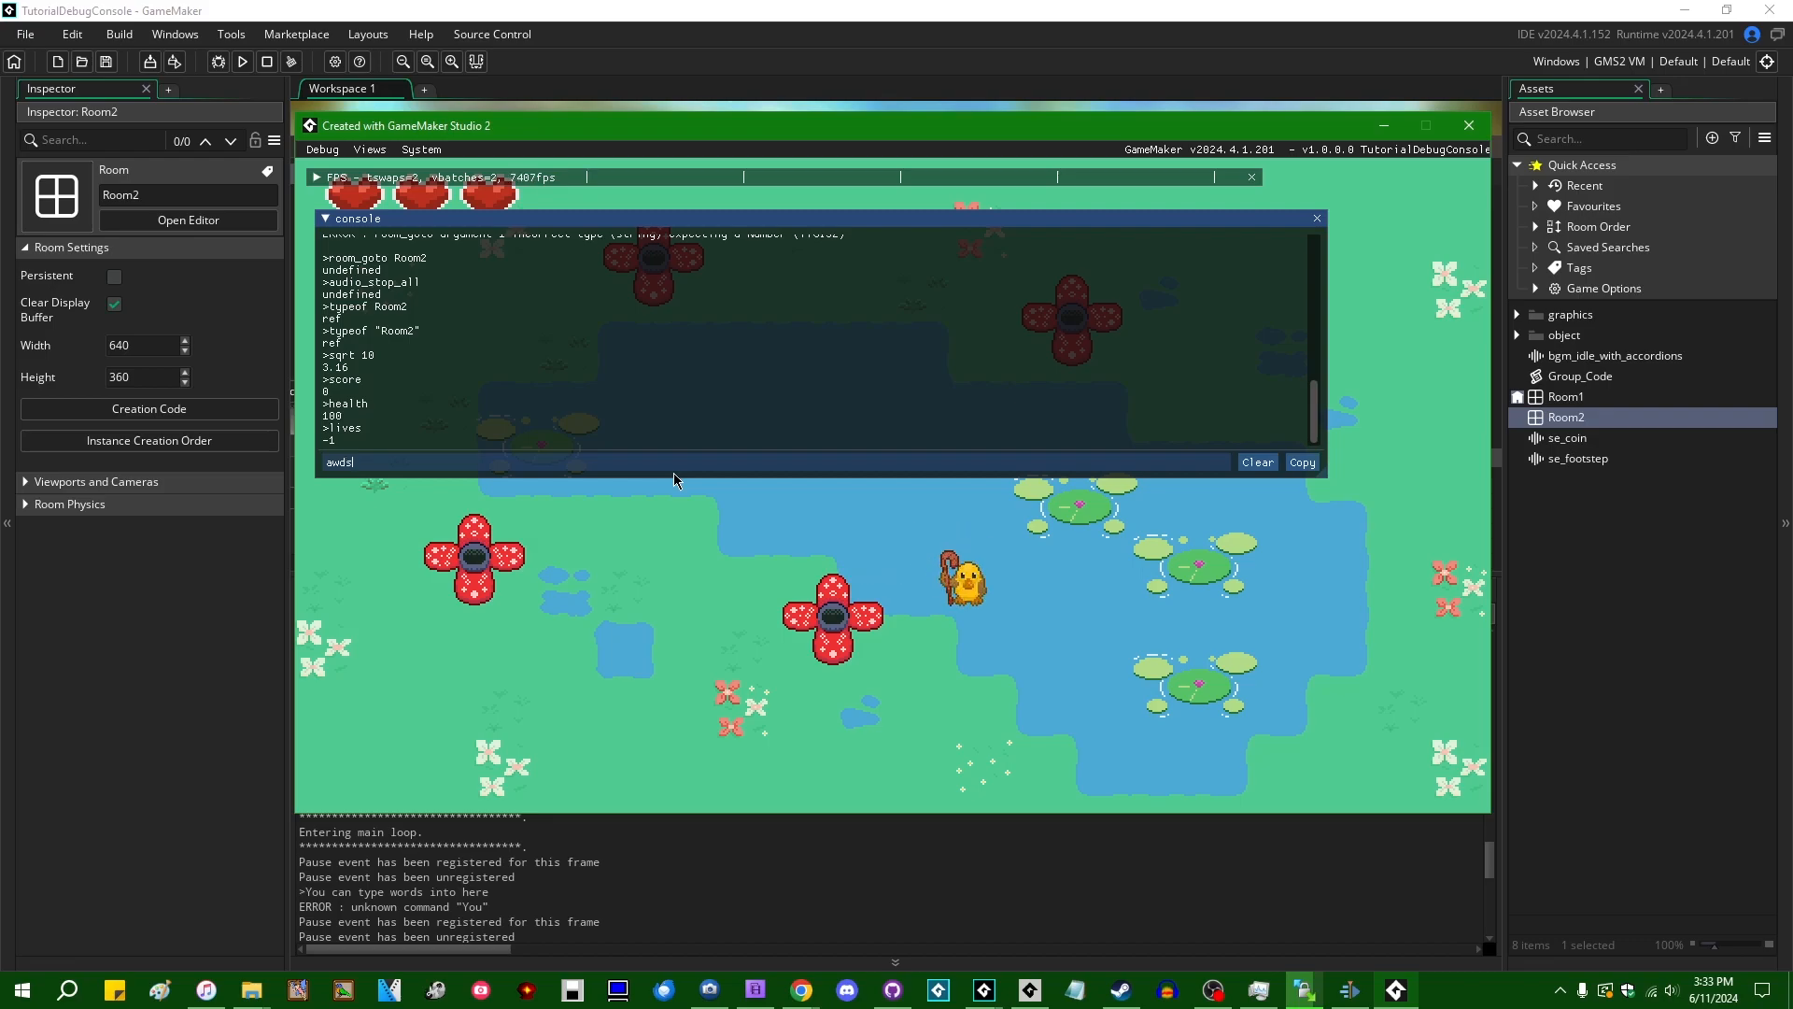
{"action": "type", "text": "sss"}
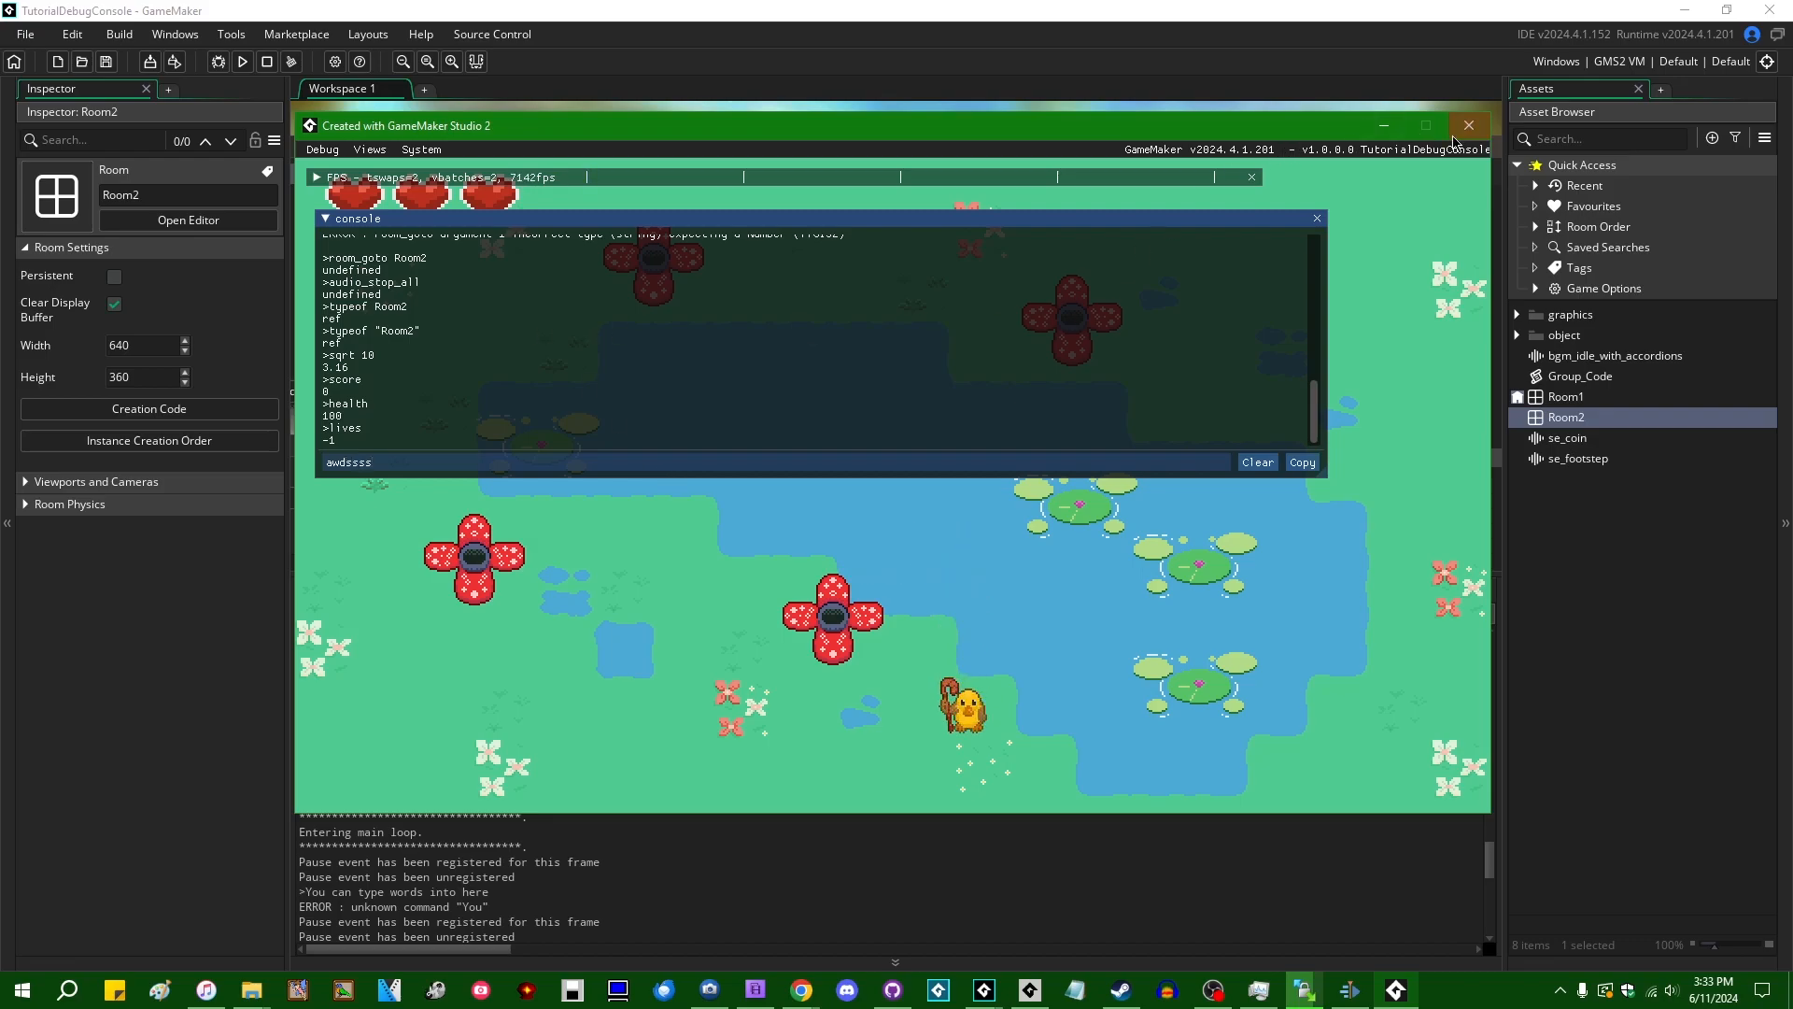
Close the game and create a new script asset named scr_console_fun for add_health
{"action": "left_click", "coordinate": [1468, 125]}
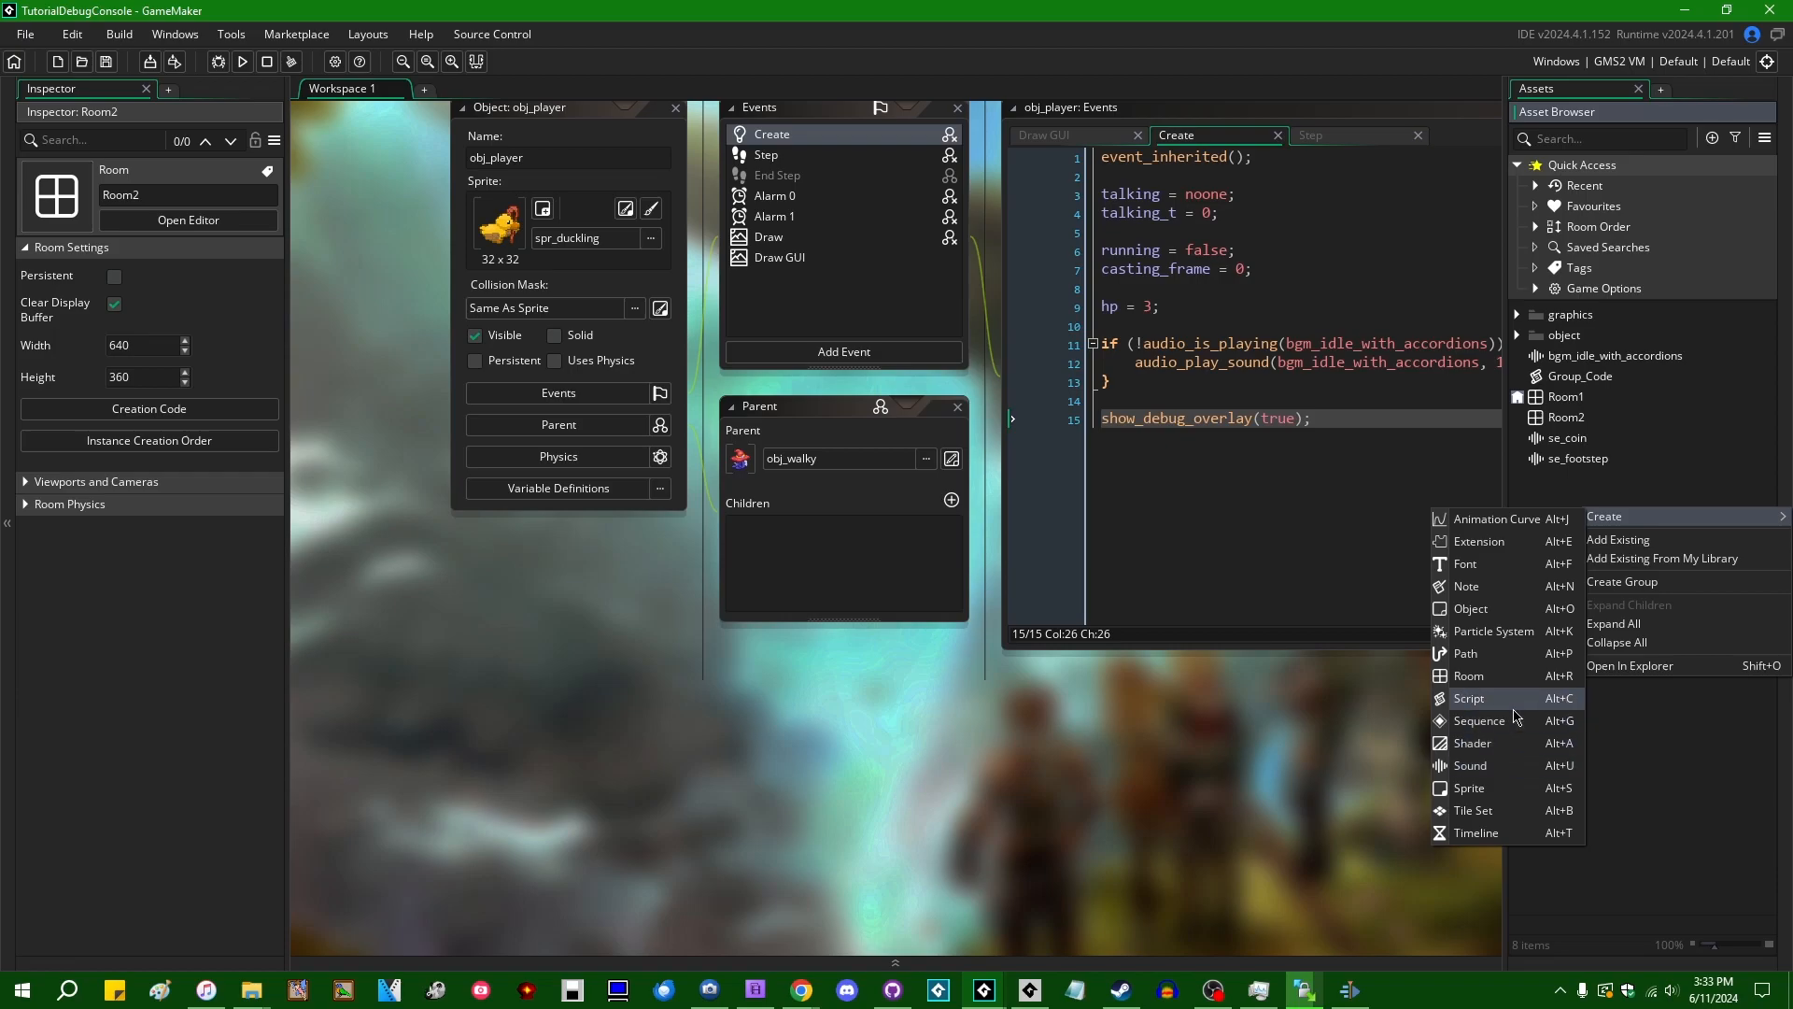
{"action": "left_click", "coordinate": [1470, 696]}
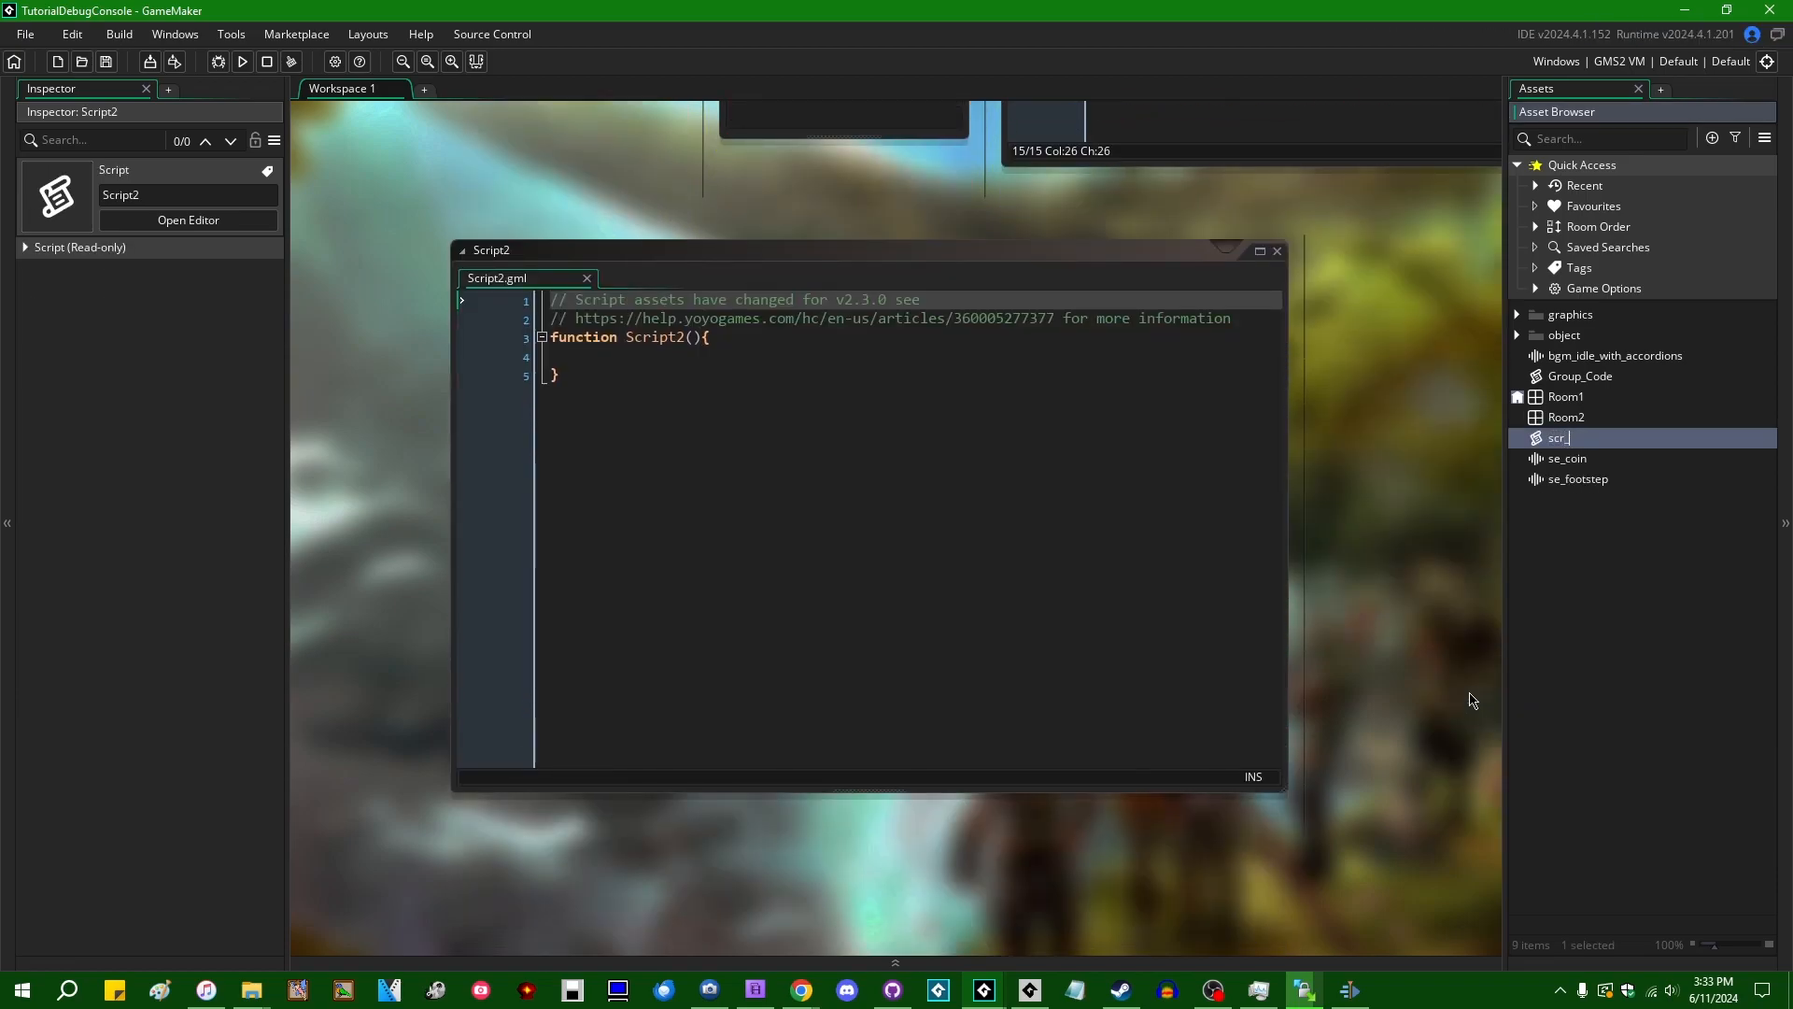
{"action": "type", "text": "console_fun"}
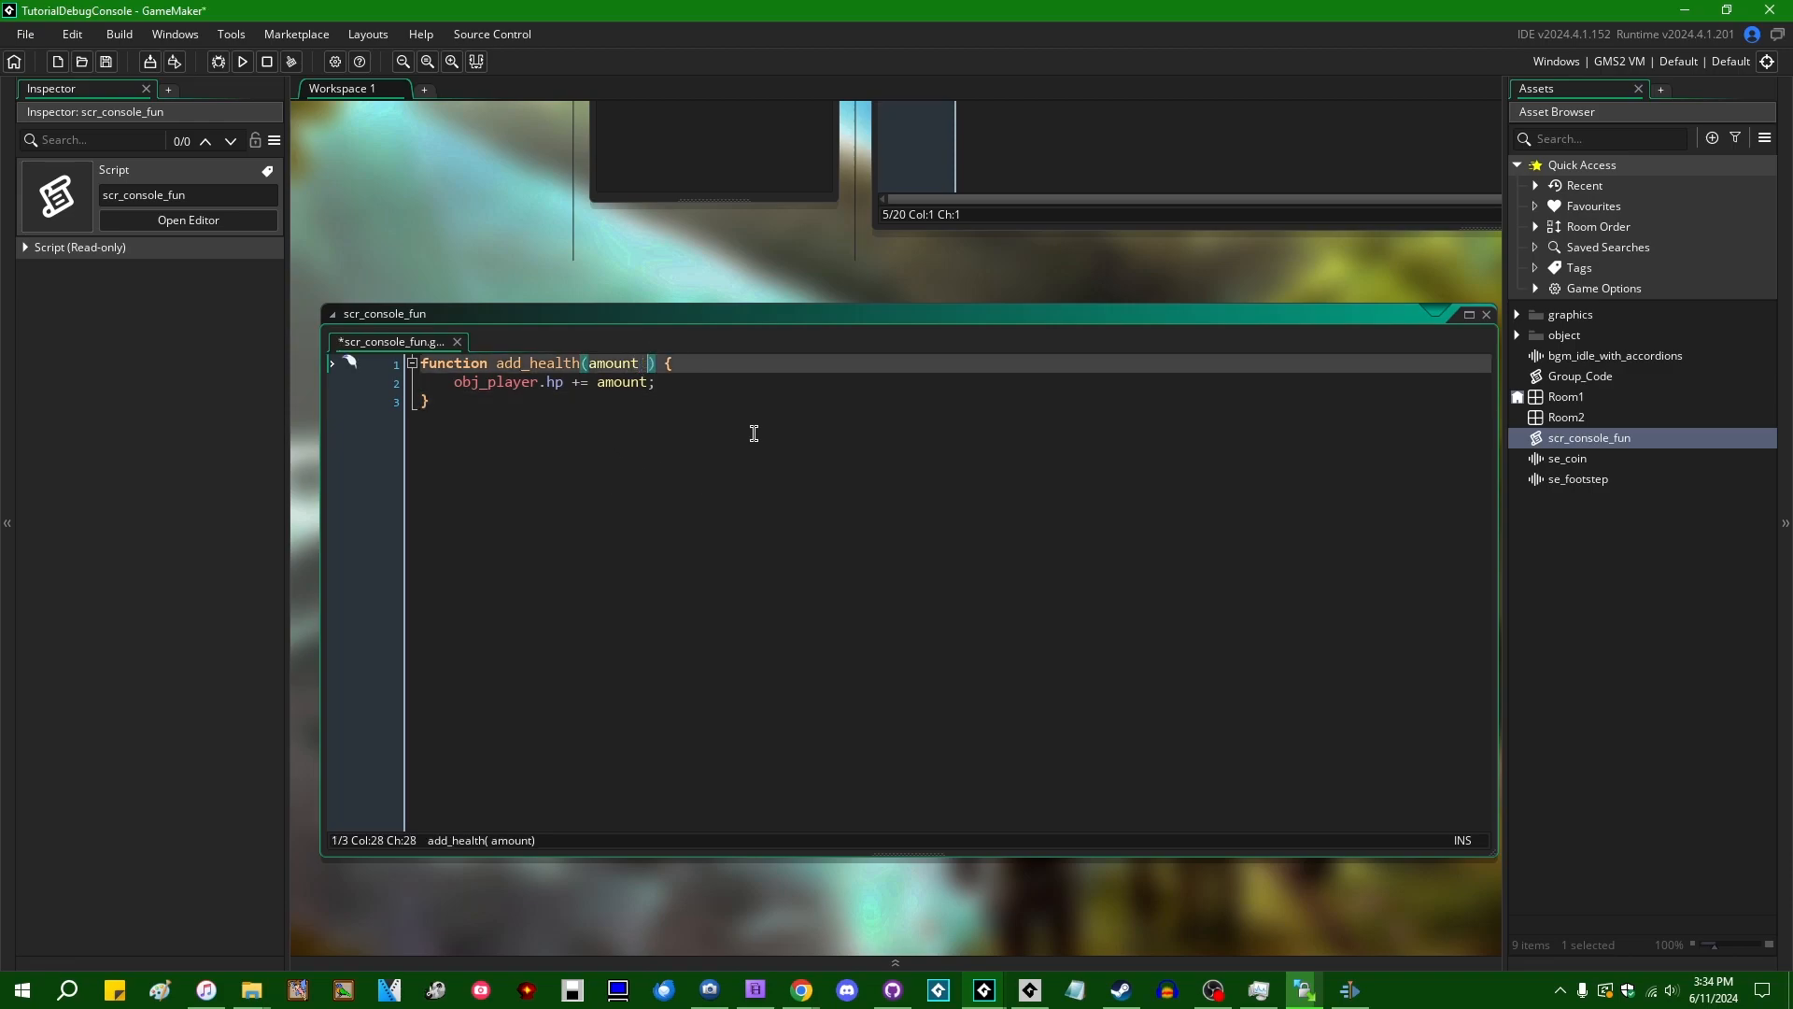
Give add_health's amount parameter a default value of 1
{"action": "type", "text": "= 1"}
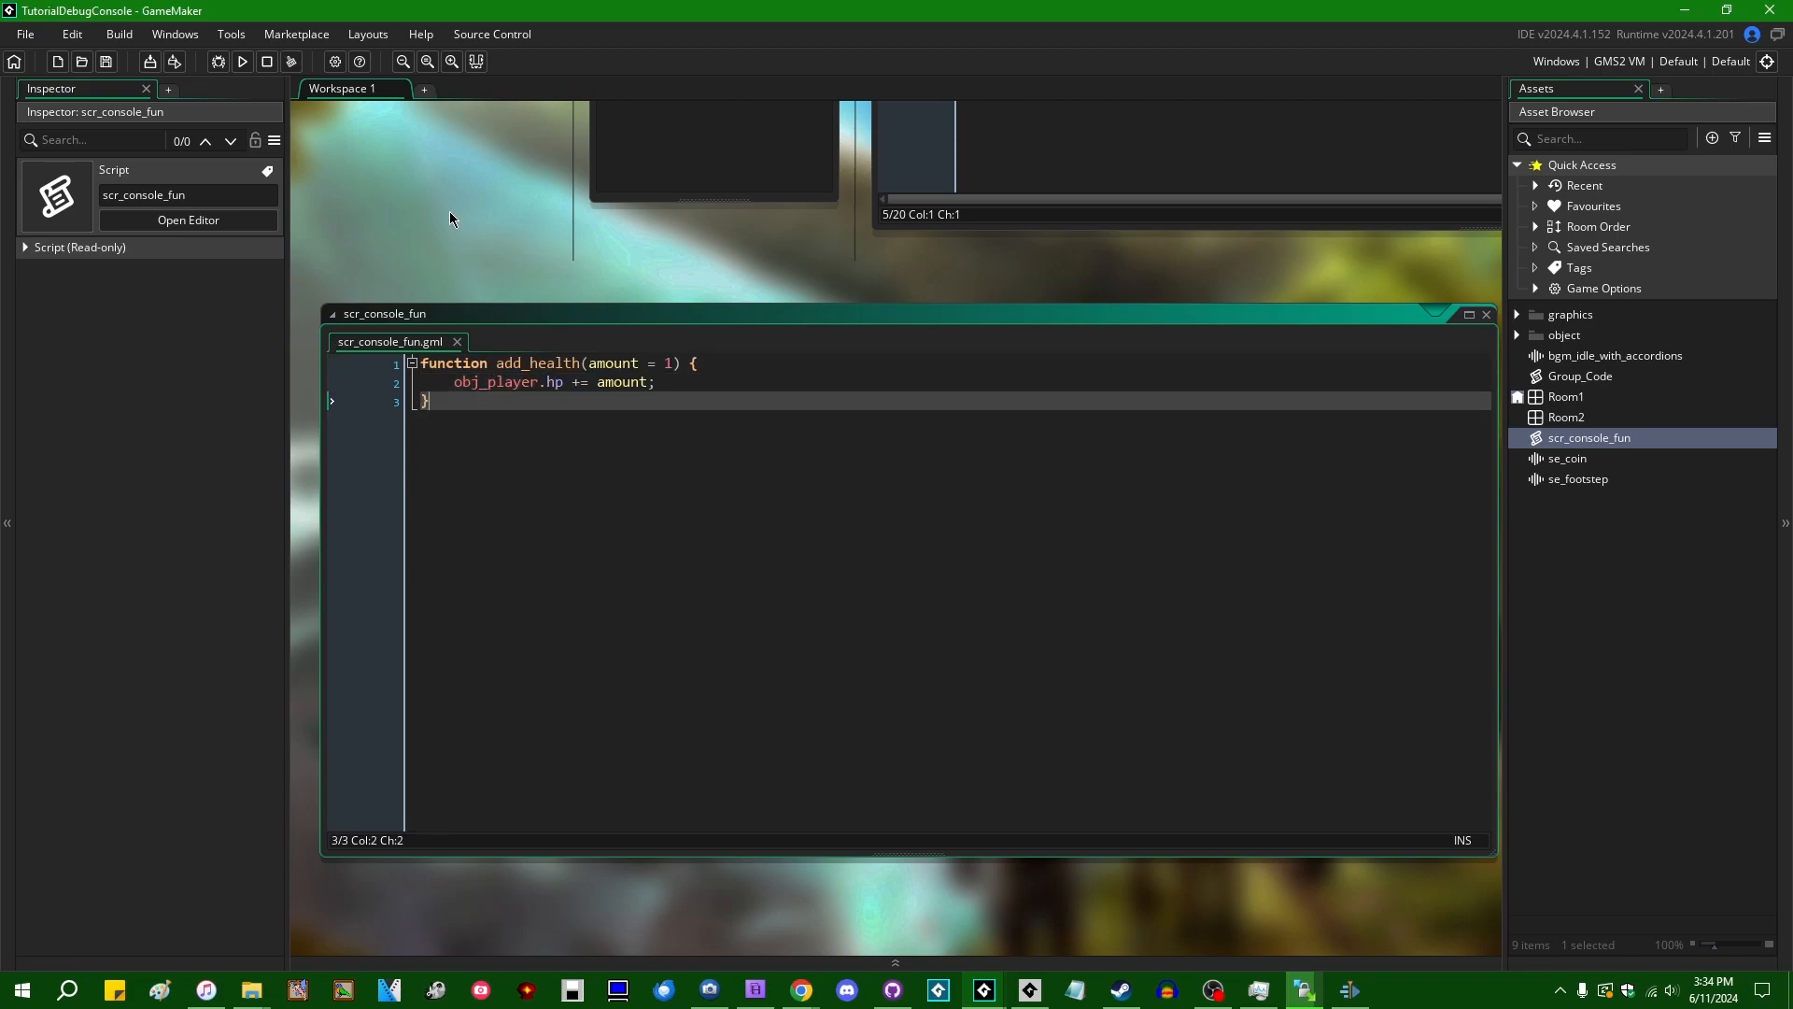
{"action": "key", "text": "Enter"}
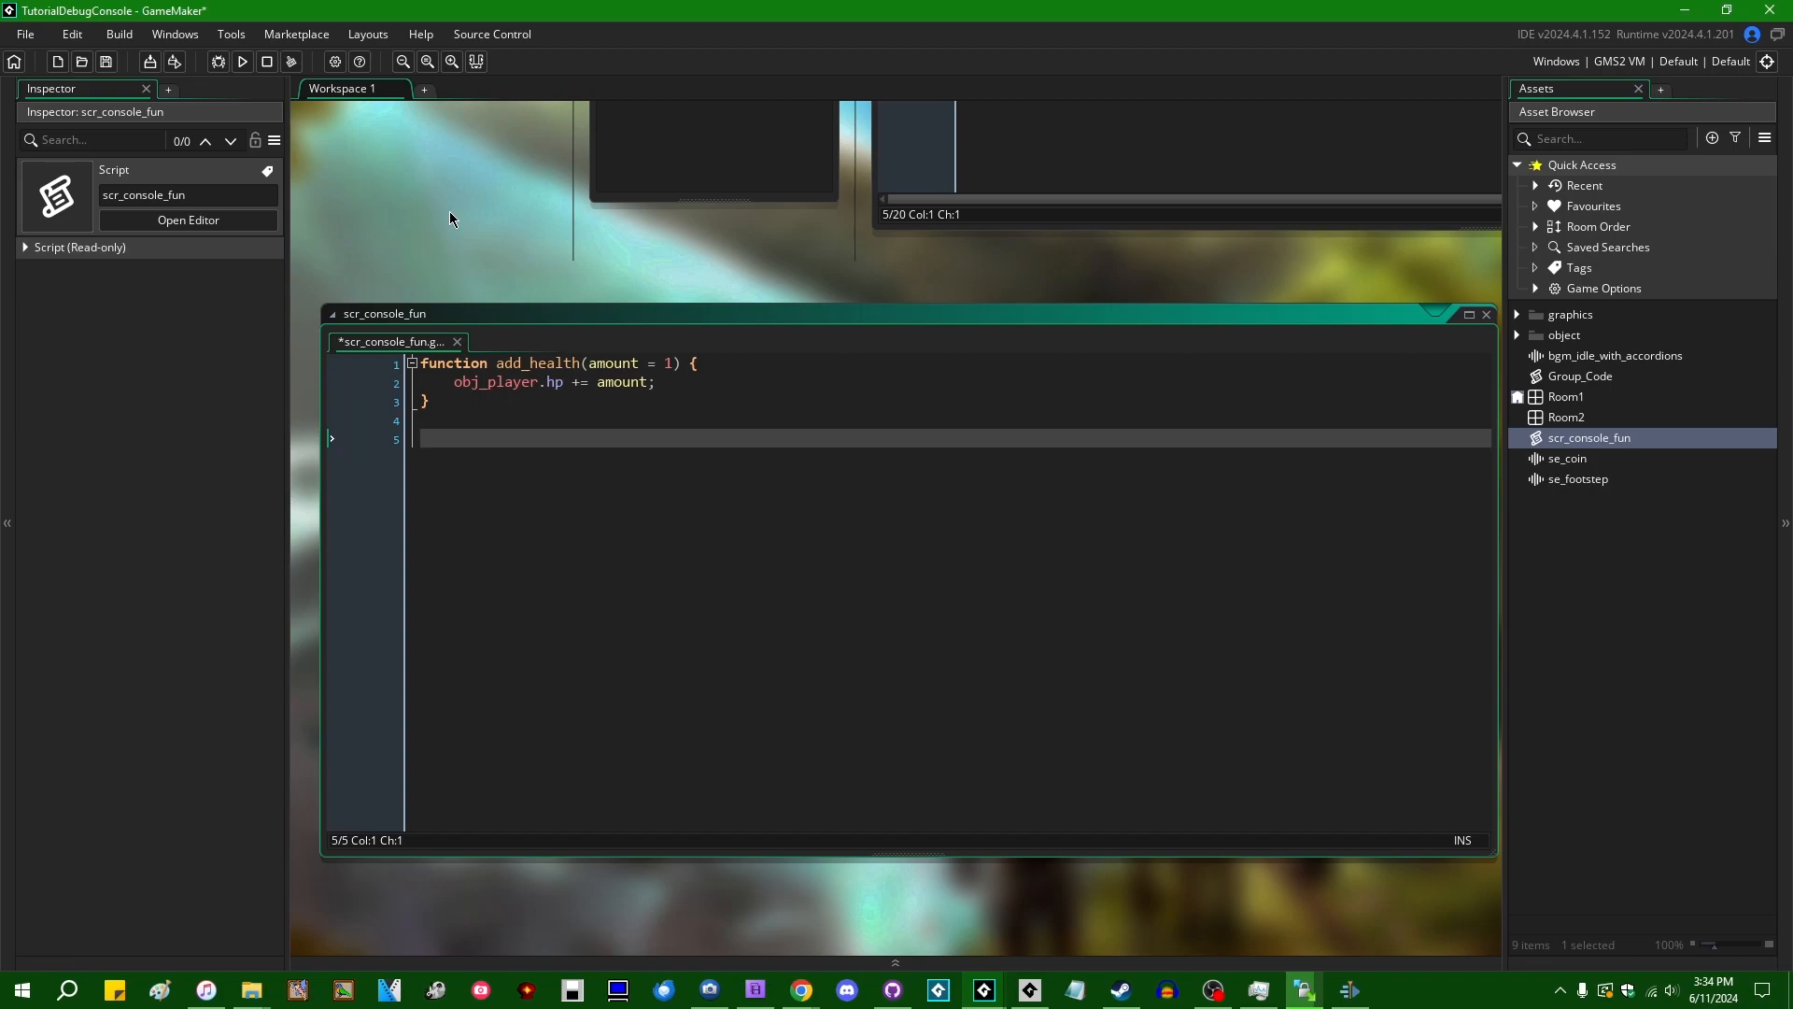
Write spawn_some_stuff with repeat(1000) calling instance_create for random grass instances
{"action": "type", "text": "function spa"}
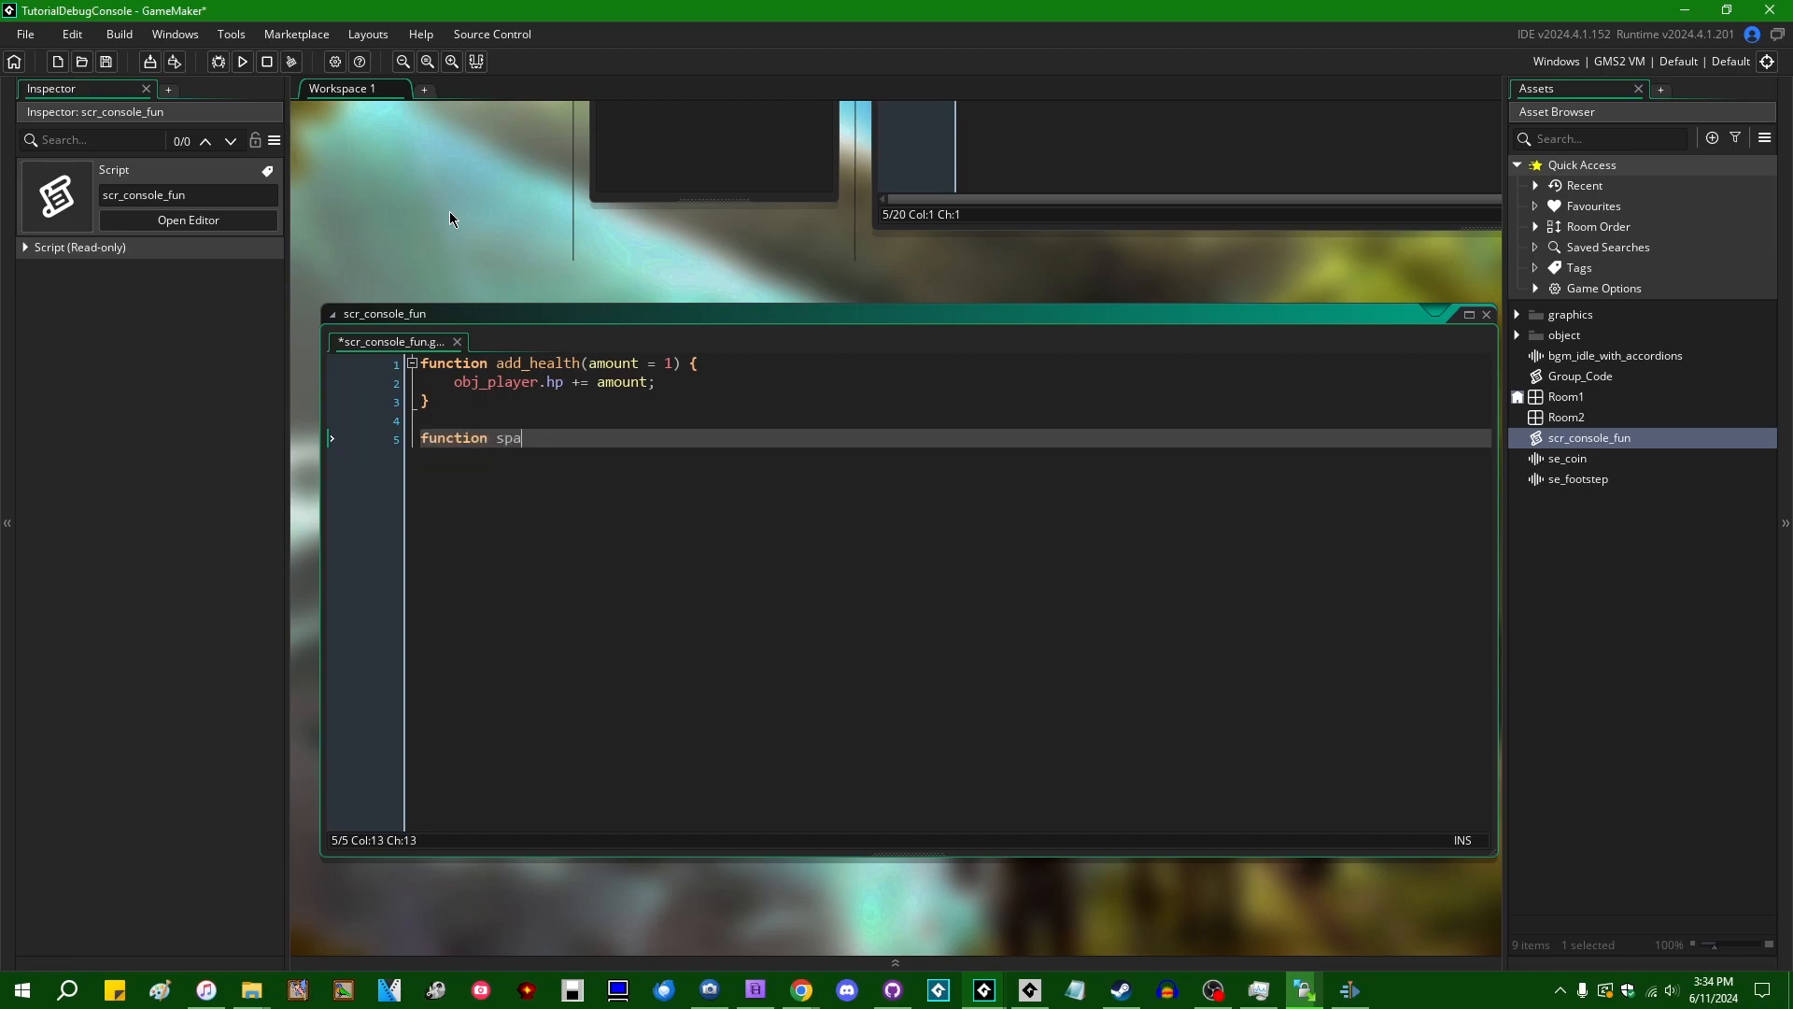
{"action": "type", "text": "wn_some_stuff() {"}
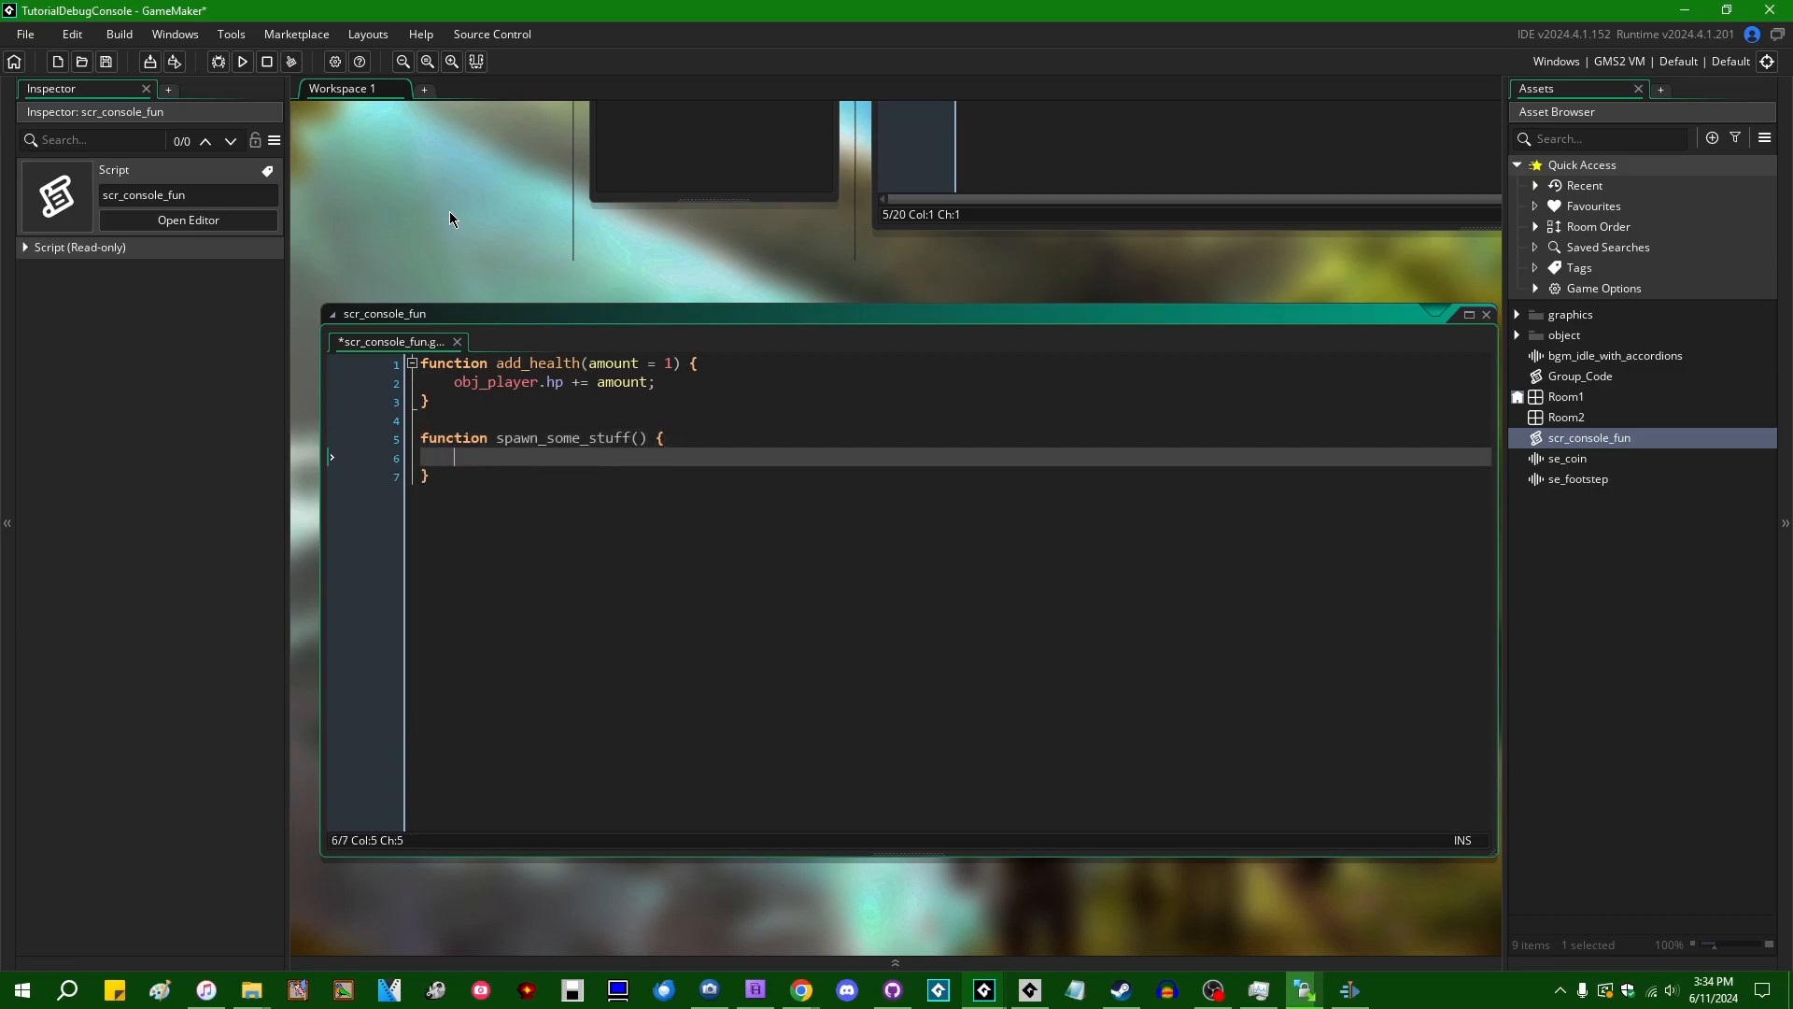
{"action": "type", "text": "repeat (1"}
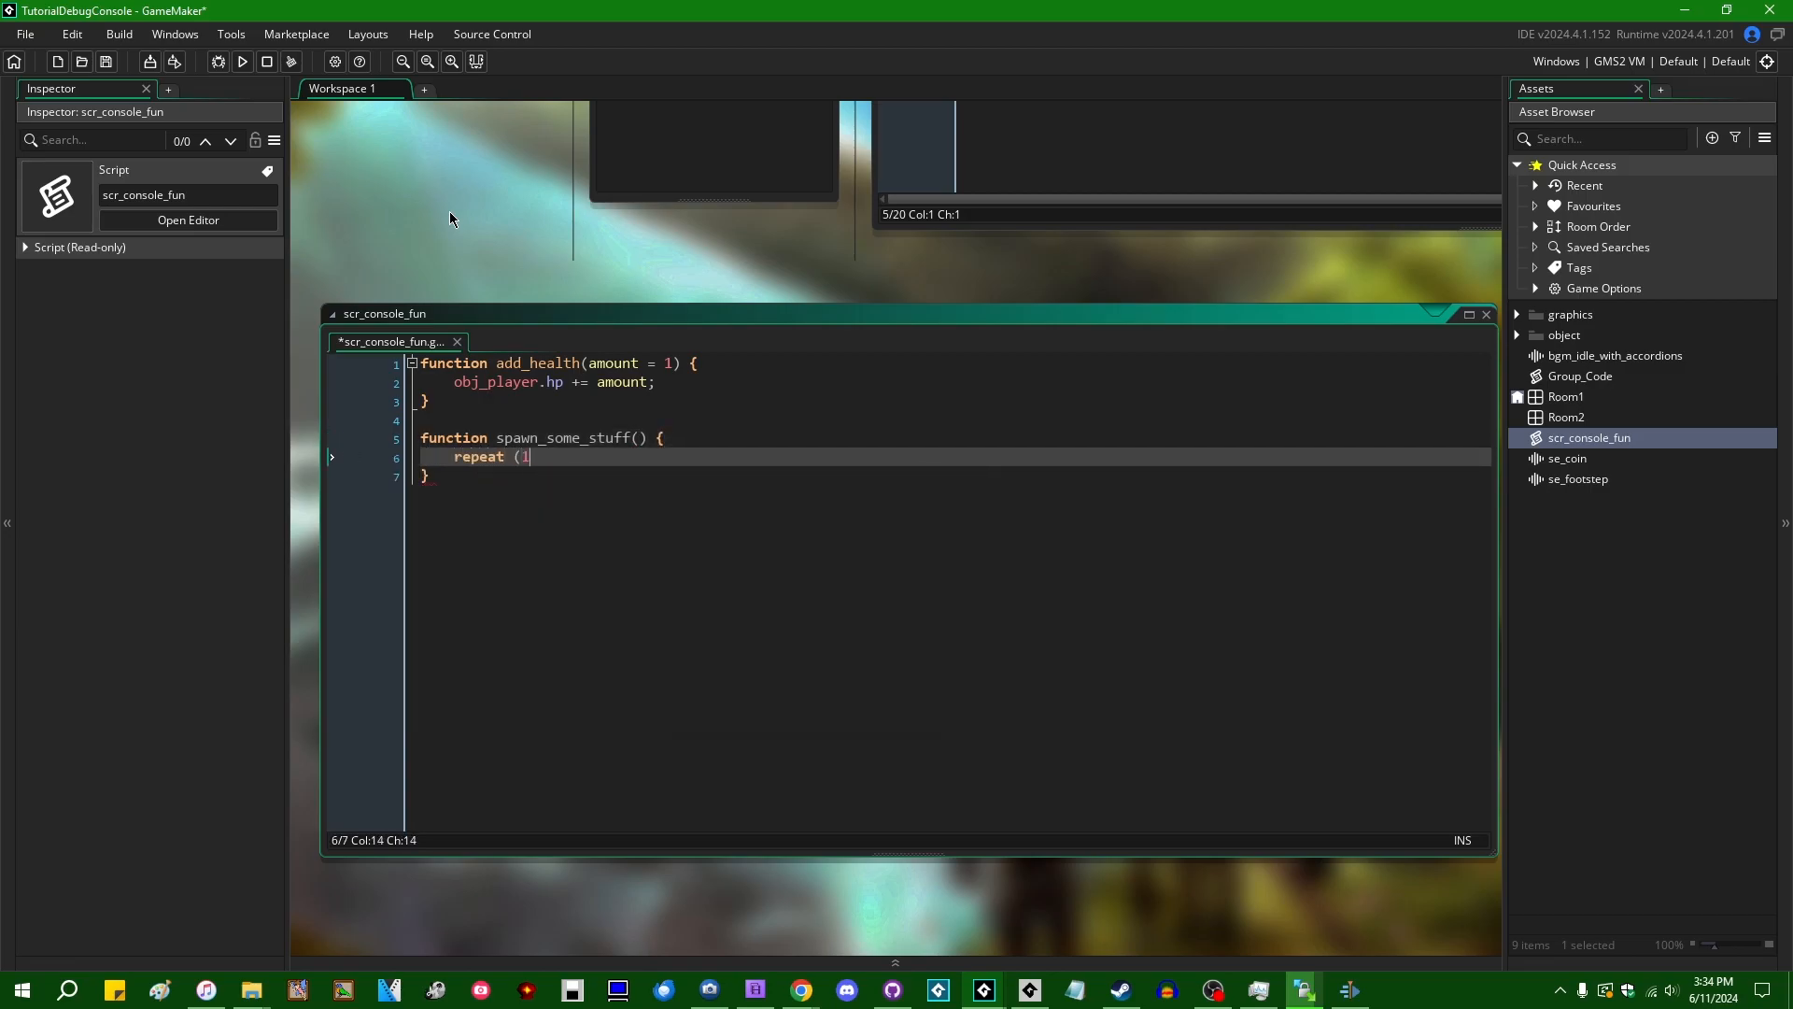
{"action": "type", "text": "000) {"}
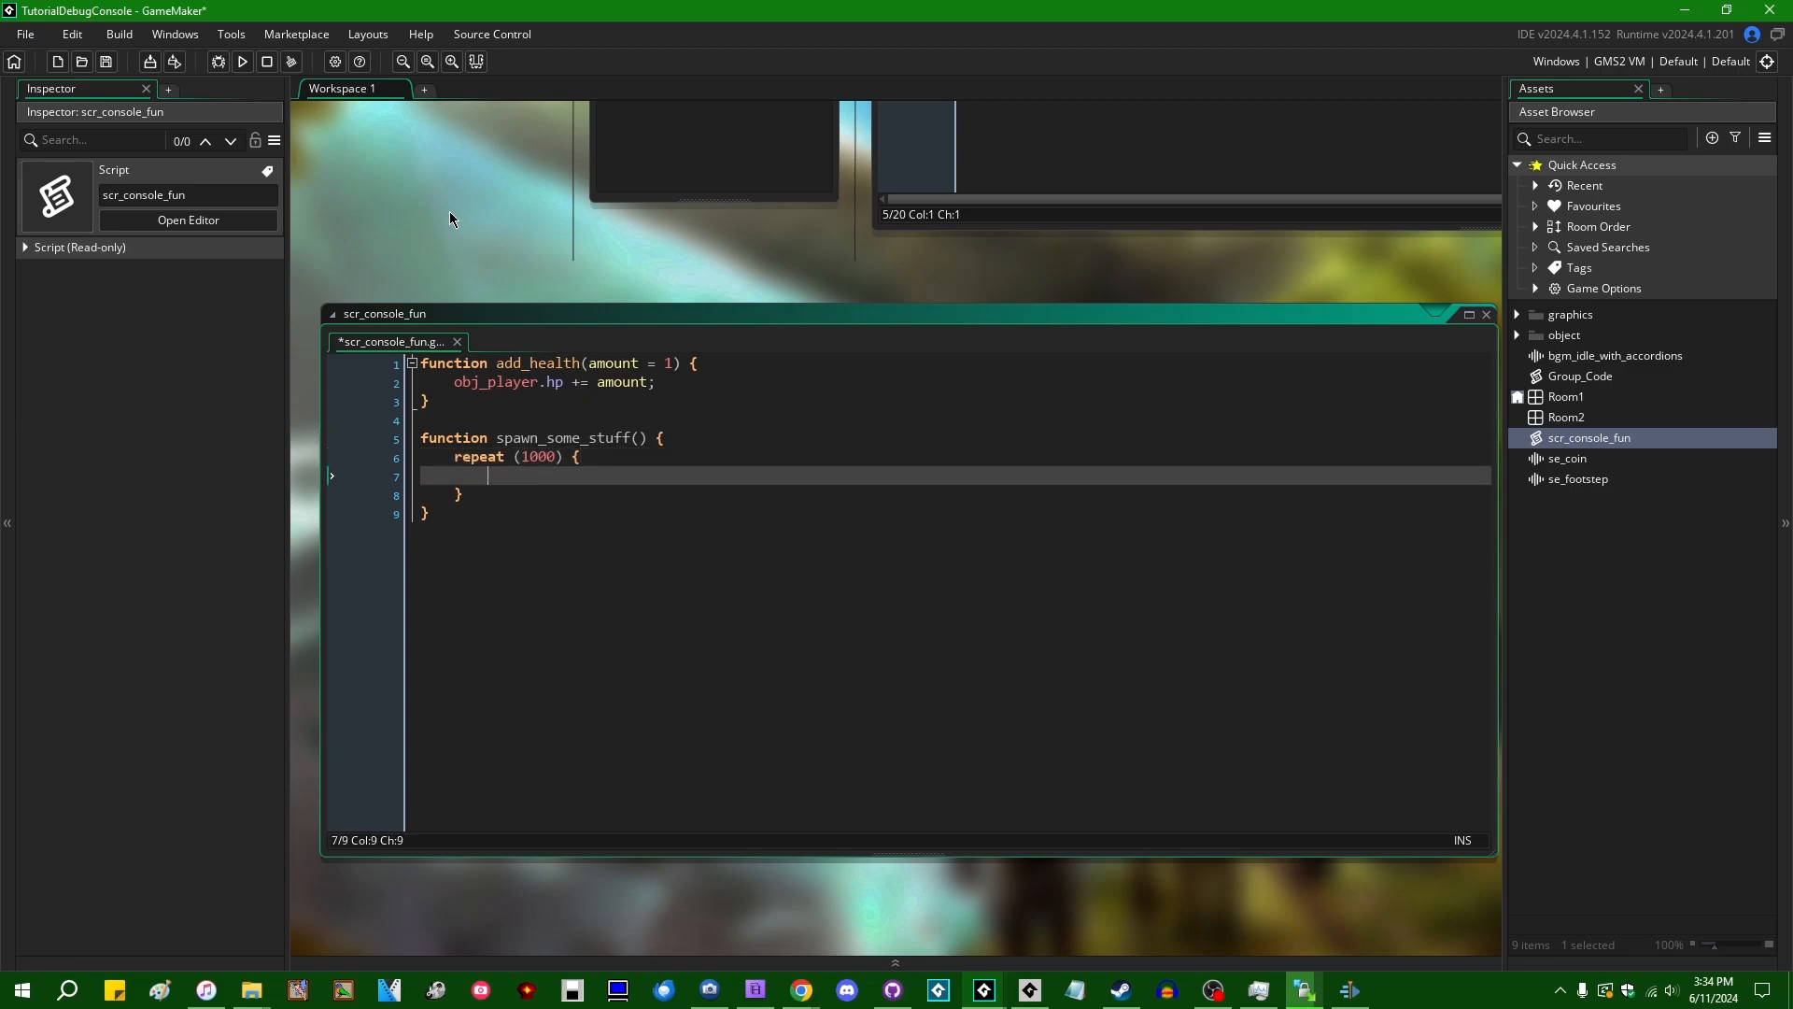
{"action": "type", "text": "instance_create_depth(random(room_width), random(room_height), 0, par_thingy, {"}
{"action": "type", "text": "sprite_index: spr_grass_short"}
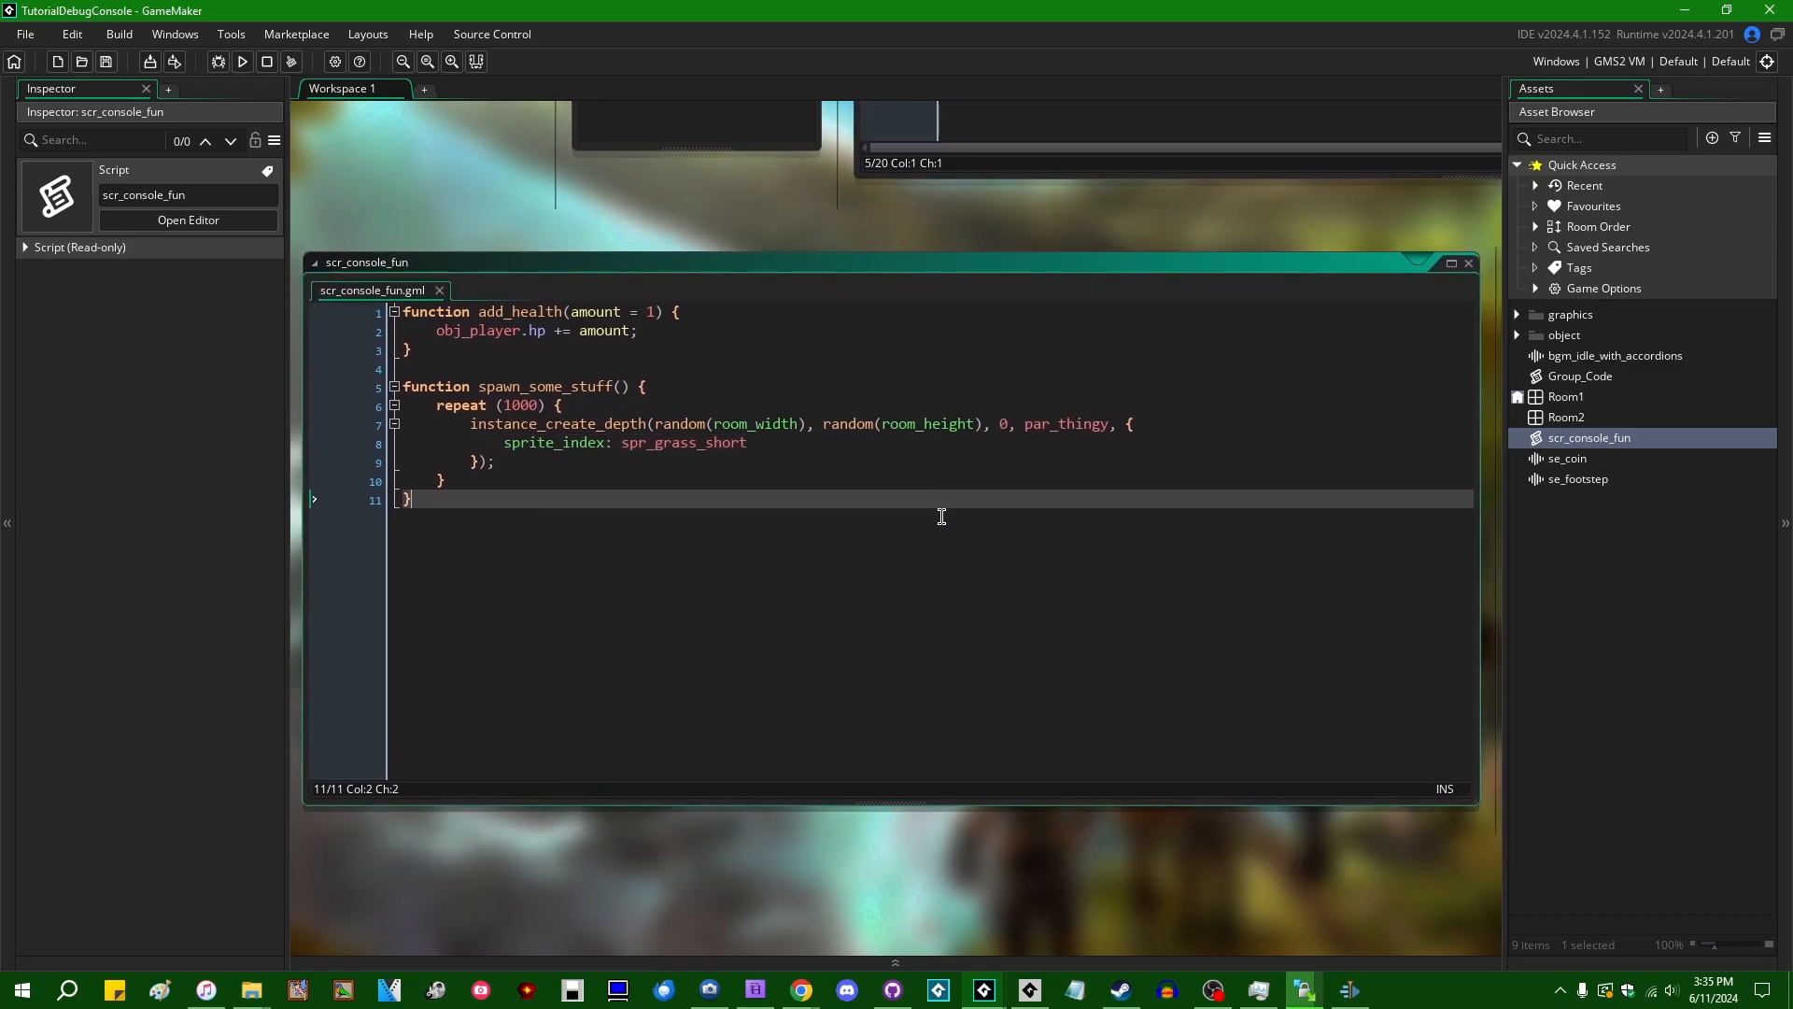
{"action": "mouse_move", "coordinate": [753, 521]}
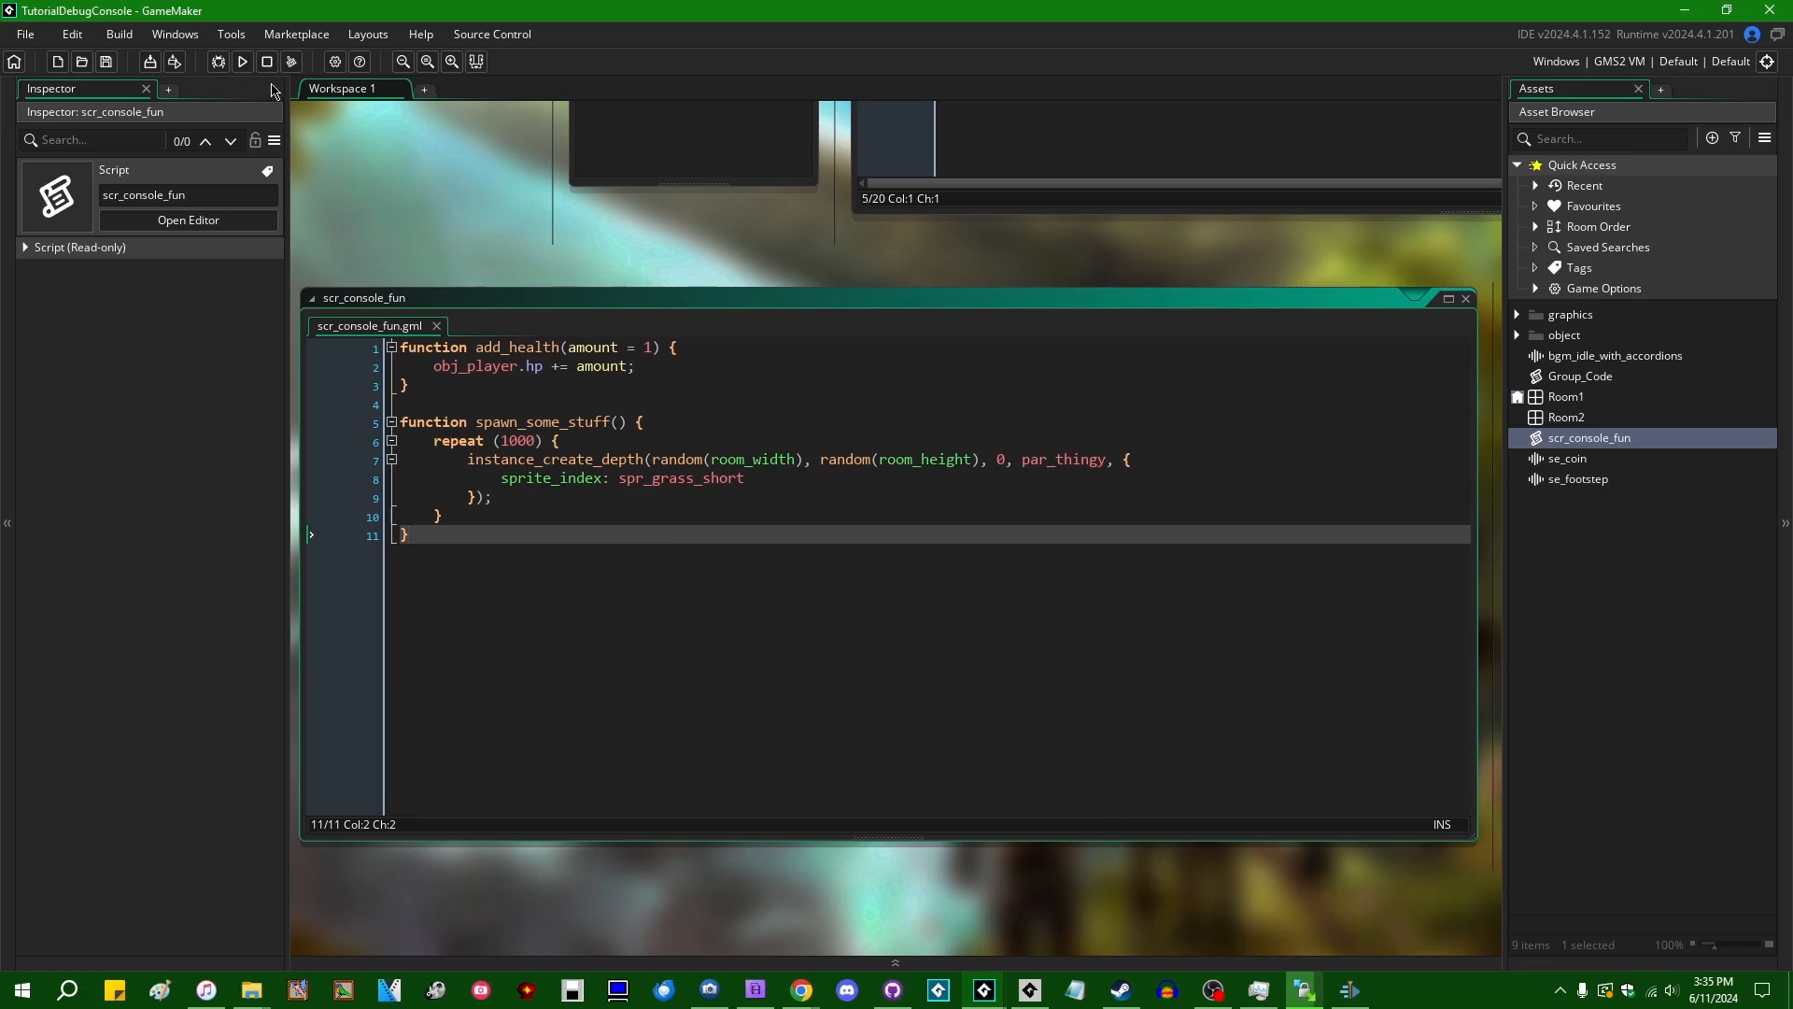
Run the game, show the console log, and call add_health, add_health 5 and spawn_some_stuff
{"action": "left_click", "coordinate": [241, 62]}
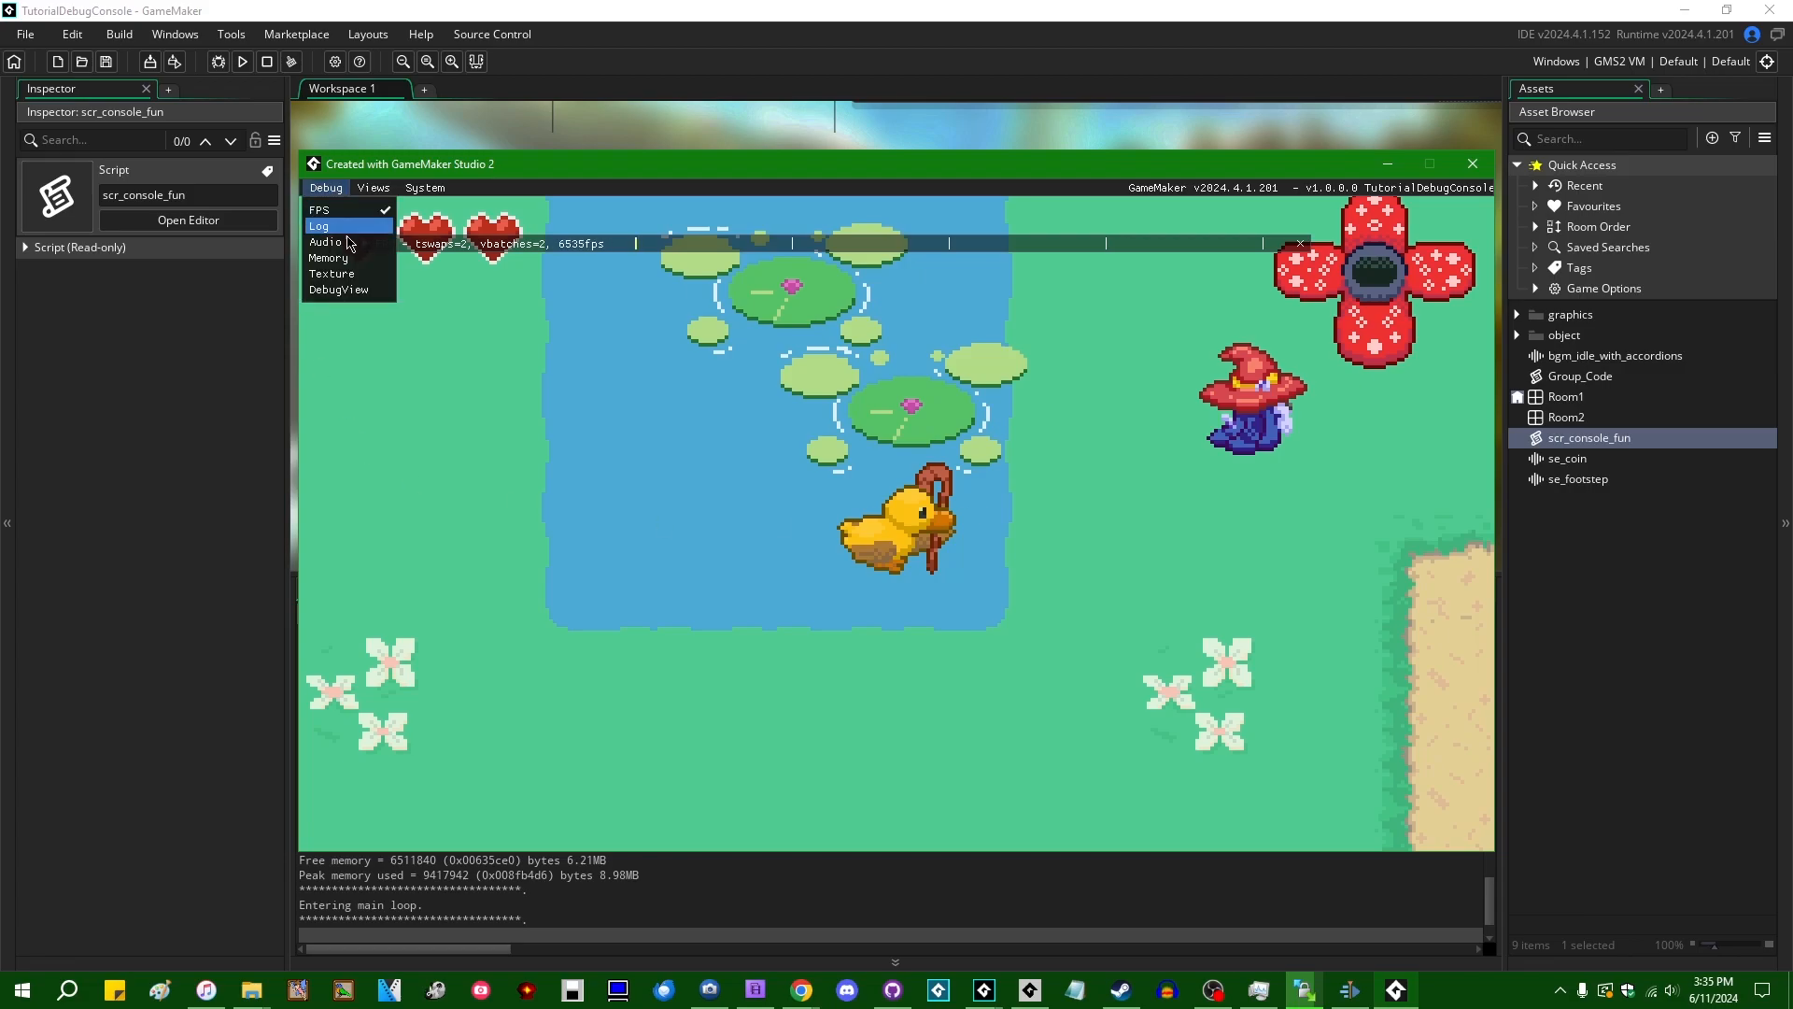
{"action": "left_click", "coordinate": [321, 226]}
{"action": "type", "text": "add_health"}
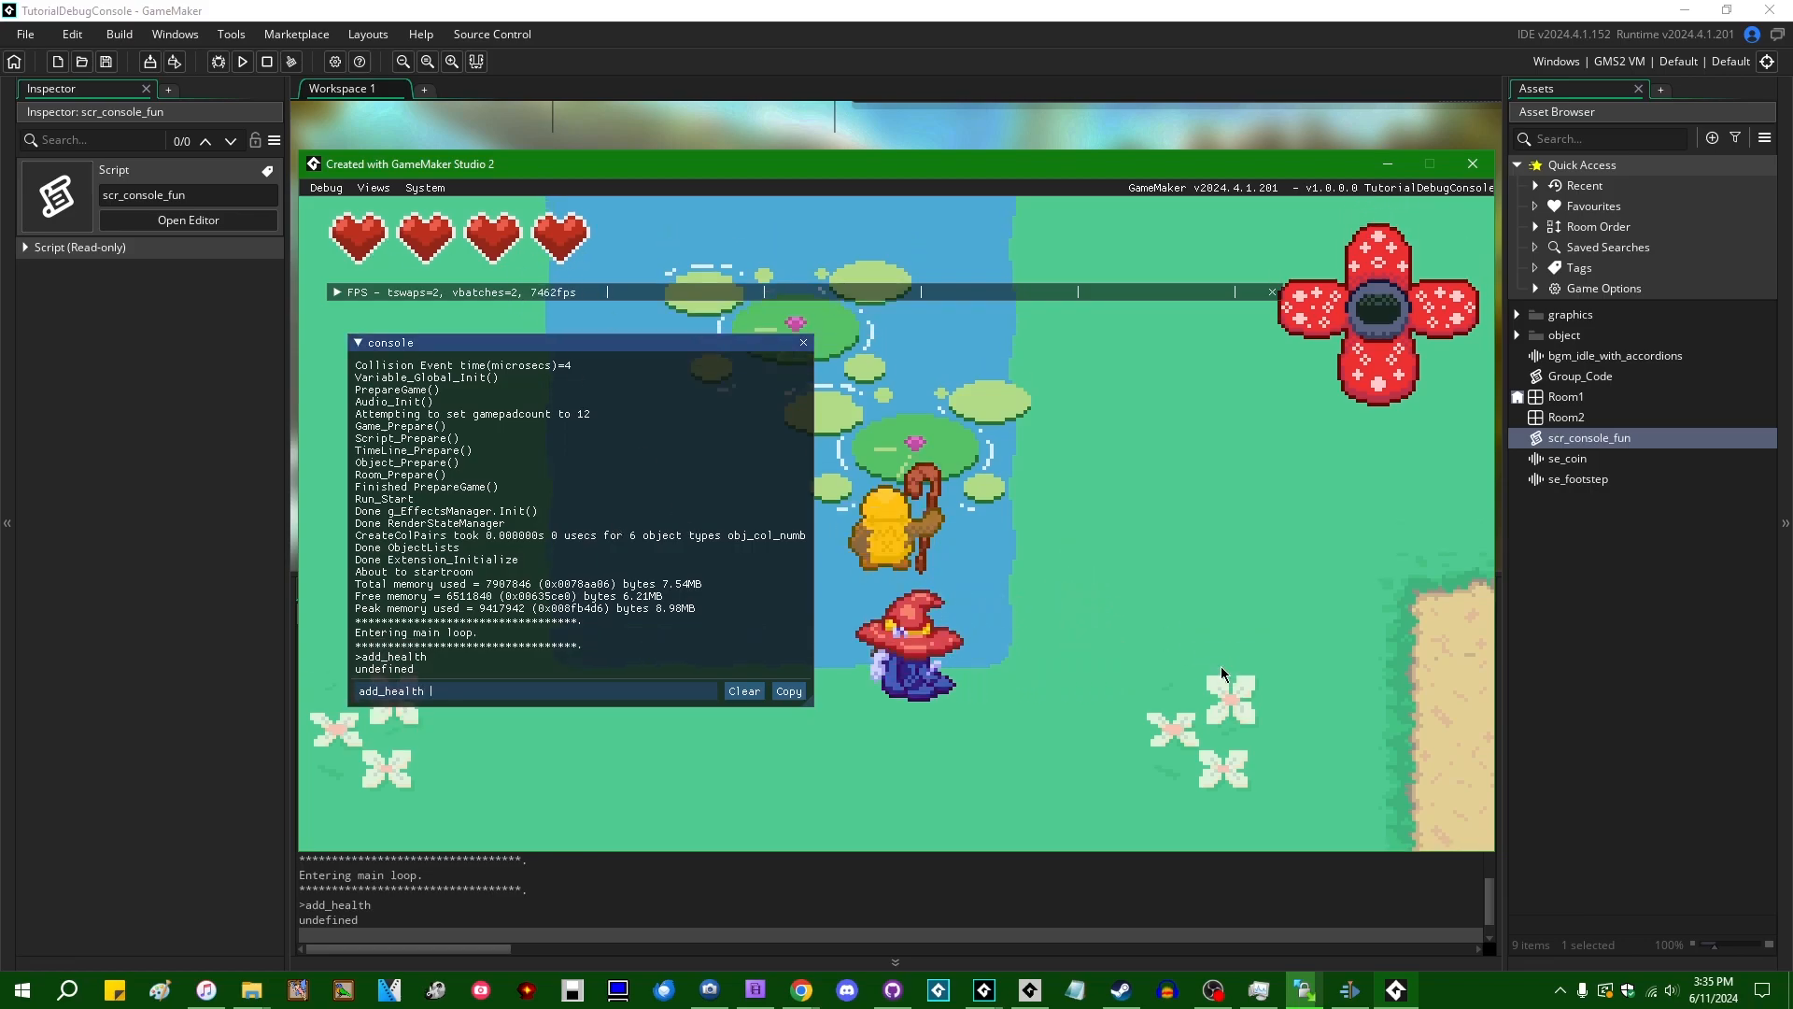
{"action": "type", "text": "5"}
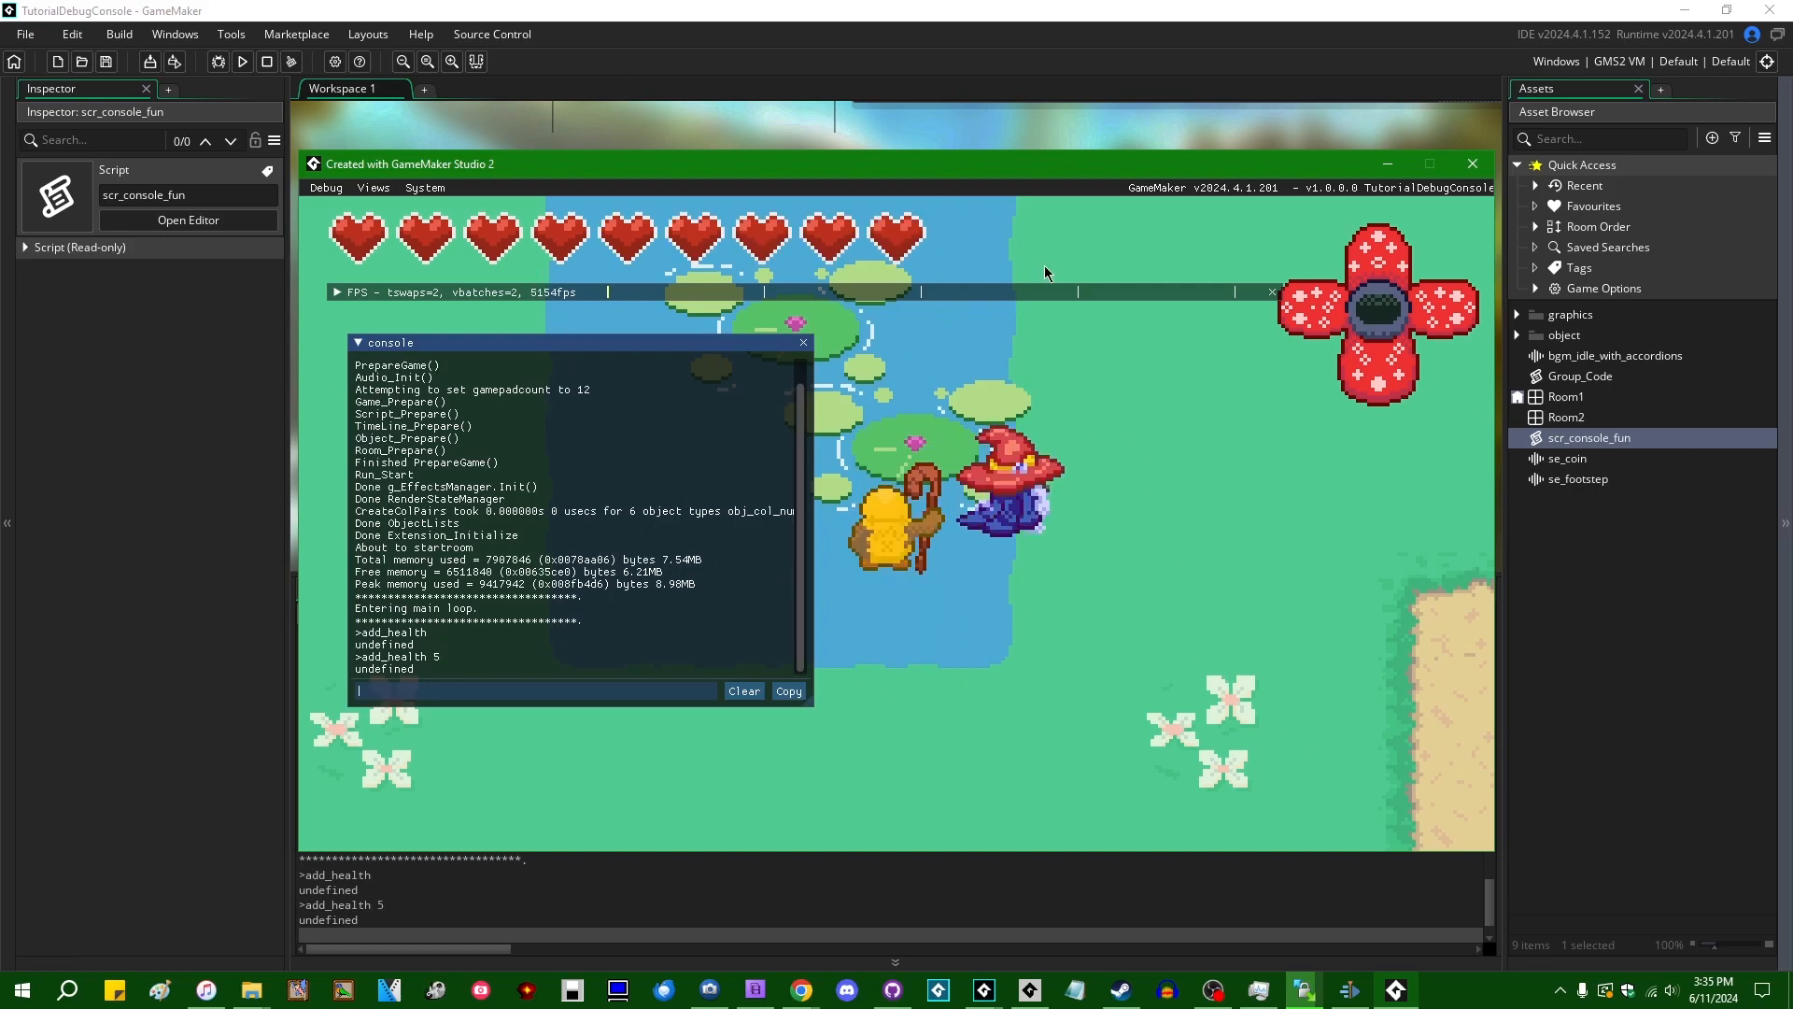
{"action": "type", "text": "spawn_s"}
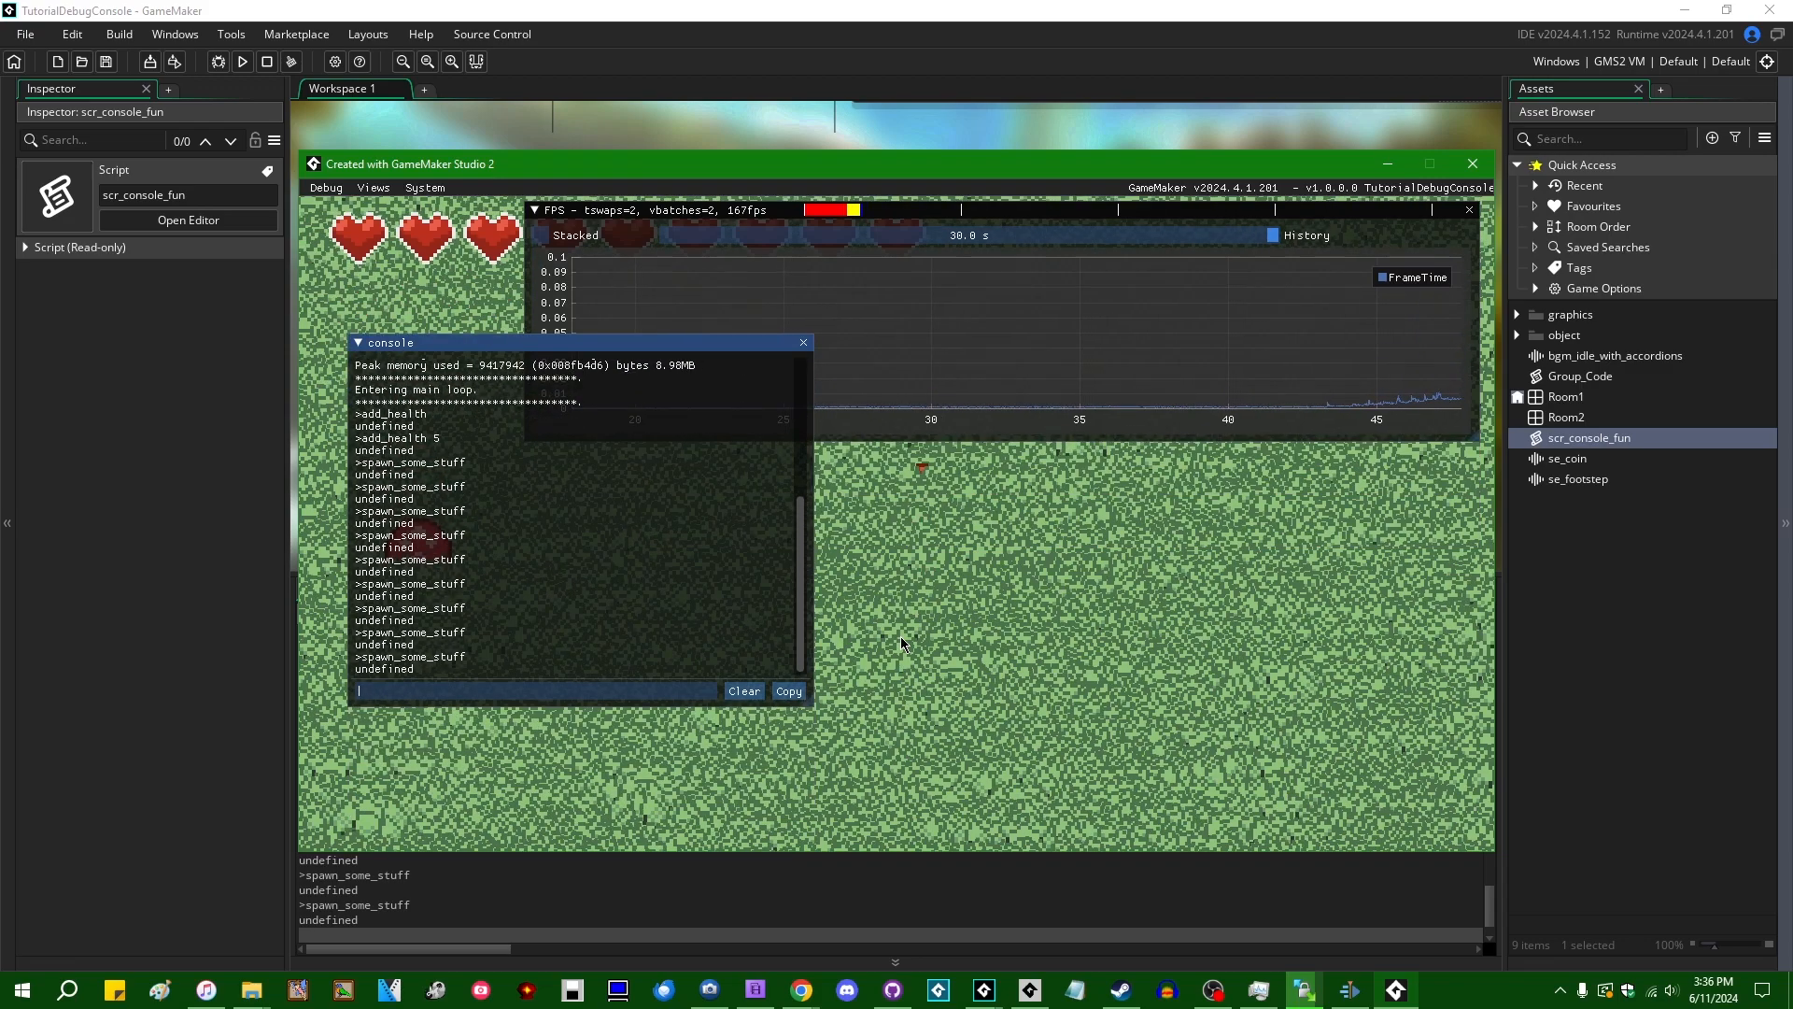
Enter spawn_some_stuff repeatedly, then a long gibberish string that errors as unknown command
{"action": "type", "text": "sssssssssss"}
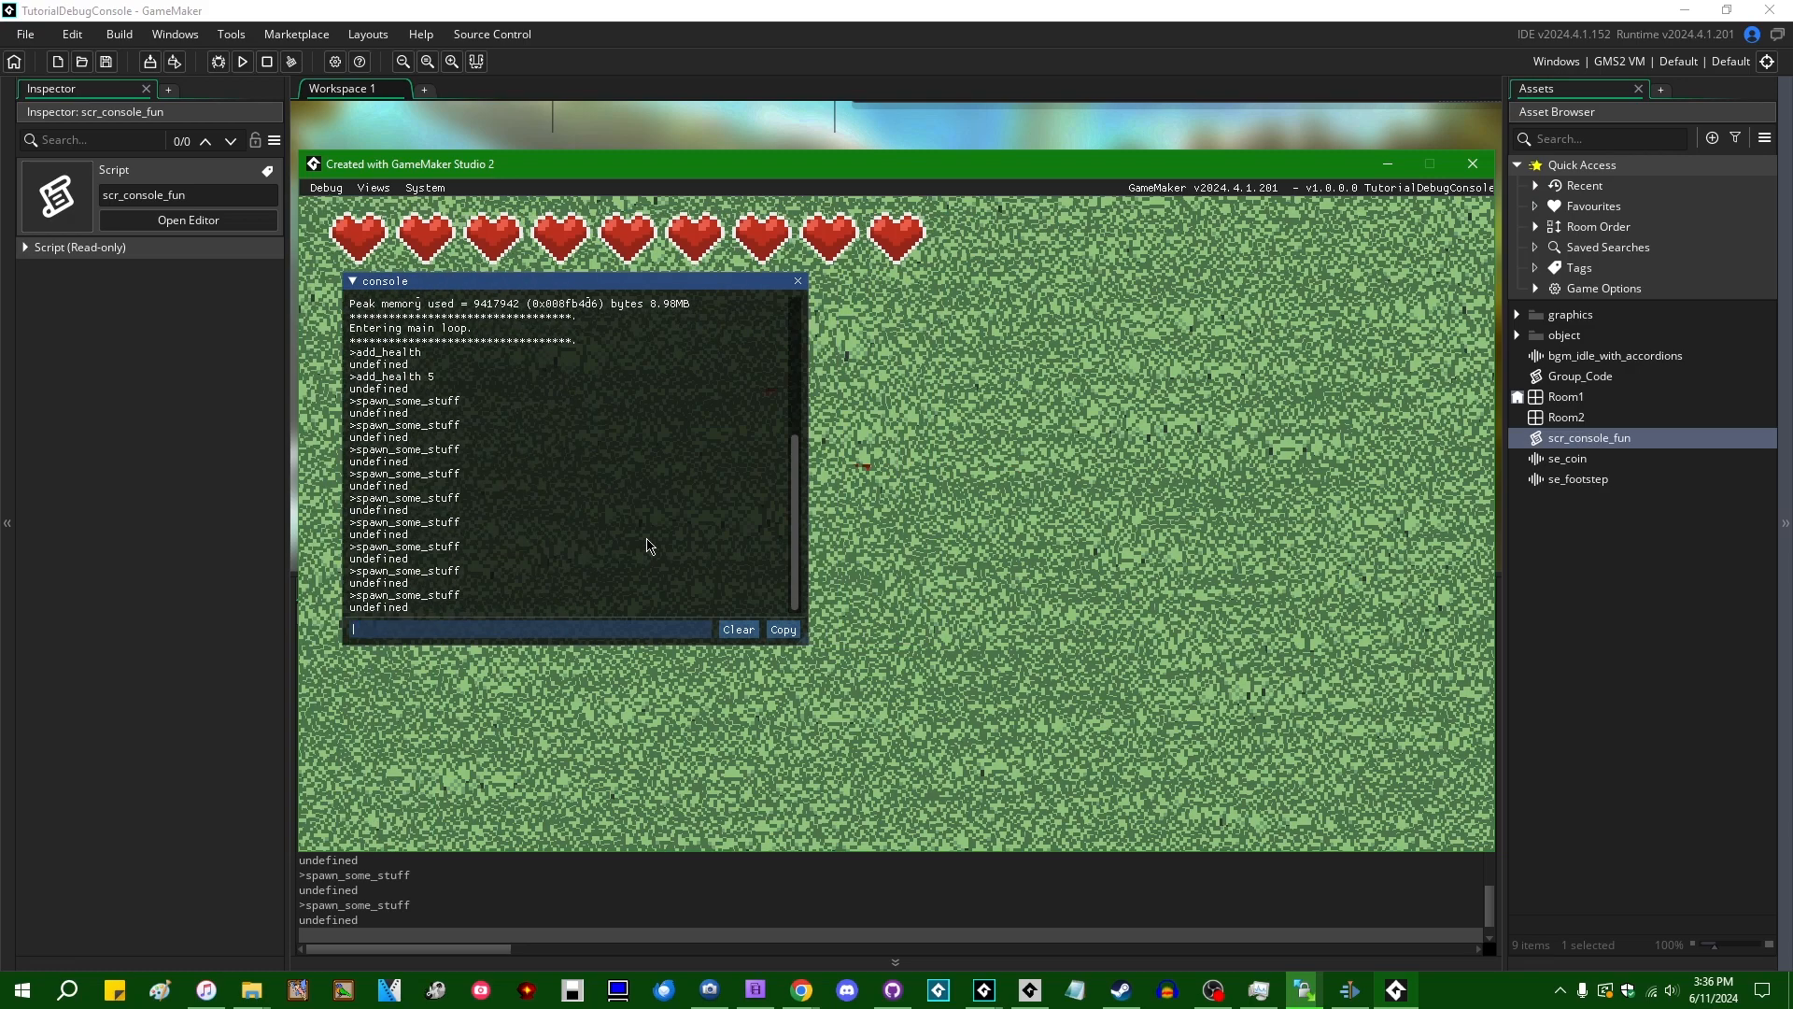
{"action": "type", "text": "c"}
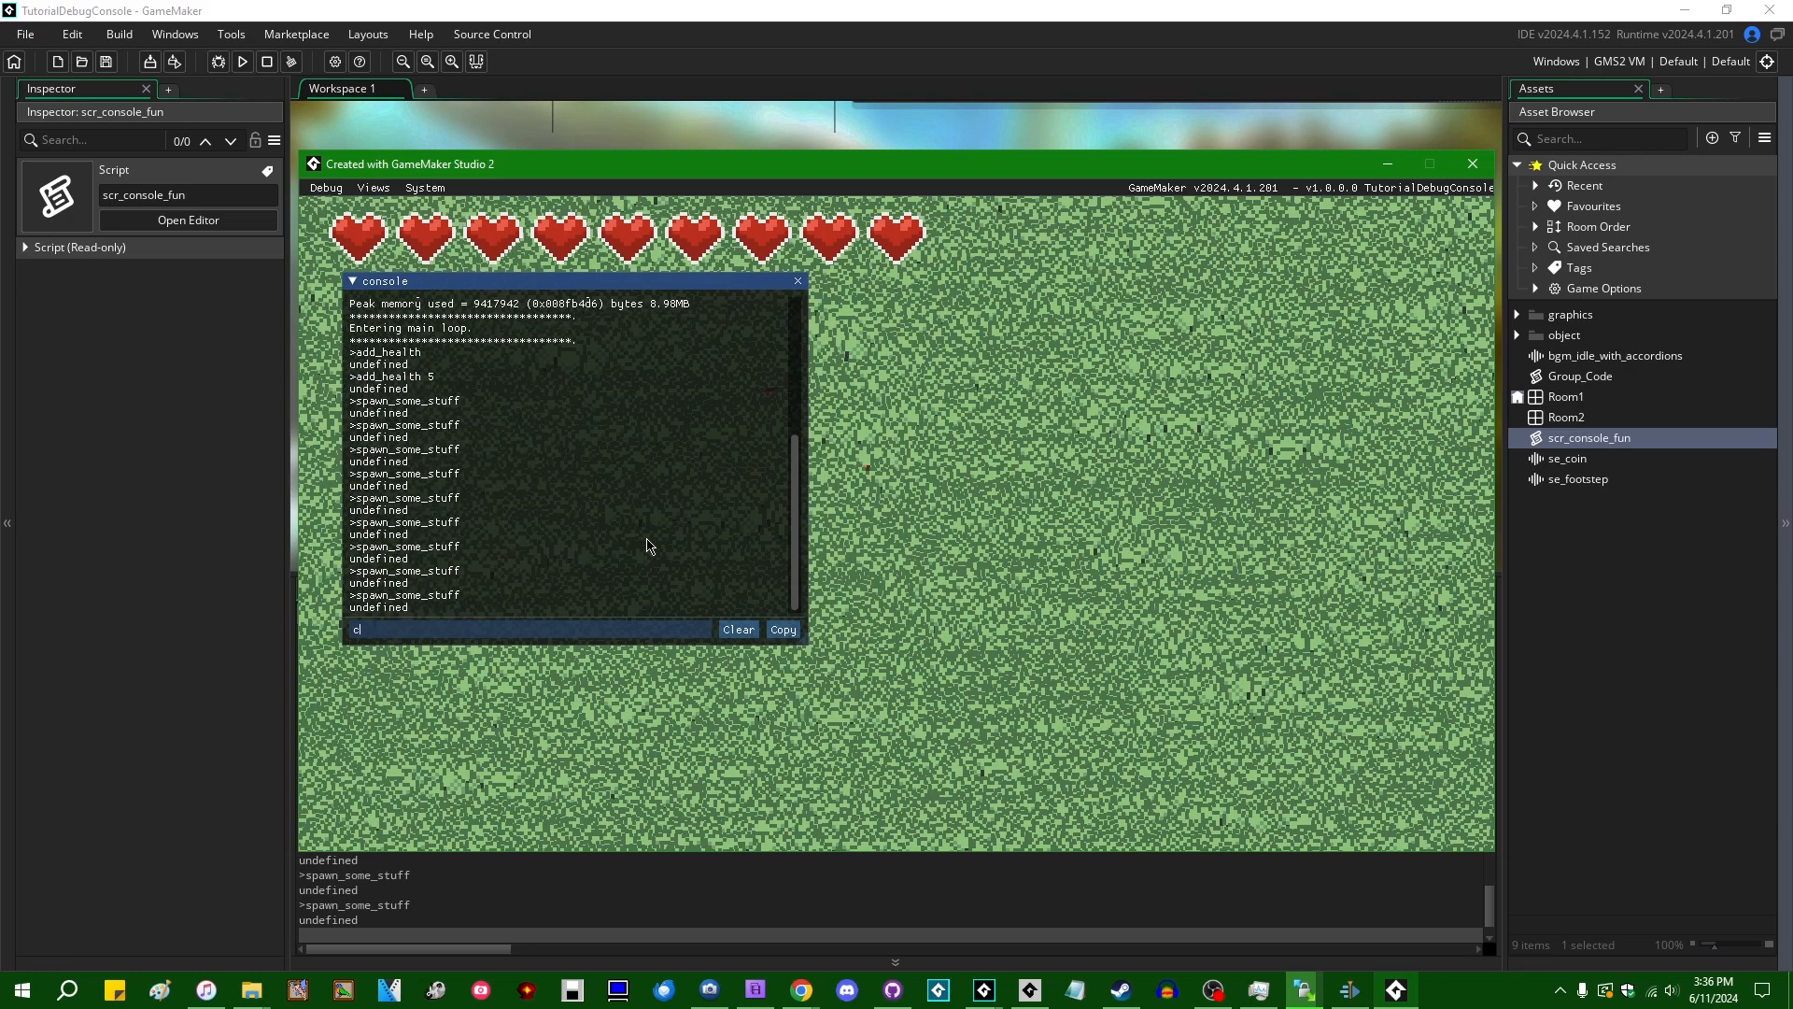
{"action": "type", "text": "cccccccccc"}
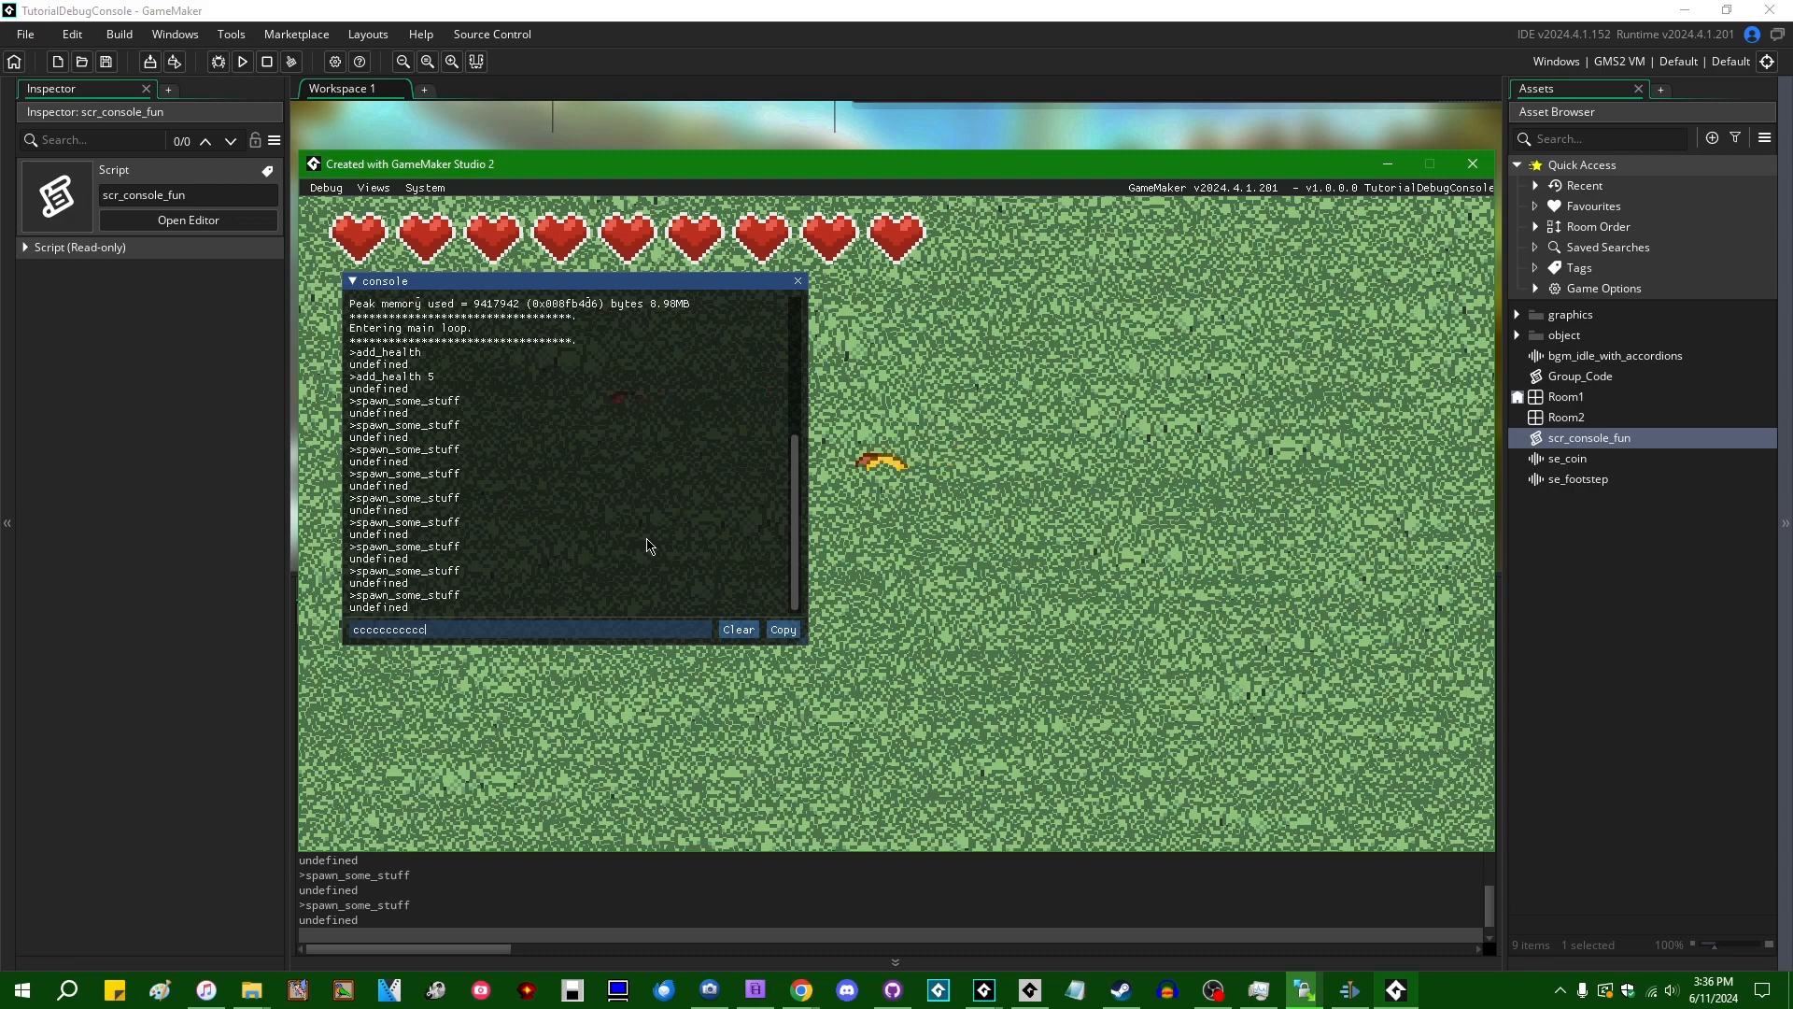
{"action": "type", "text": "cccccccccccccssdwwwwwwwwwwwww"}
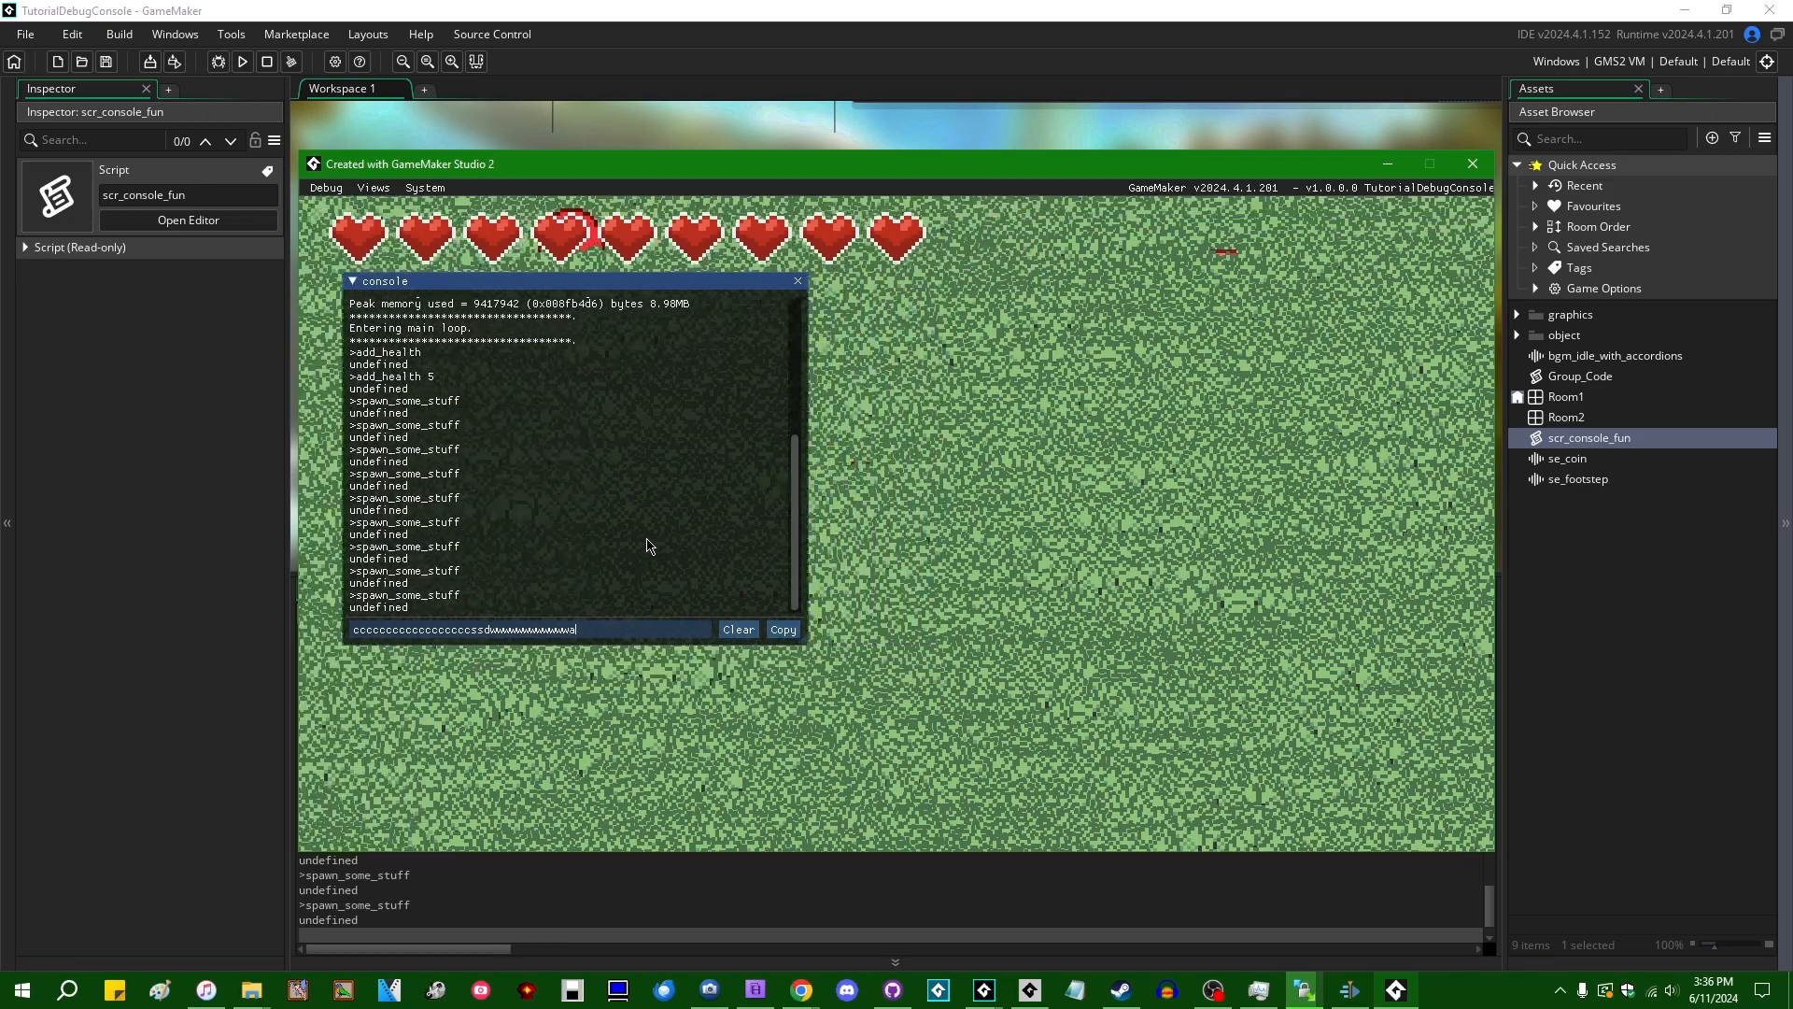
{"action": "type", "text": "asddddddddddsaw"}
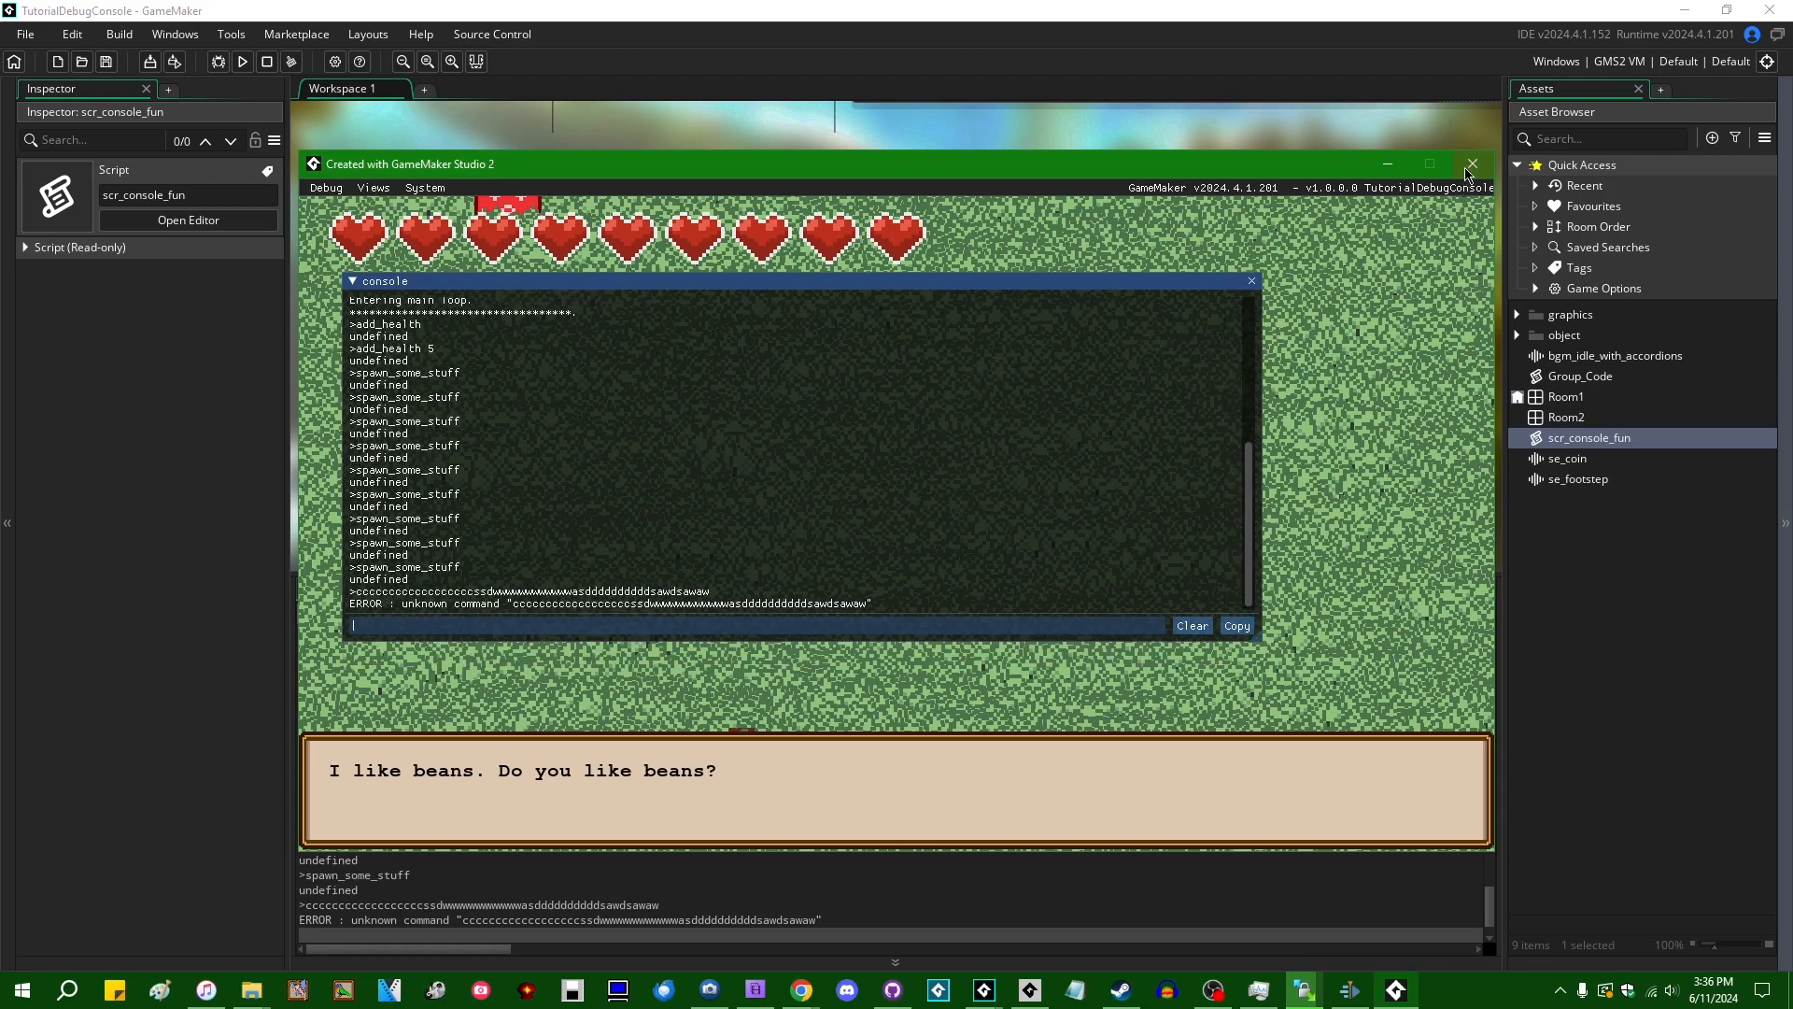
Close the game and add show_debug_log(true) to obj_player's Create event
{"action": "left_click", "coordinate": [1474, 164]}
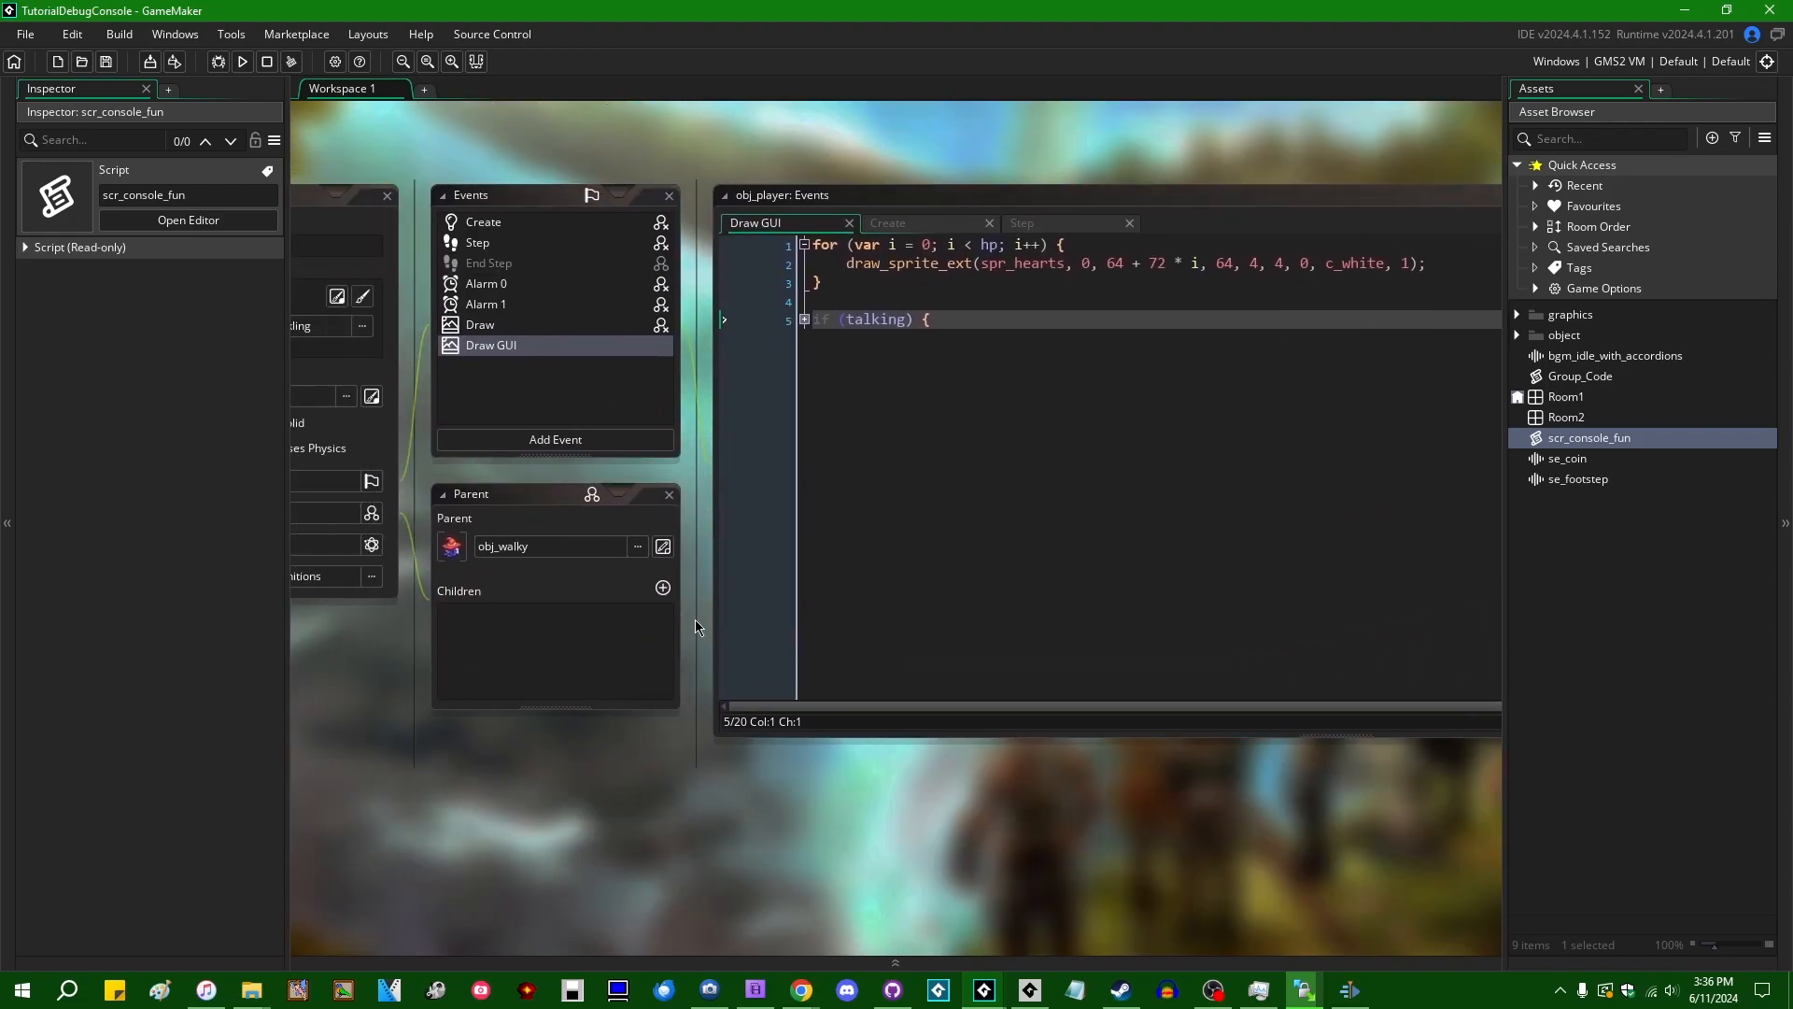
{"action": "left_click", "coordinate": [479, 241]}
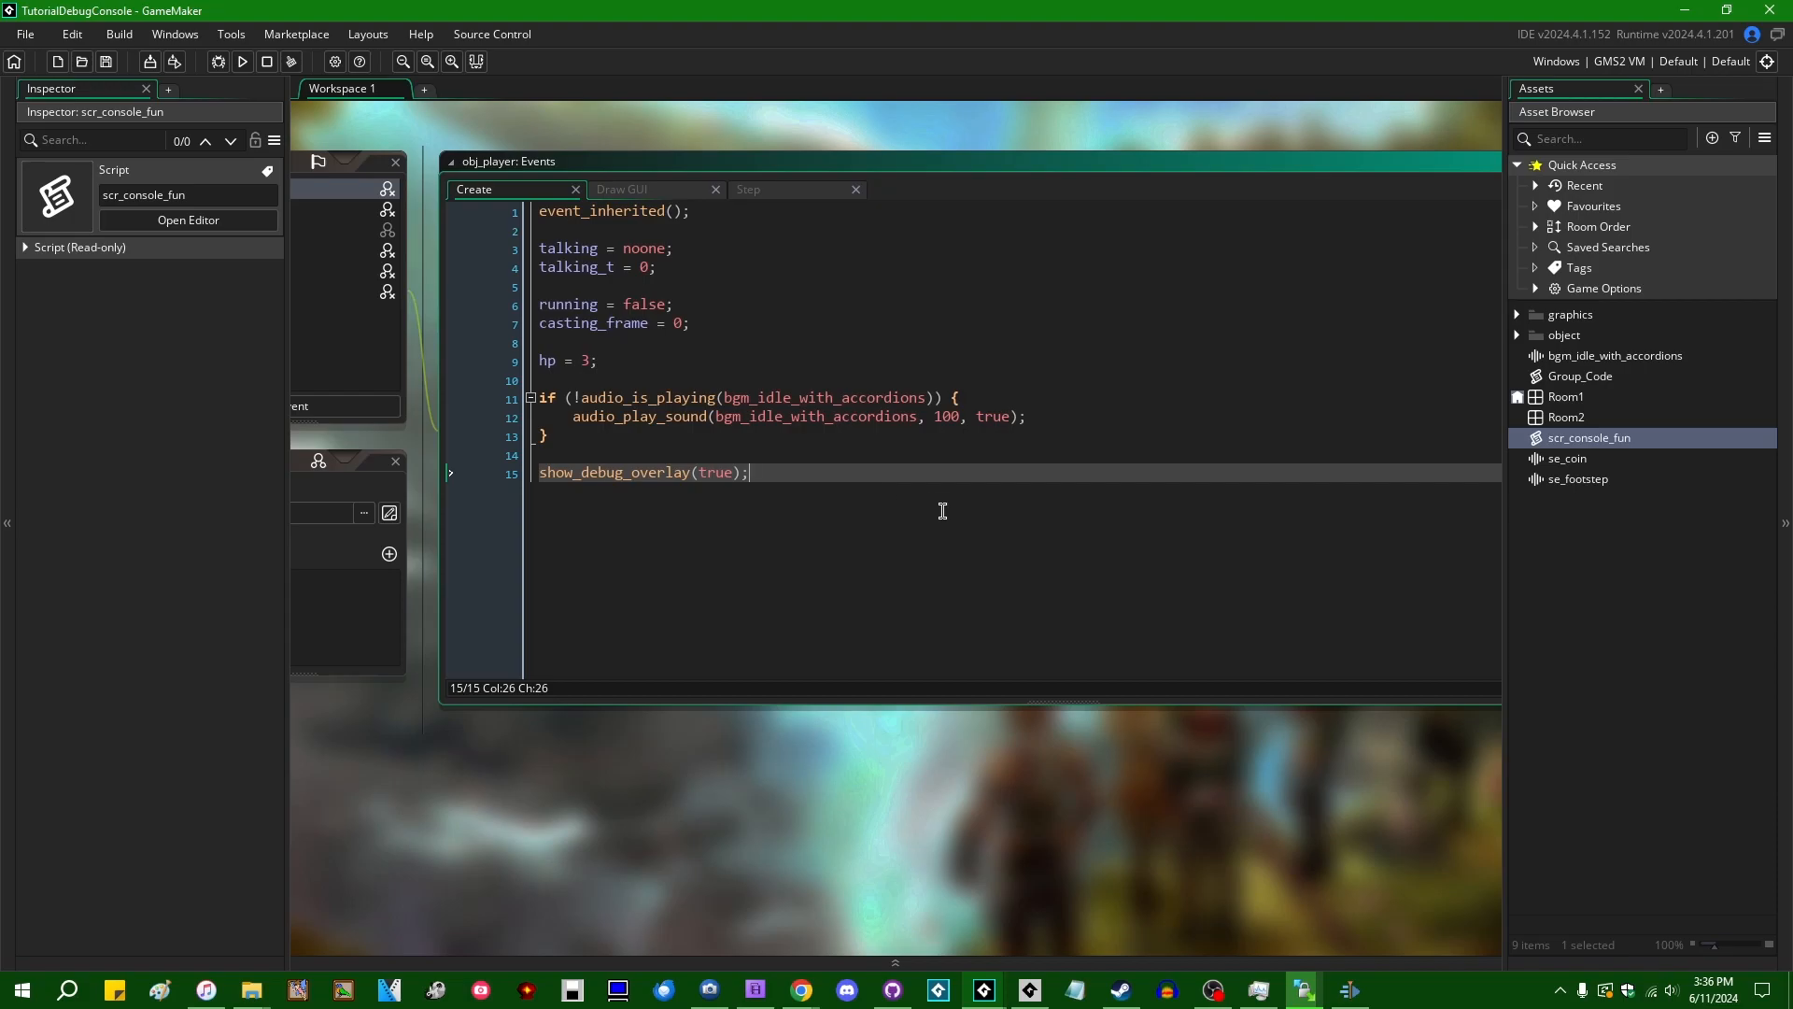
{"action": "type", "text": "show_debug"}
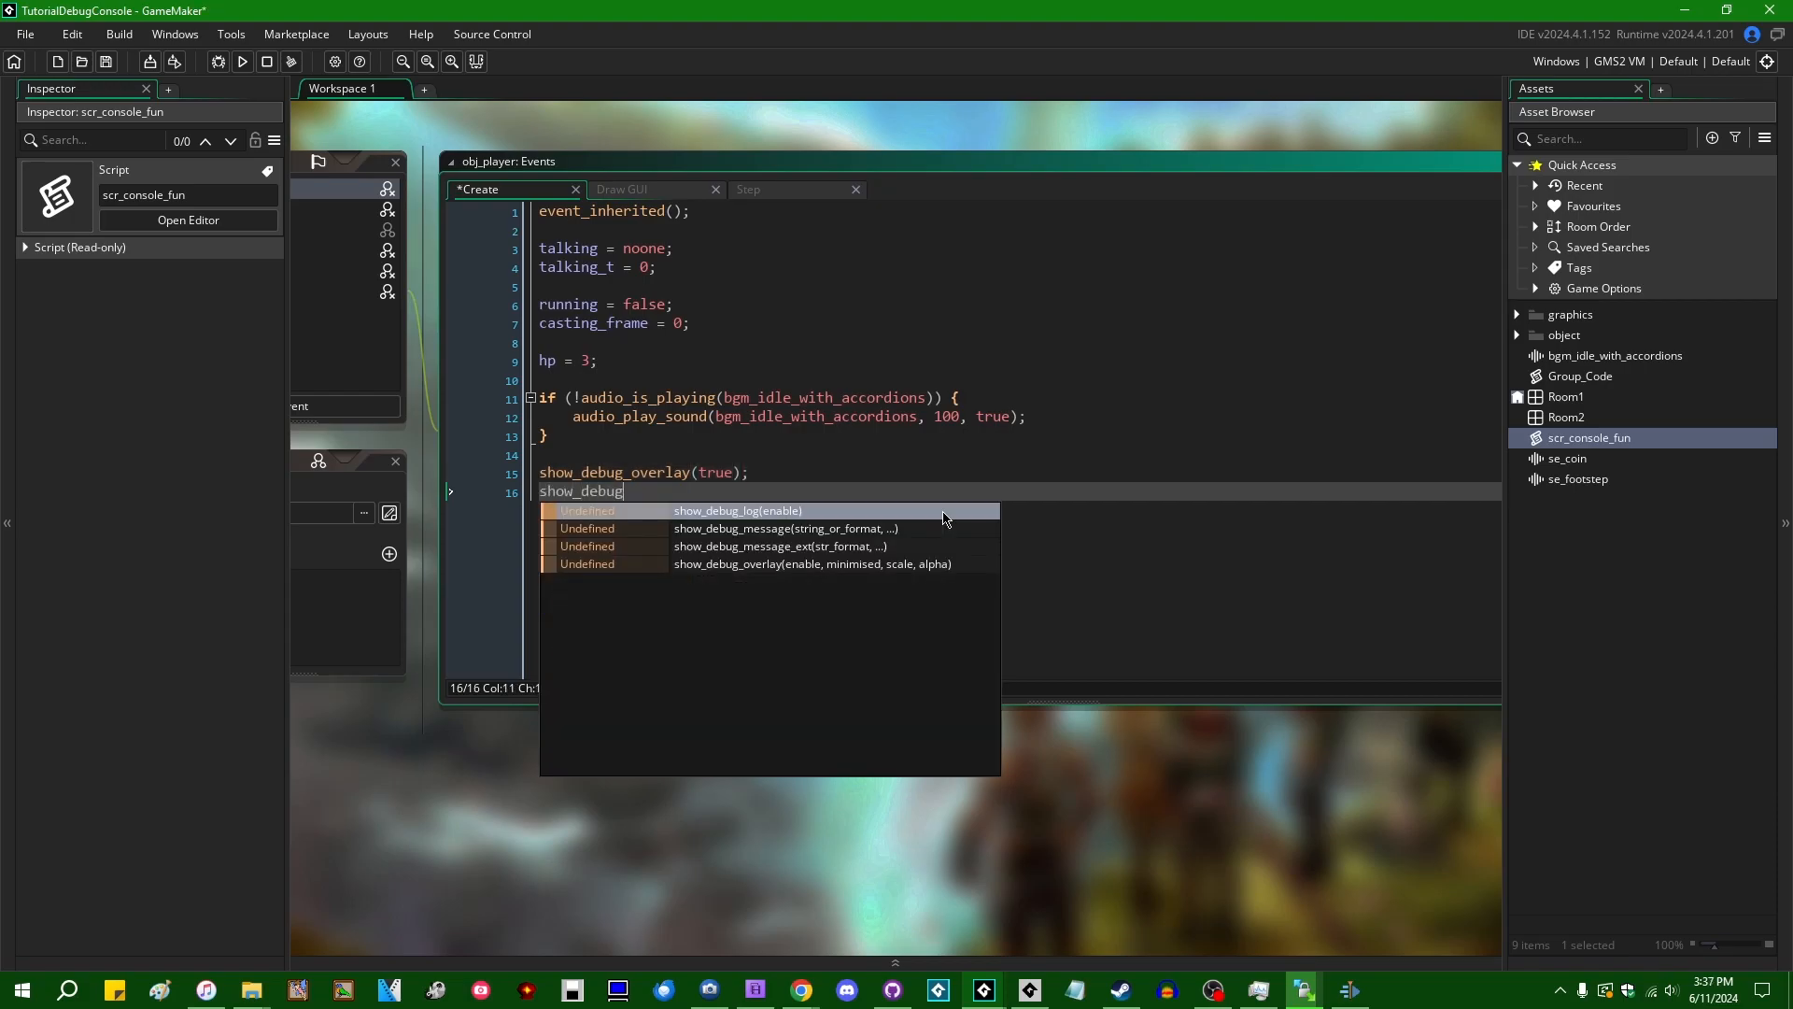
{"action": "left_click", "coordinate": [738, 512]}
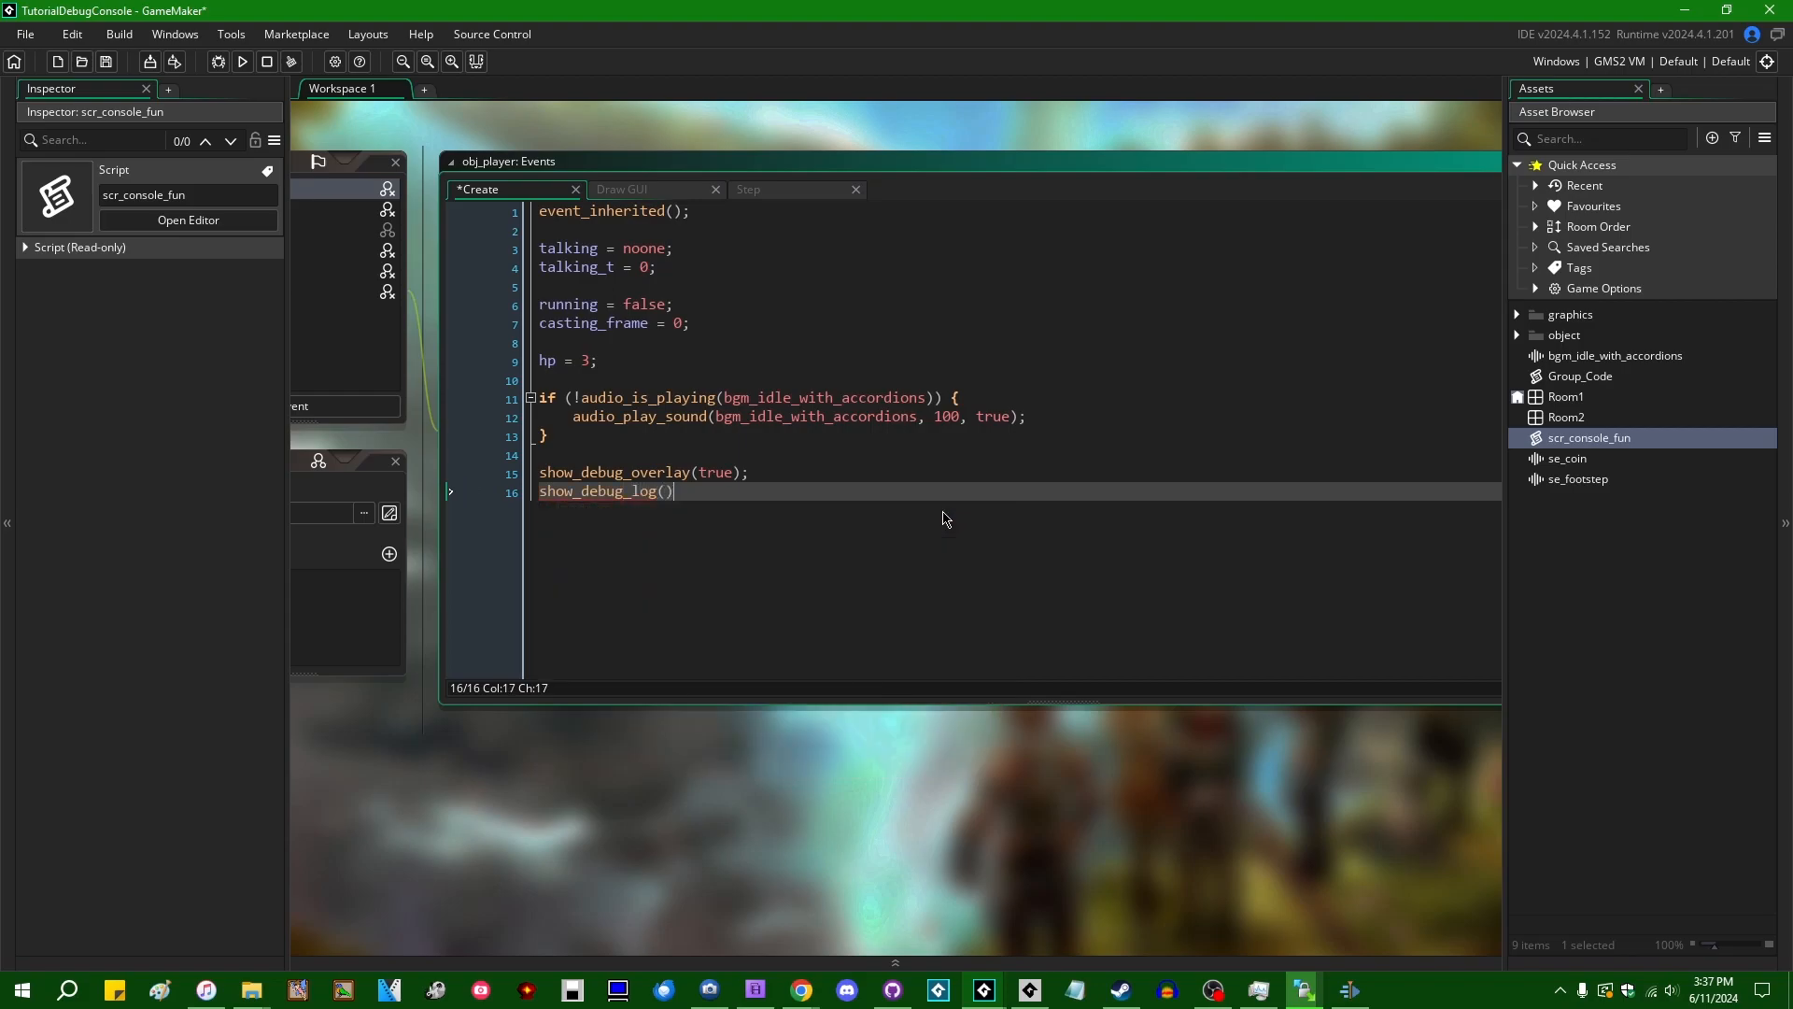
{"action": "type", "text": "true"}
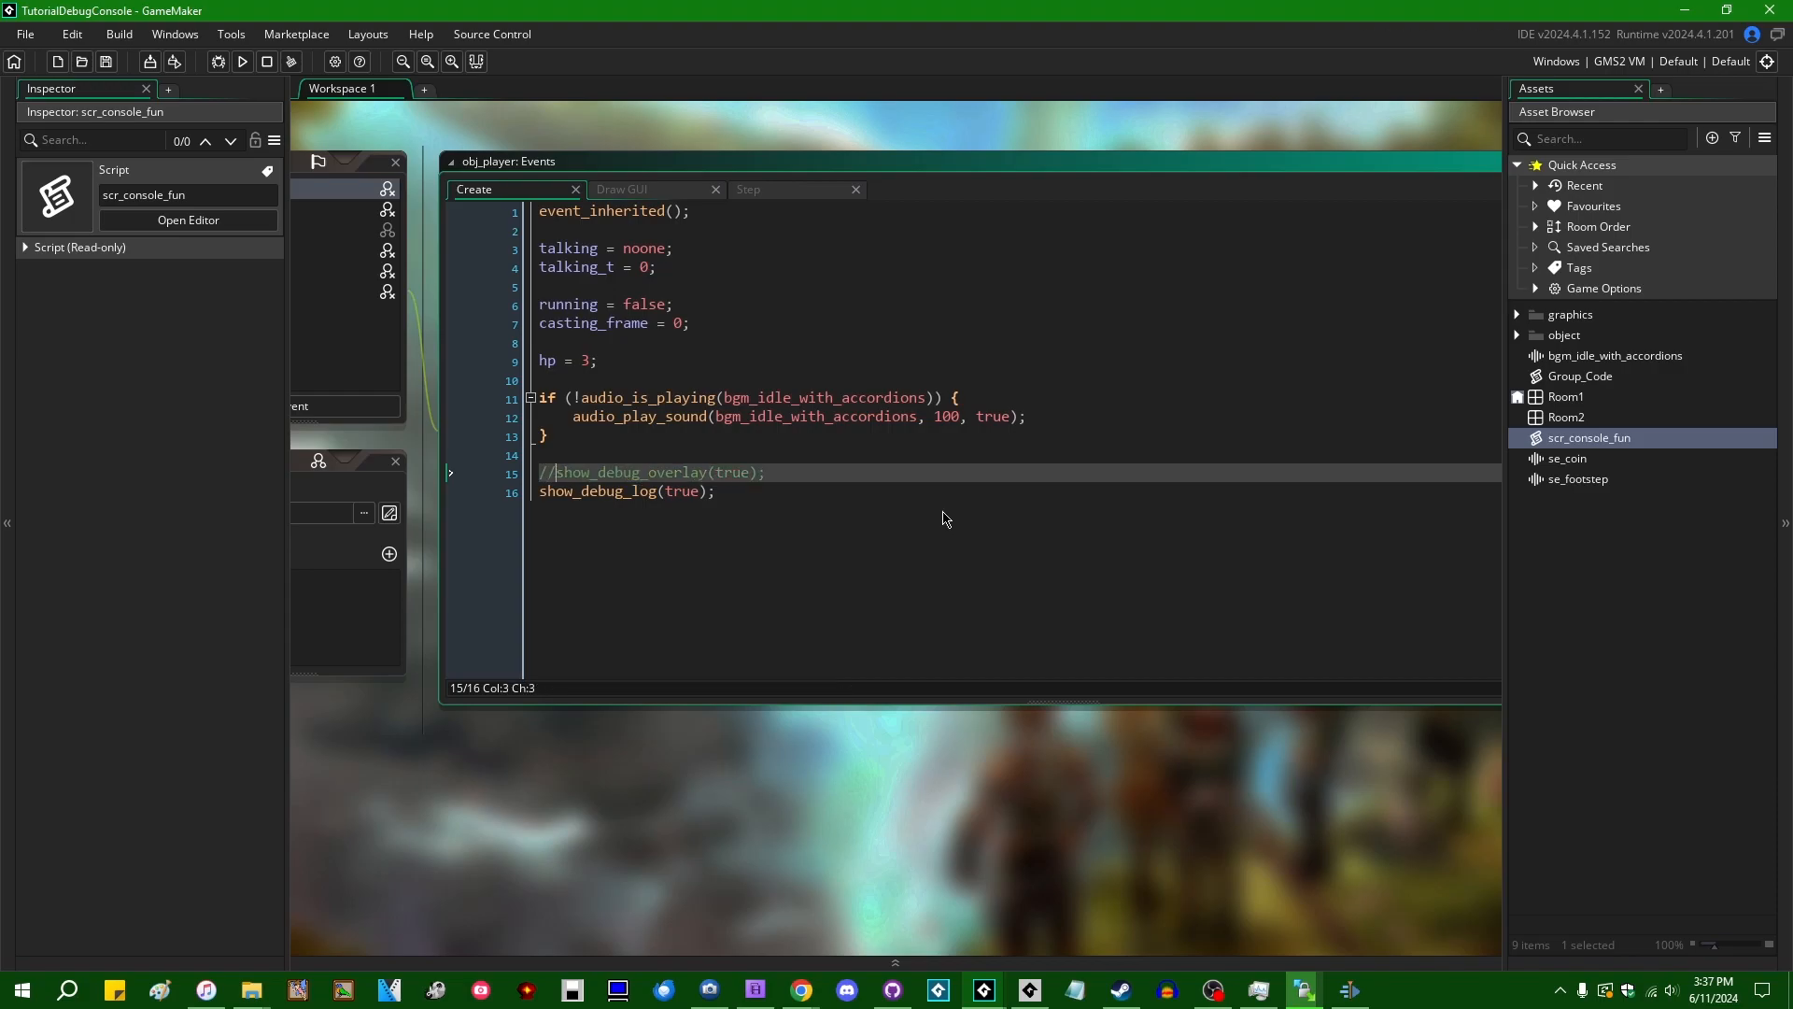
Run the game with the debug log enabled, then return to the Step event
{"action": "left_click", "coordinate": [241, 61]}
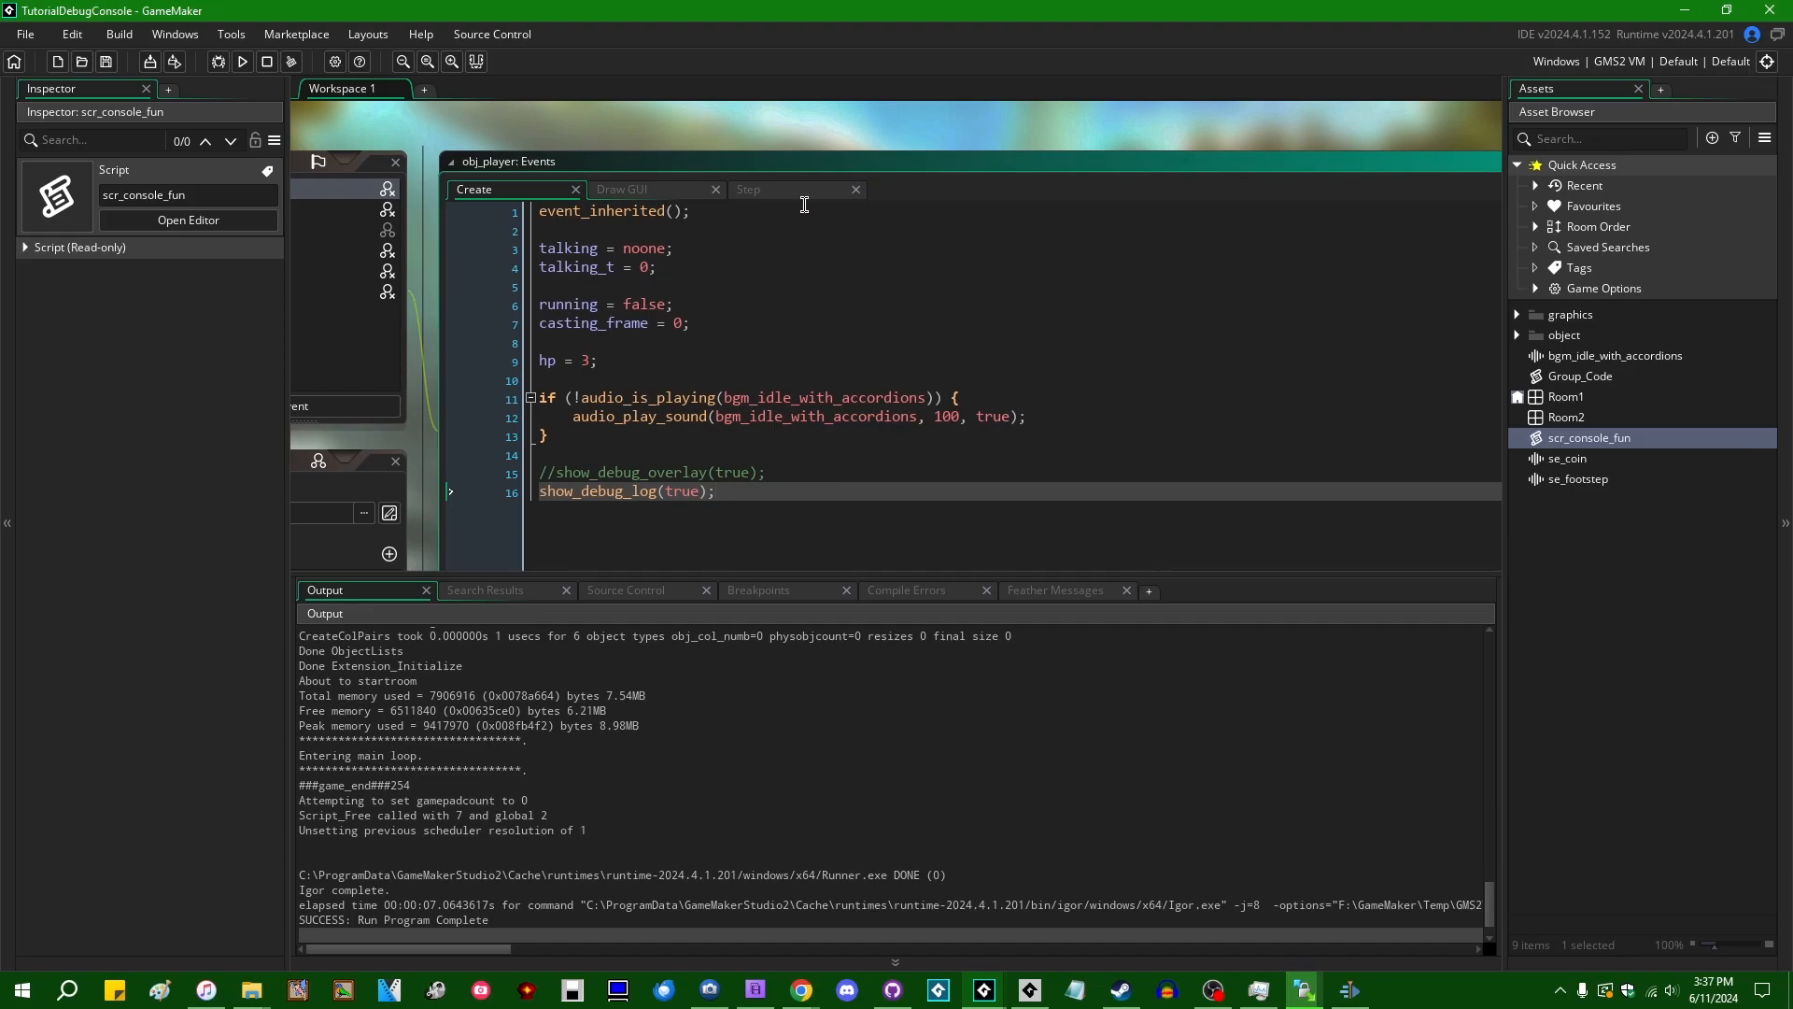
{"action": "left_click", "coordinate": [749, 189]}
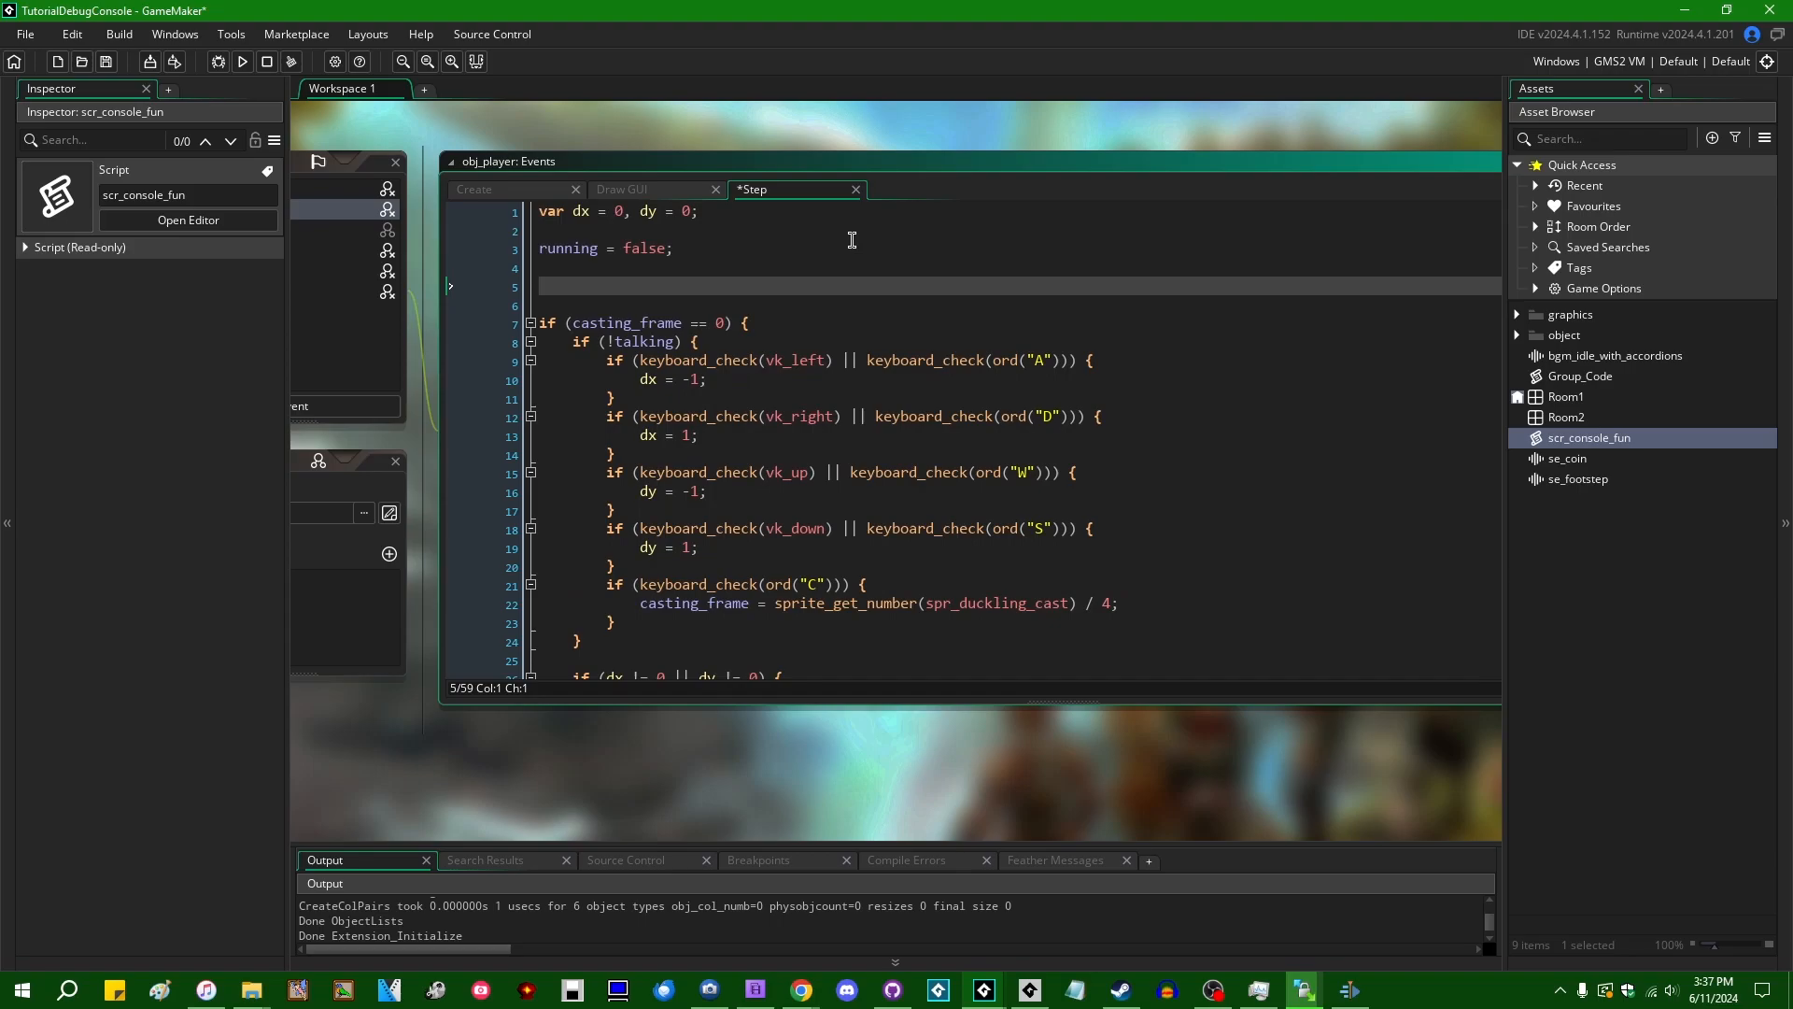
Add is_debug_overlay_open() and is_mouse_over_debug_overlay() inside a closed comment block
{"action": "type", "text": "k"}
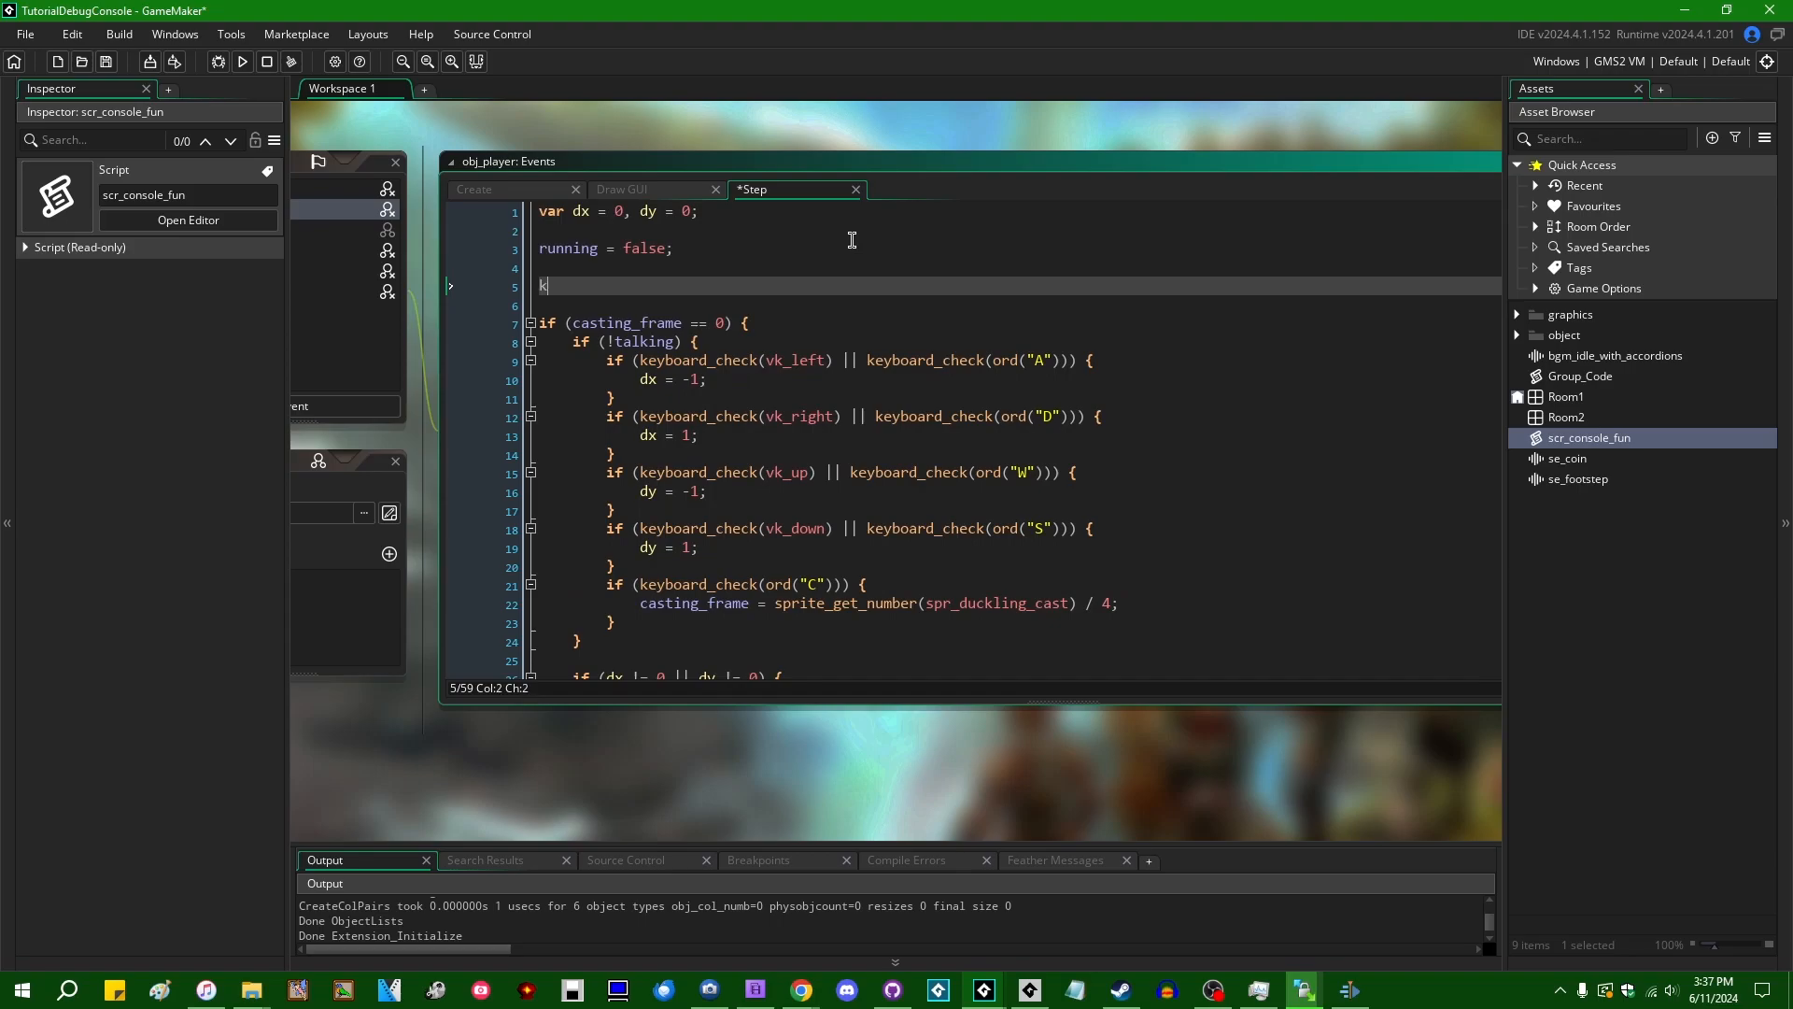
{"action": "key", "text": "Backspace"}
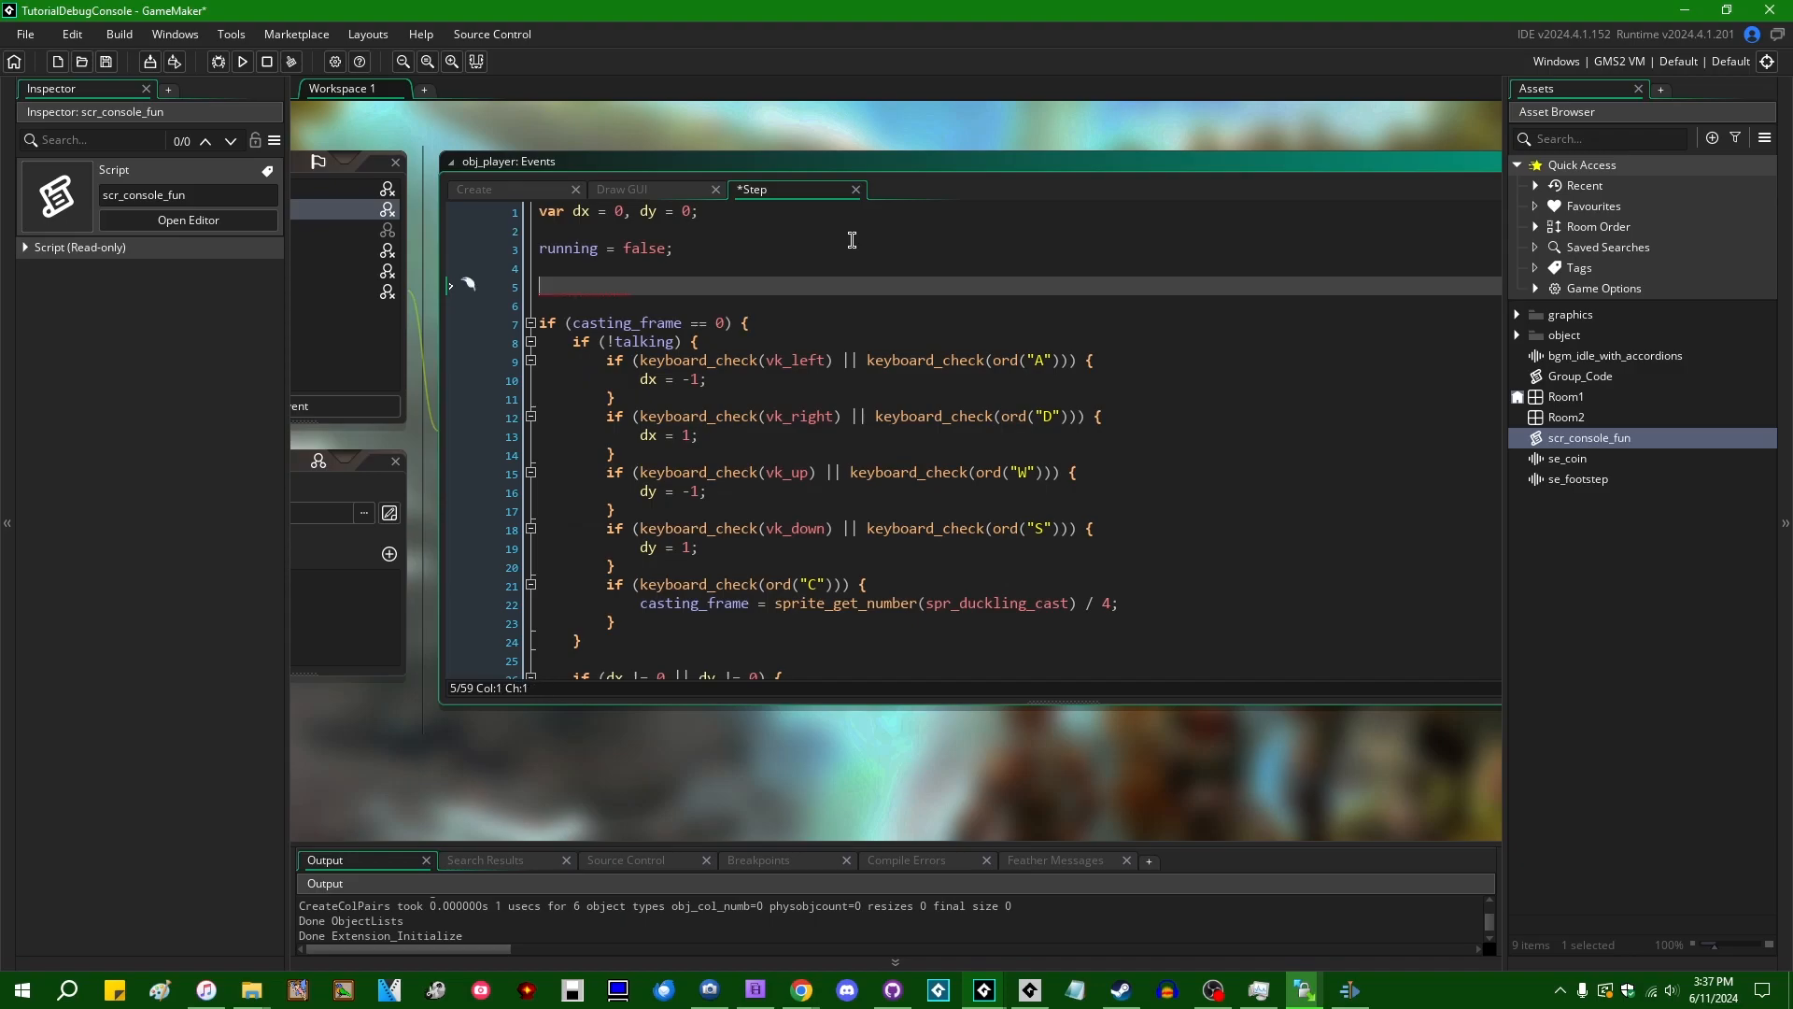
{"action": "type", "text": "debug_overlay_open("}
{"action": "left_click", "coordinate": [1018, 302]}
{"action": "type", "text": "is_de"}
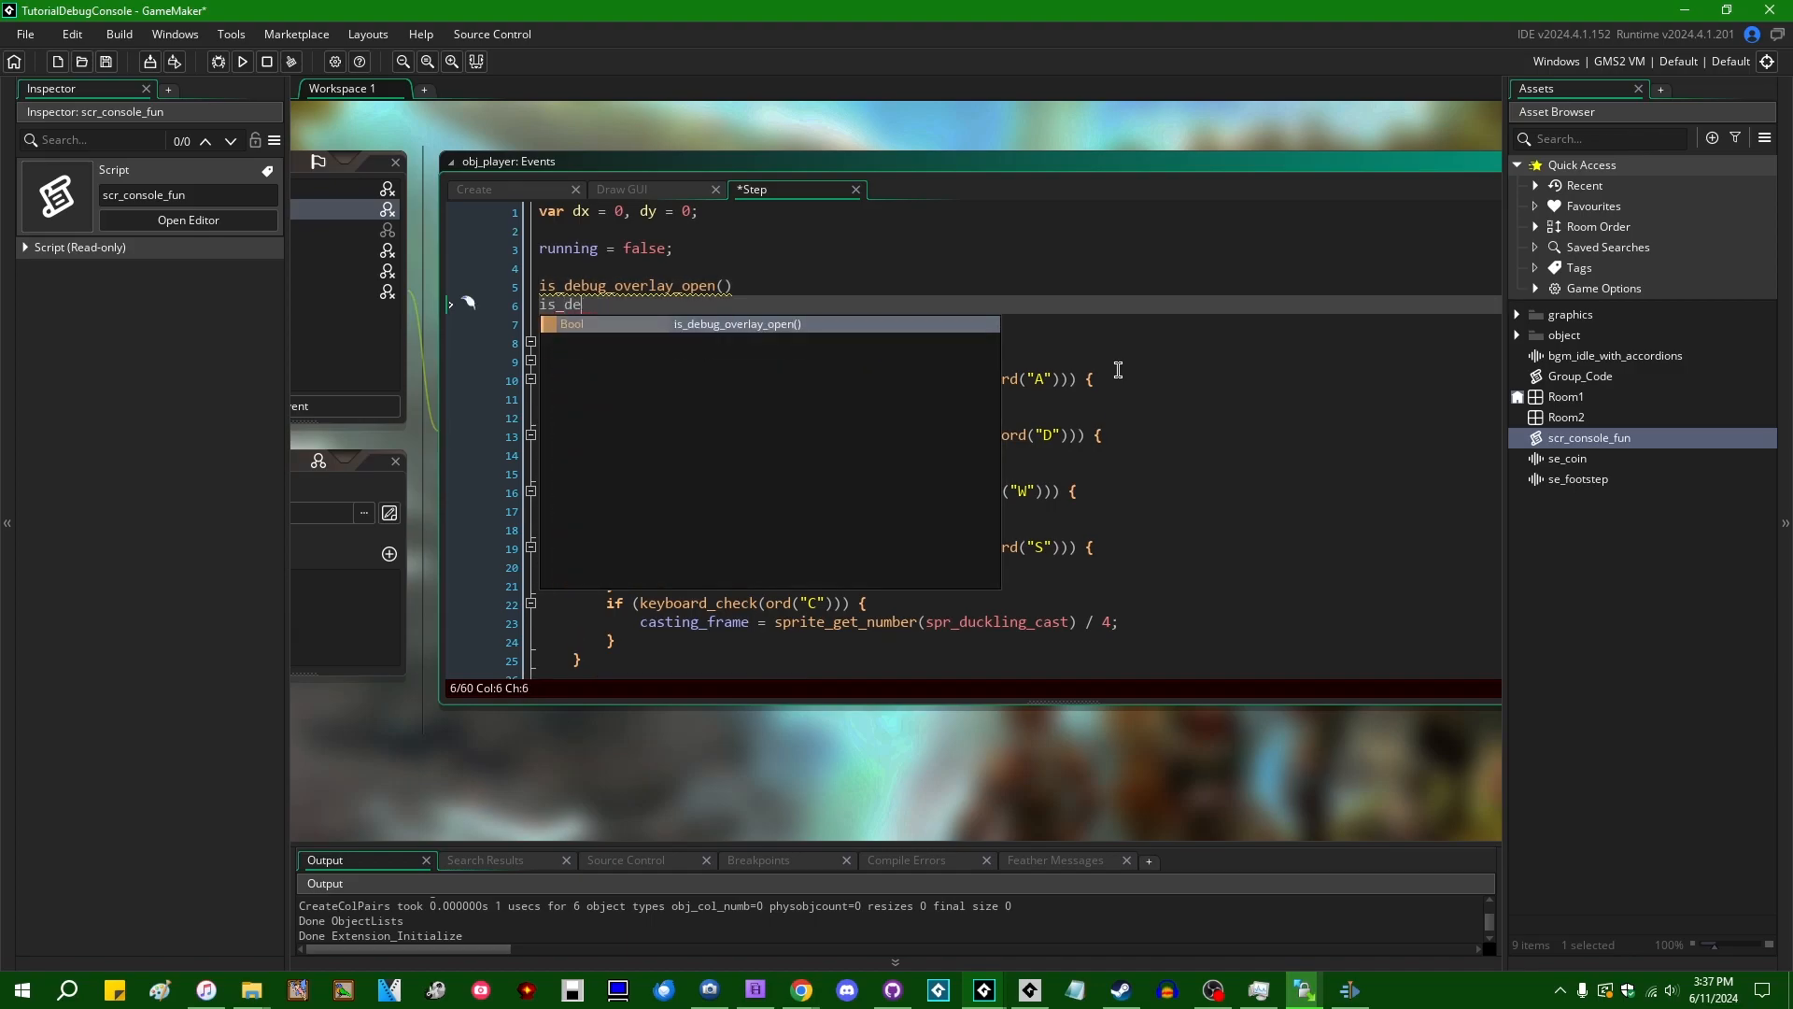
{"action": "key", "text": "Backspace"}
{"action": "type", "text": "keyboard_used_debug_overlay()"}
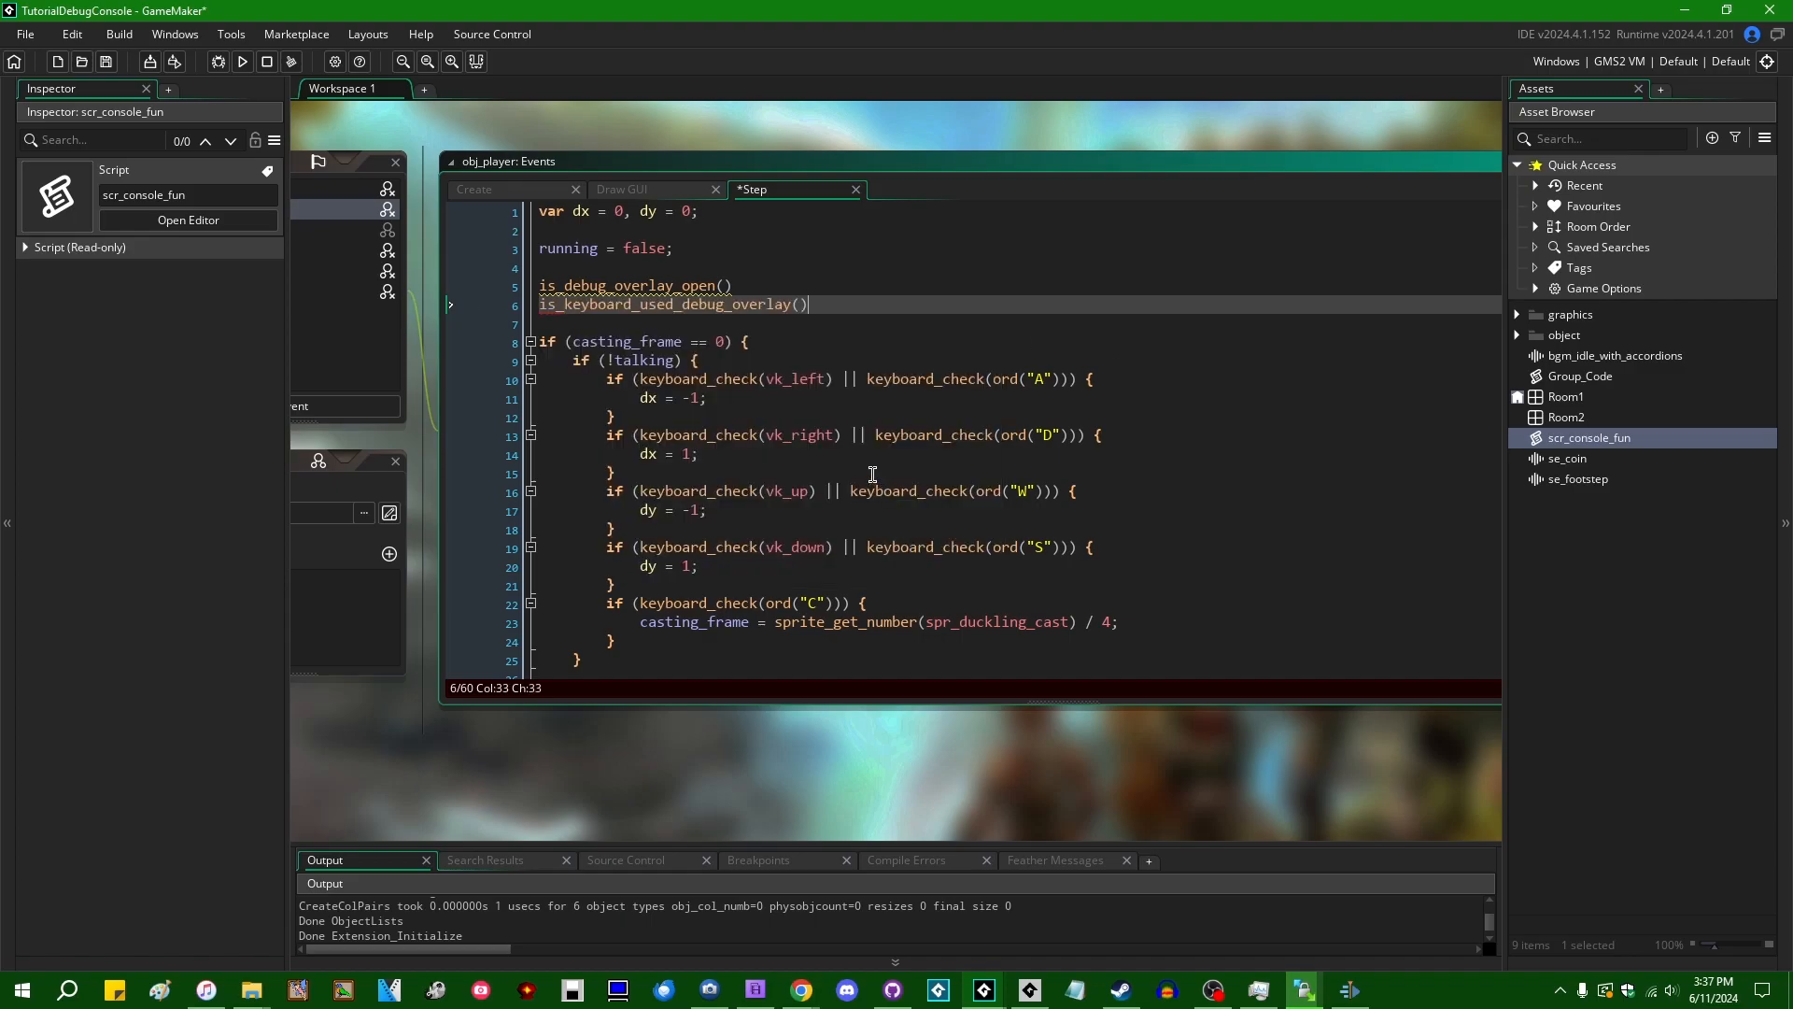
{"action": "key", "text": "Return"}
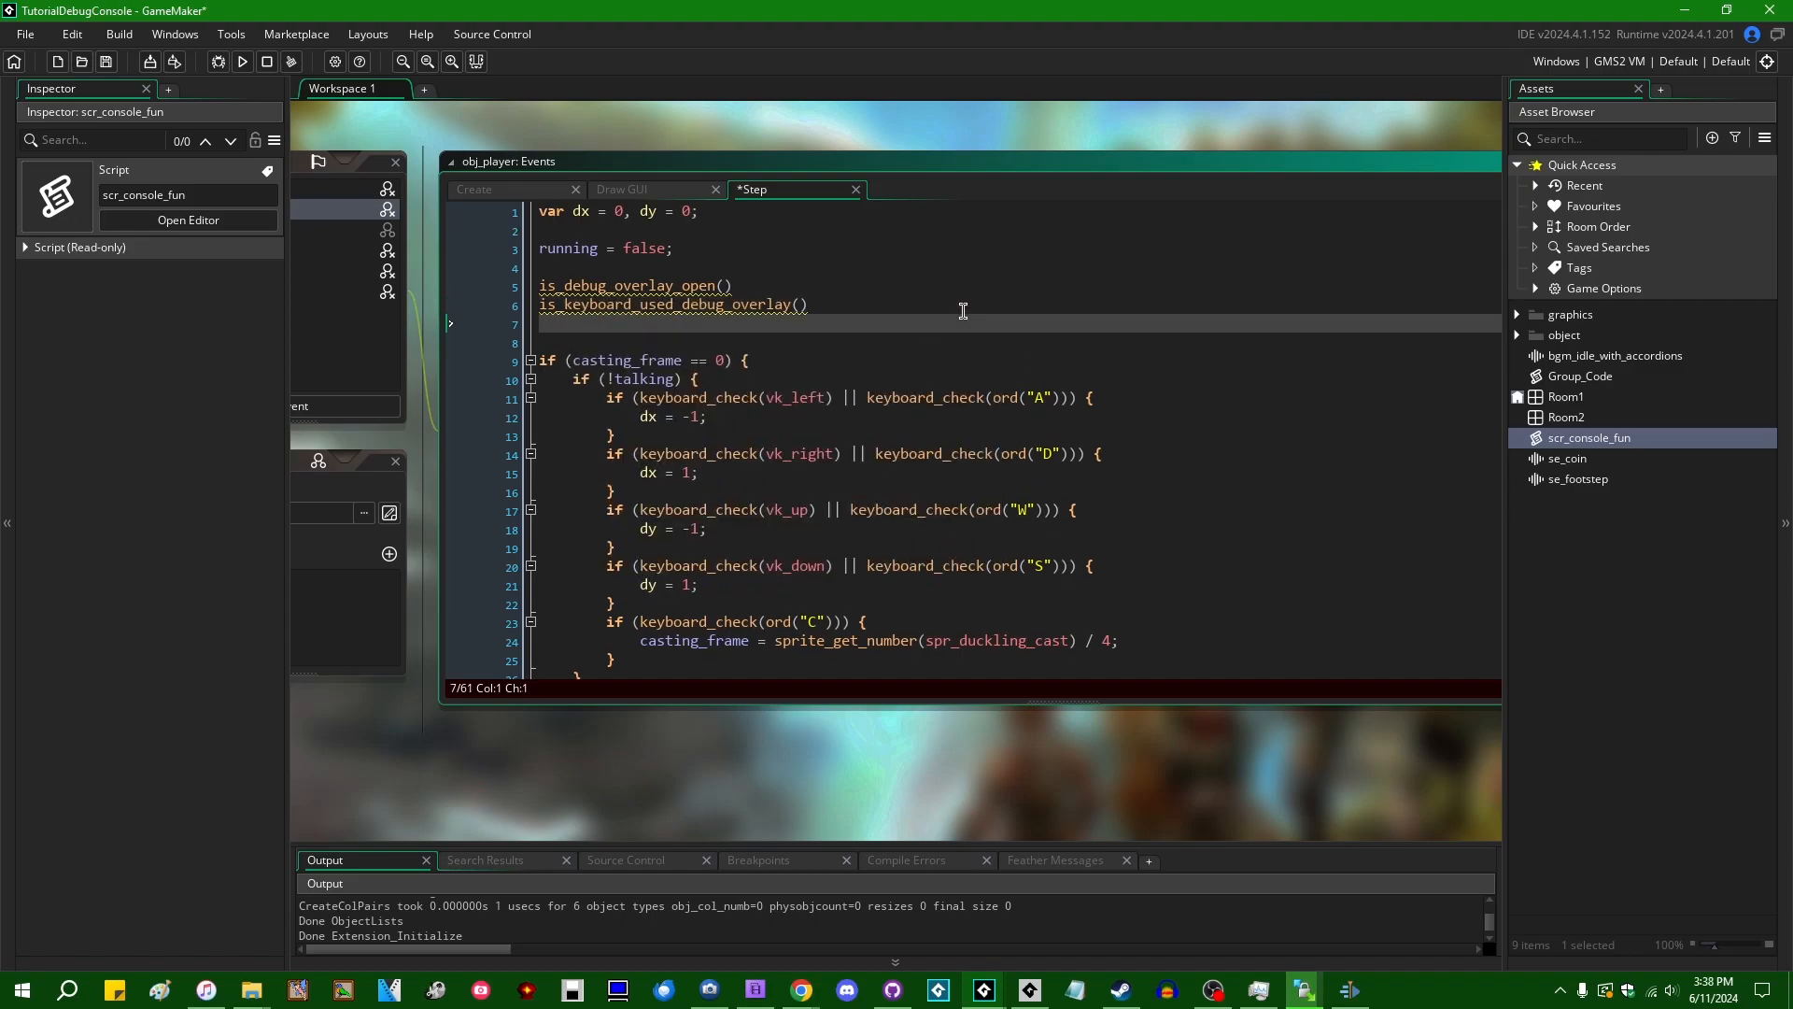
{"action": "type", "text": "is_m"}
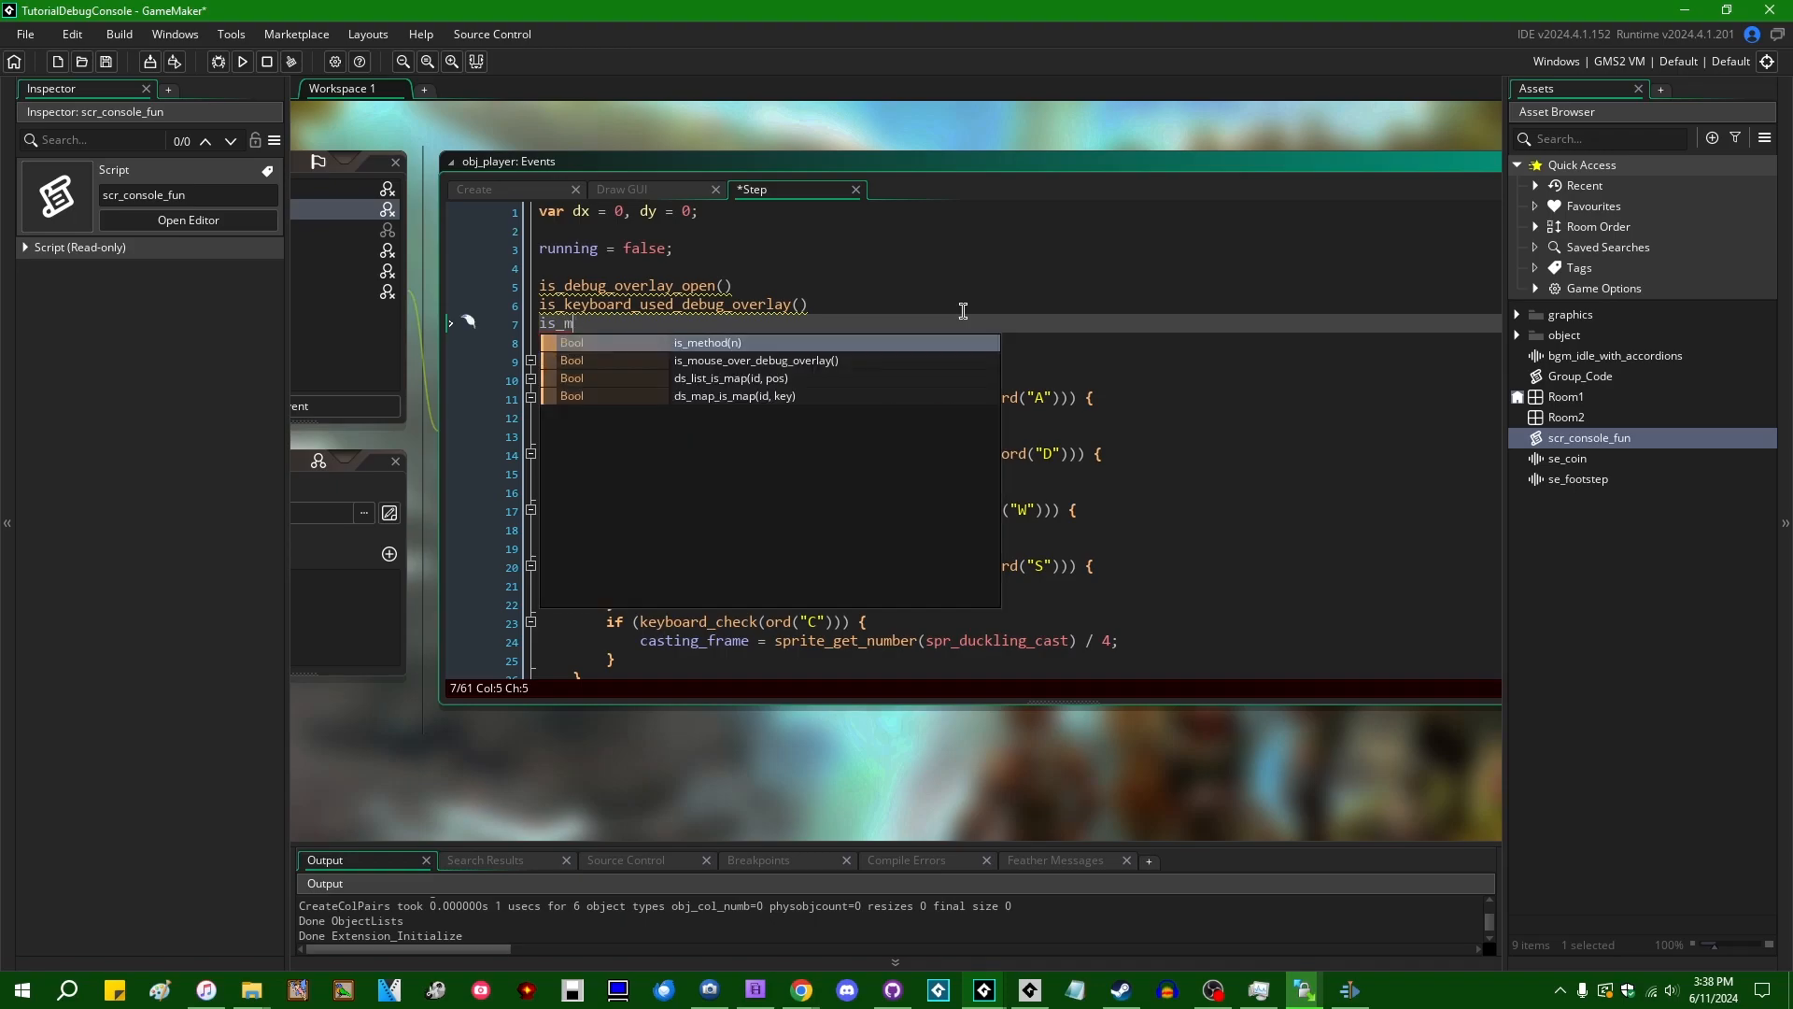
{"action": "left_click", "coordinate": [775, 359]}
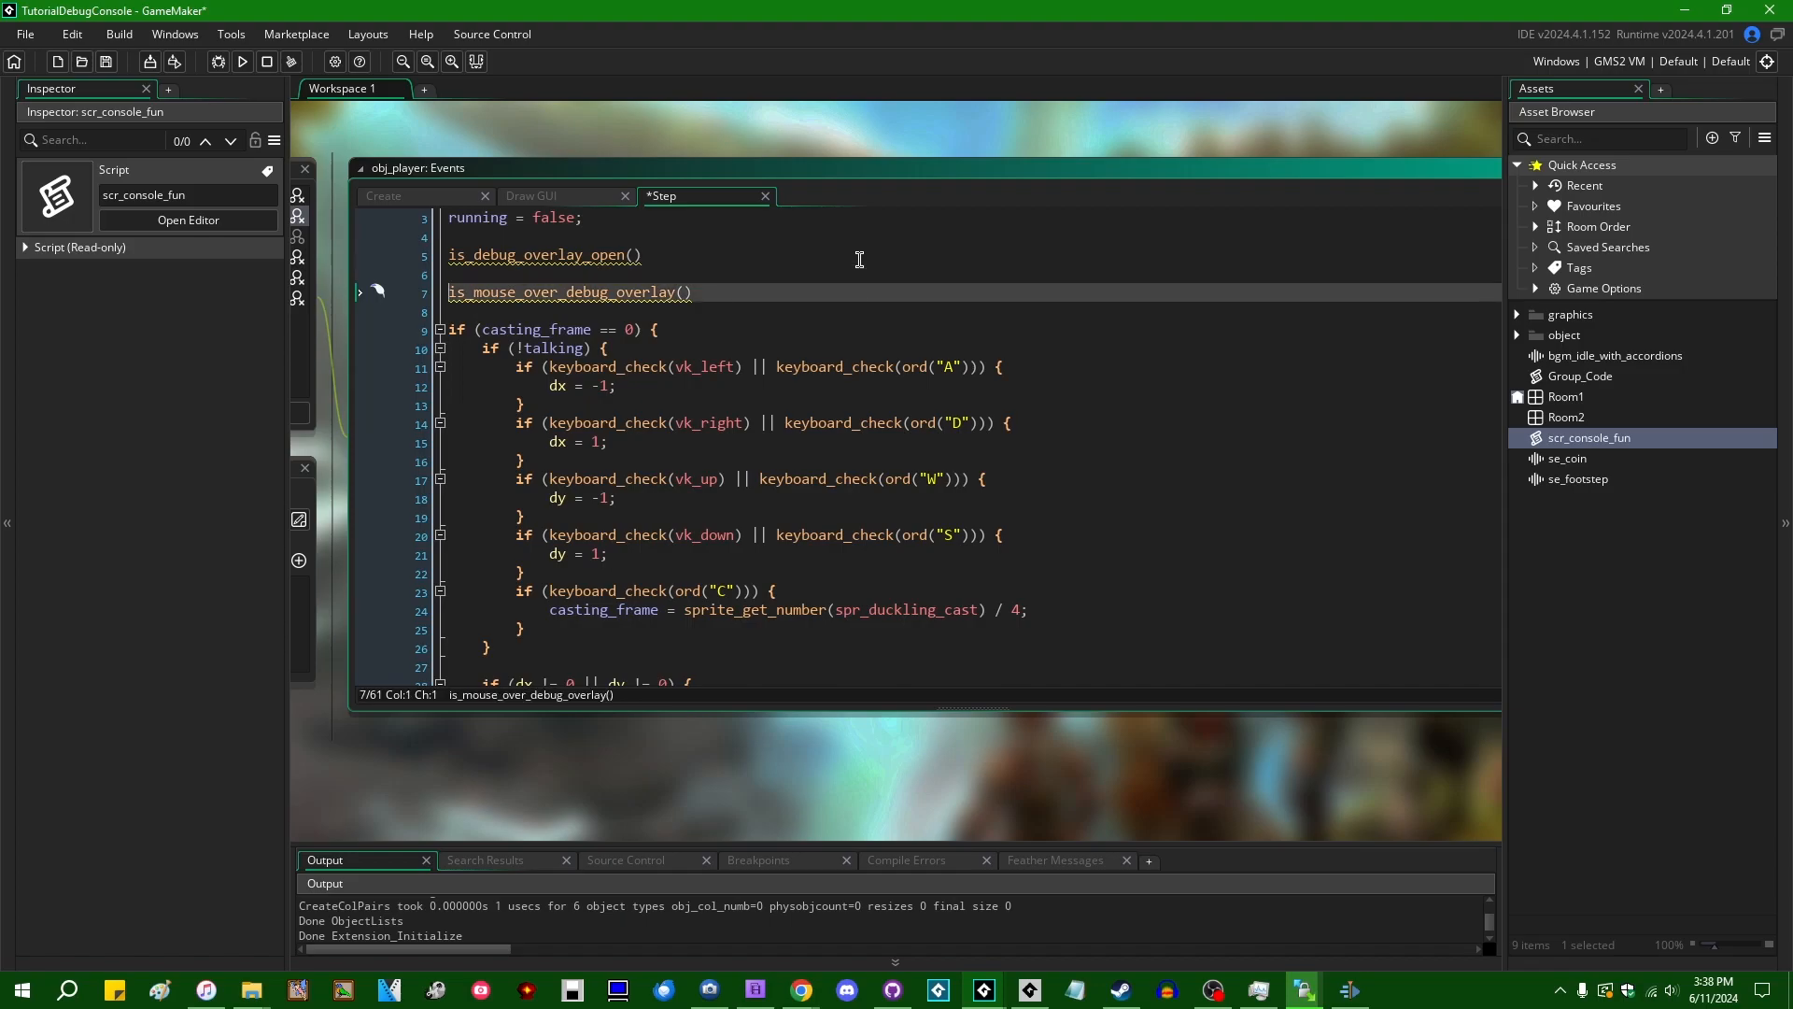
{"action": "type", "text": "*/"}
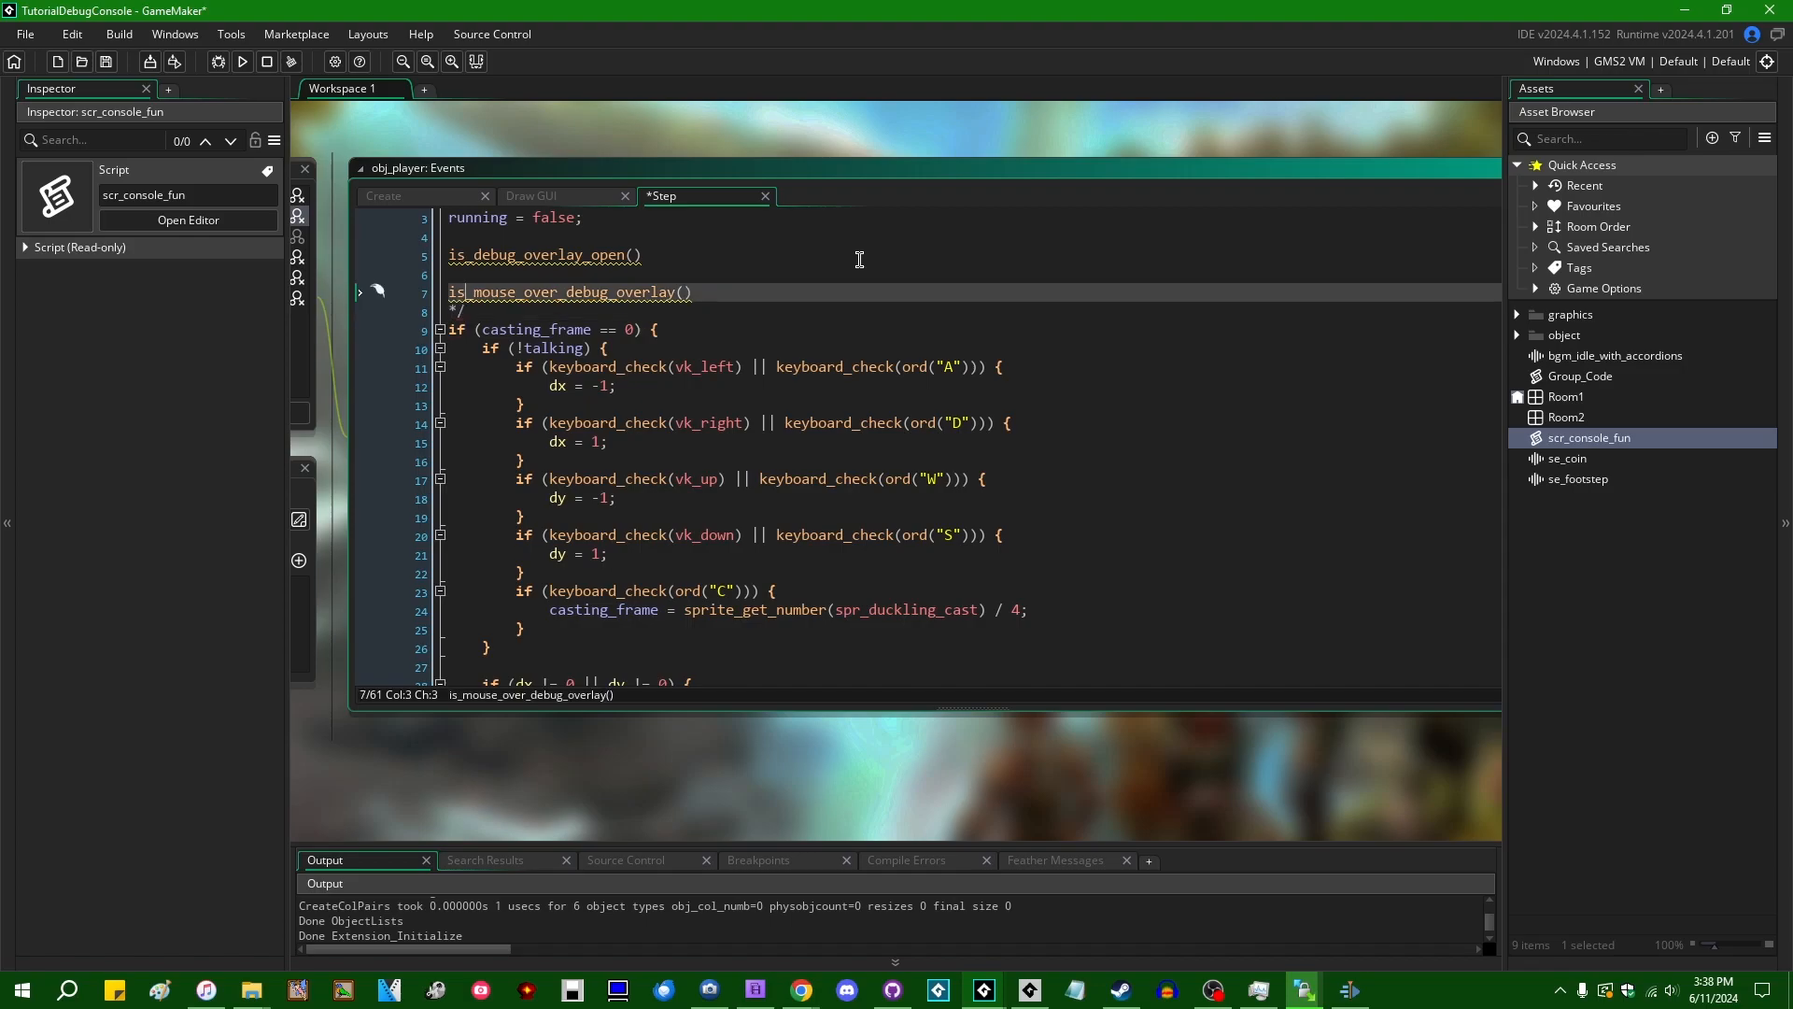
Begin an extra negated clause with && ! on the casting_frame condition
{"action": "scroll", "scroll_direction": "down", "scroll_amount": 3}
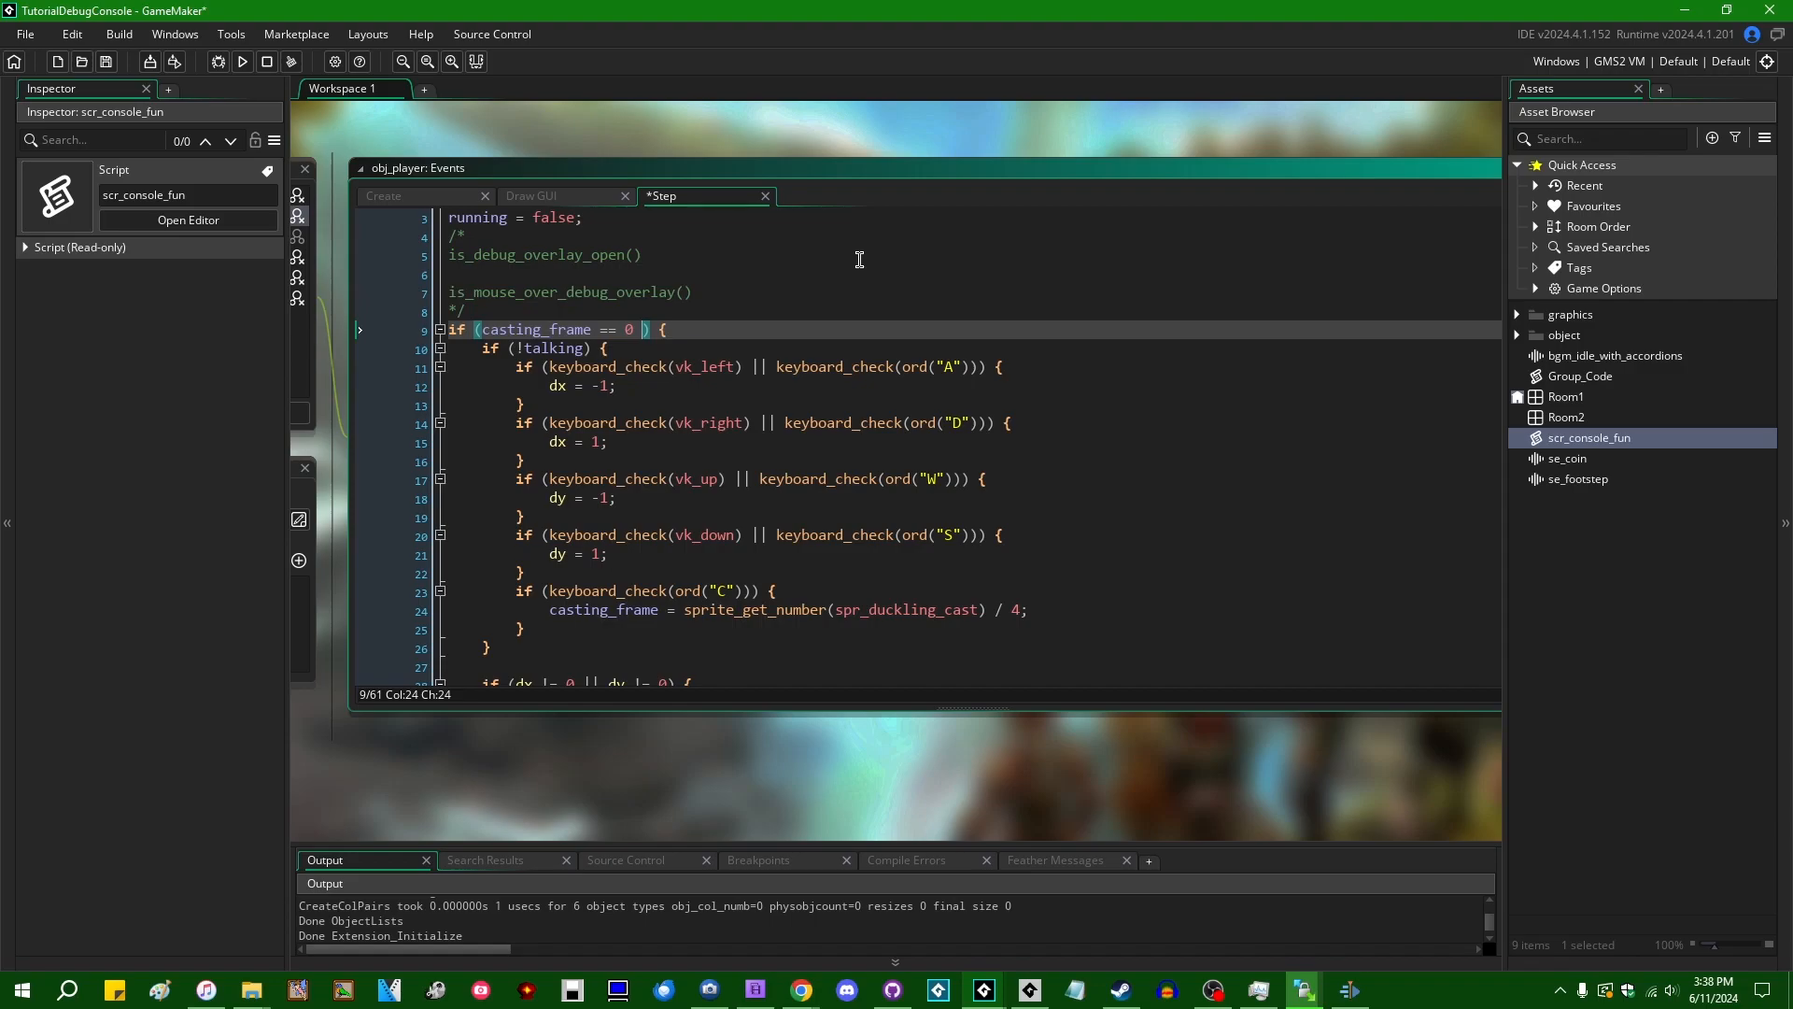
{"action": "type", "text": "&& !"}
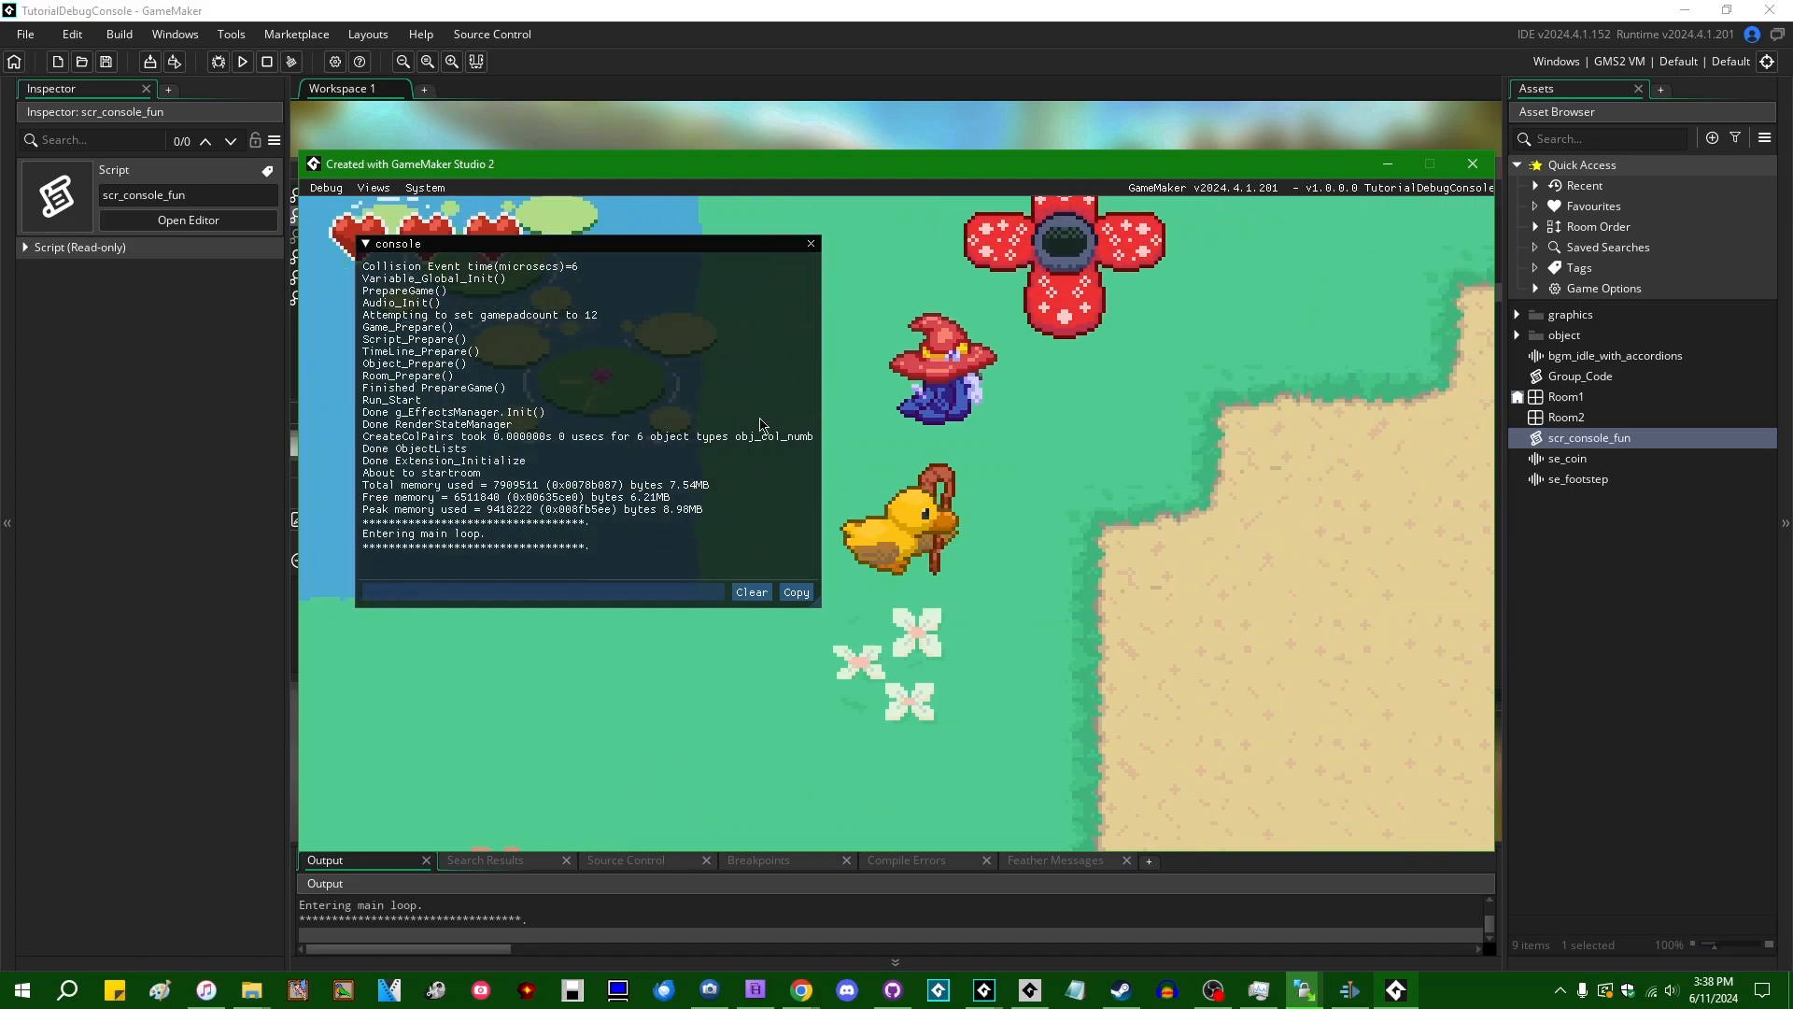
{"action": "mouse_move", "coordinate": [1078, 529]}
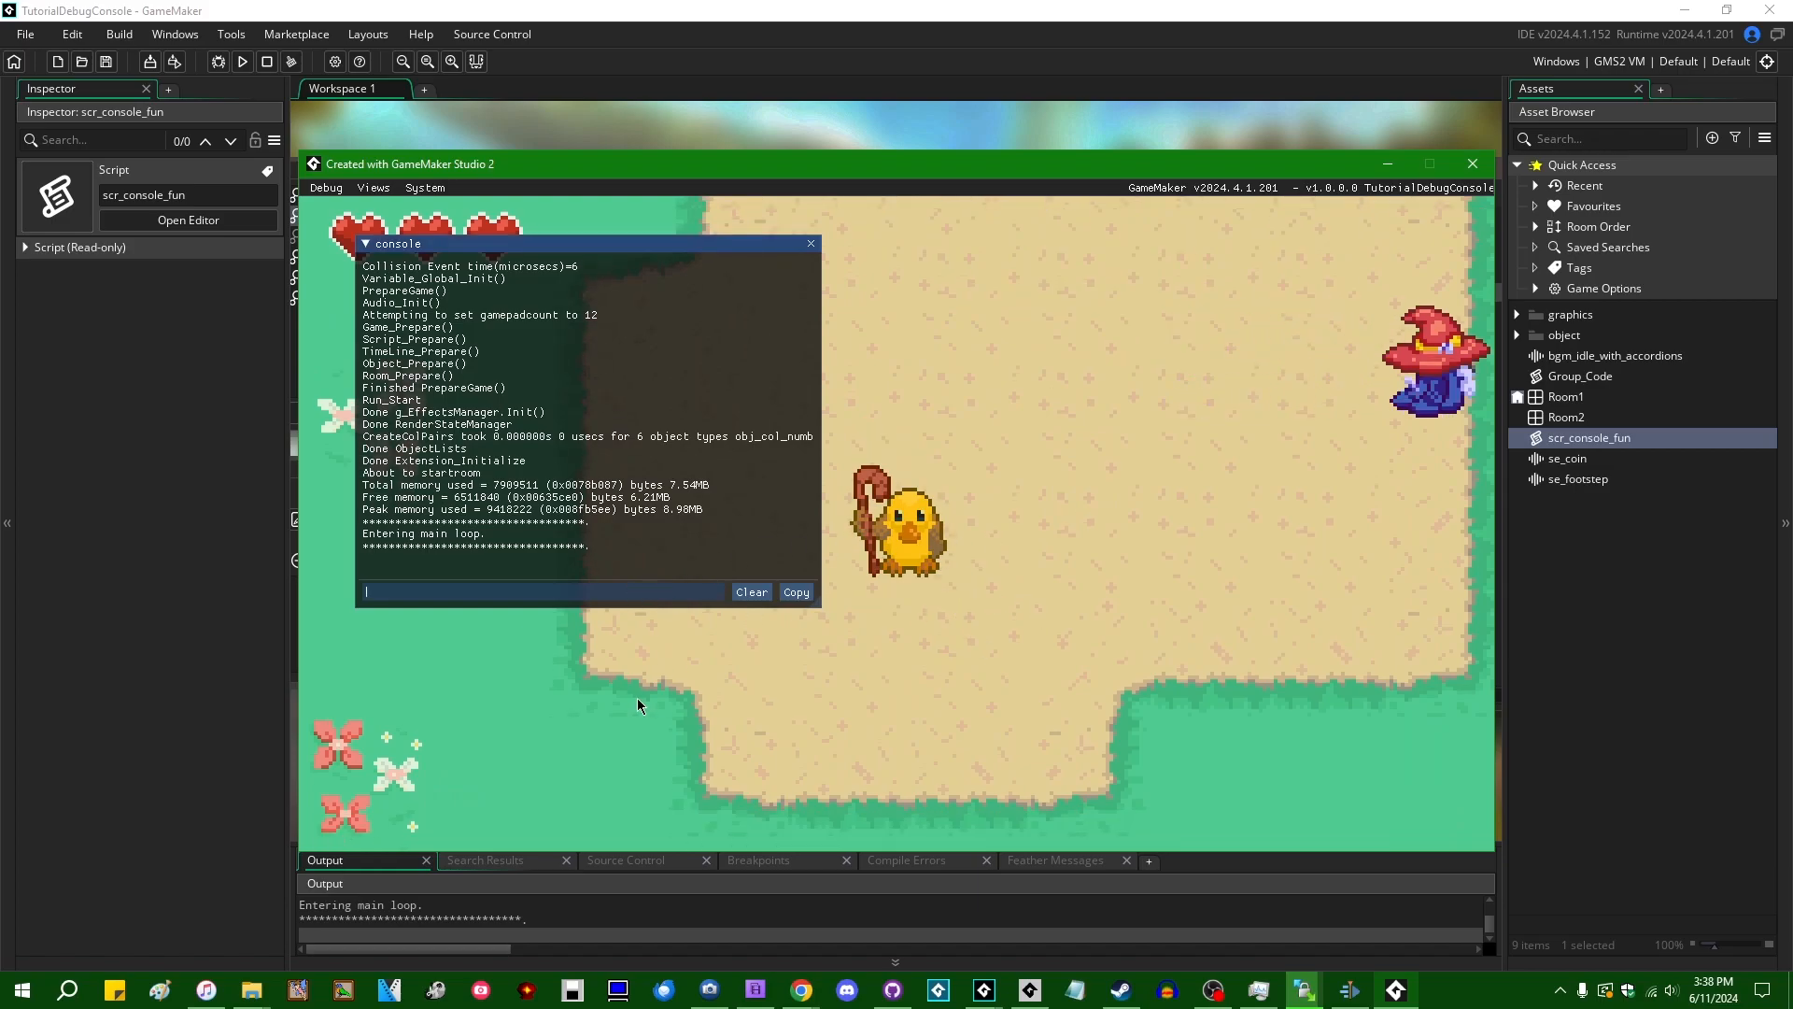
Type random characters into the running game's console input box
{"action": "type", "text": "asdfasdfe"}
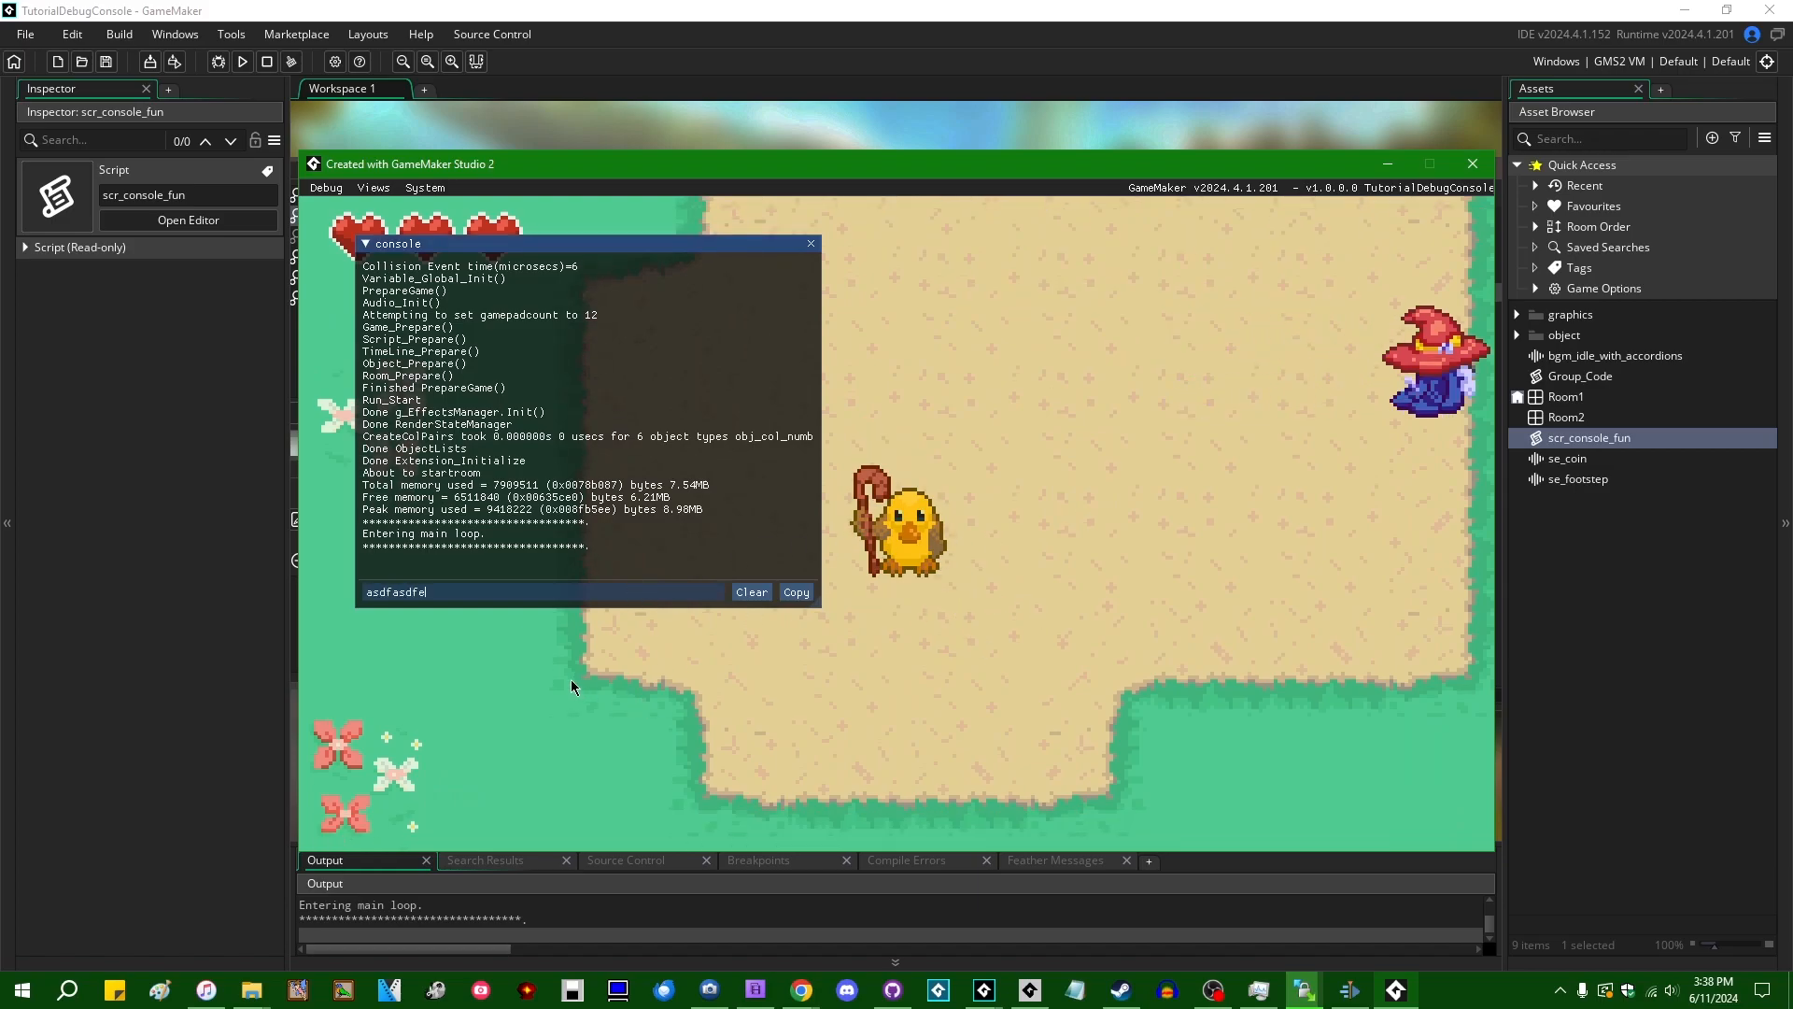
{"action": "type", "text": "hjaksdhflasdf cc"}
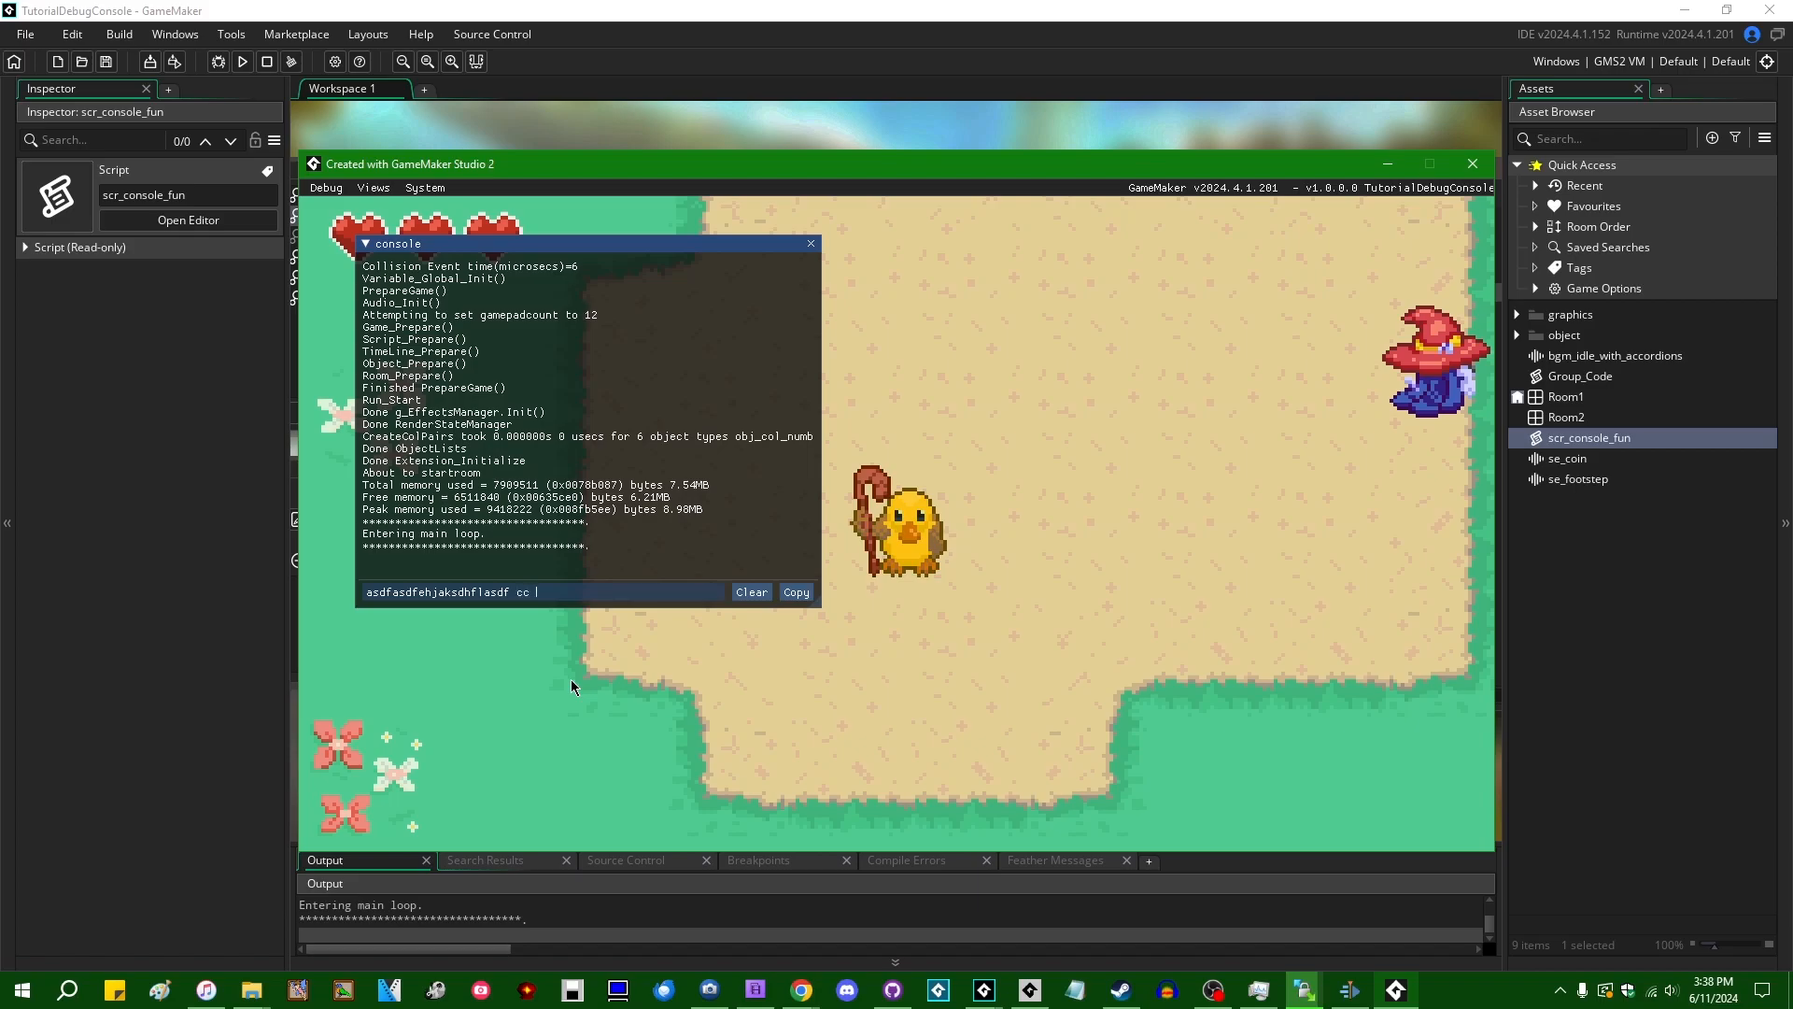
{"action": "type", "text": "ccc"}
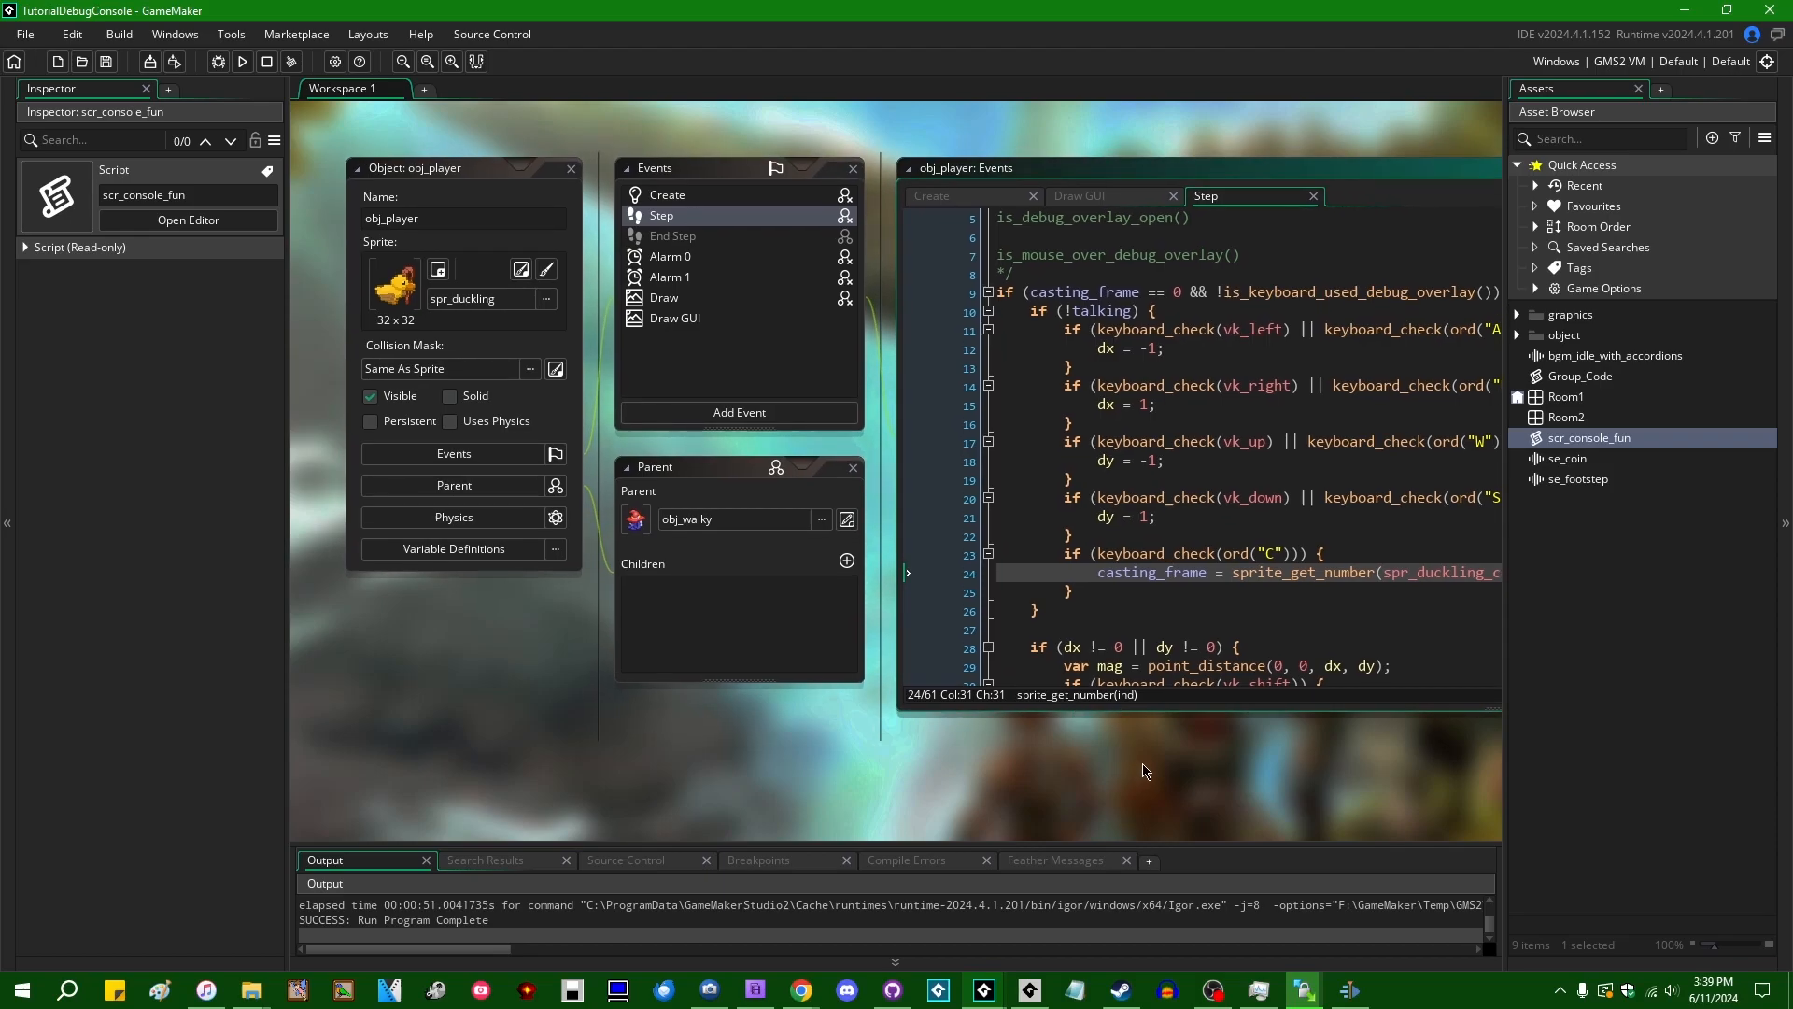
{"action": "mouse_move", "coordinate": [1072, 781]}
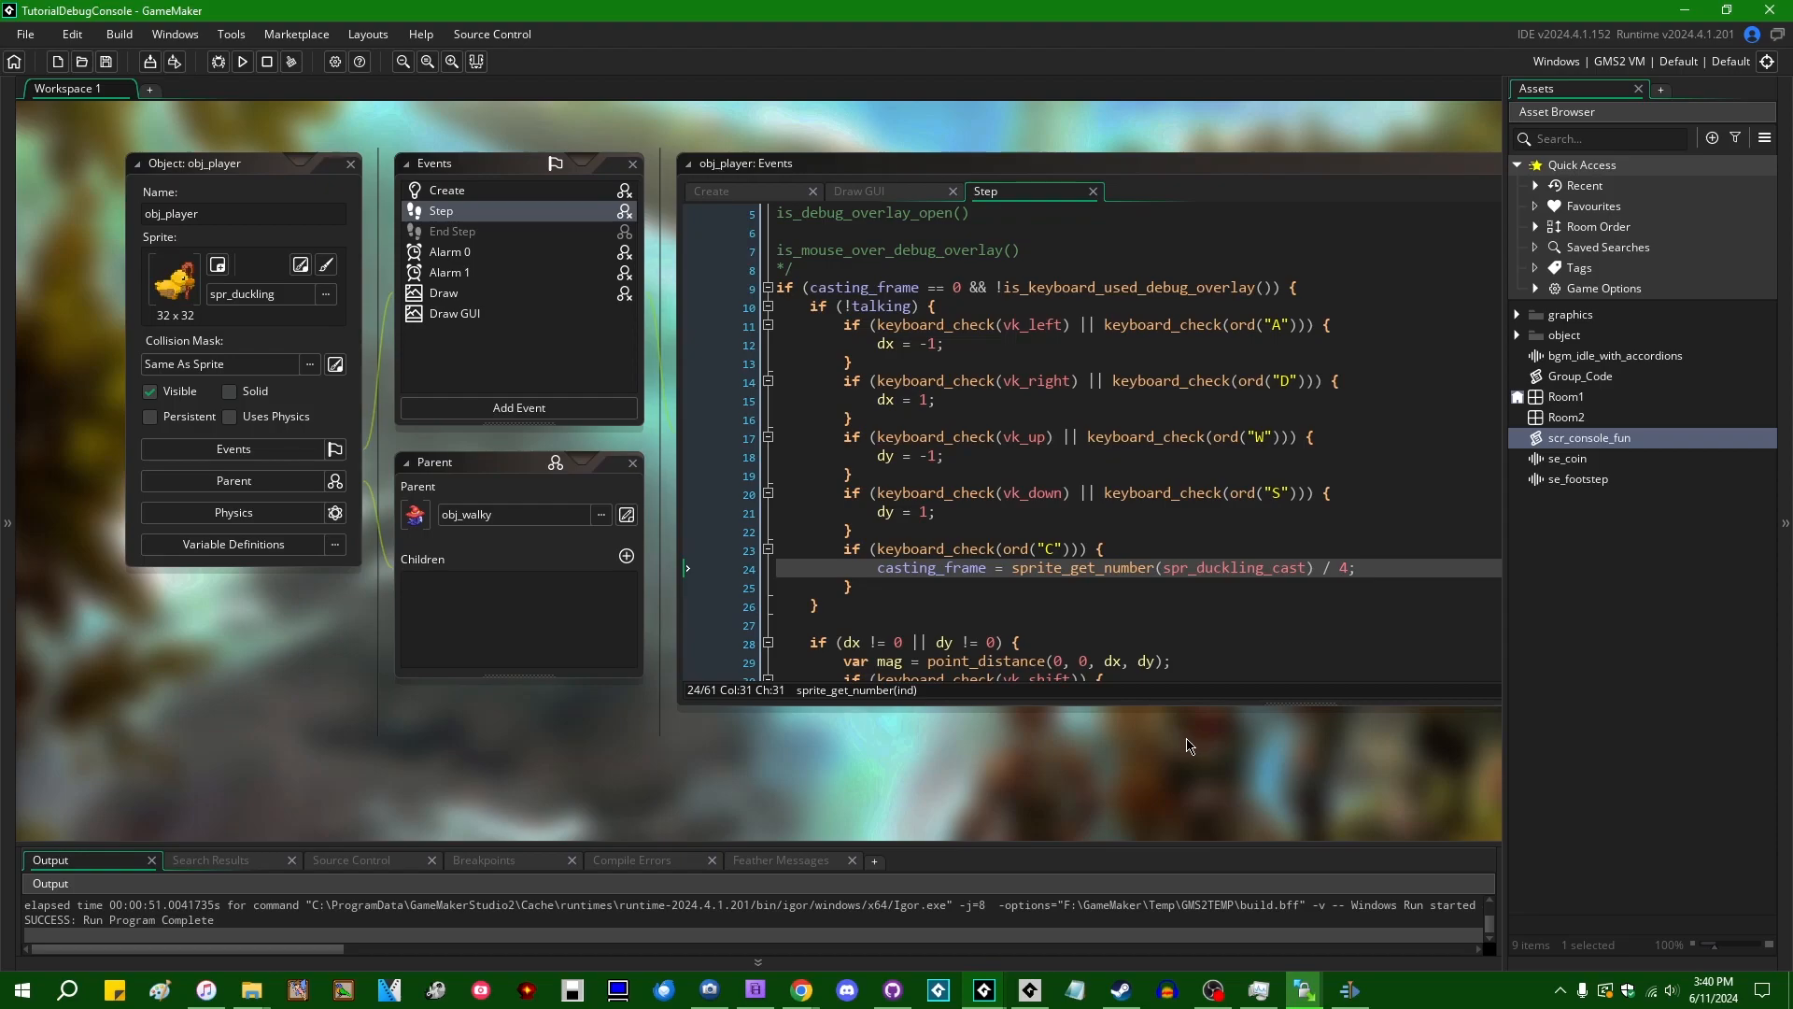
{"action": "mouse_move", "coordinate": [1213, 753]}
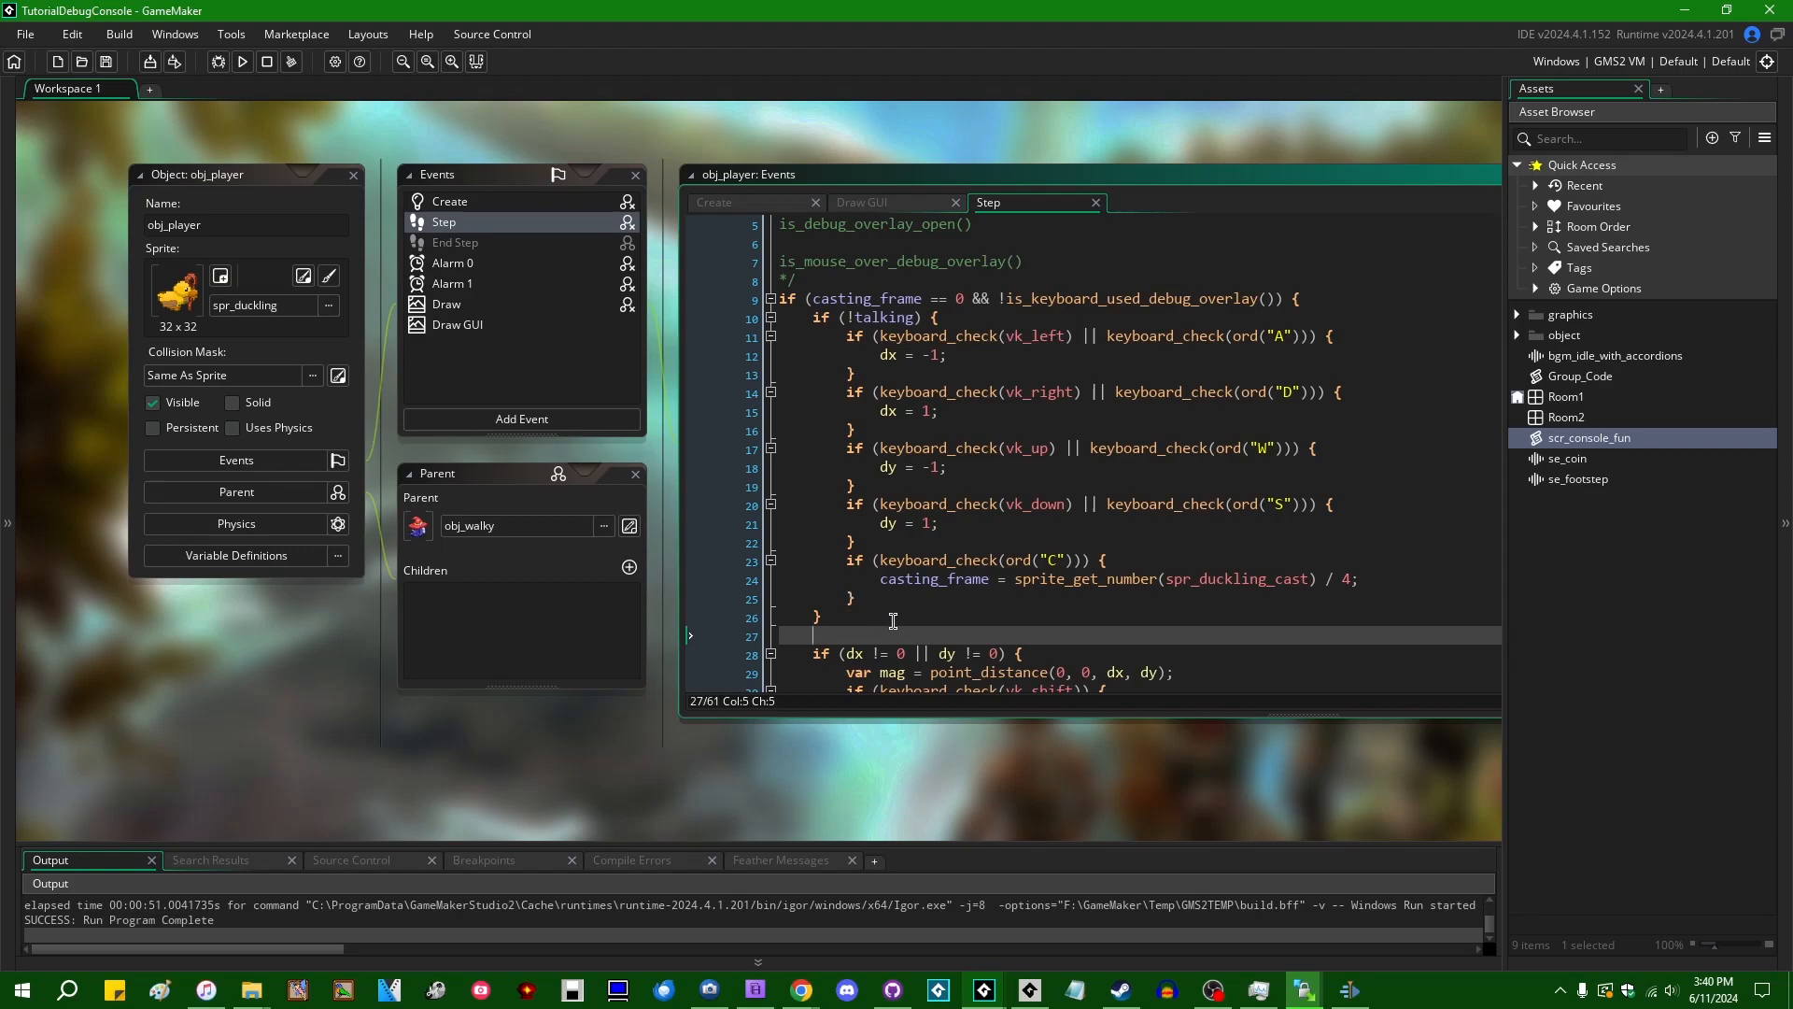
{"action": "mouse_move", "coordinate": [285, 652]}
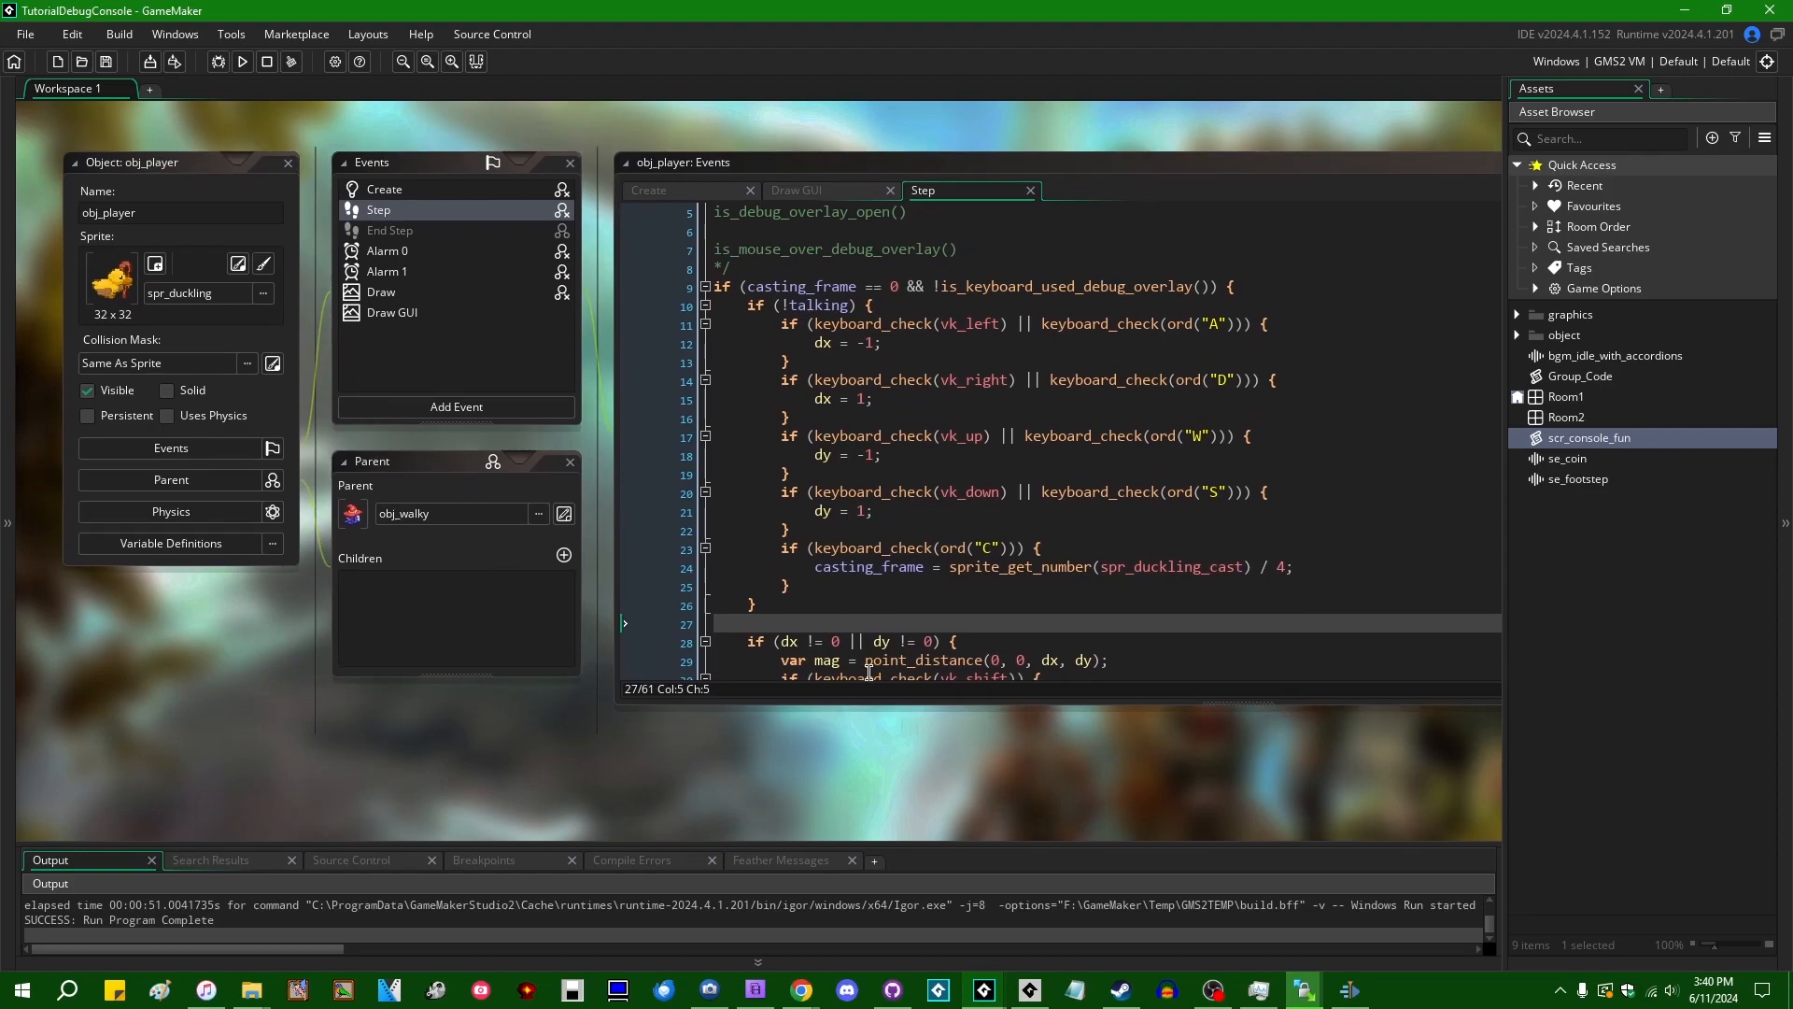
{"action": "mouse_move", "coordinate": [1147, 822]}
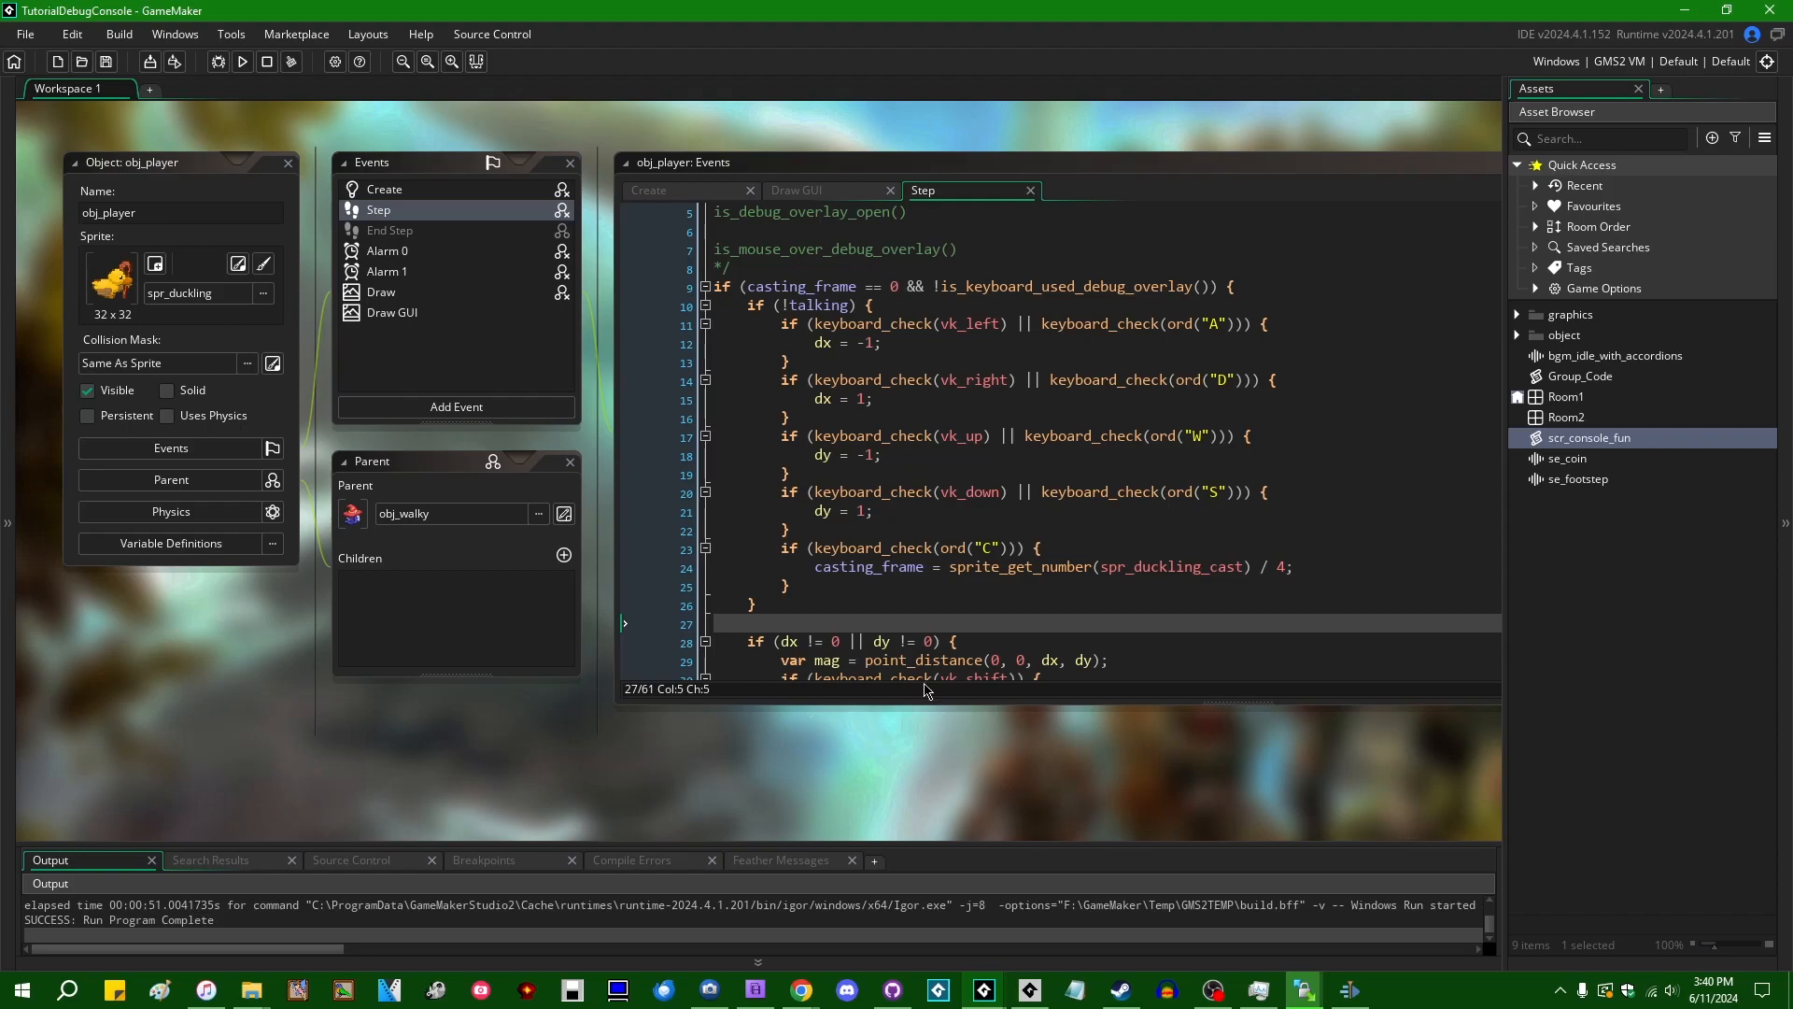
{"action": "mouse_move", "coordinate": [988, 633]}
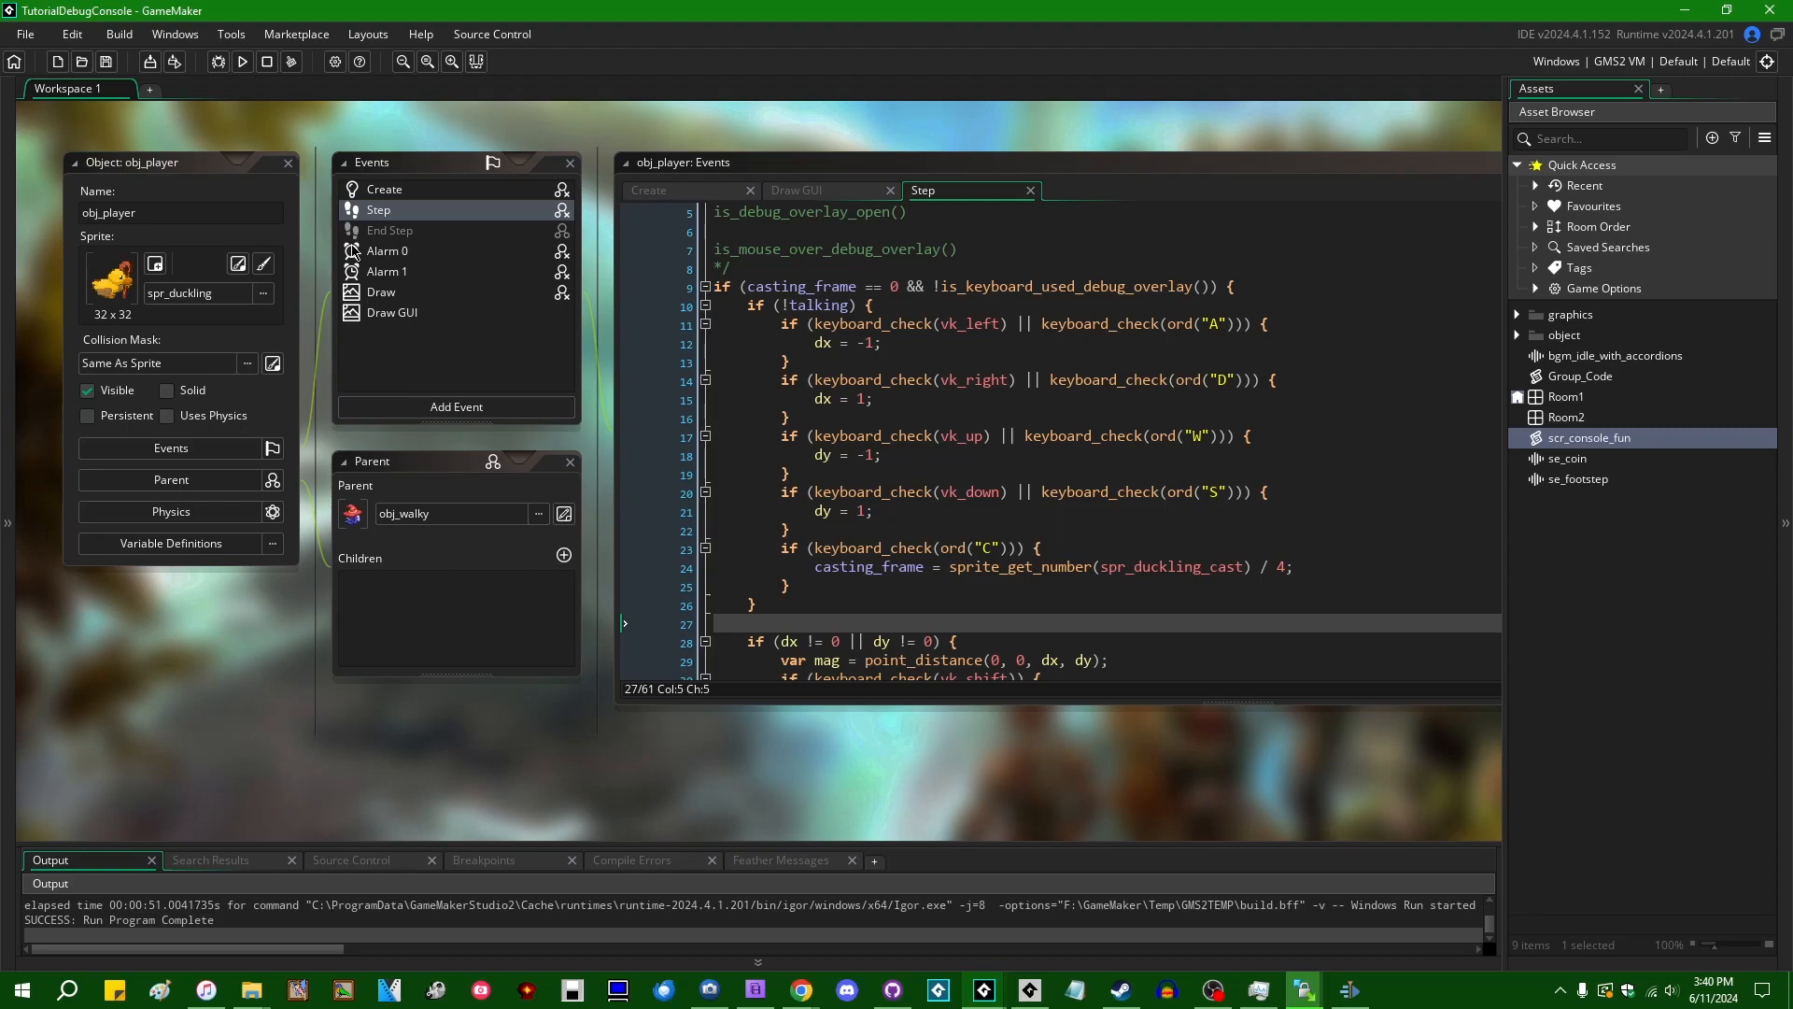
Run the game to test the casting_frame && !is_keyboard_used_debug_overlay() guard
{"action": "left_click", "coordinate": [241, 61]}
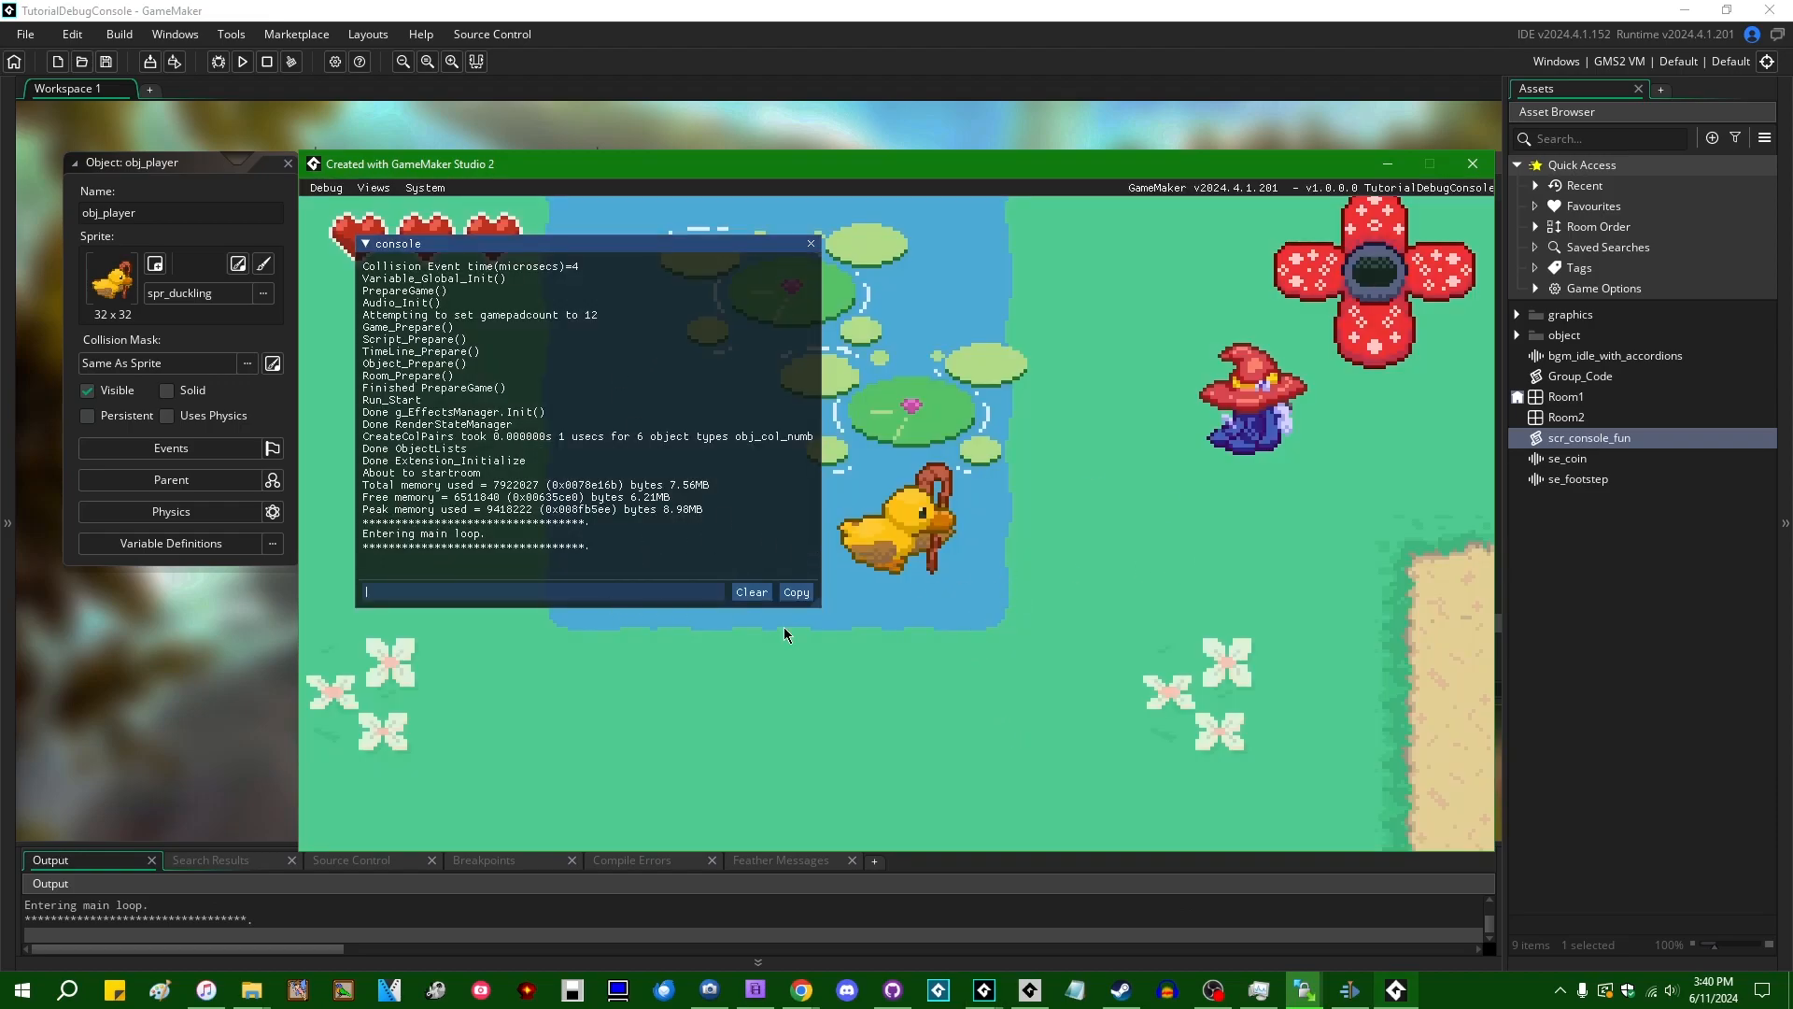
Enter sqrt 5+5 (2.24) and sqrt (5+5), which errors on a string argument
{"action": "type", "text": "sqrt"}
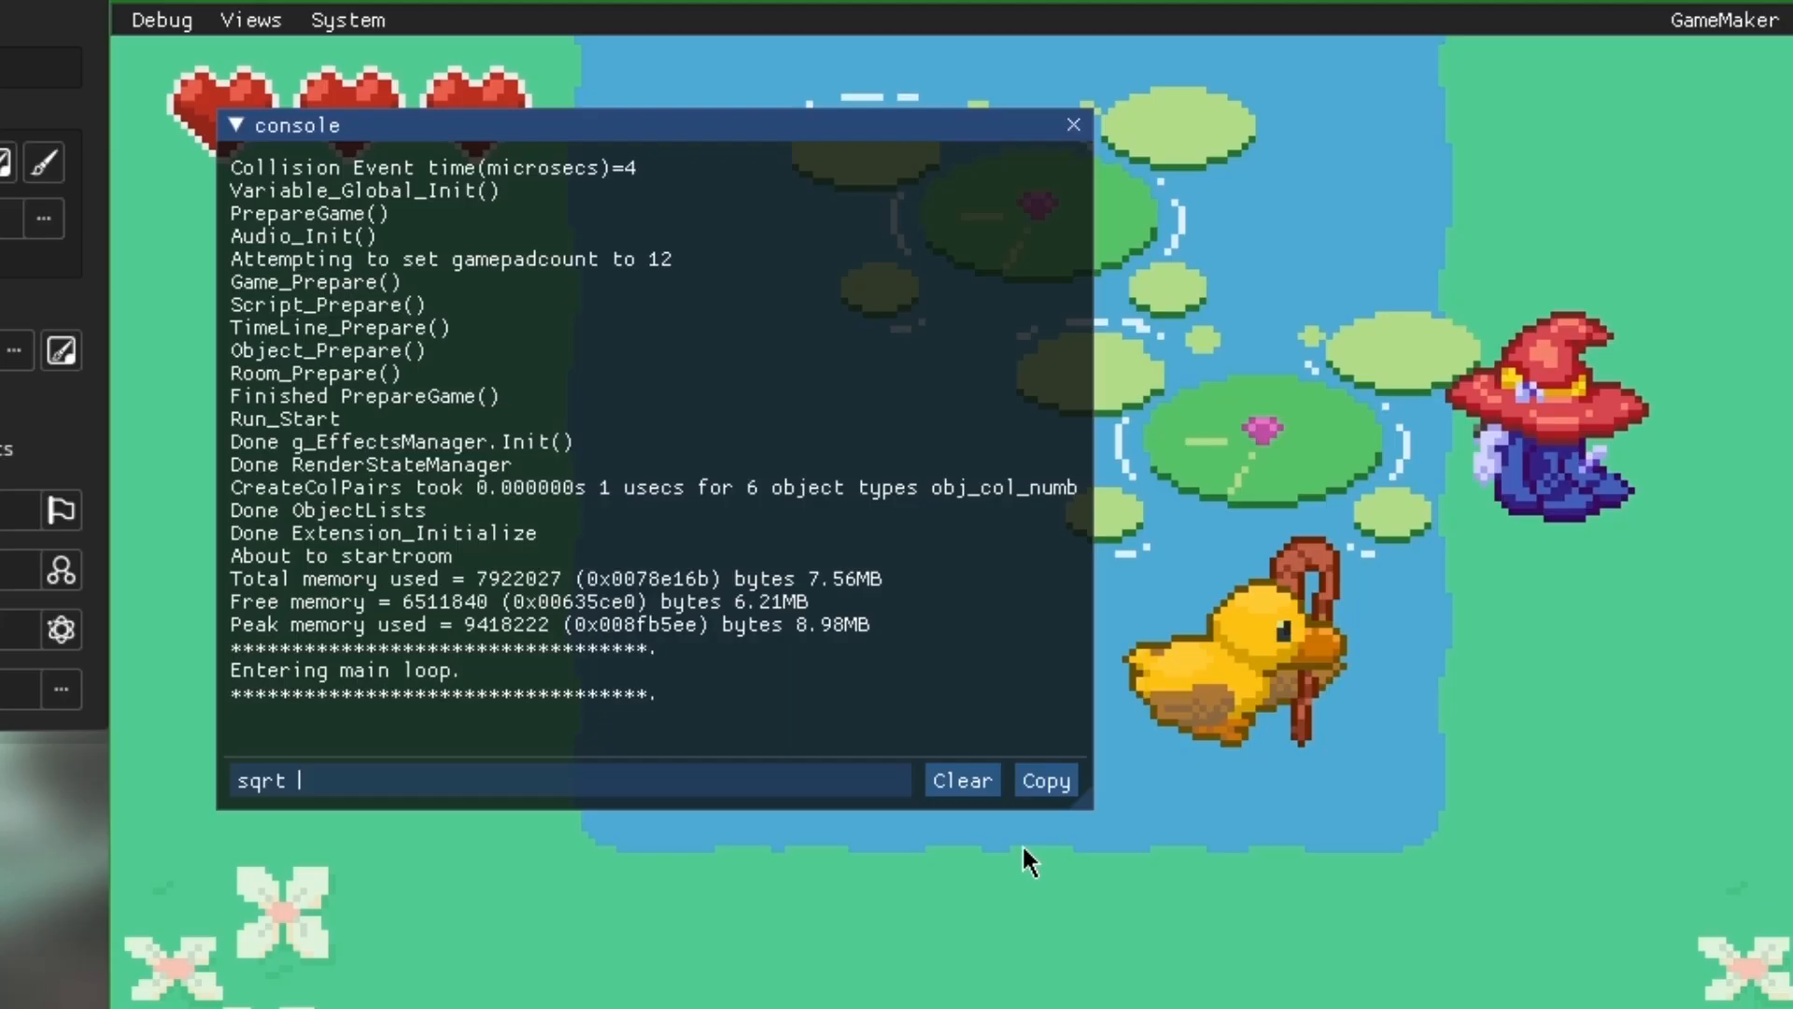
{"action": "type", "text": "5+5"}
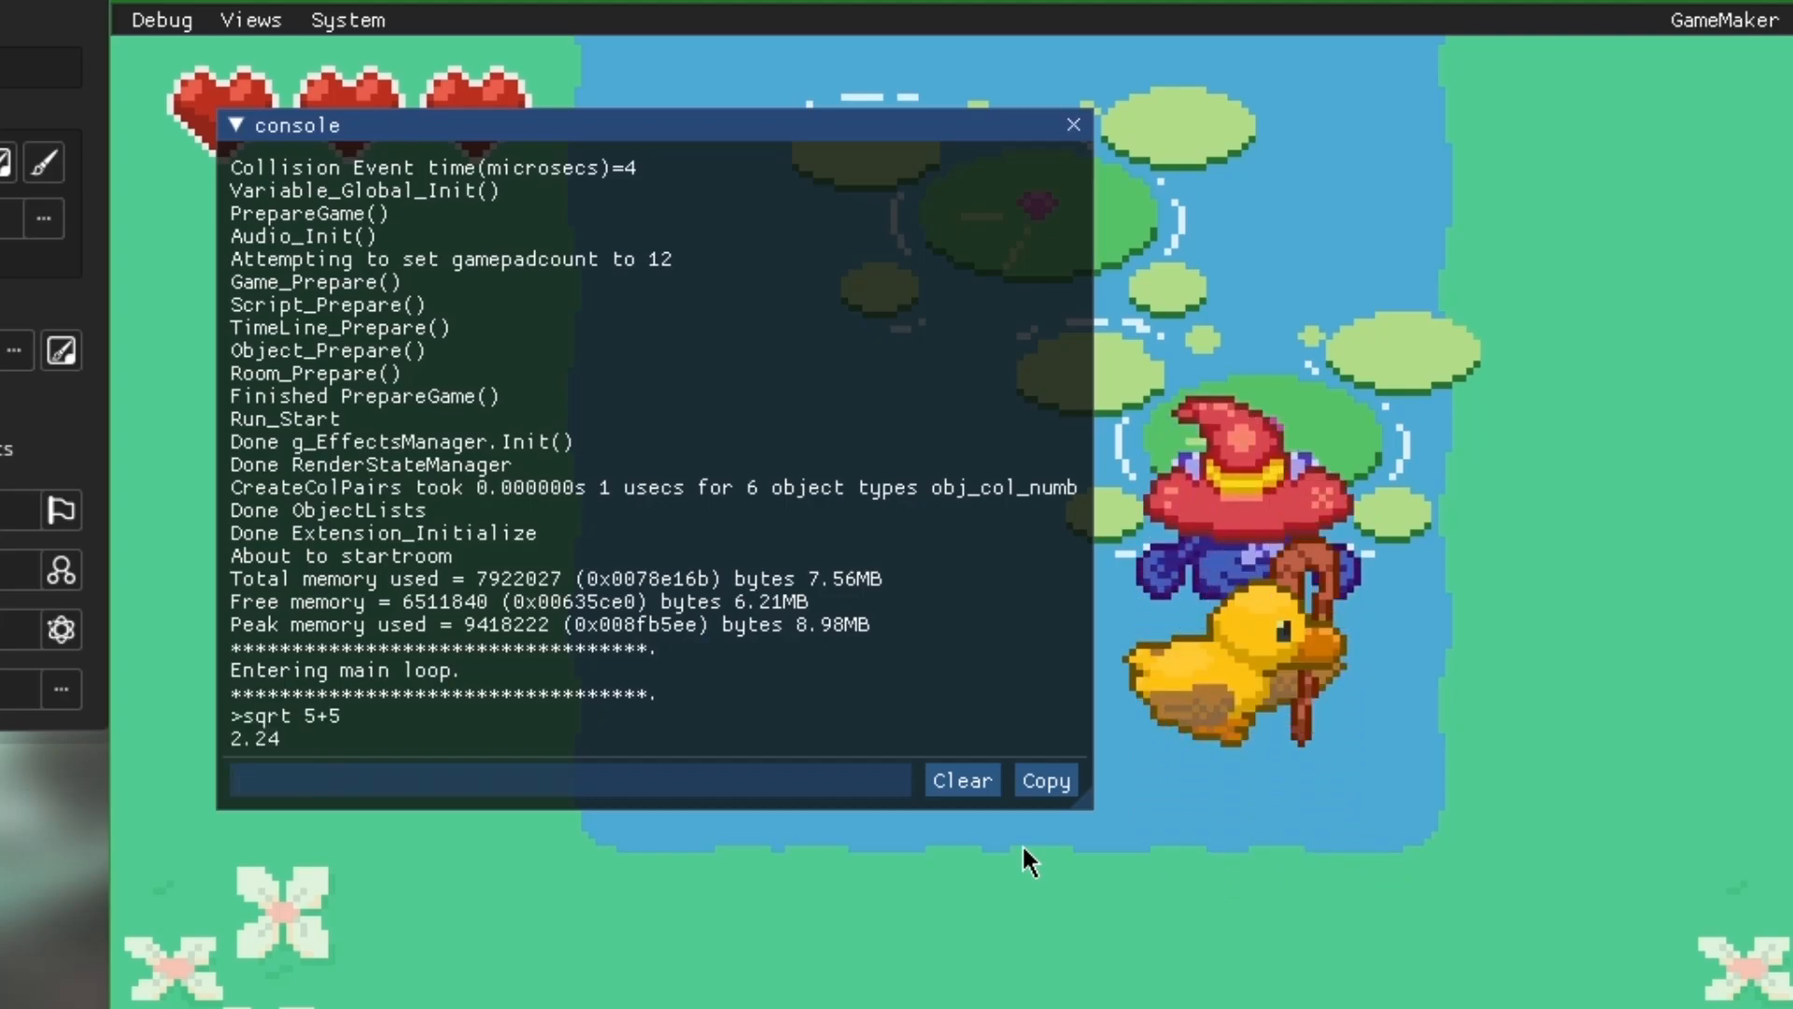
{"action": "type", "text": "sqrt 5+5"}
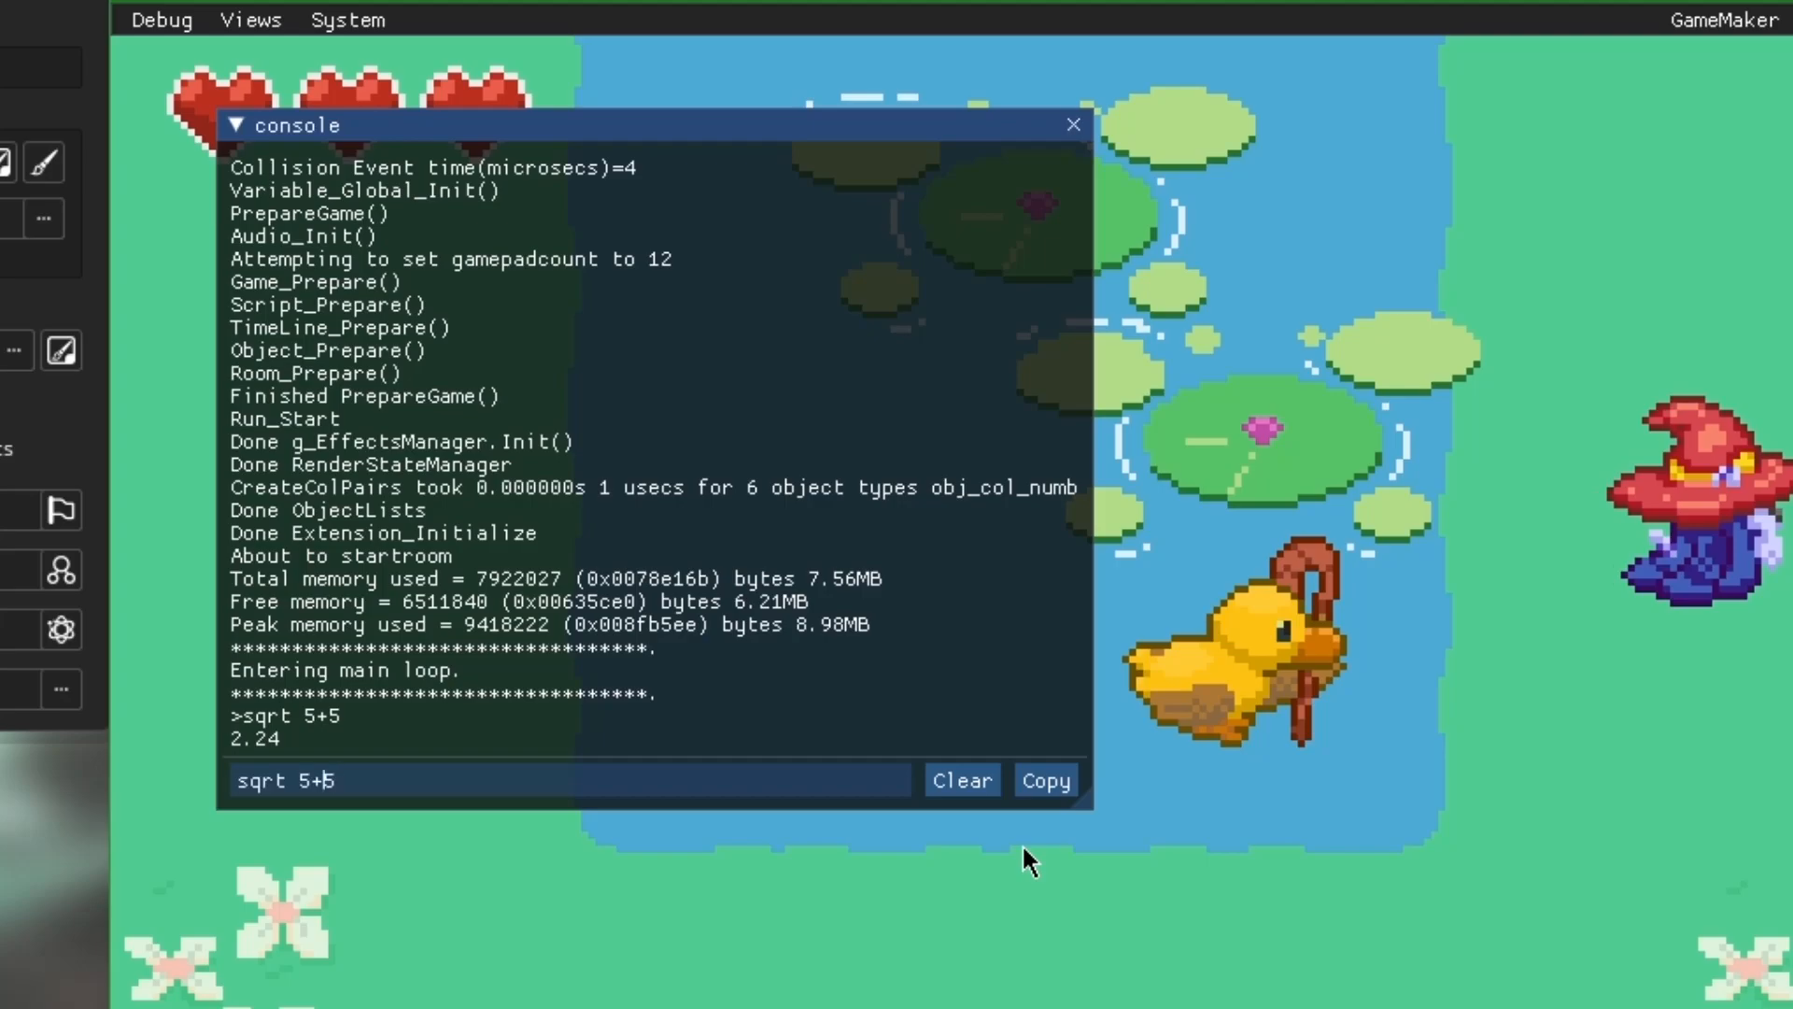
{"action": "type", "text": "("}
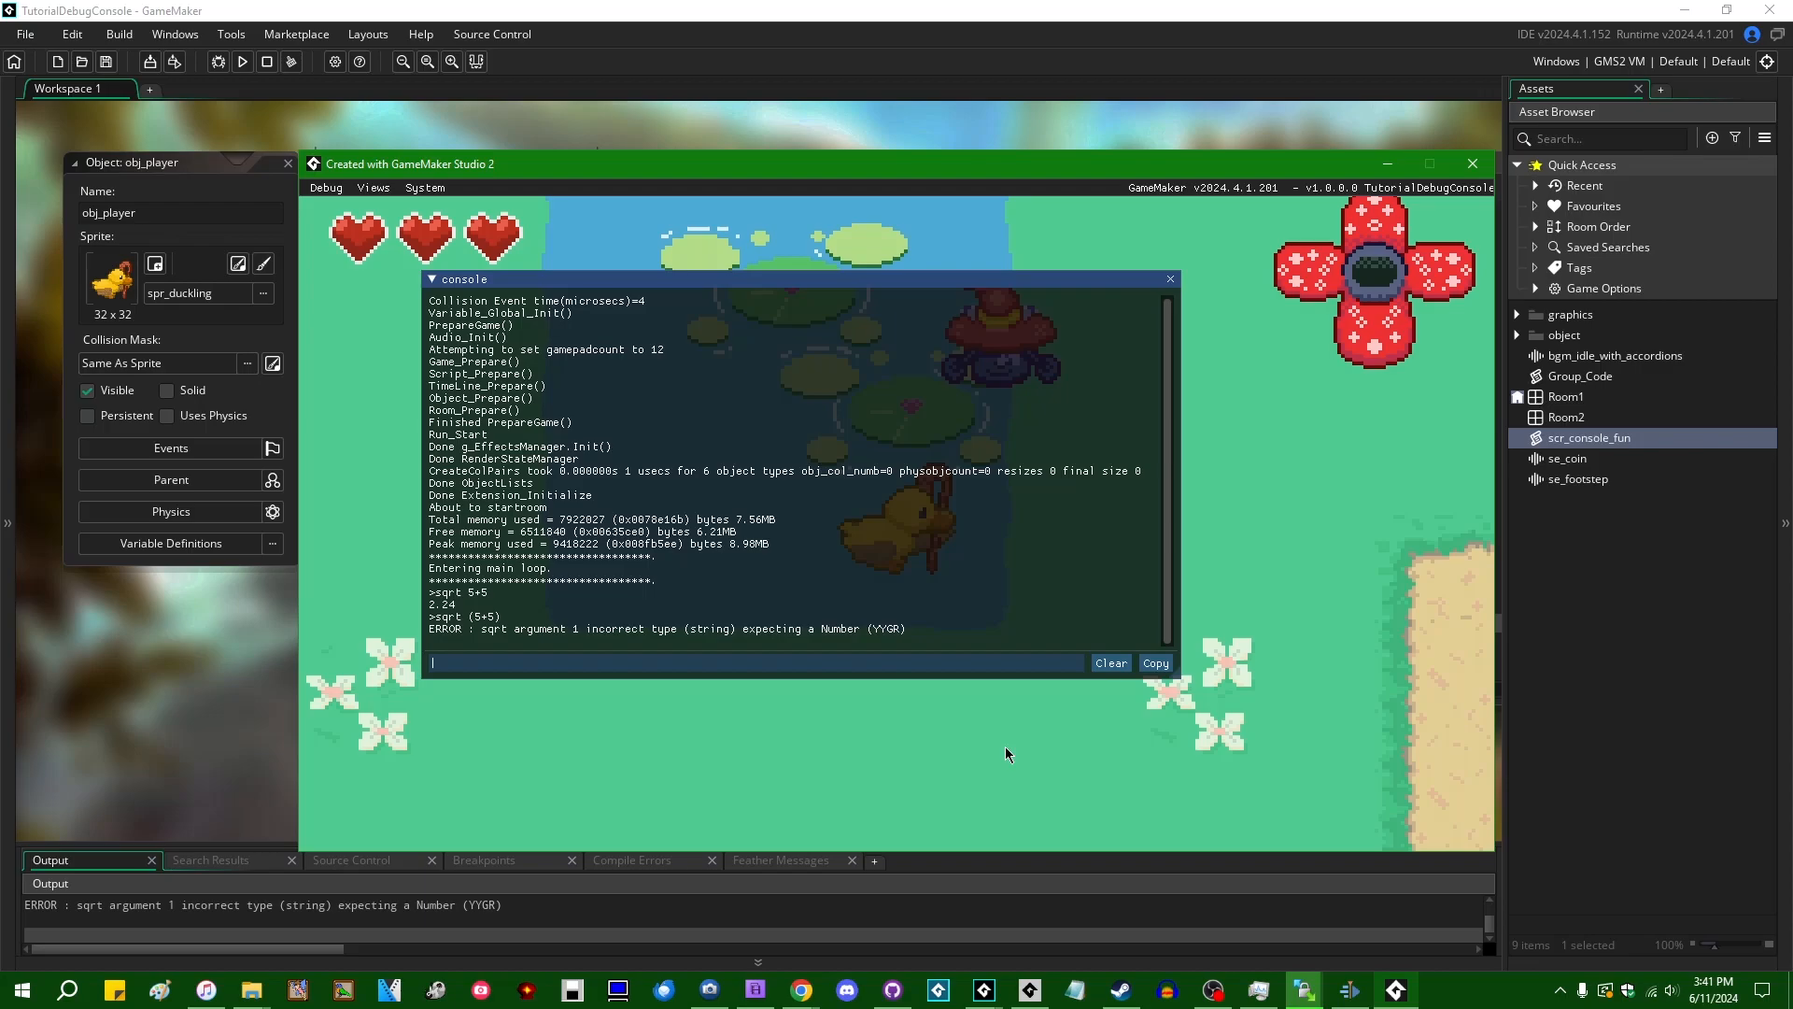
Enter show_debug_message obj_player.x, printing undefined, and refocus the input line
{"action": "type", "text": "show_debug_message"}
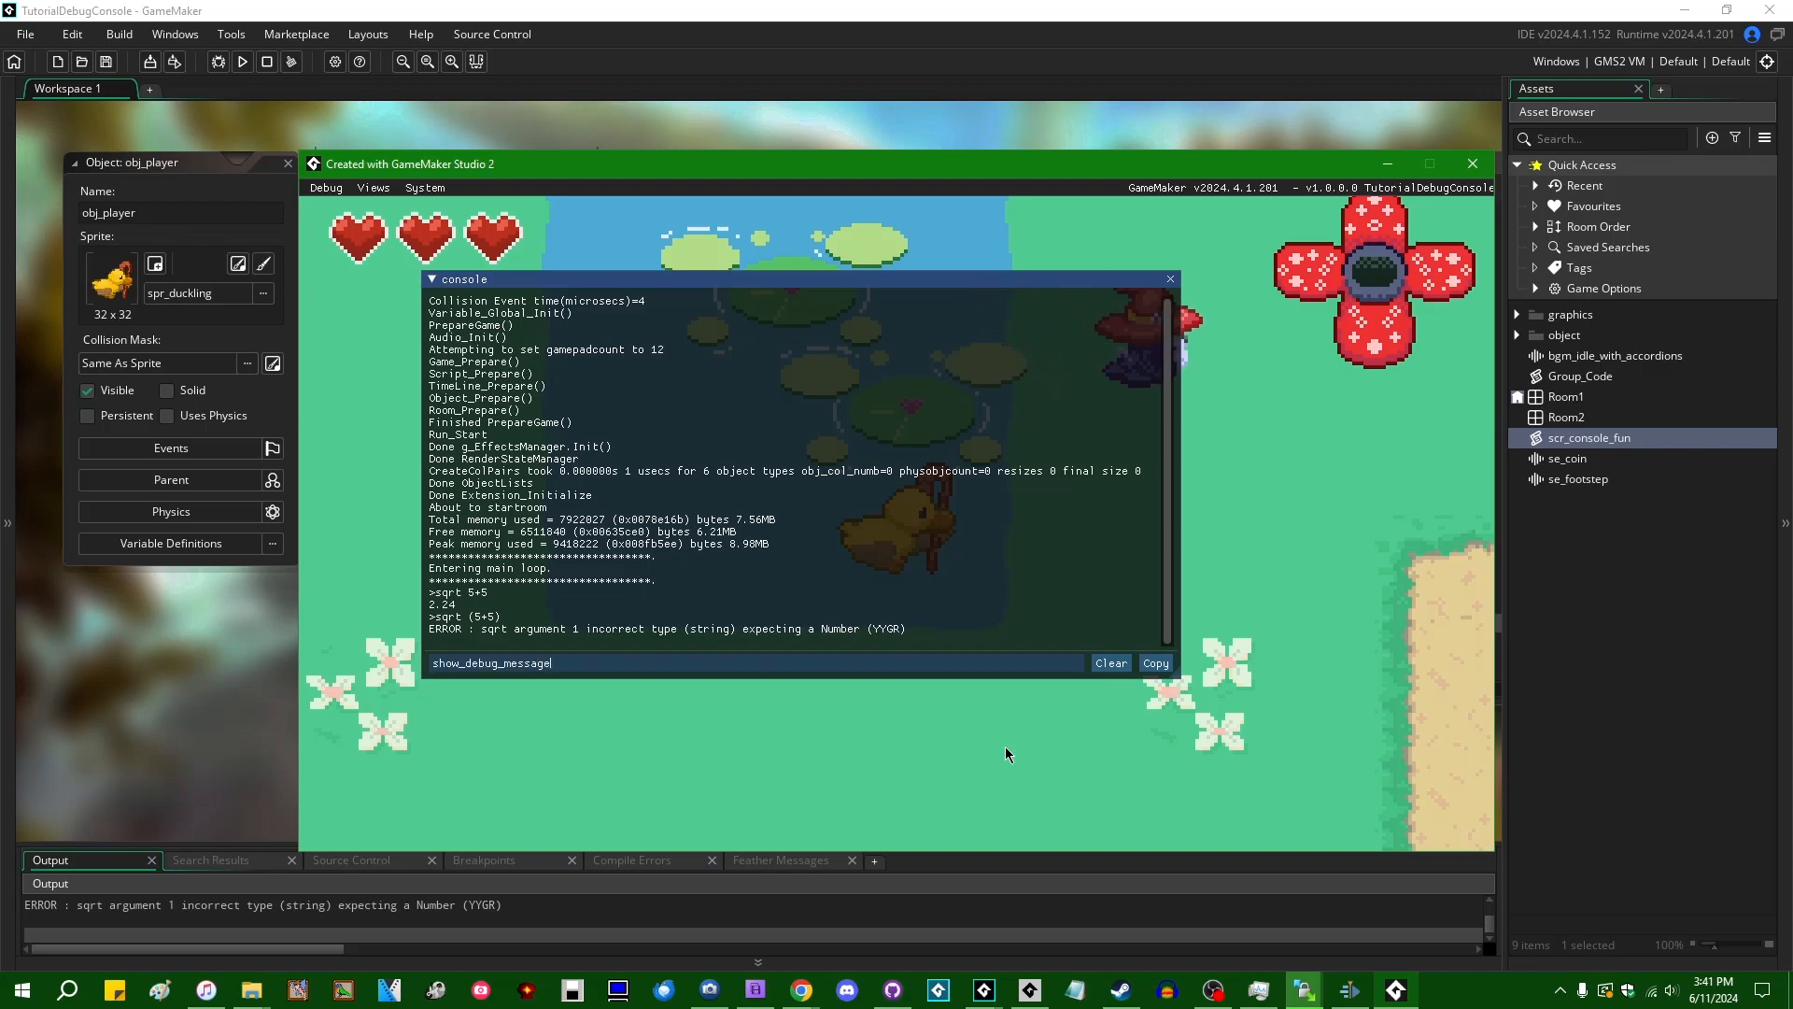
{"action": "type", "text": "obj"}
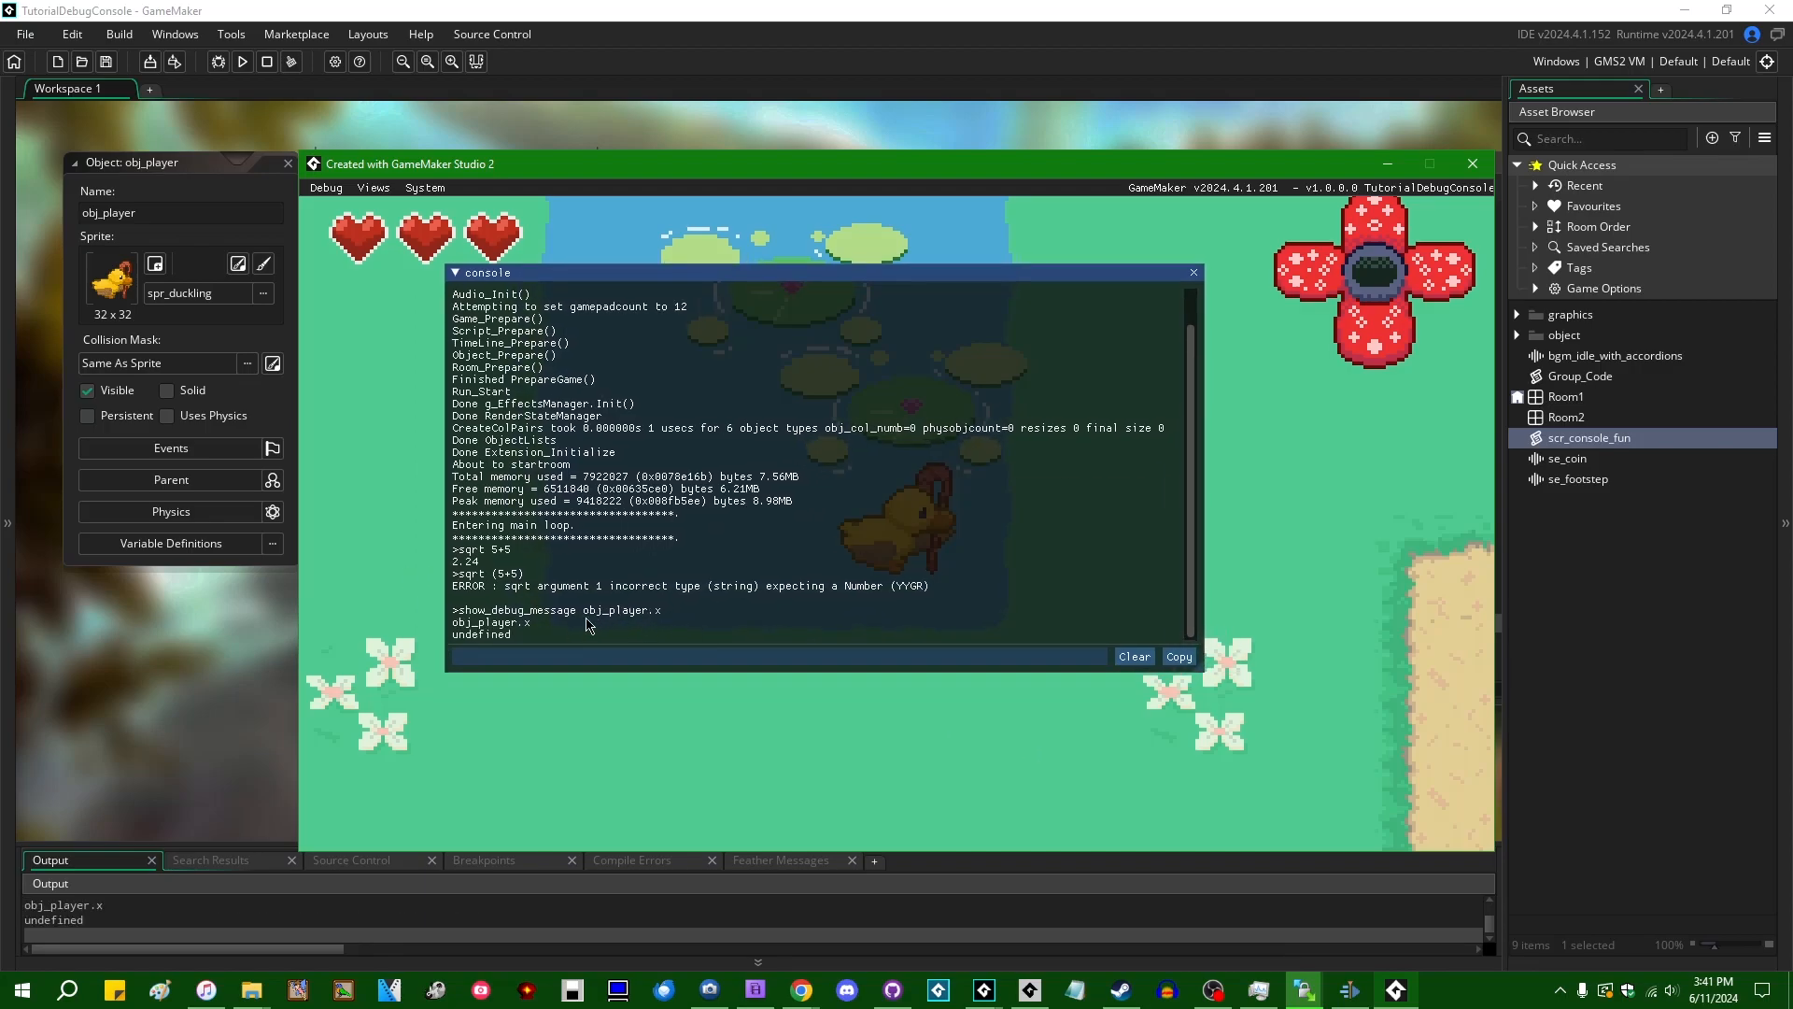
{"action": "left_click", "coordinate": [685, 655]}
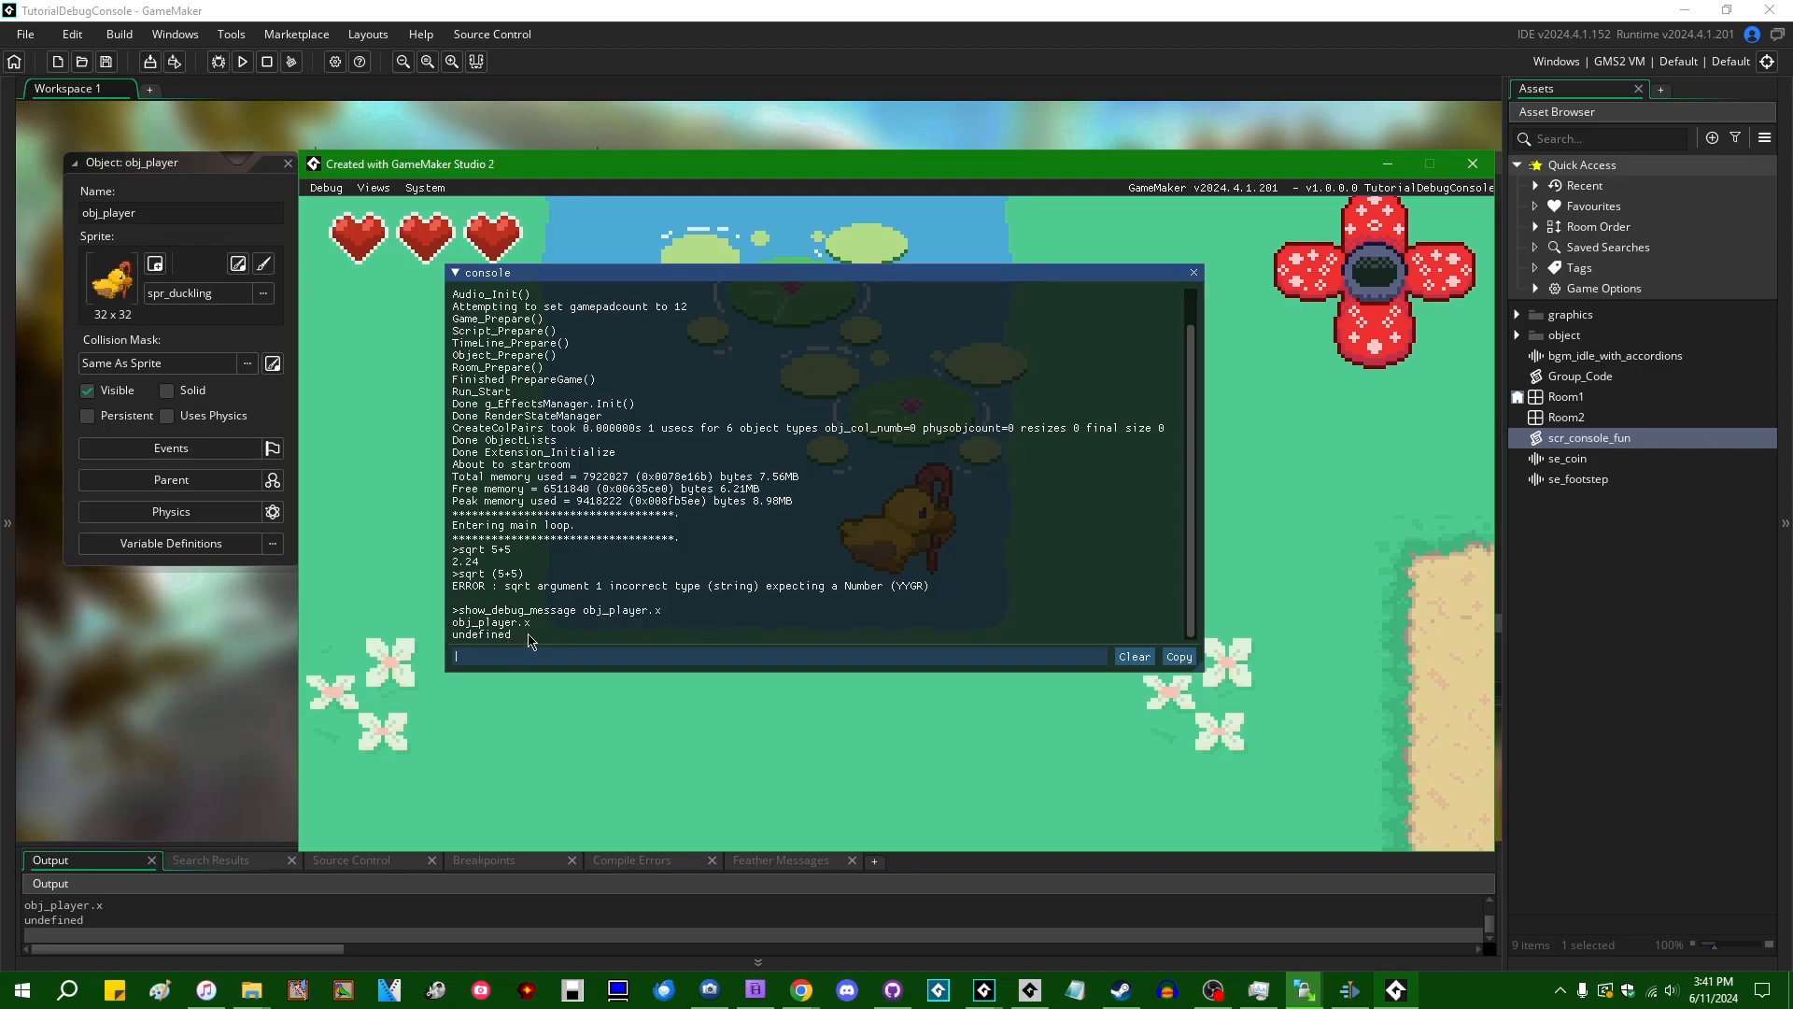
{"action": "mouse_move", "coordinate": [975, 730]}
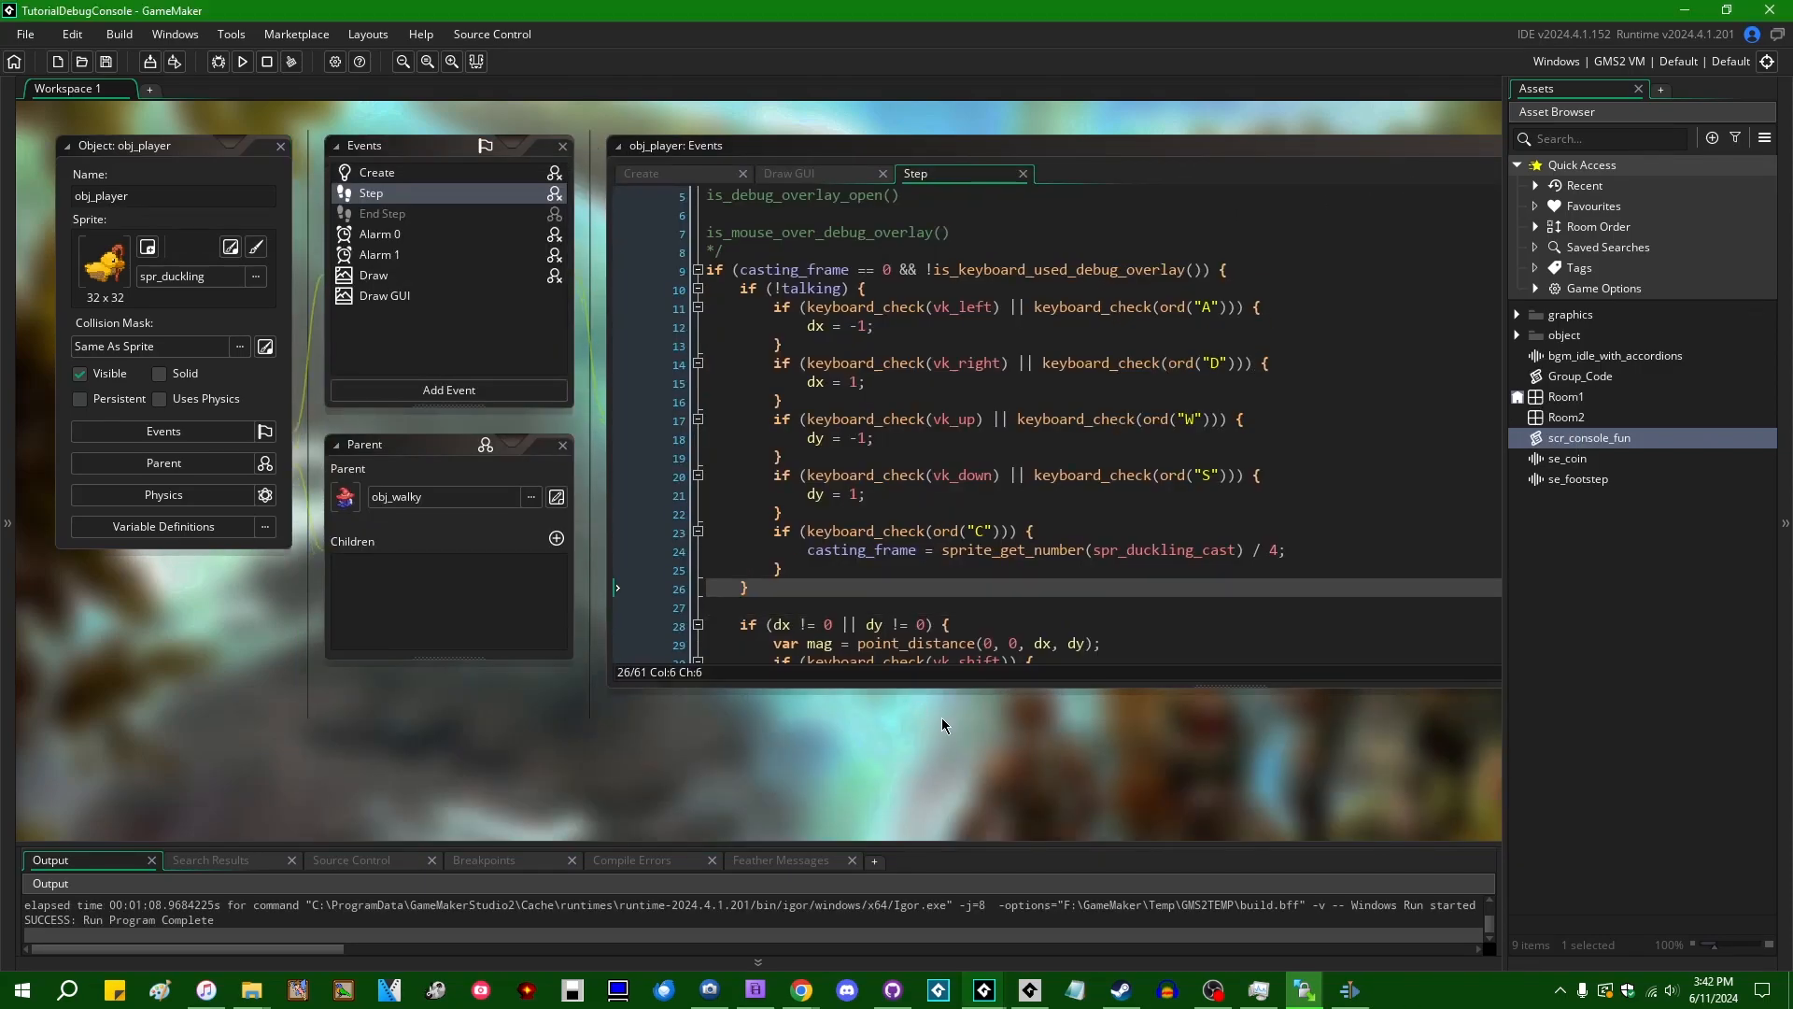
{"action": "mouse_move", "coordinate": [771, 773]}
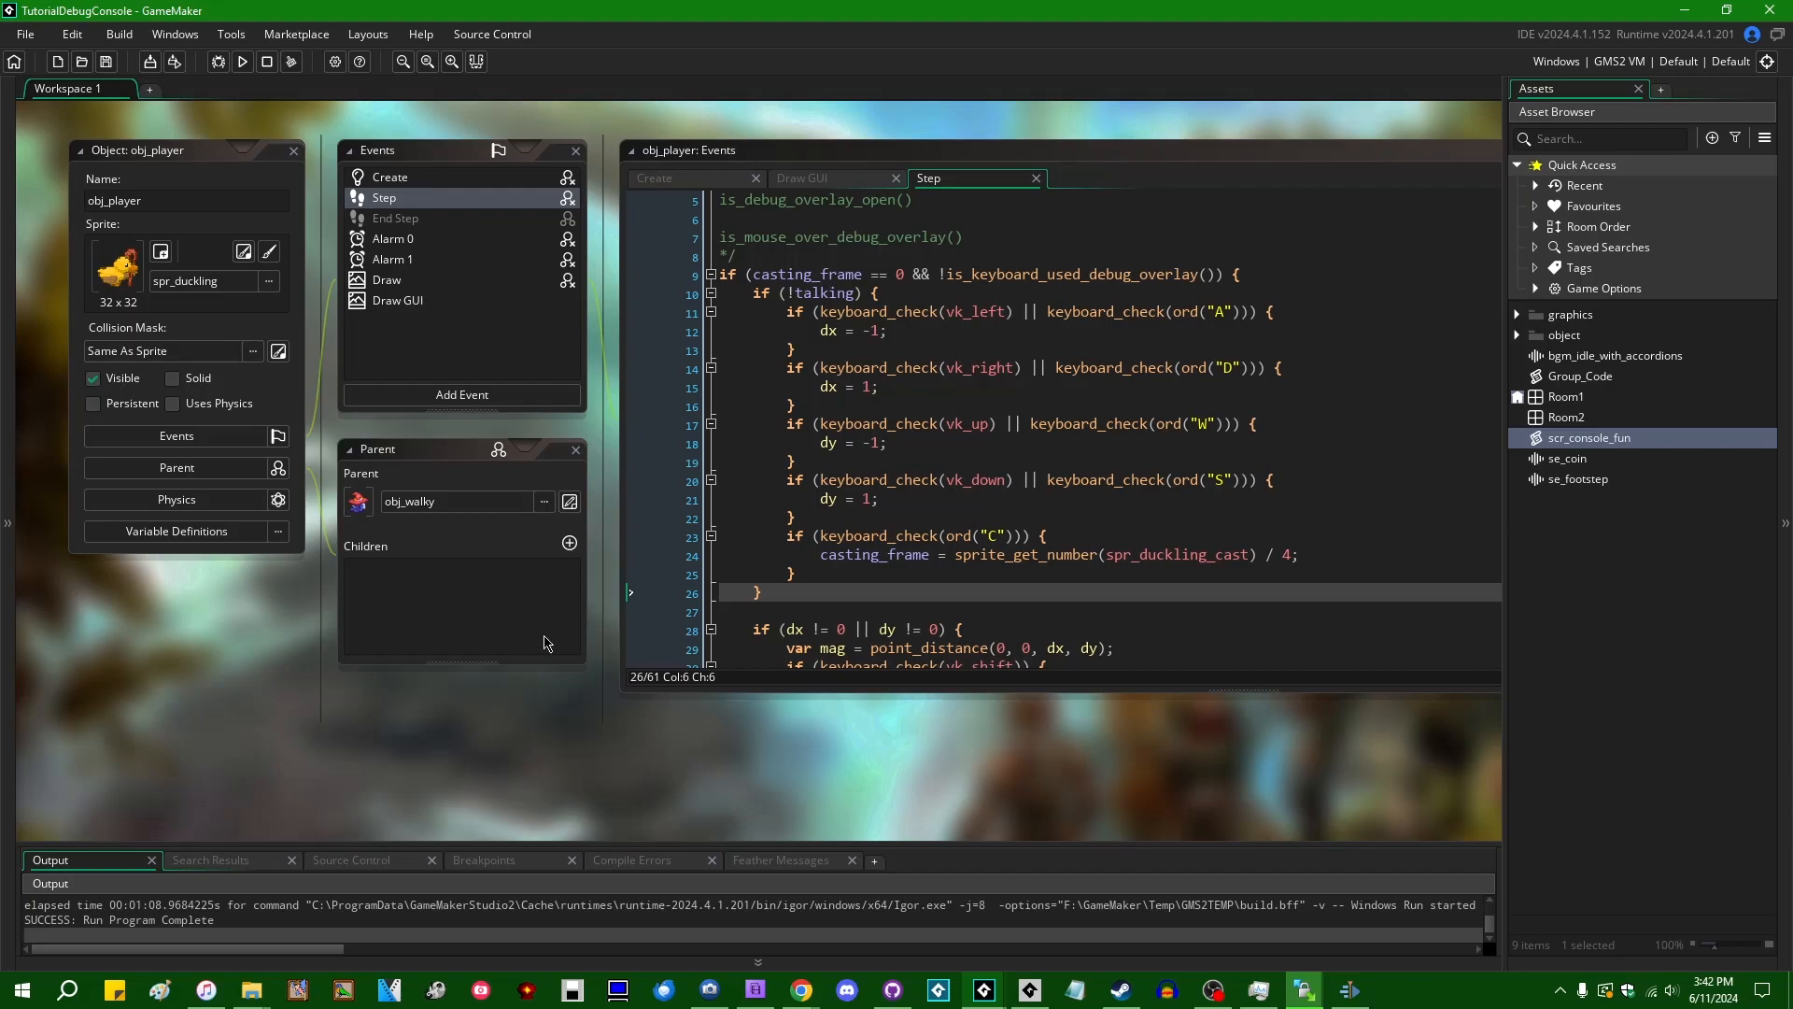
{"action": "mouse_move", "coordinate": [515, 668]}
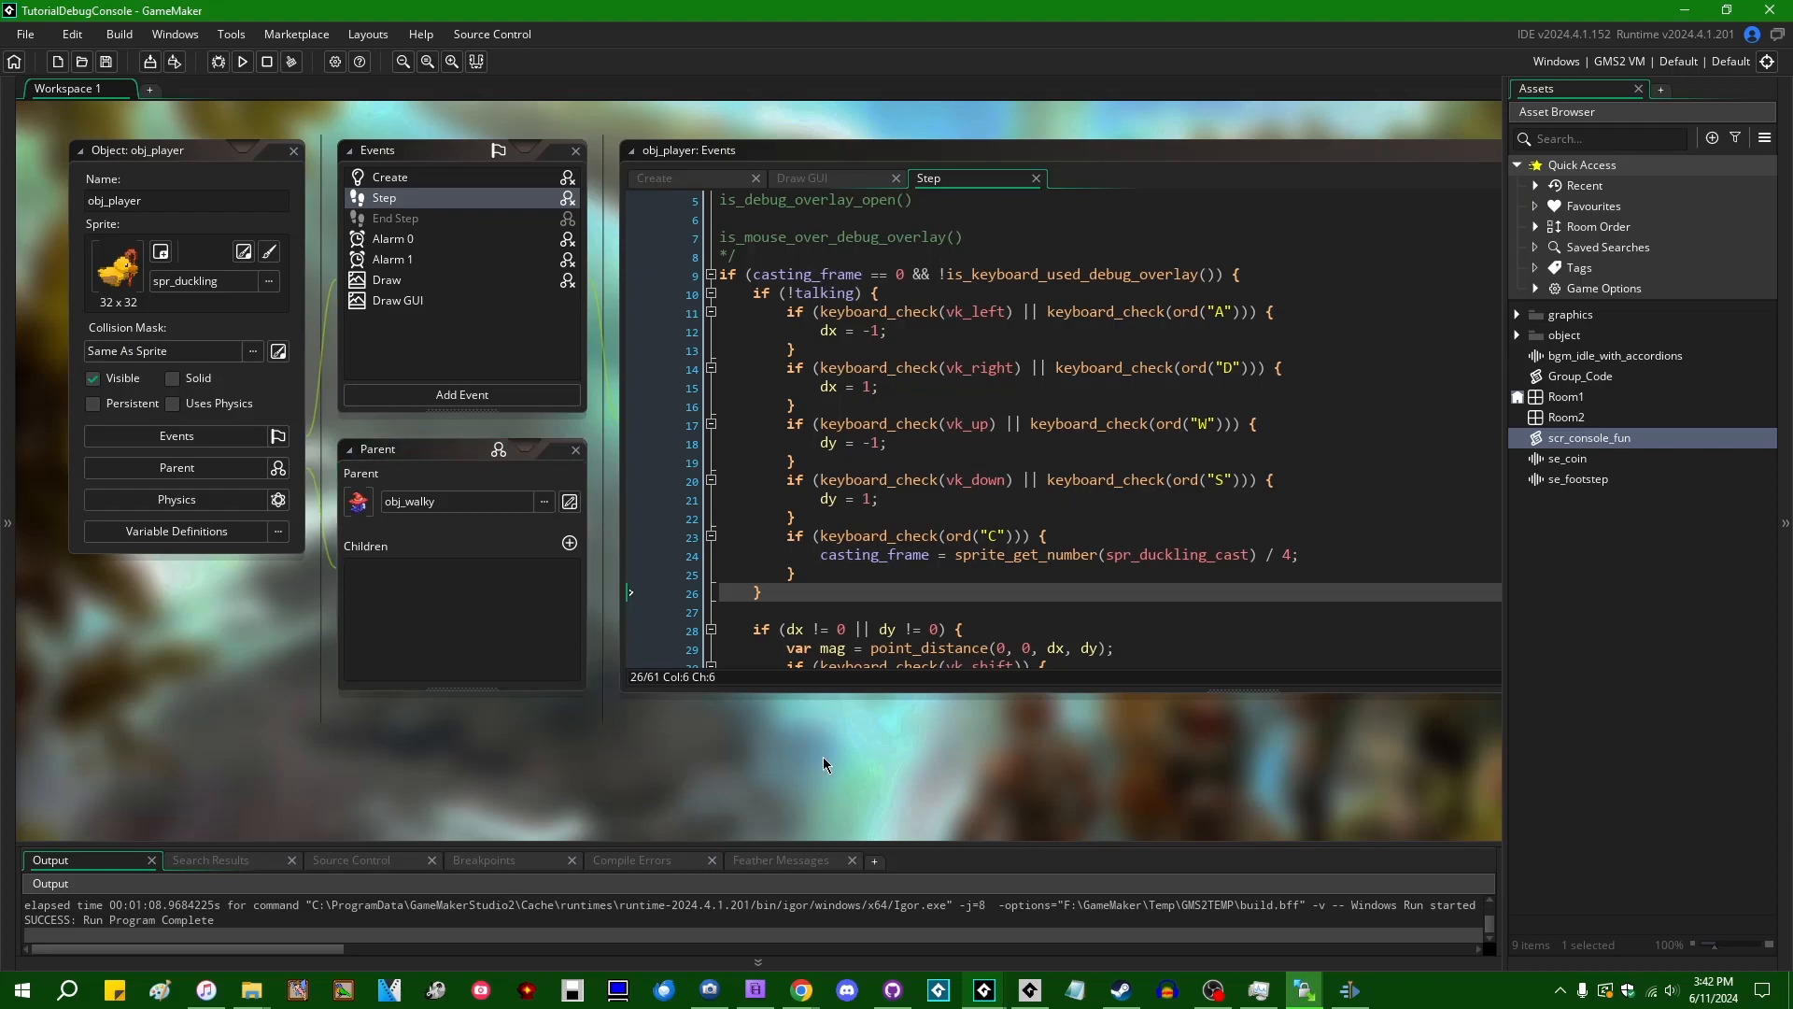
{"action": "mouse_move", "coordinate": [431, 644]}
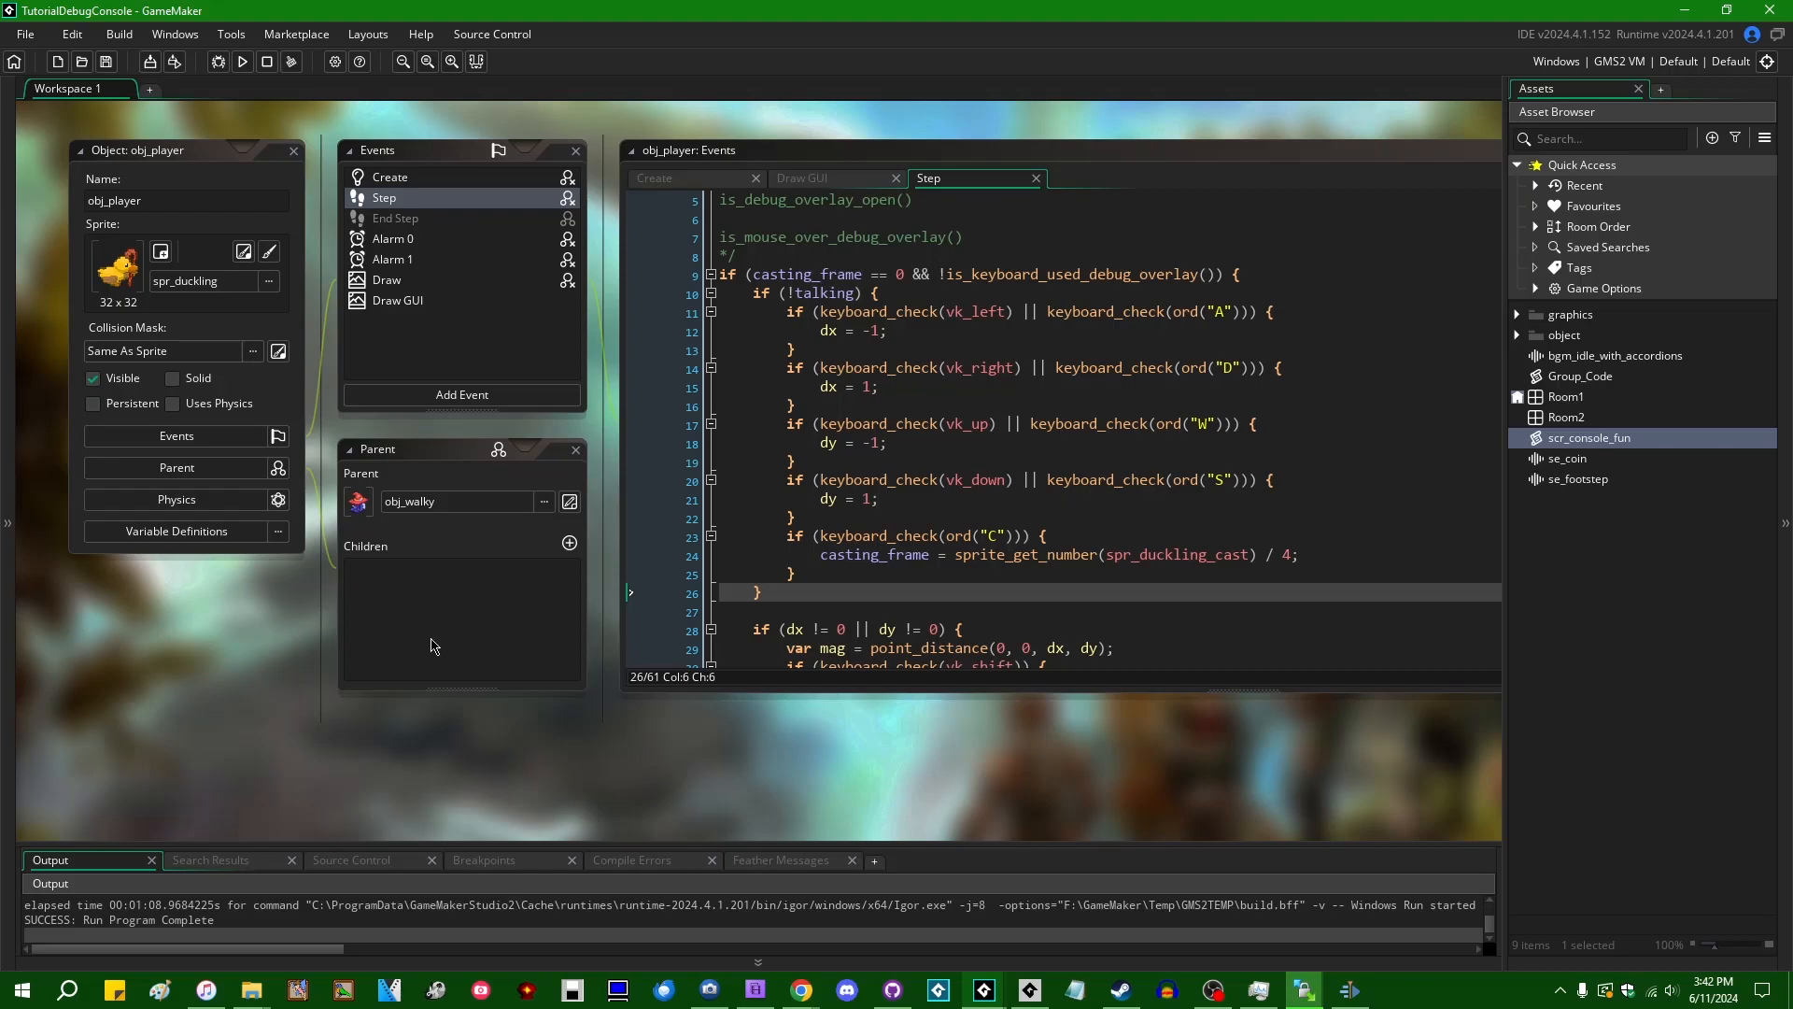
{"action": "mouse_move", "coordinate": [514, 695]}
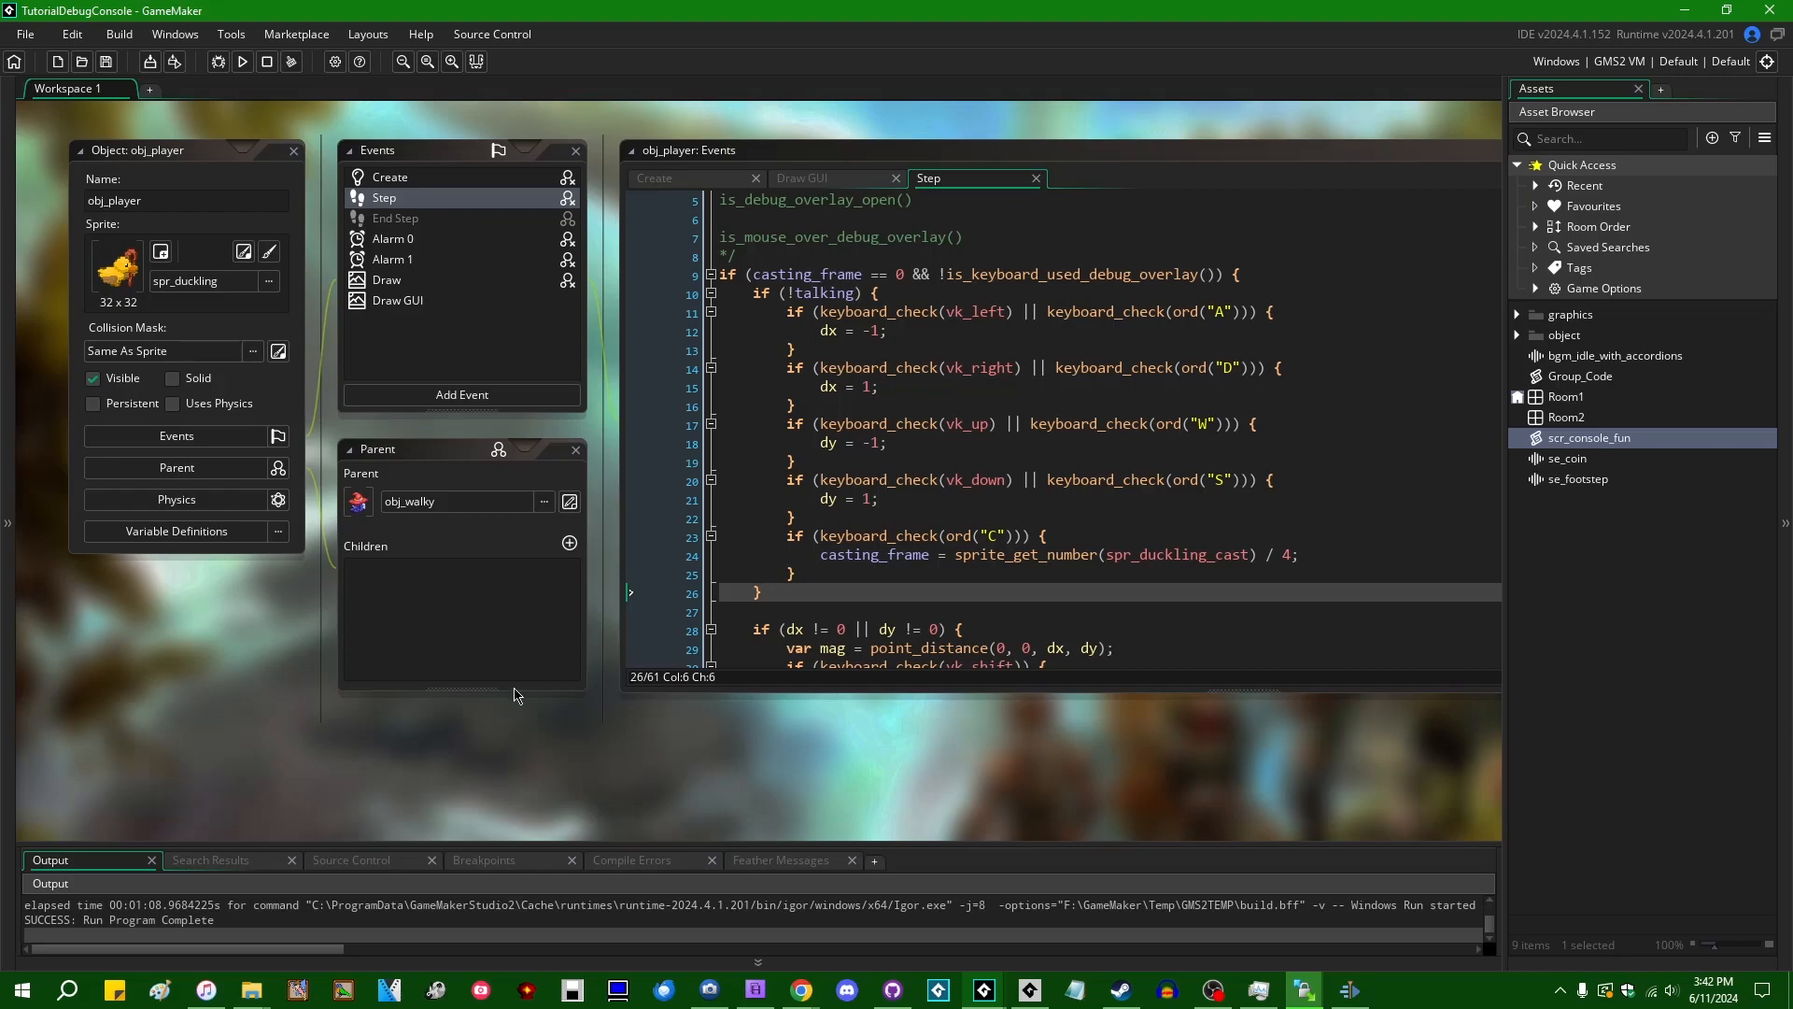
{"action": "mouse_move", "coordinate": [680, 771]}
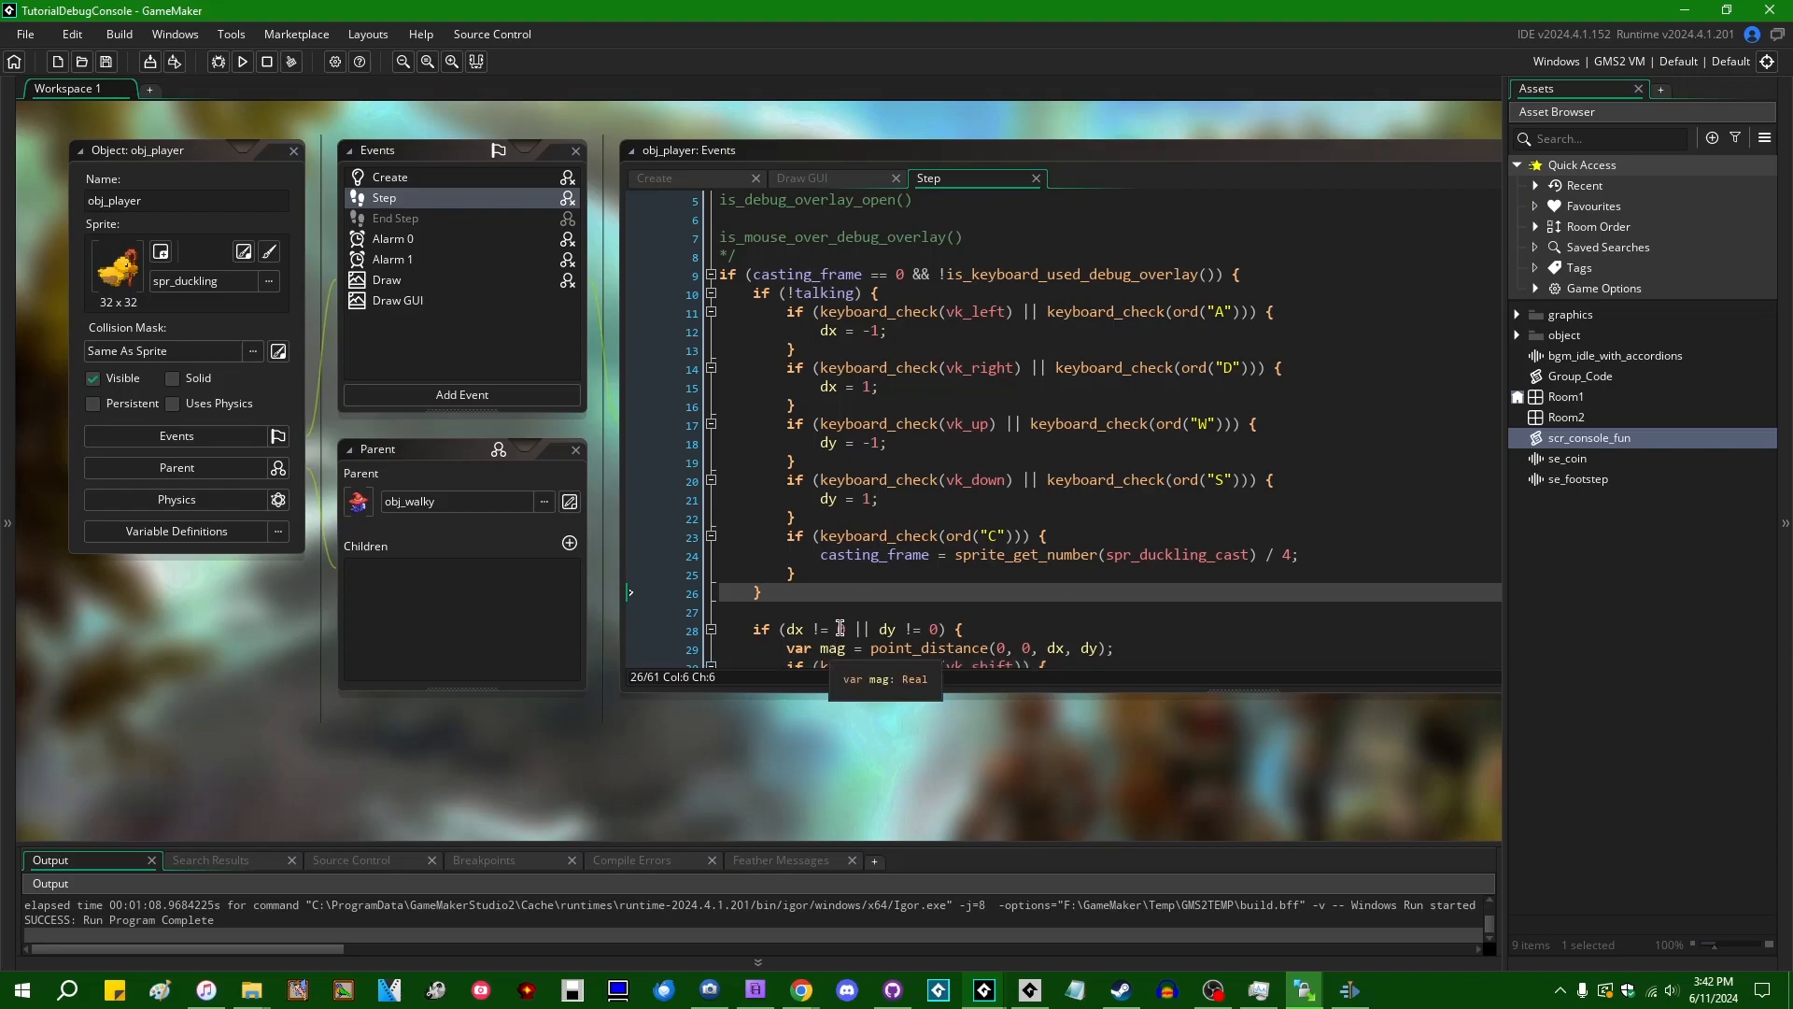
{"action": "mouse_move", "coordinate": [856, 609]}
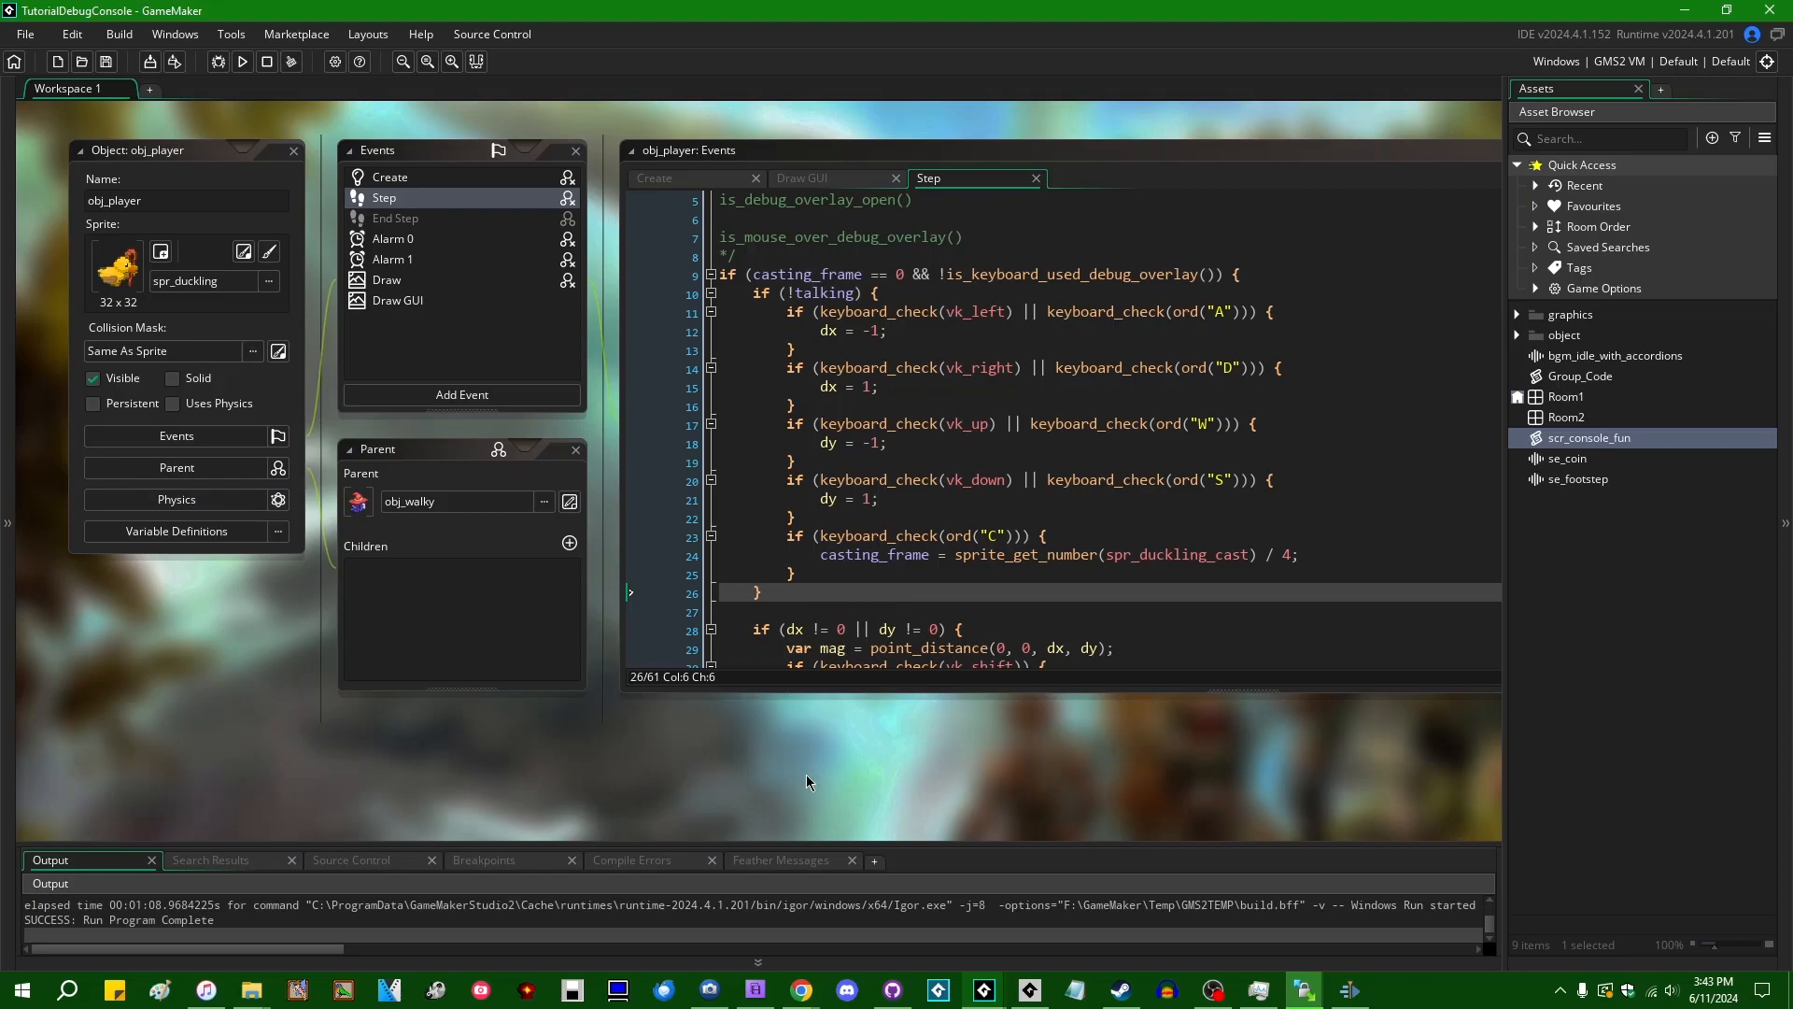
{"action": "mouse_move", "coordinate": [786, 762]}
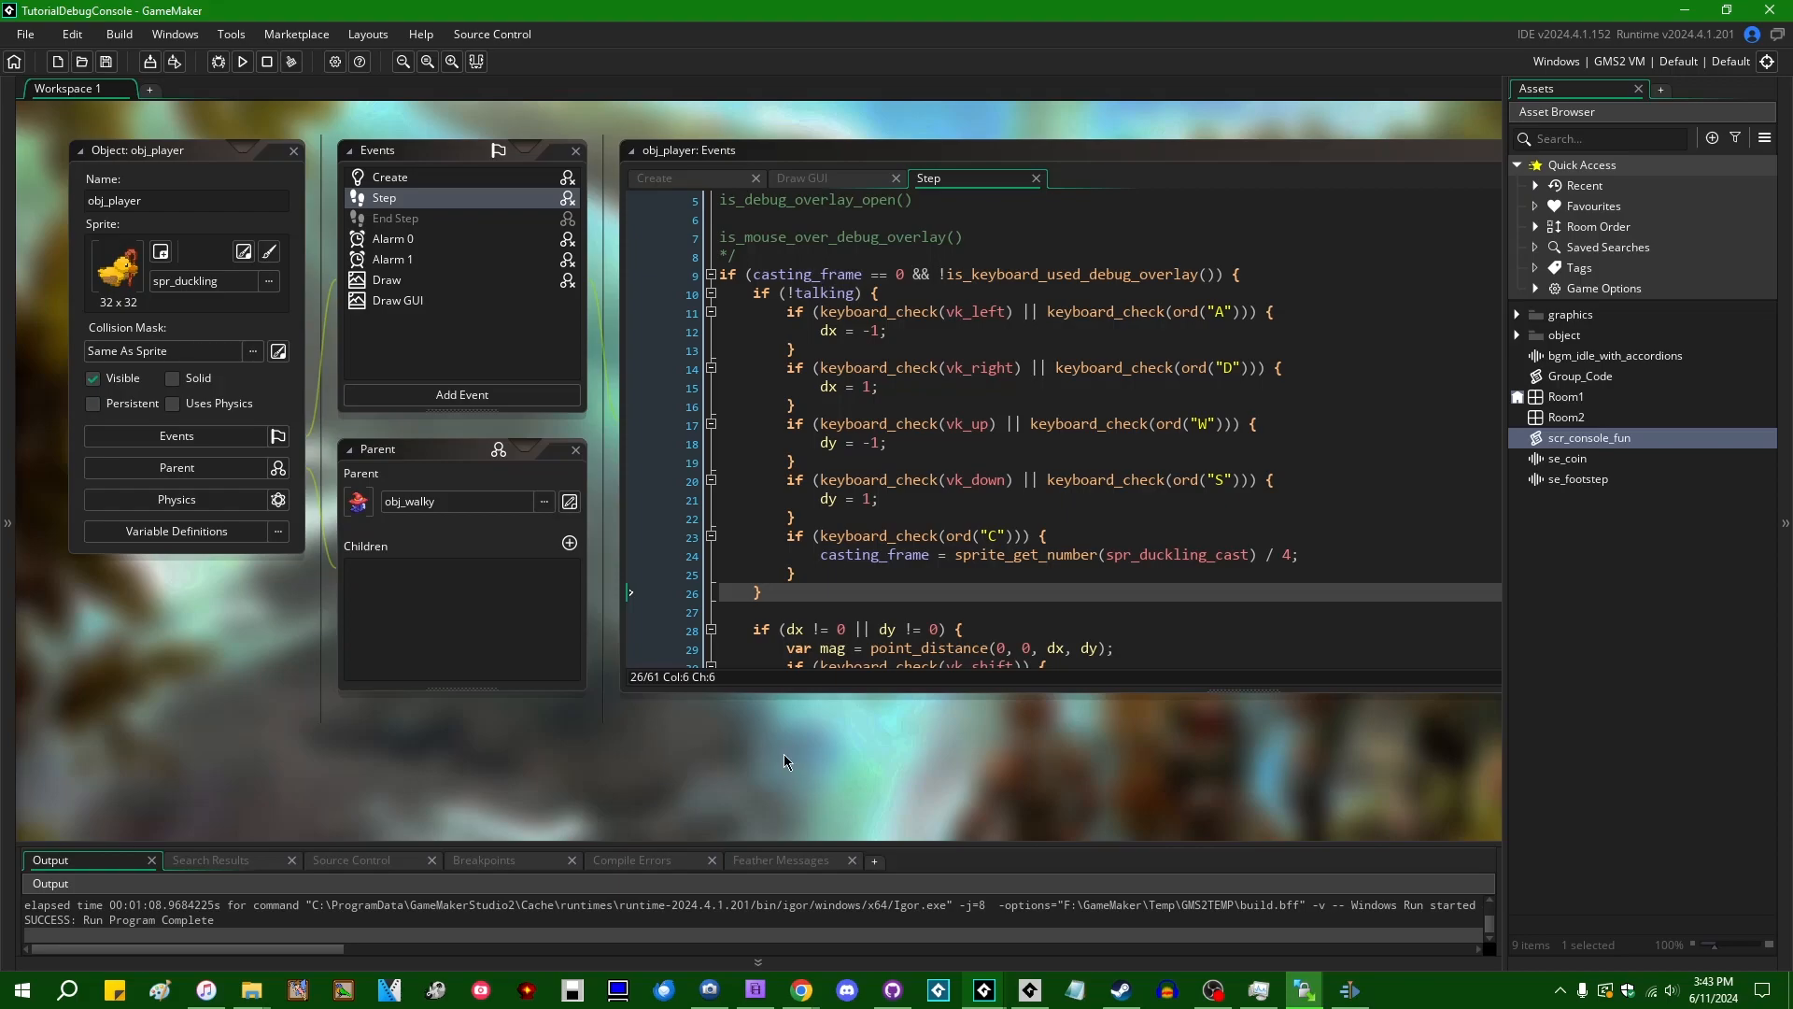
{"action": "mouse_move", "coordinate": [859, 768]}
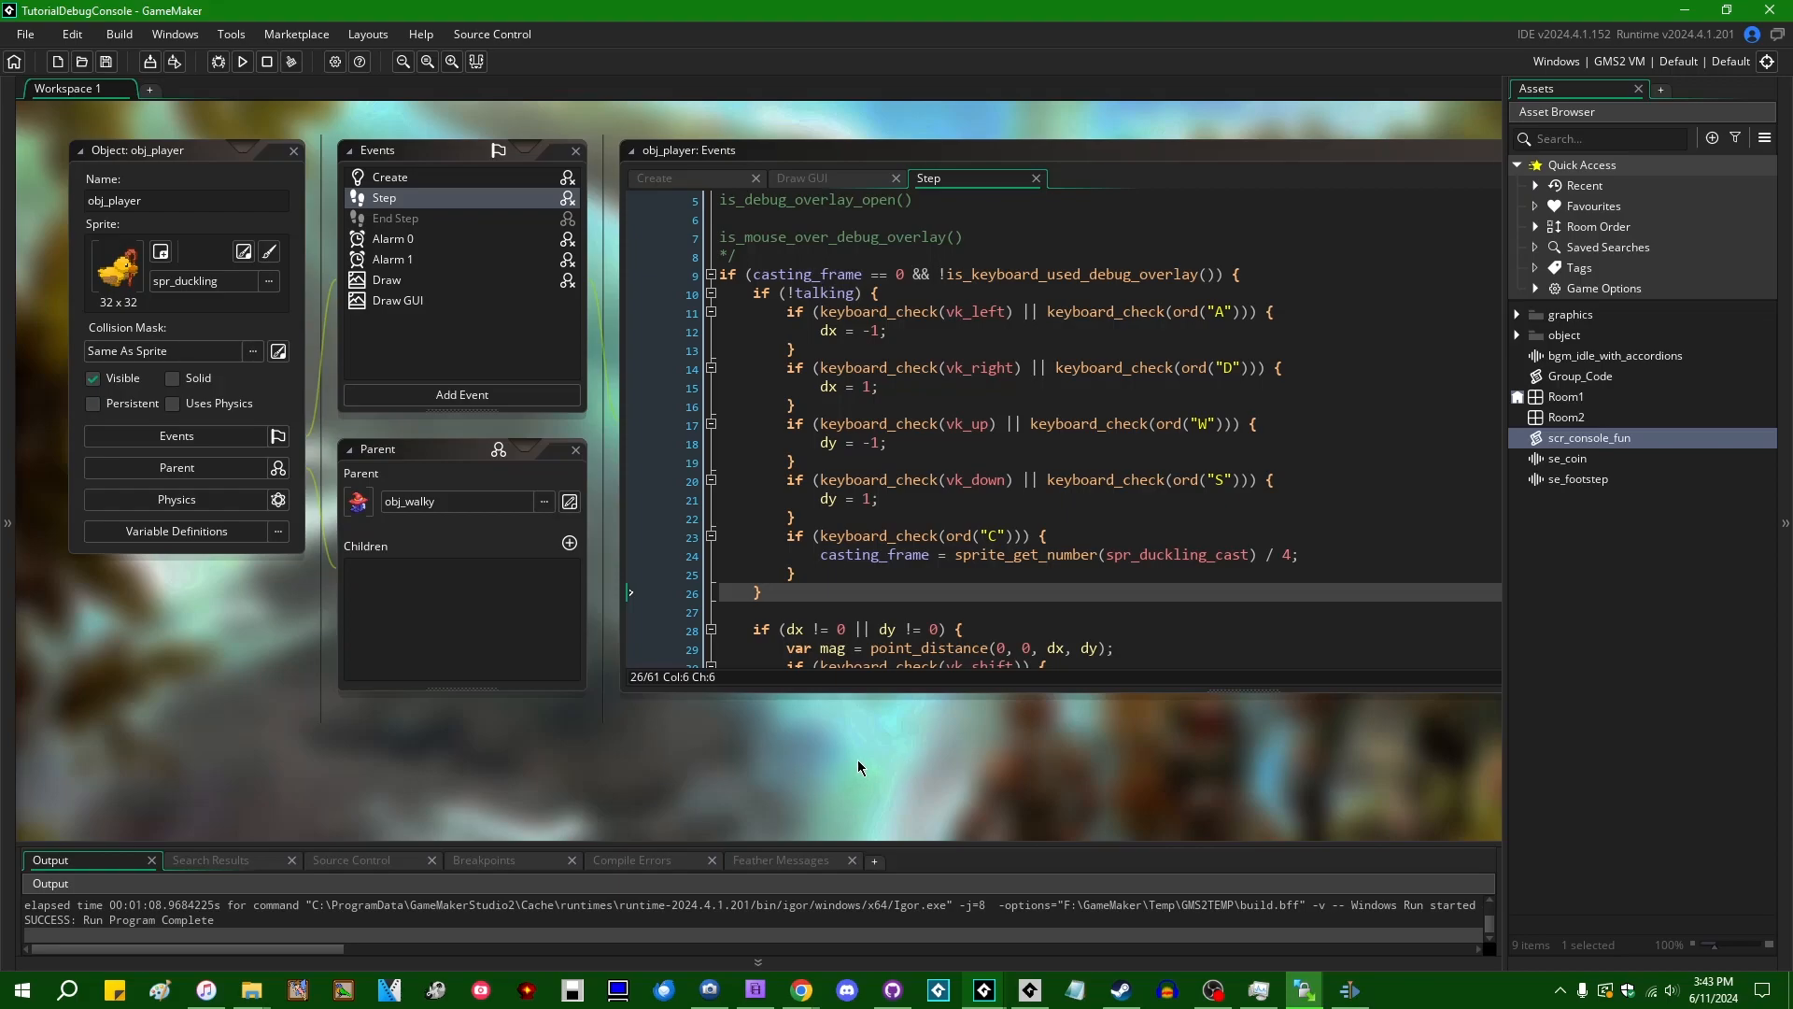